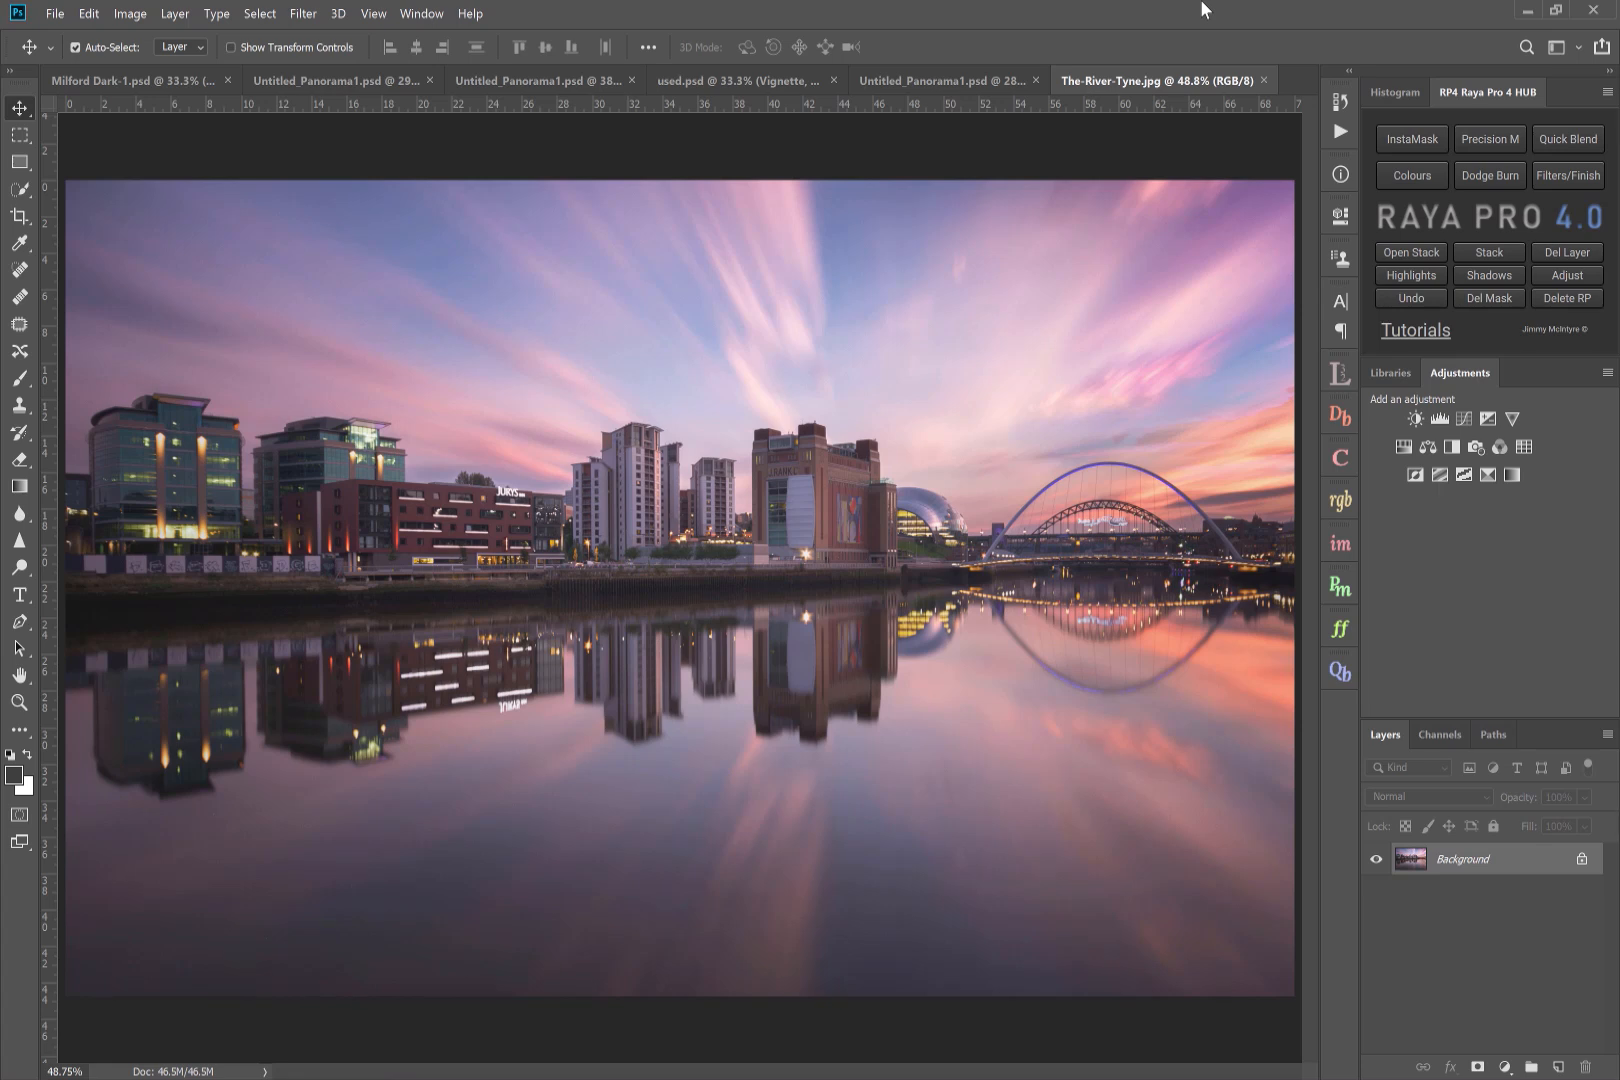
pyautogui.moveTo(1184, 18)
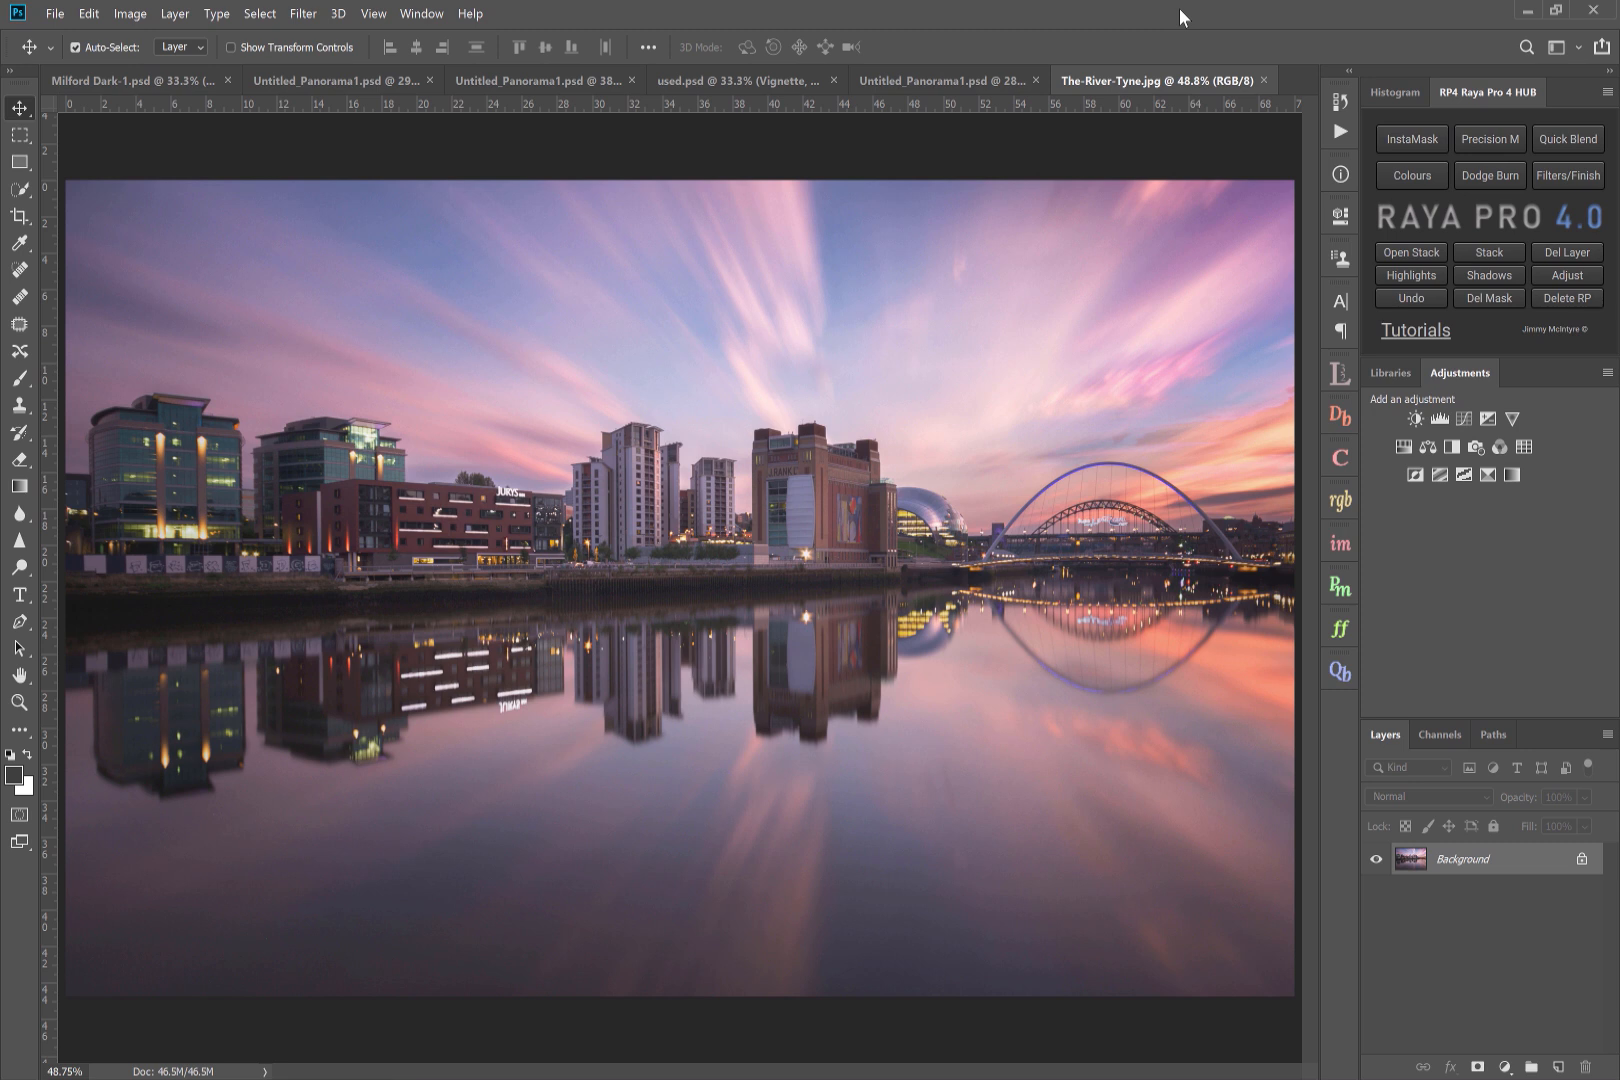
pyautogui.moveTo(1124, 28)
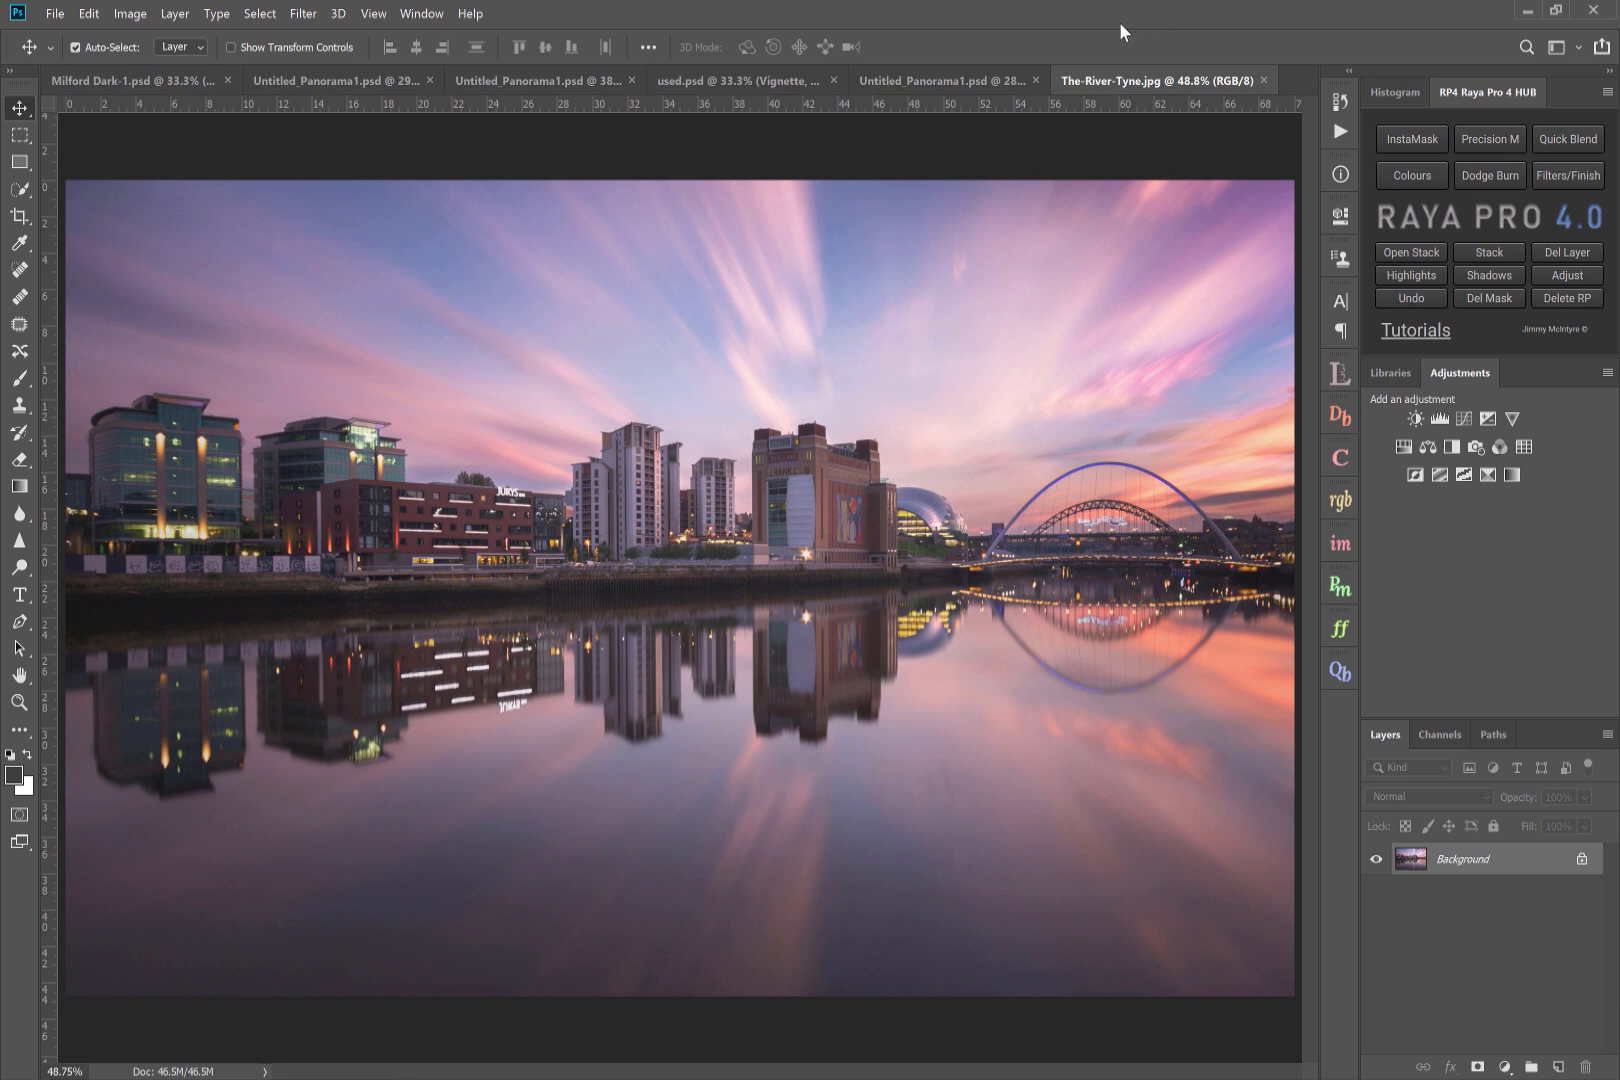
pyautogui.moveTo(618, 456)
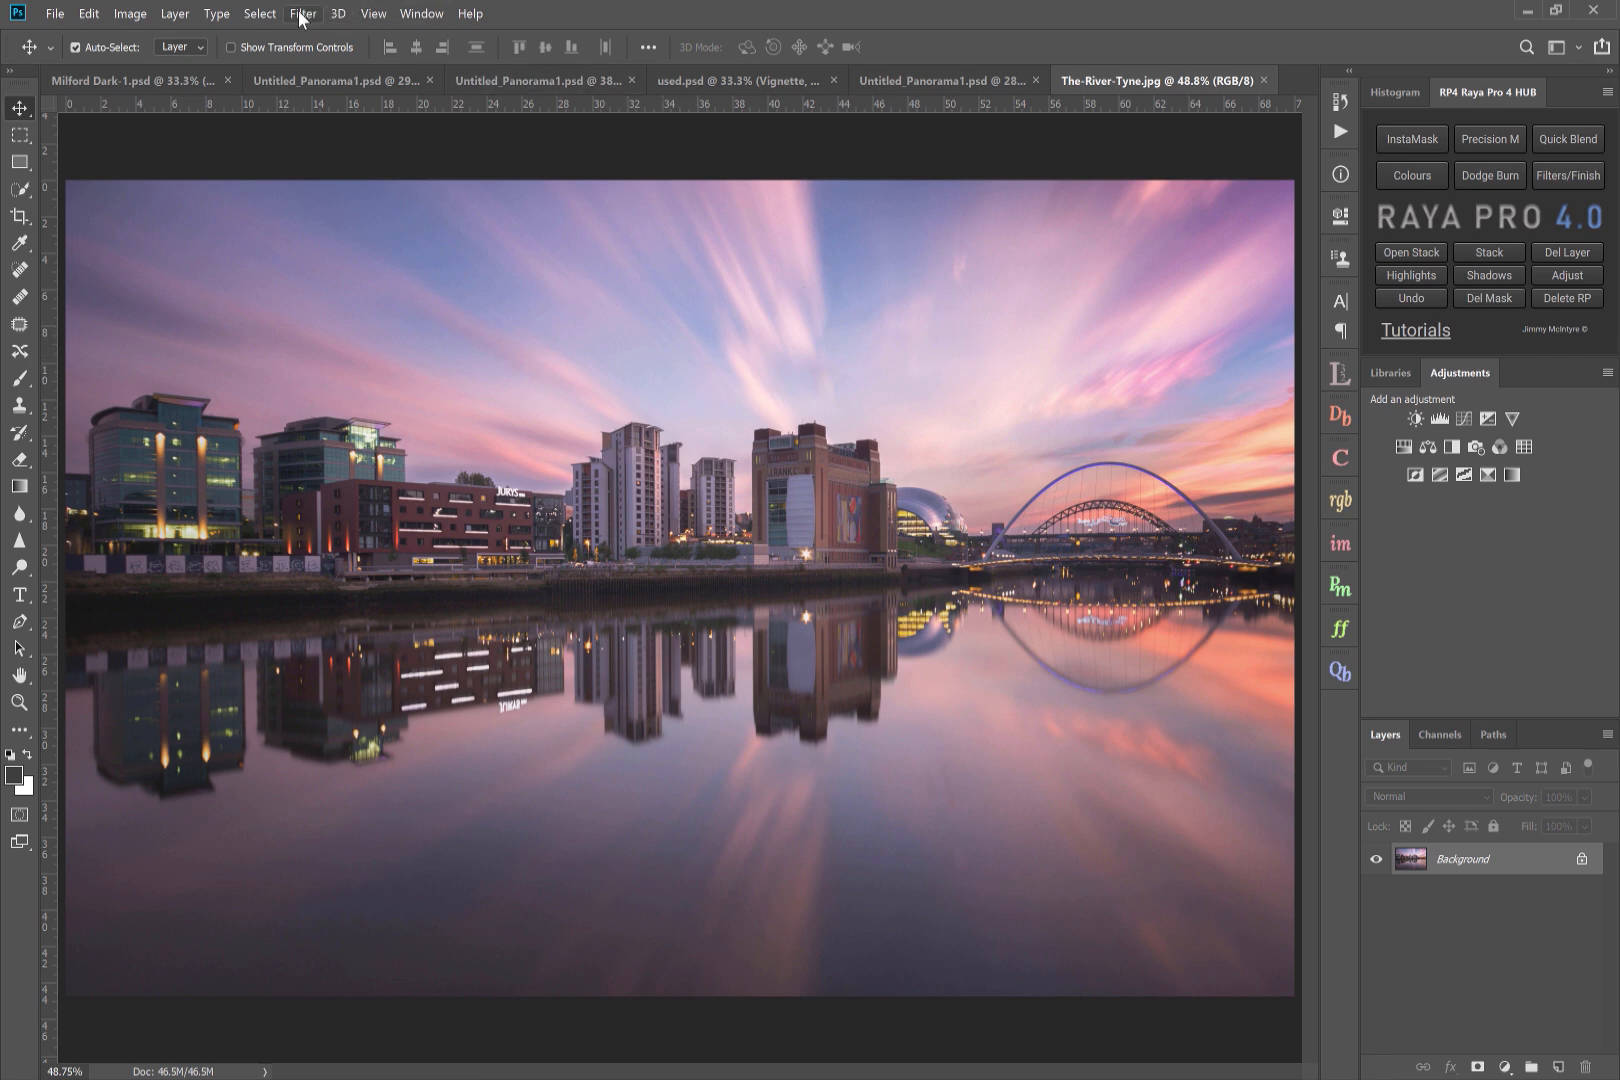
# - Apply a Camera Raw Filter lens vignette at -100 amount to darken the photo's edges
pyautogui.click(302, 14)
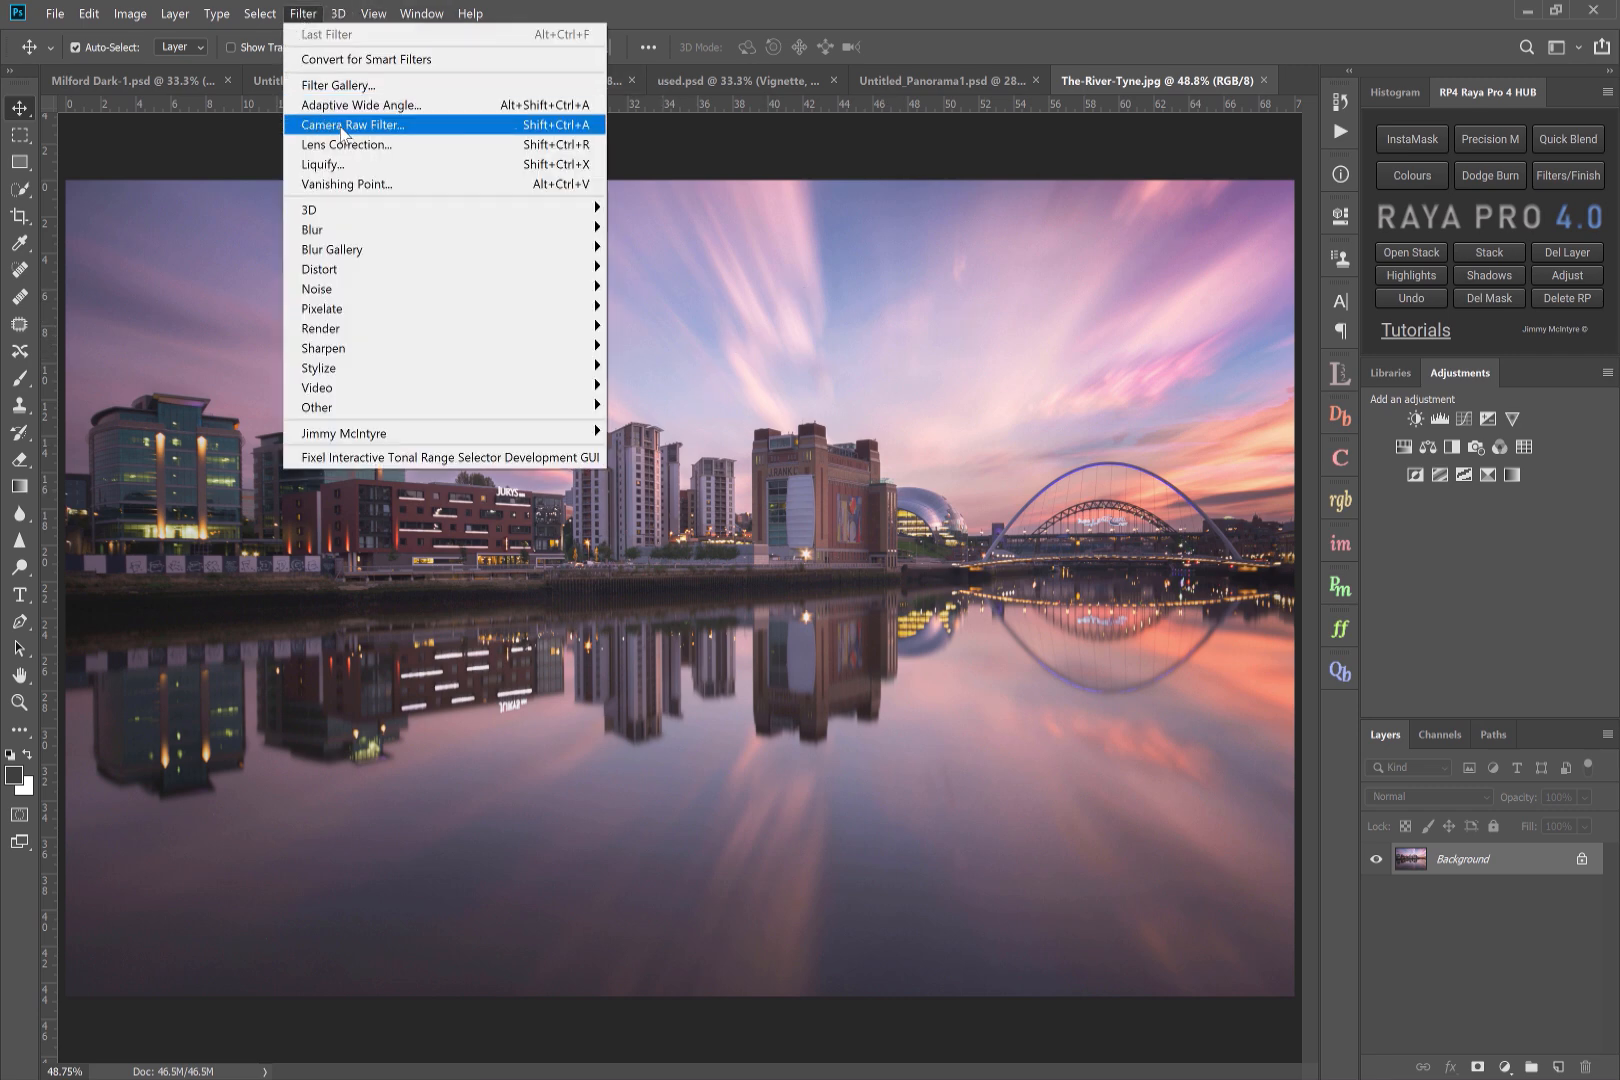
pyautogui.click(352, 124)
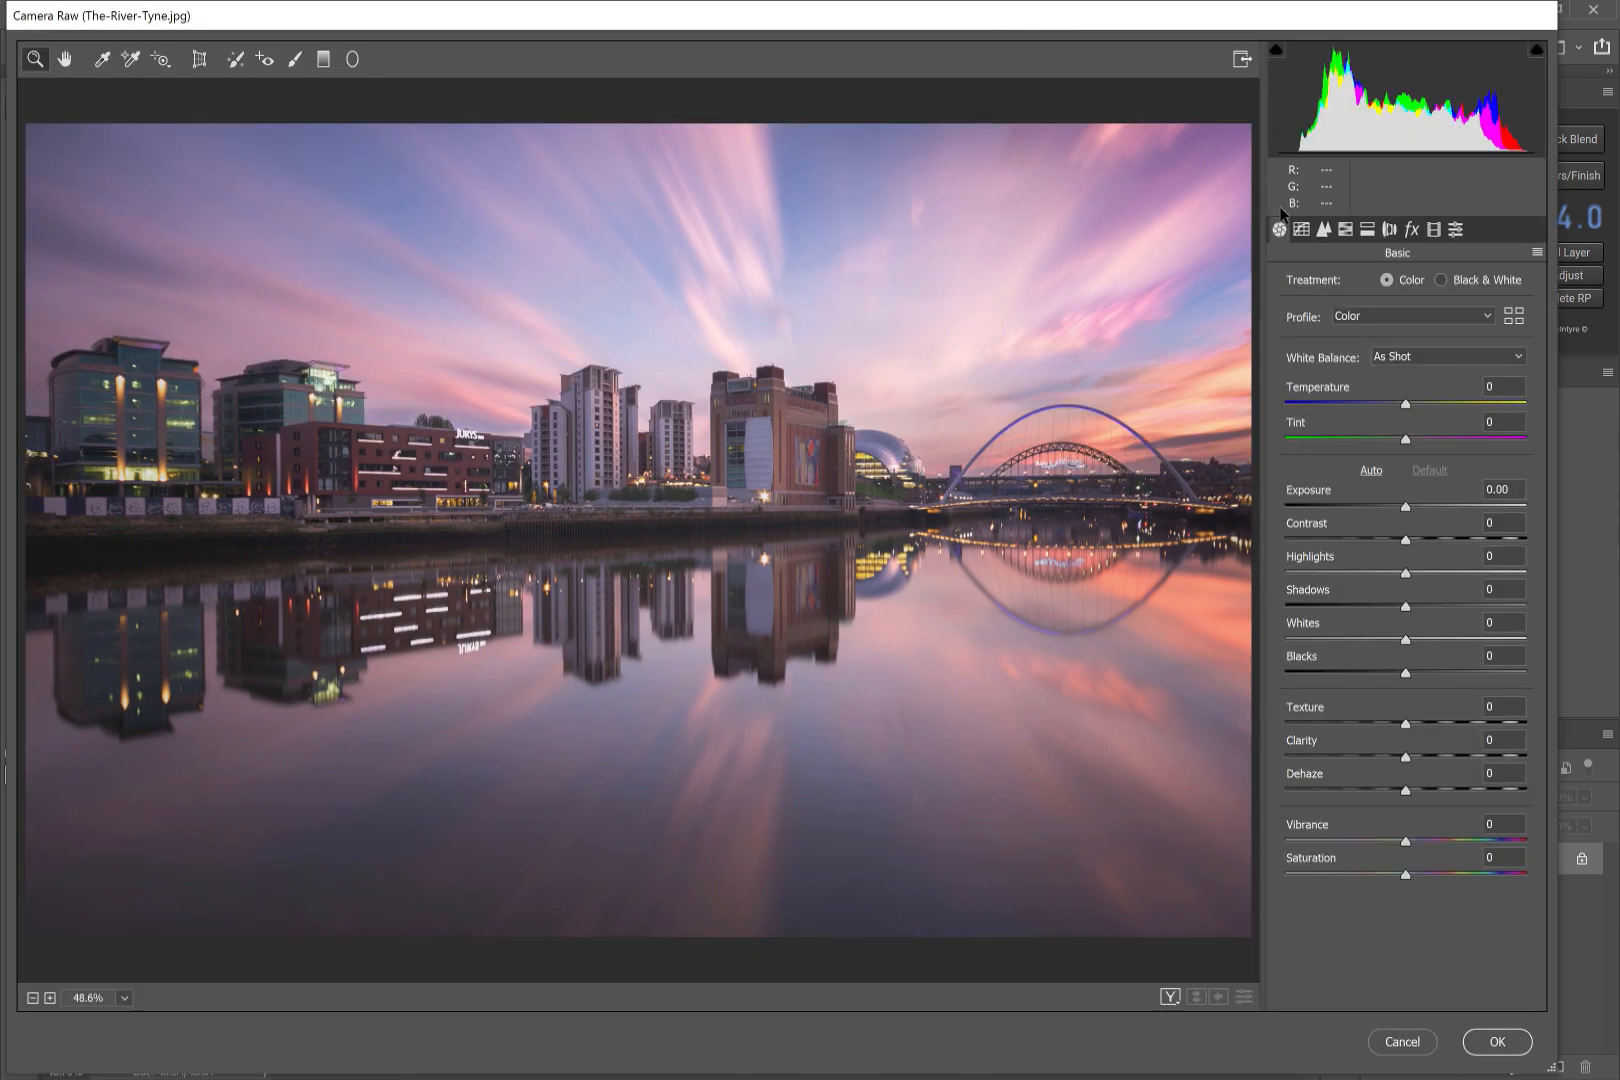
pyautogui.click(1390, 230)
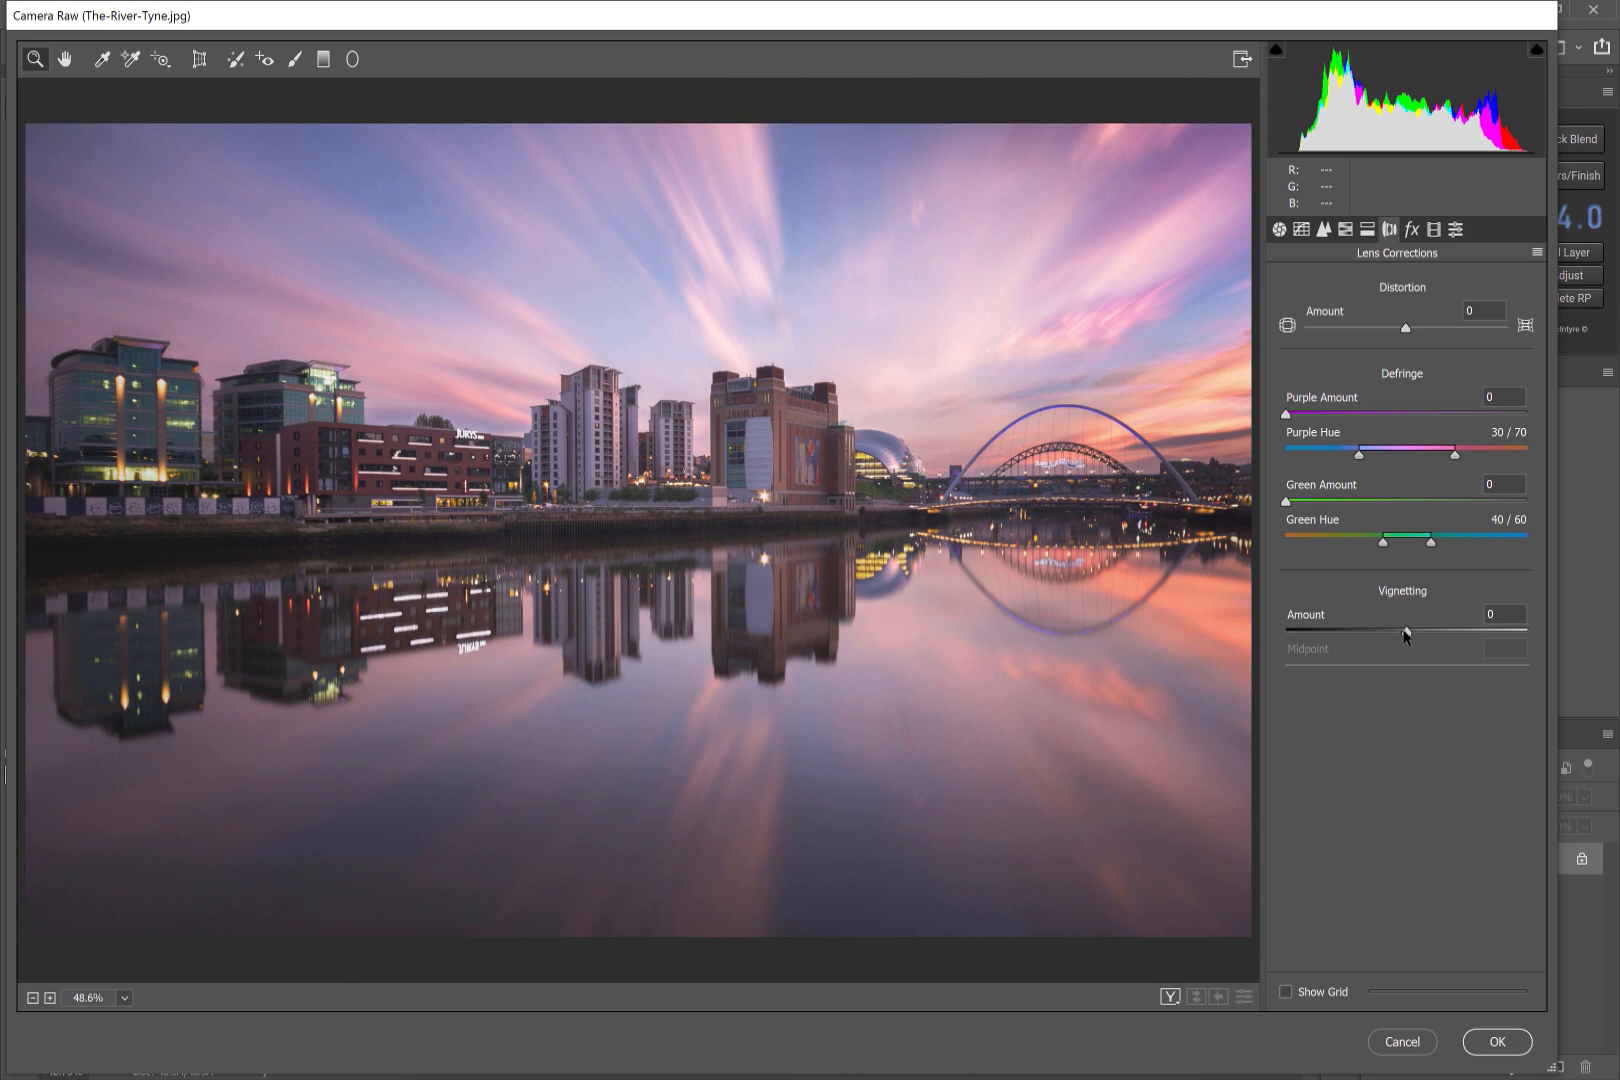
pyautogui.moveTo(1406, 630); pyautogui.dragTo(1288, 630)
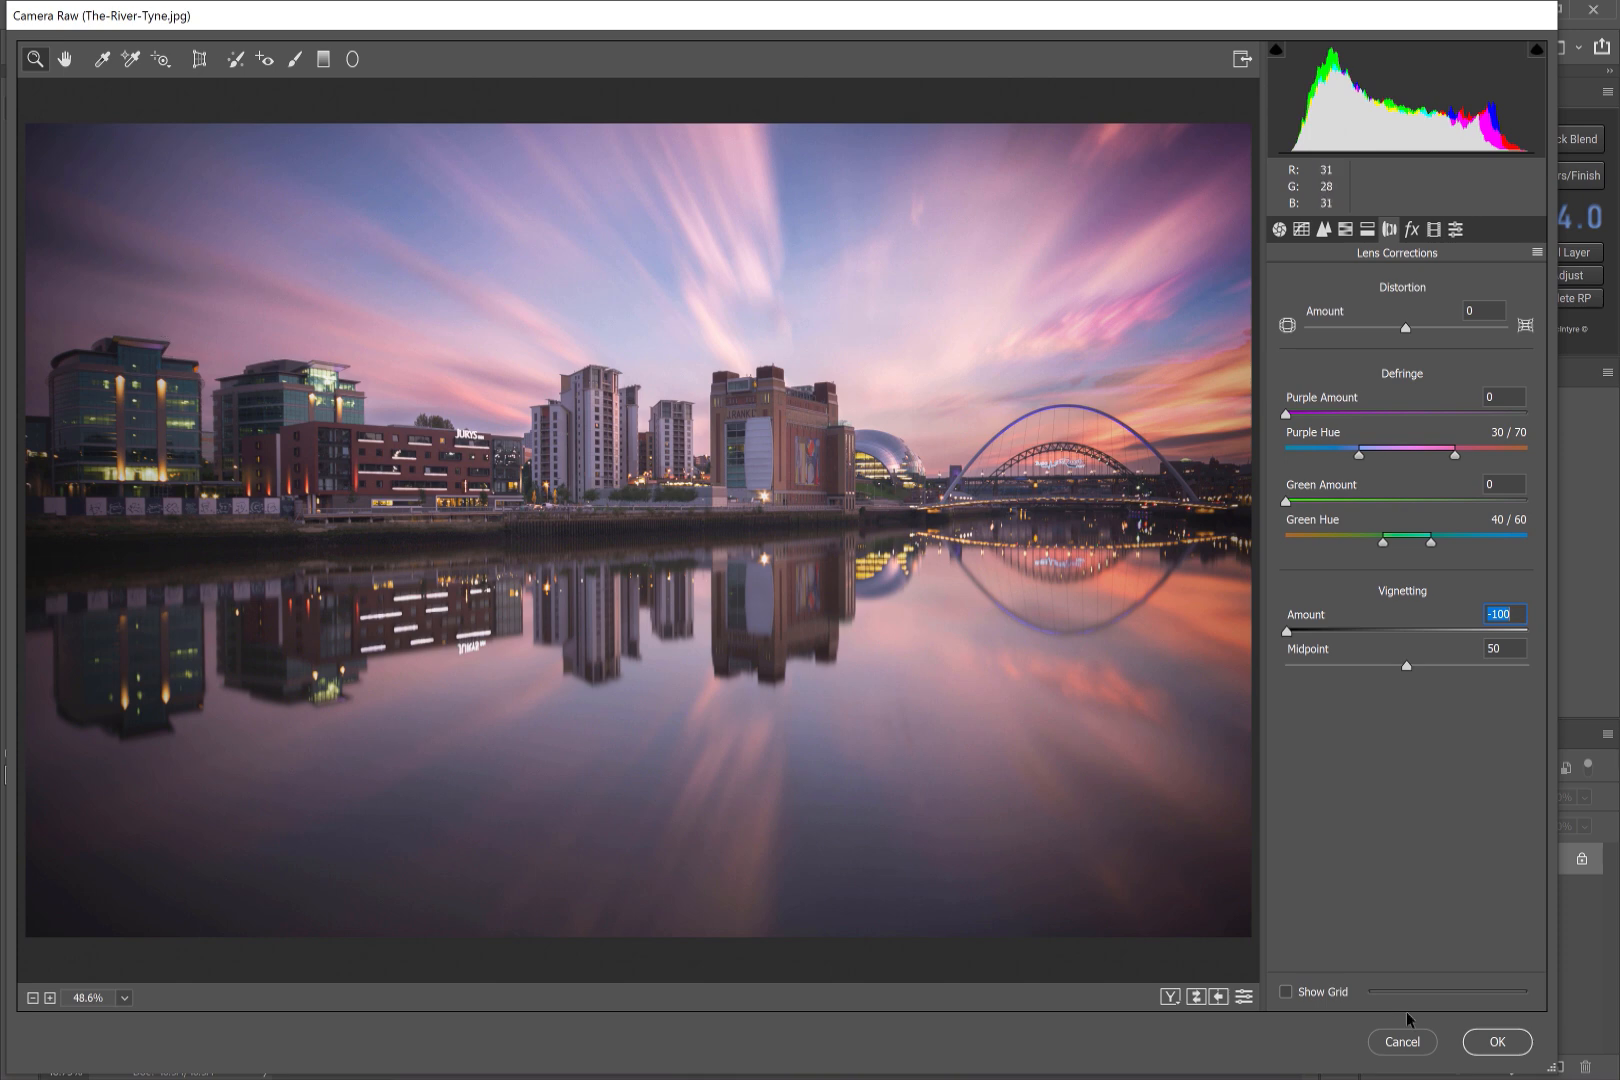
pyautogui.click(1496, 1048)
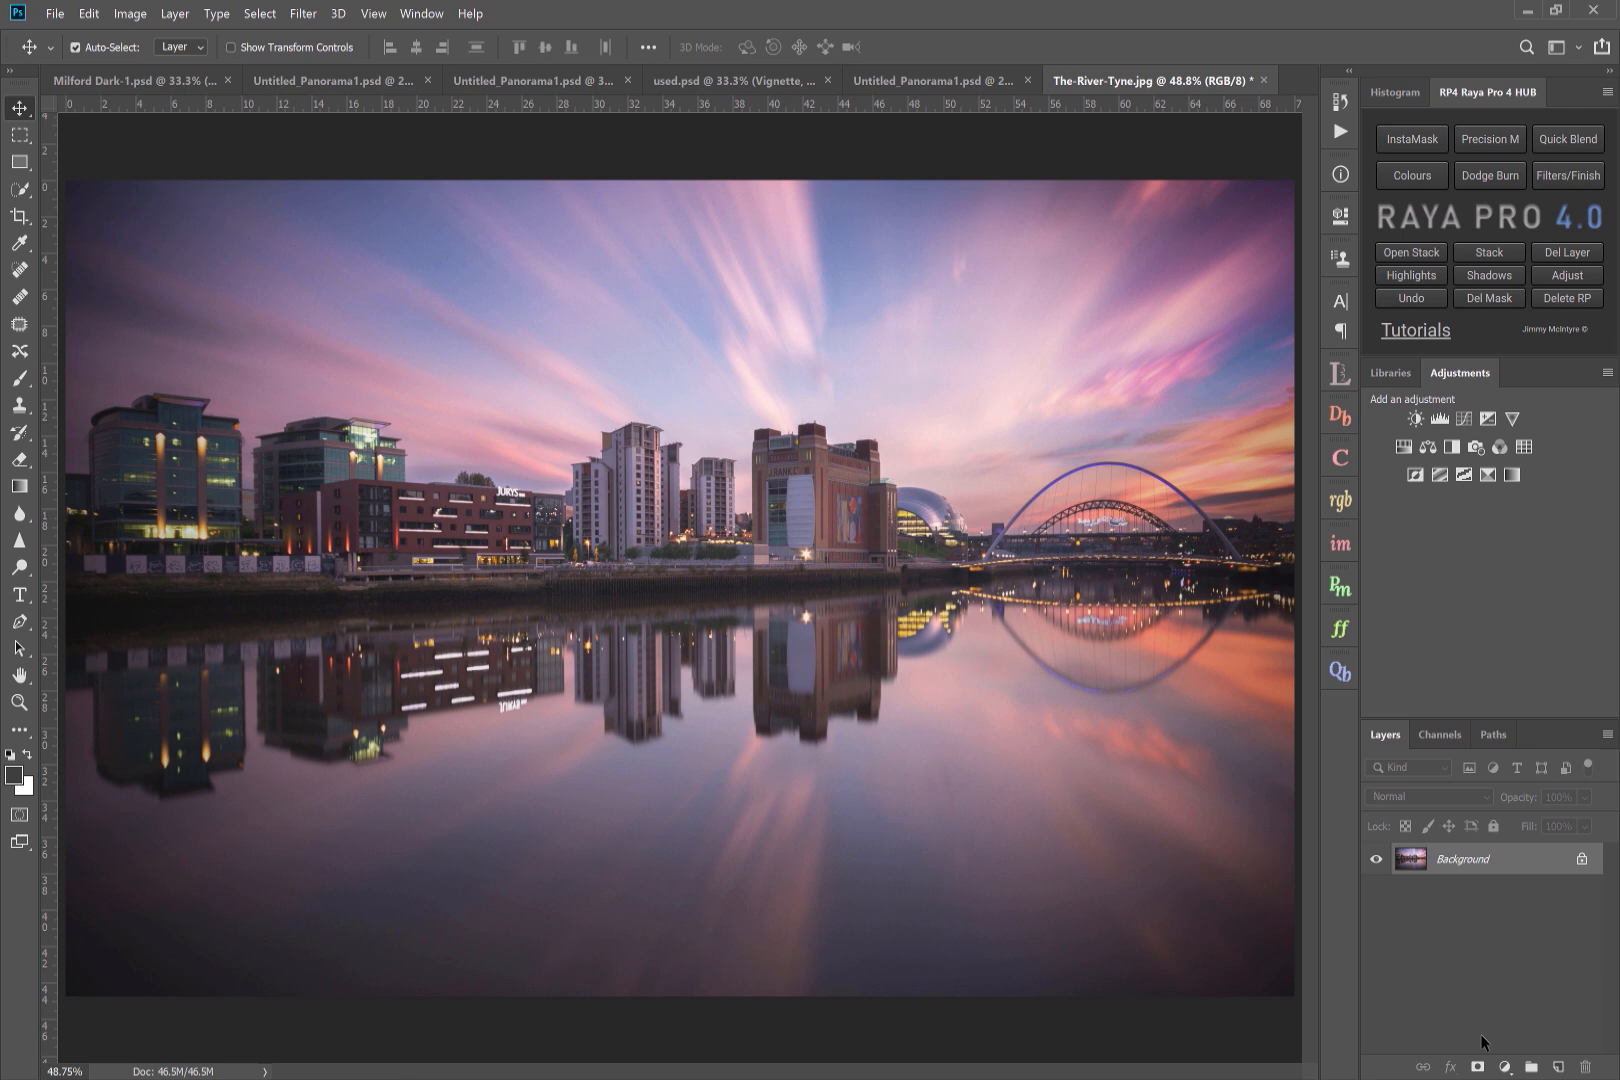
pyautogui.moveTo(572, 492)
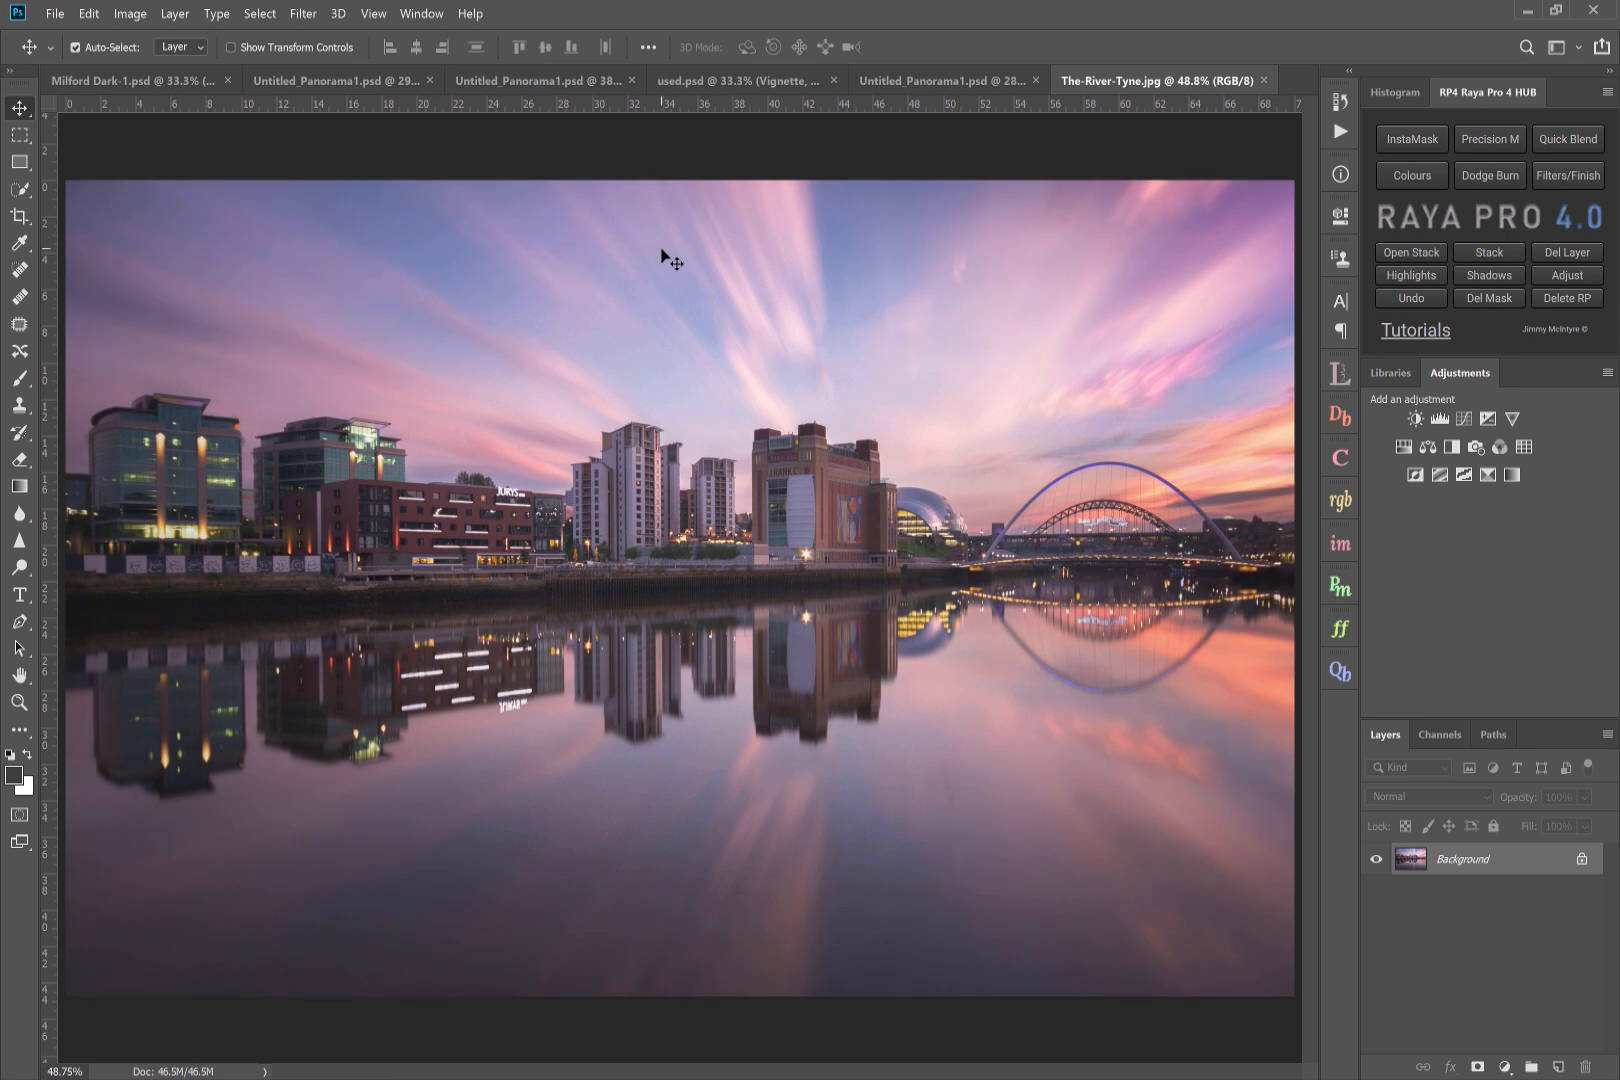
pyautogui.moveTo(1018, 876)
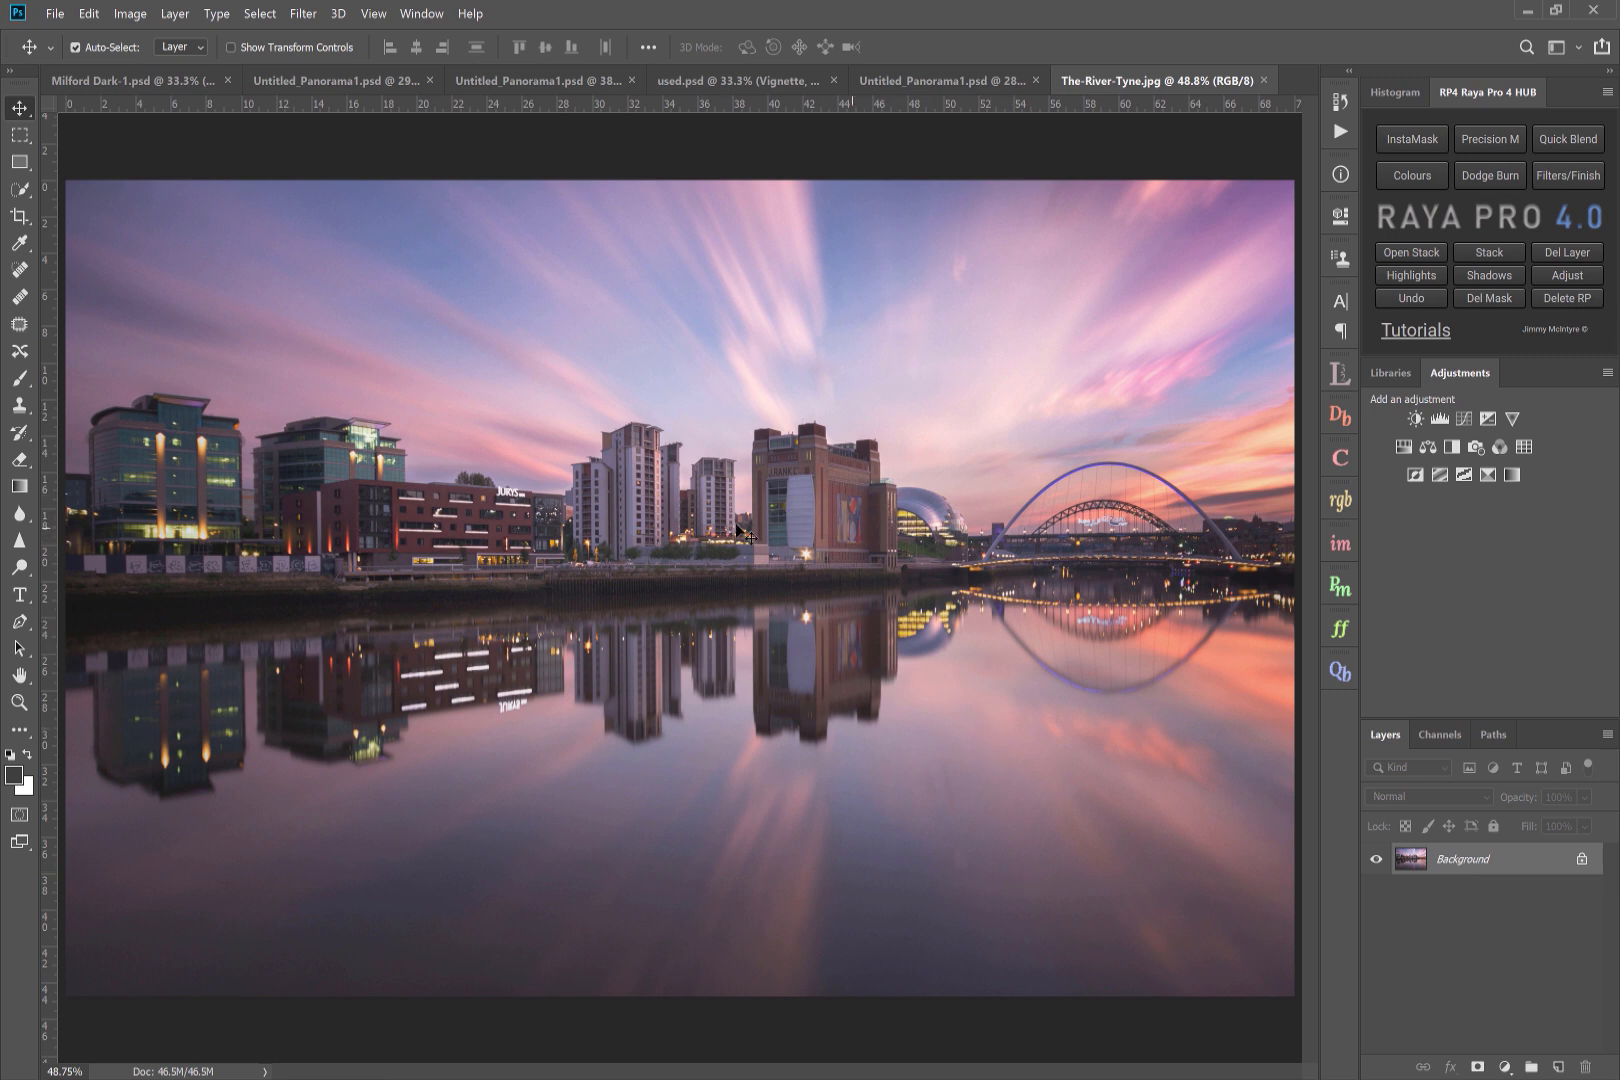
pyautogui.moveTo(680, 576)
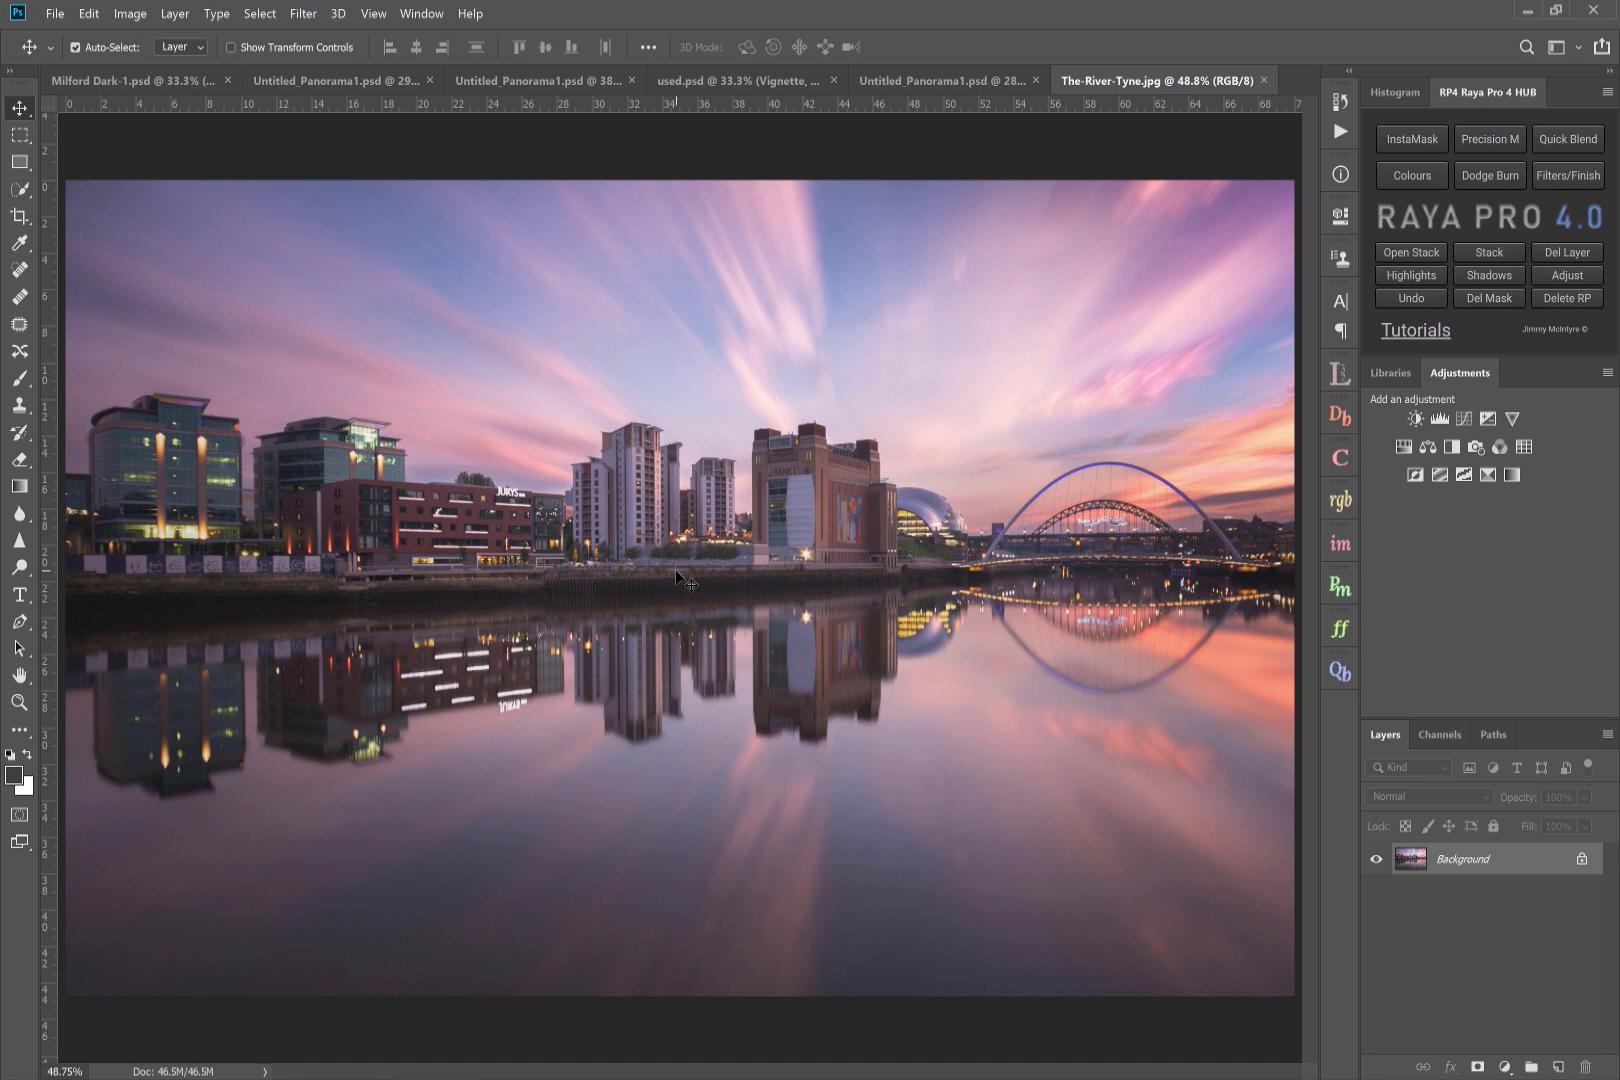
pyautogui.moveTo(764, 600)
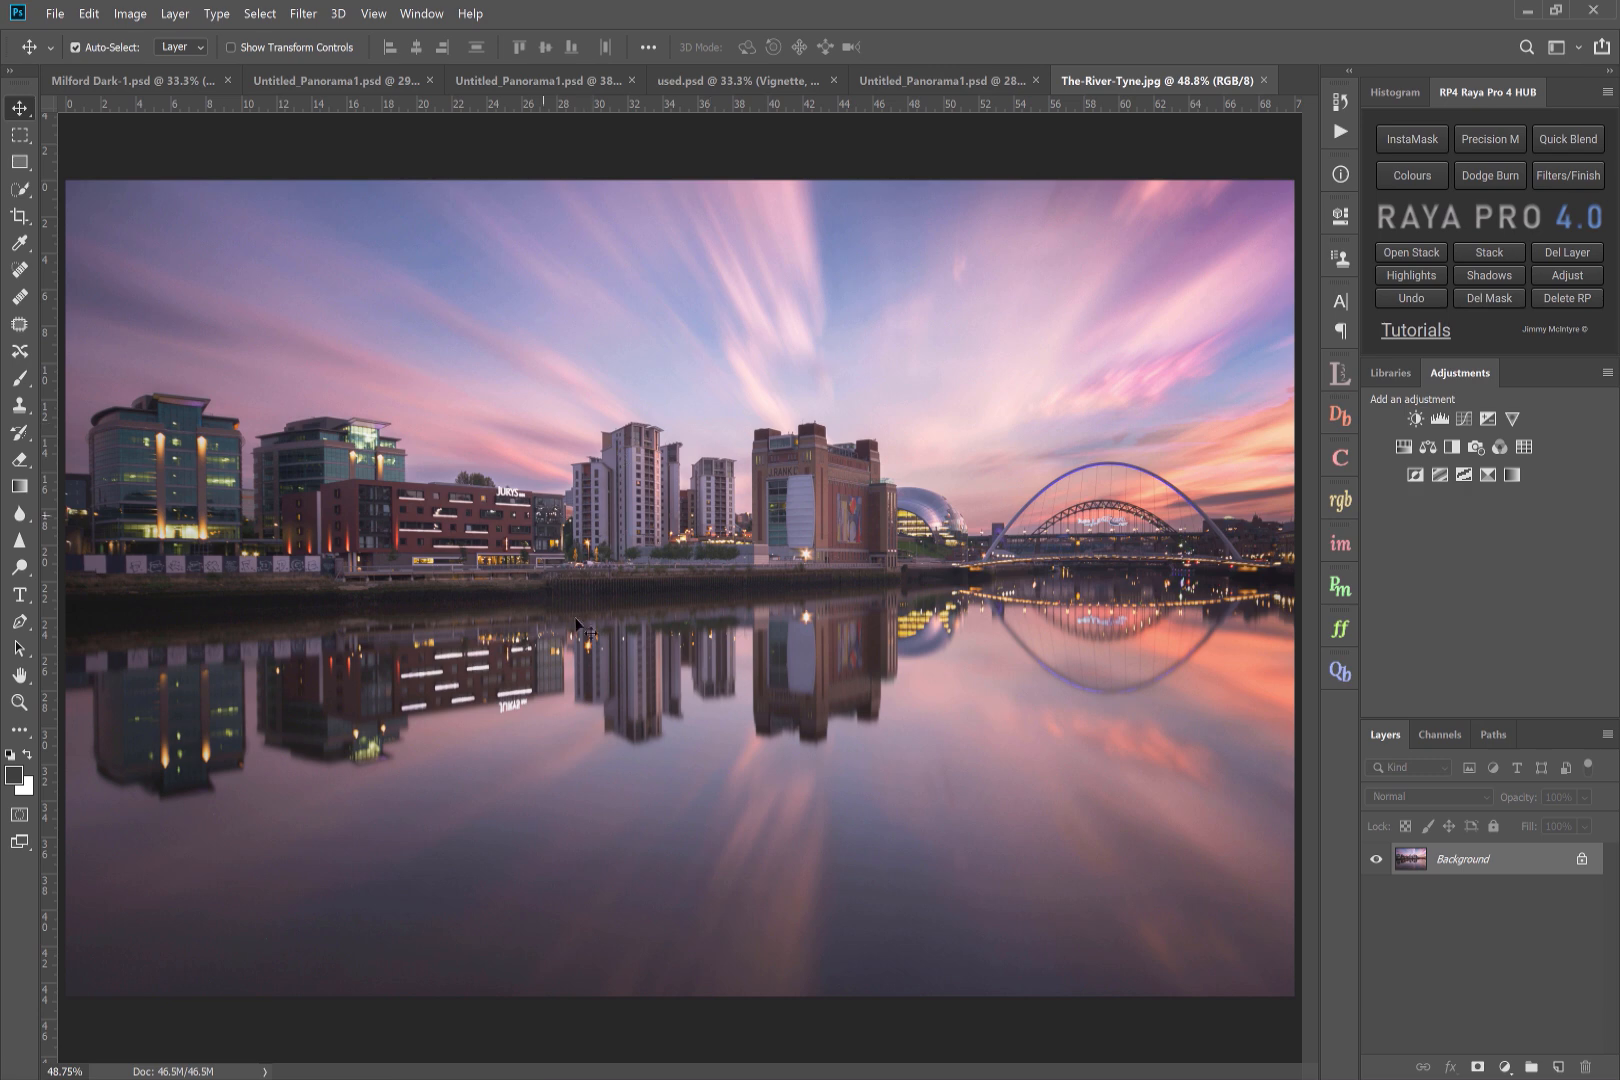
pyautogui.moveTo(98, 88)
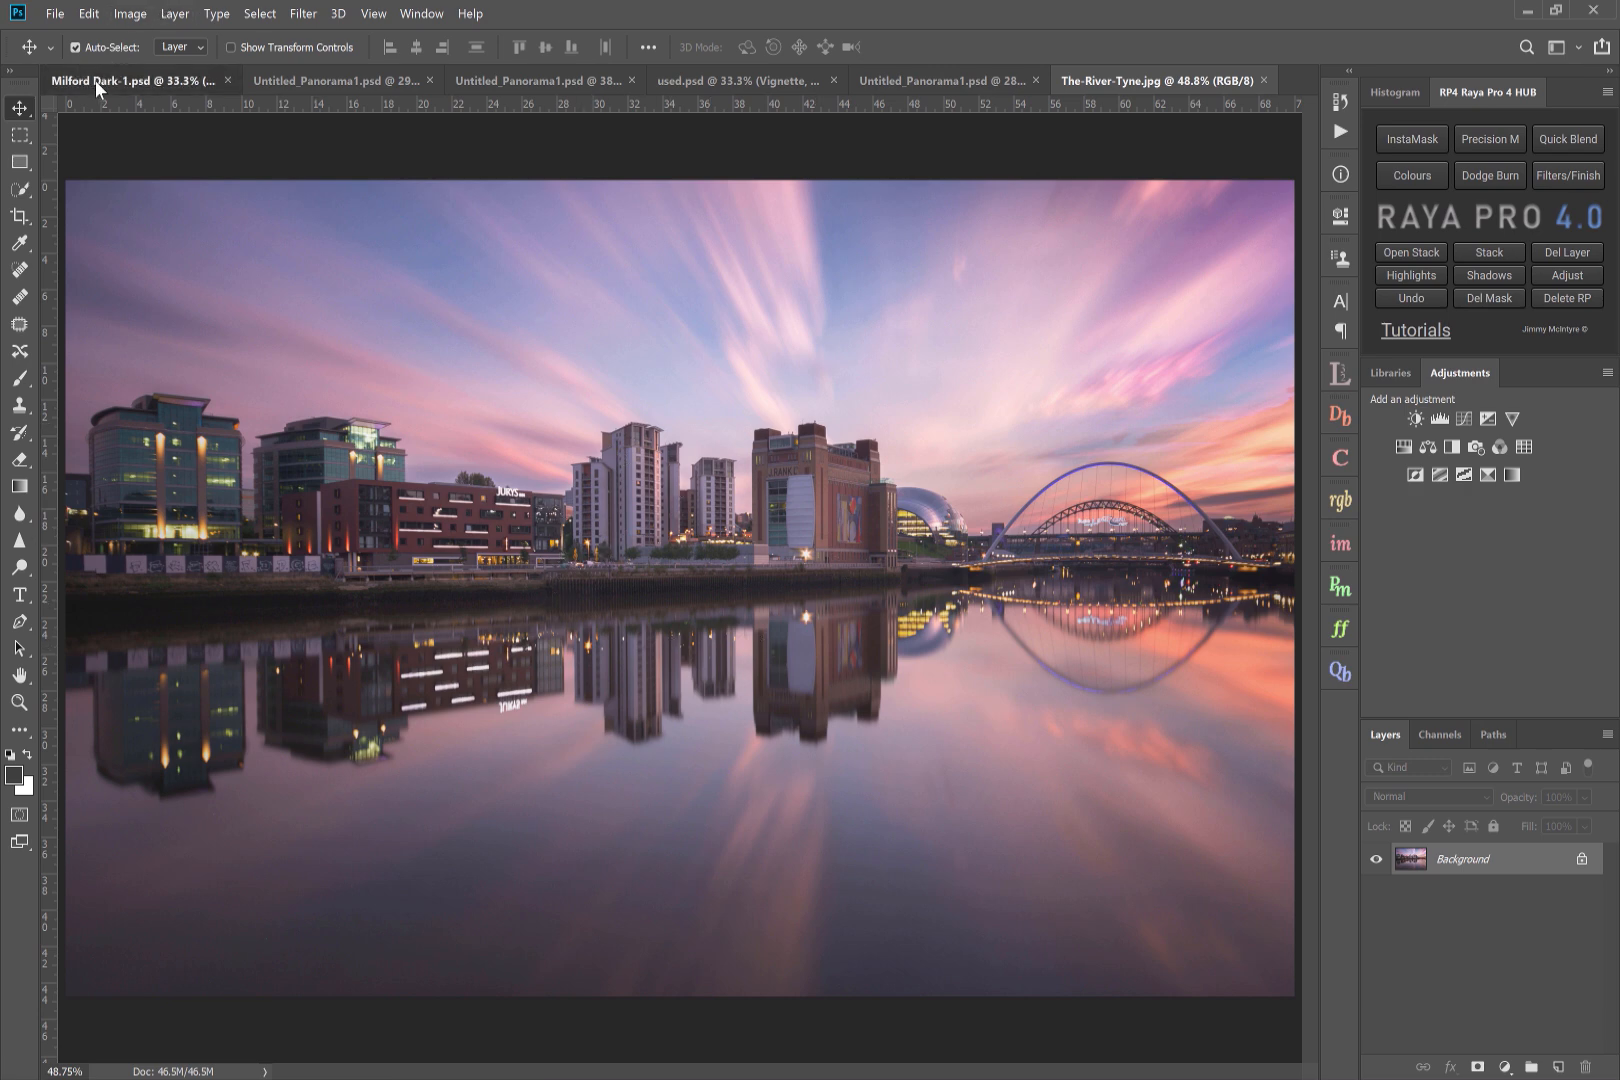
# - Switch to Milford Dark and toggle the Vignette group off and on twice to compare
pyautogui.click(134, 80)
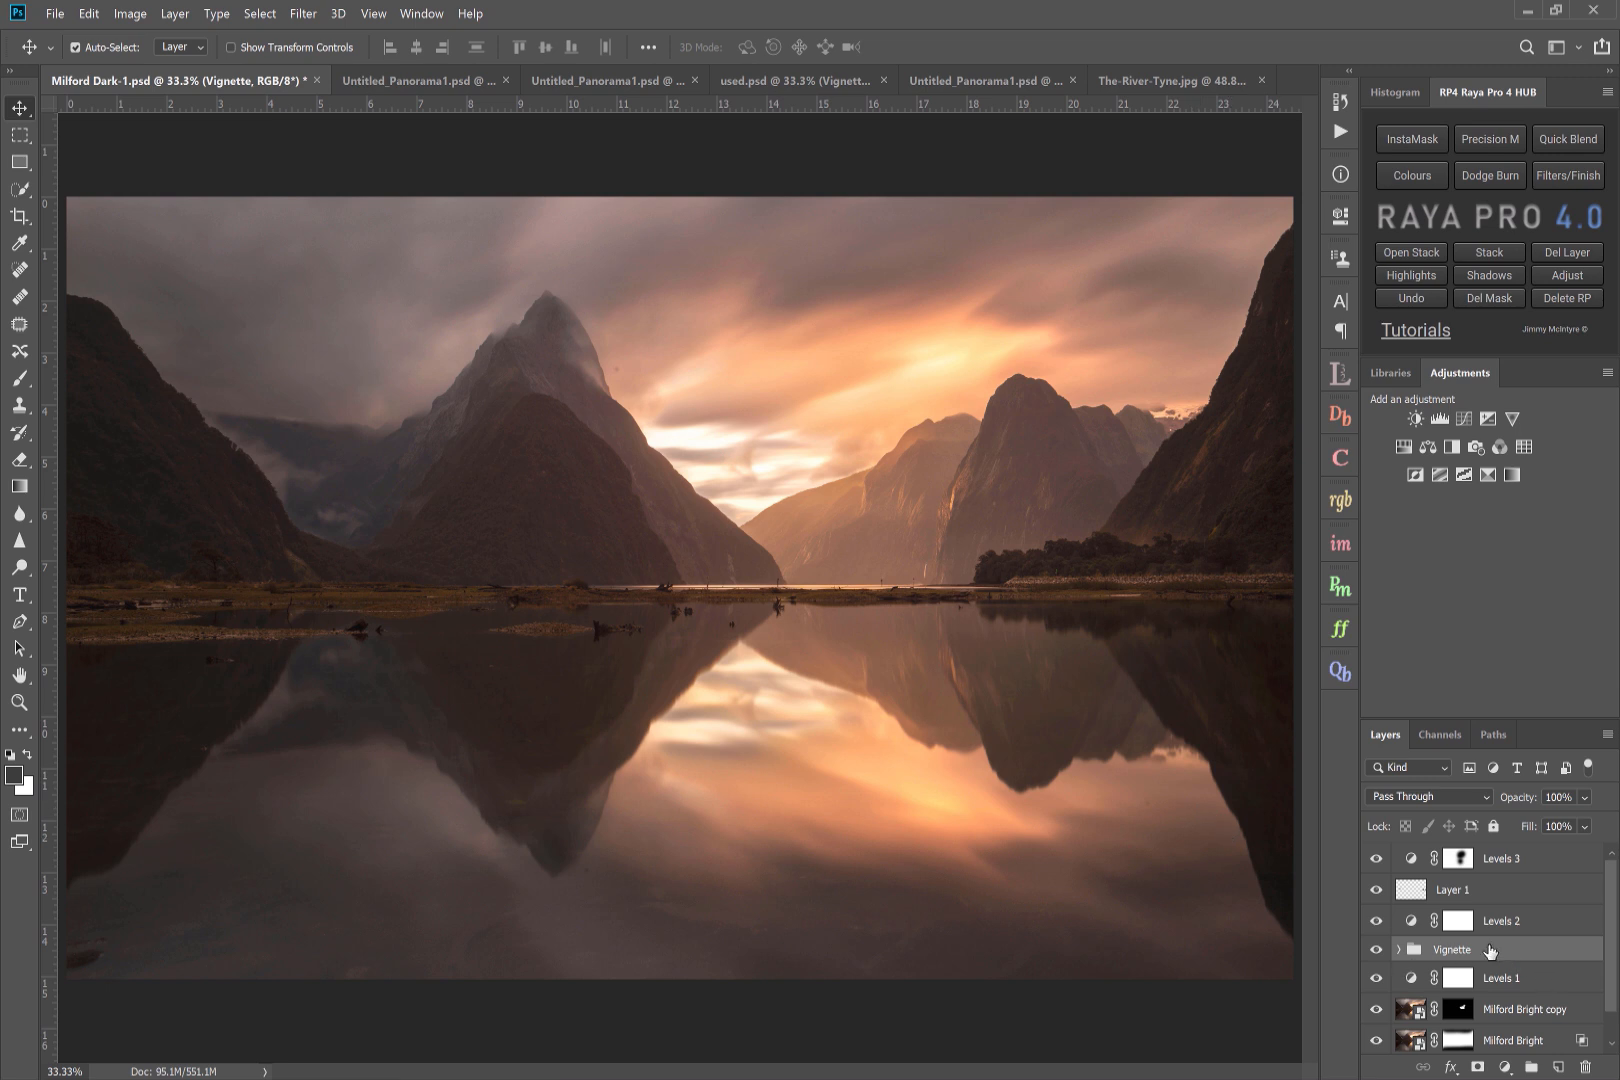
pyautogui.moveTo(1488, 942)
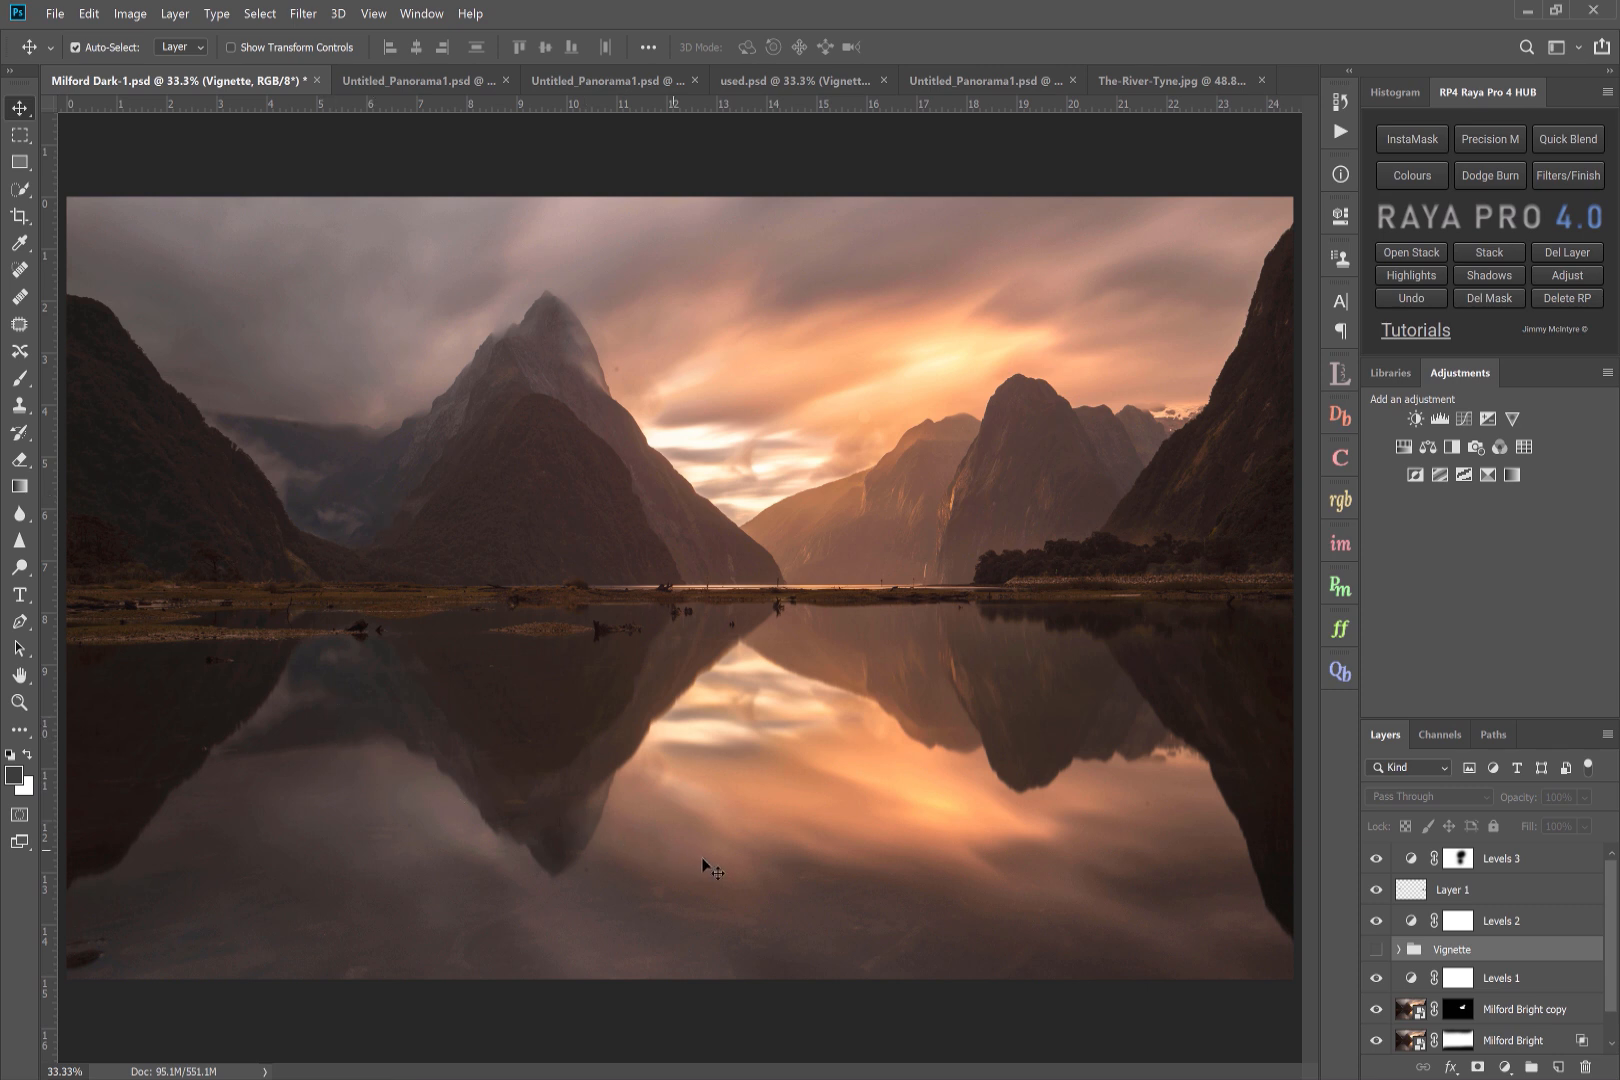
pyautogui.moveTo(762, 442)
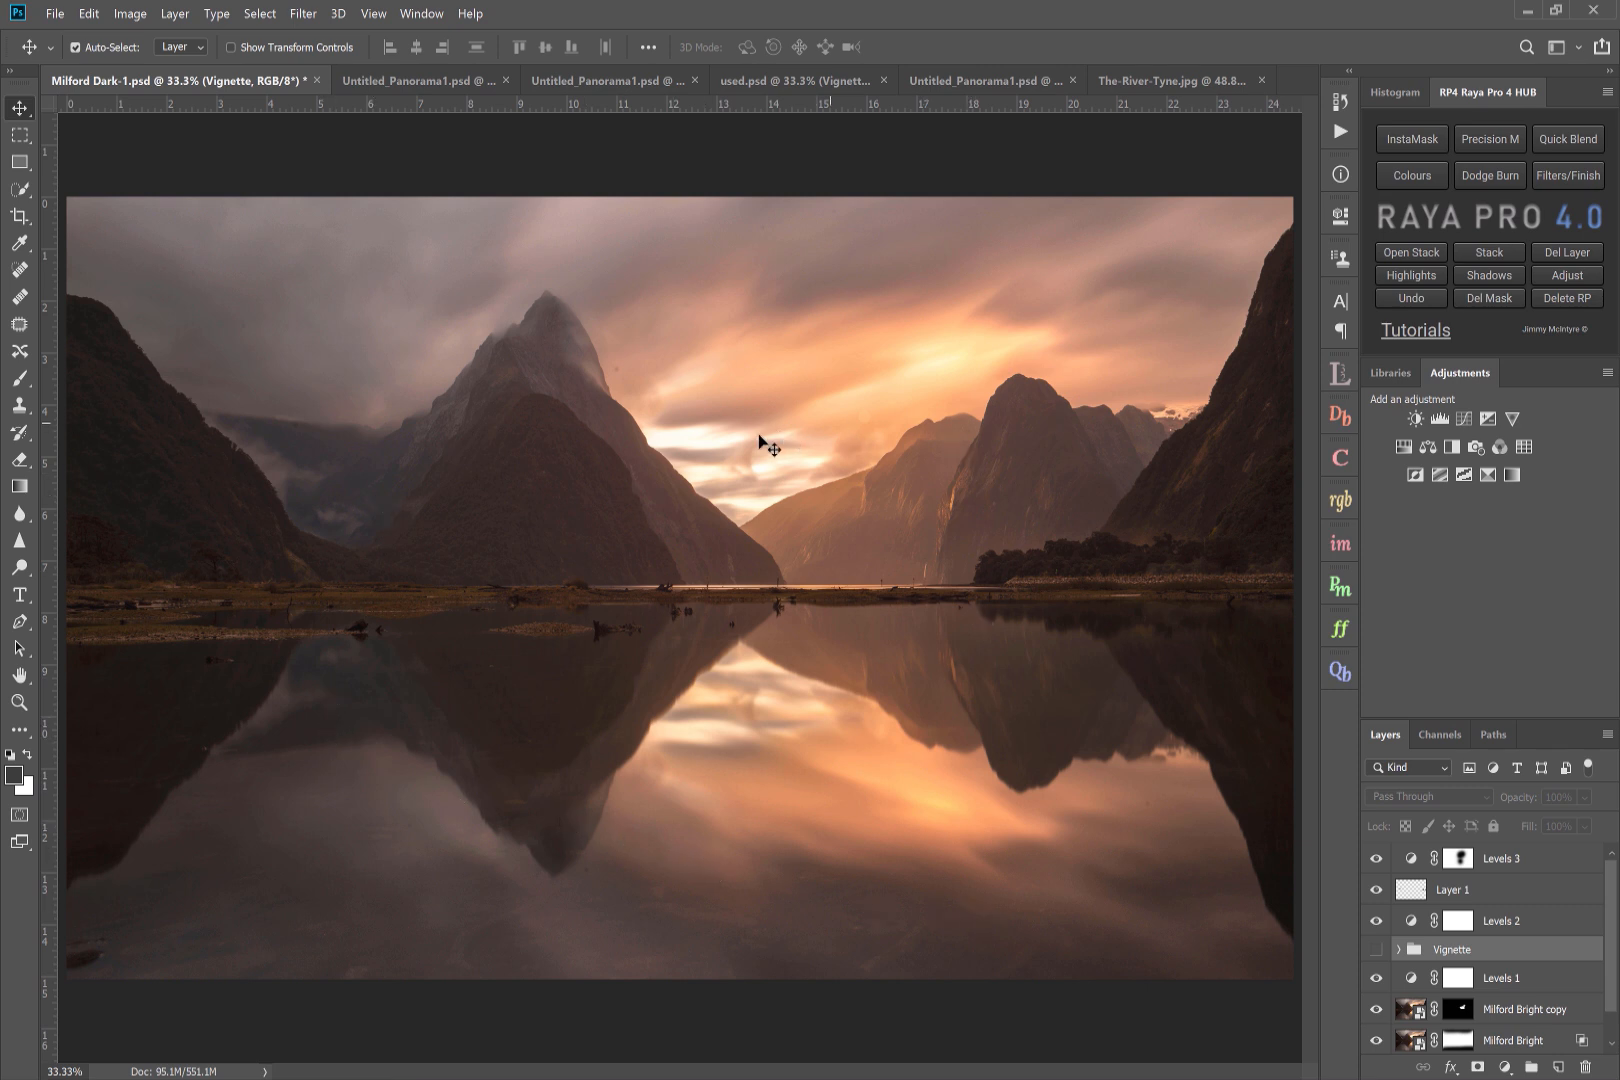
pyautogui.moveTo(594, 622)
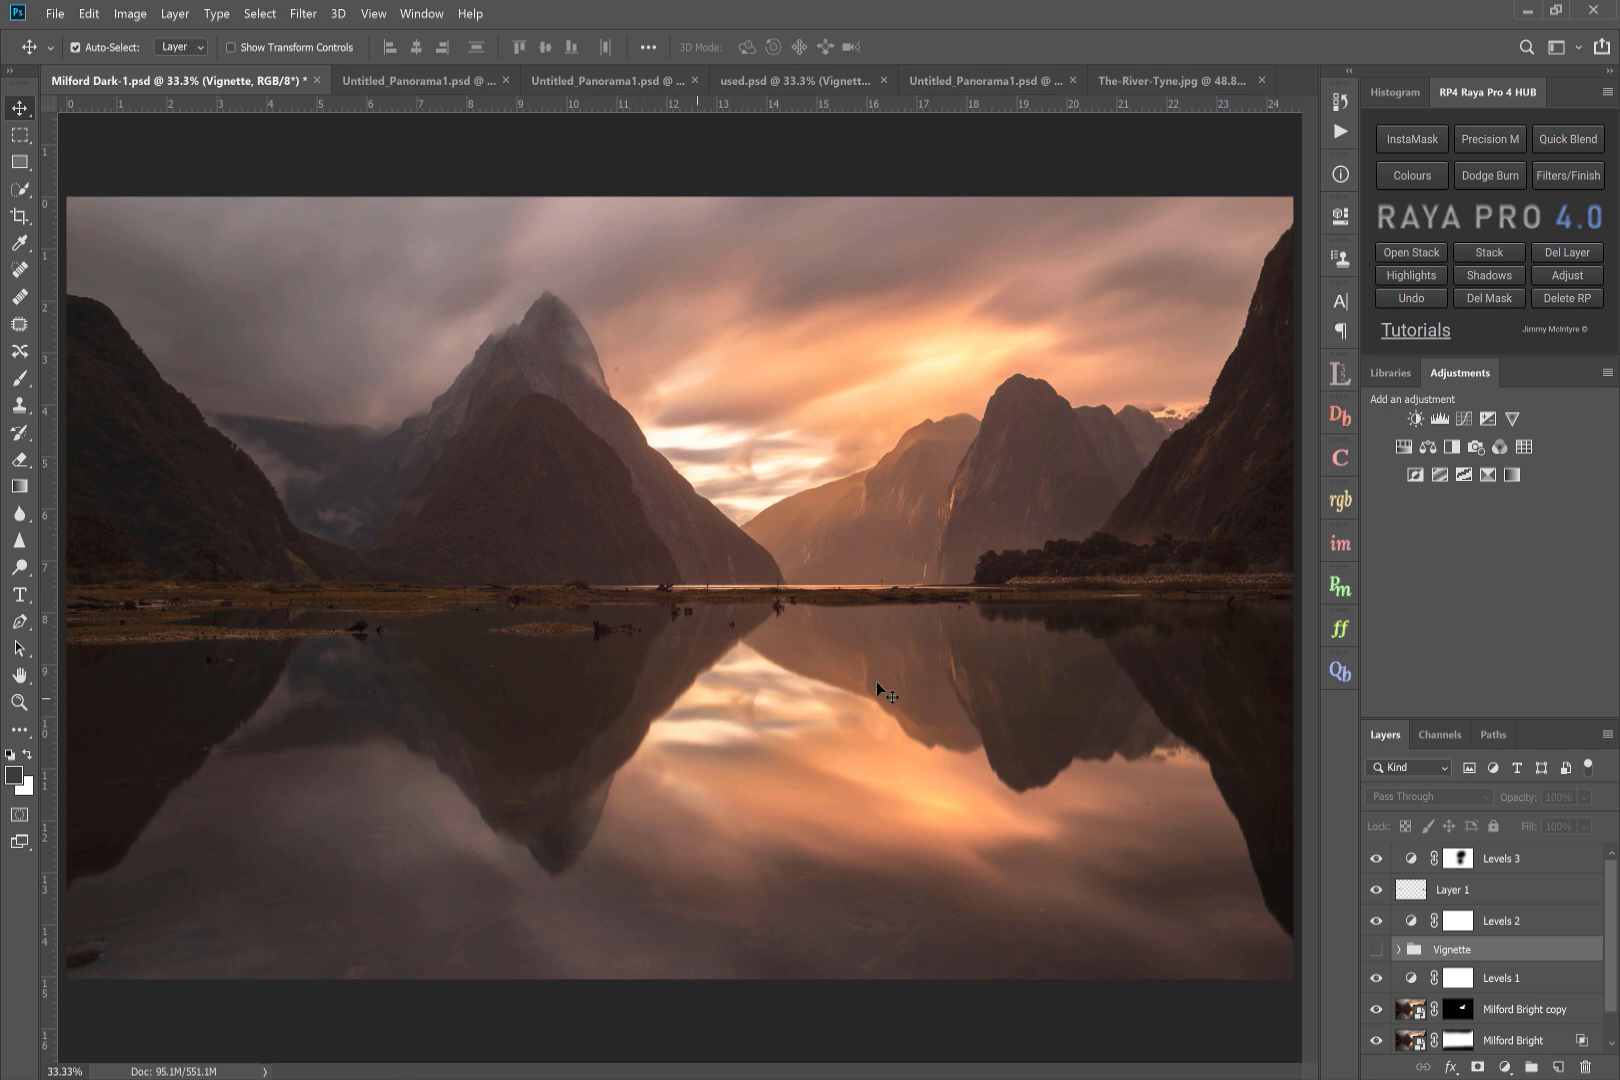
pyautogui.moveTo(722, 606)
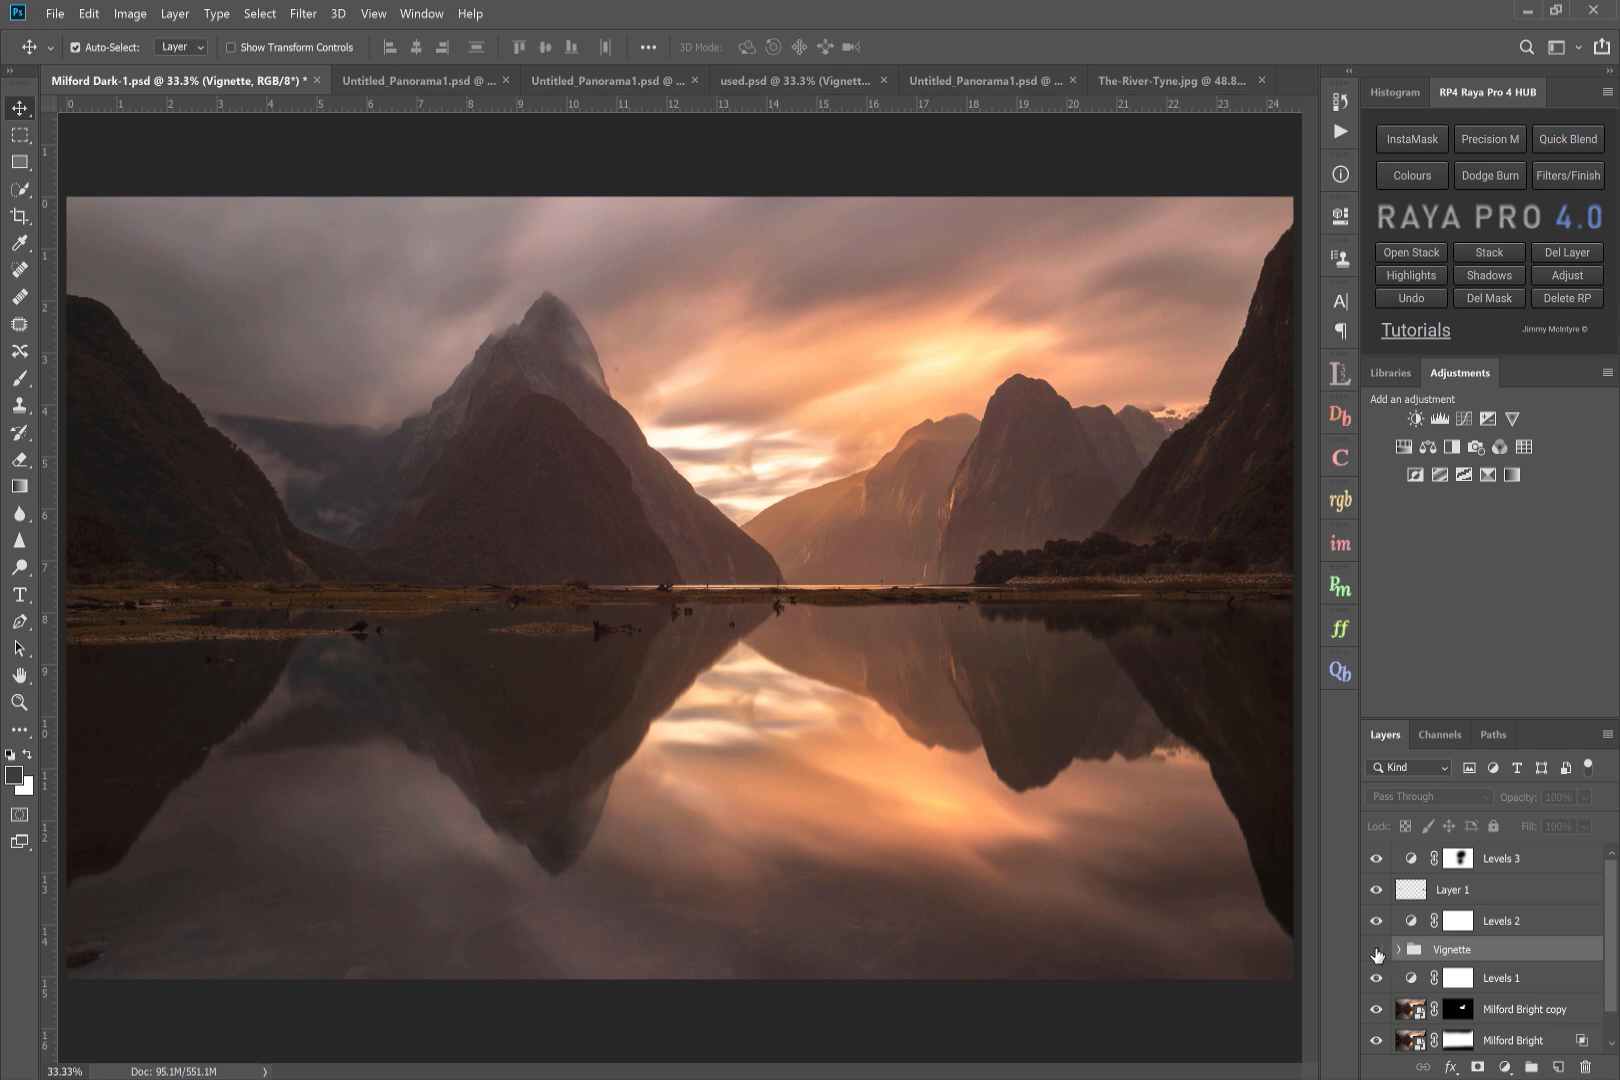
pyautogui.moveTo(1376, 954)
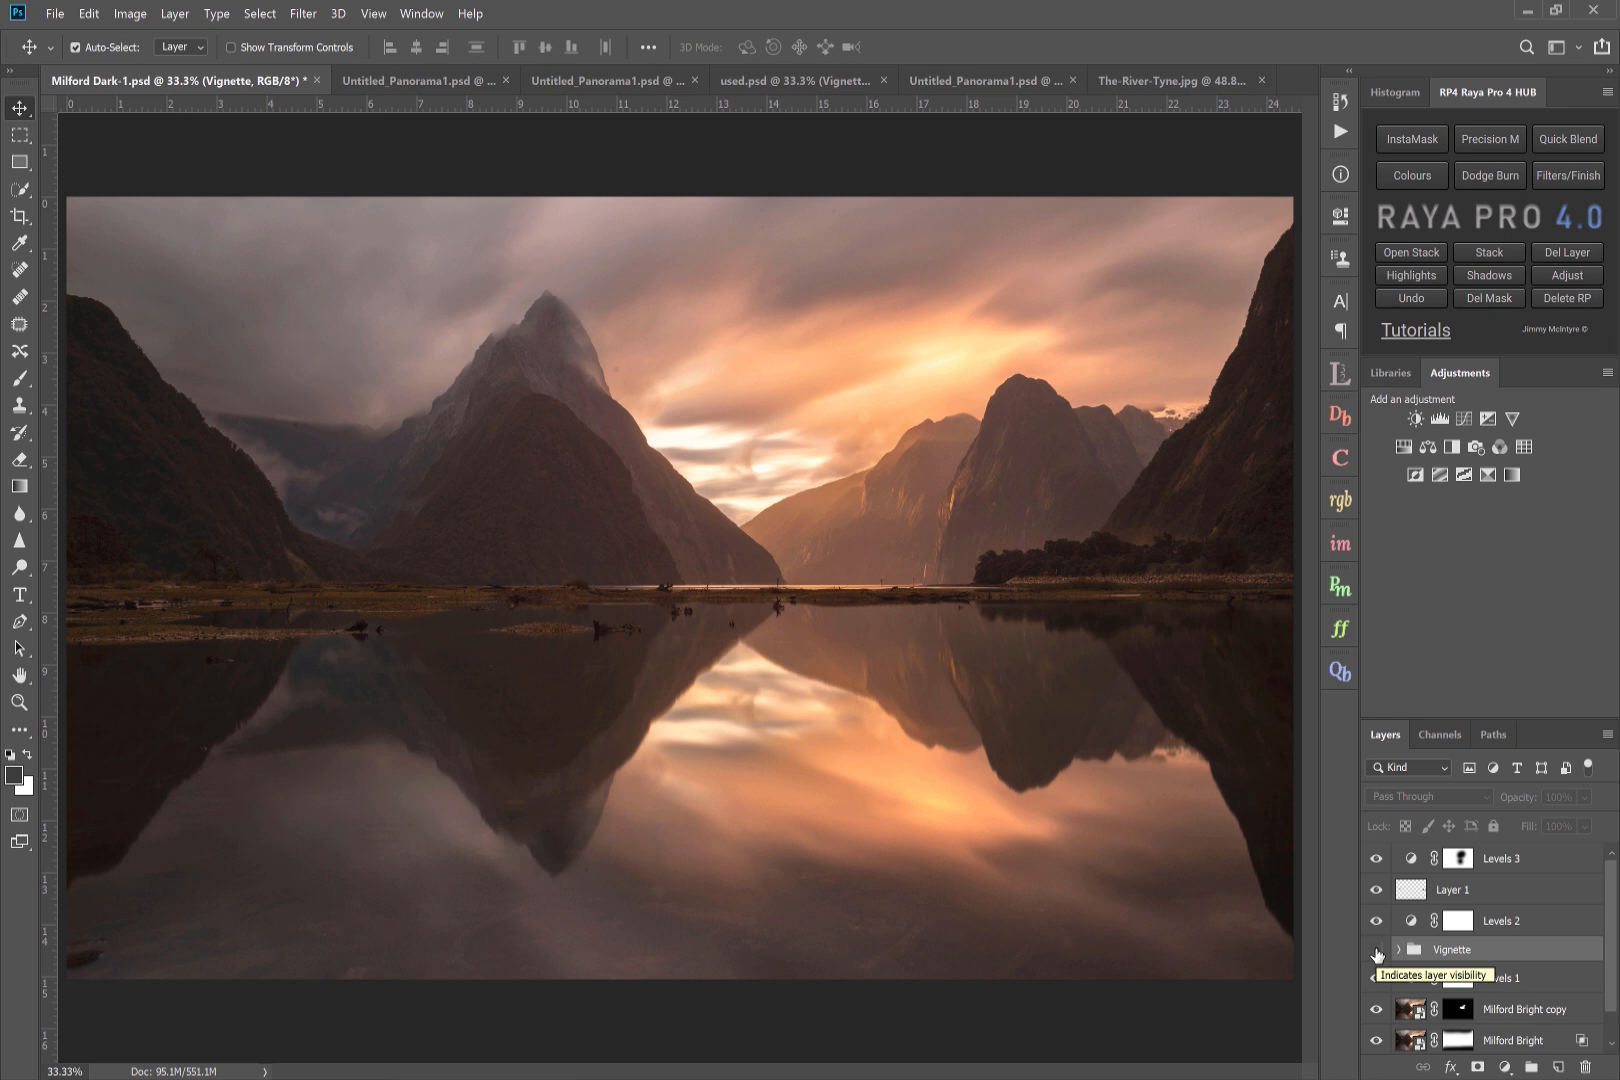
pyautogui.click(1376, 948)
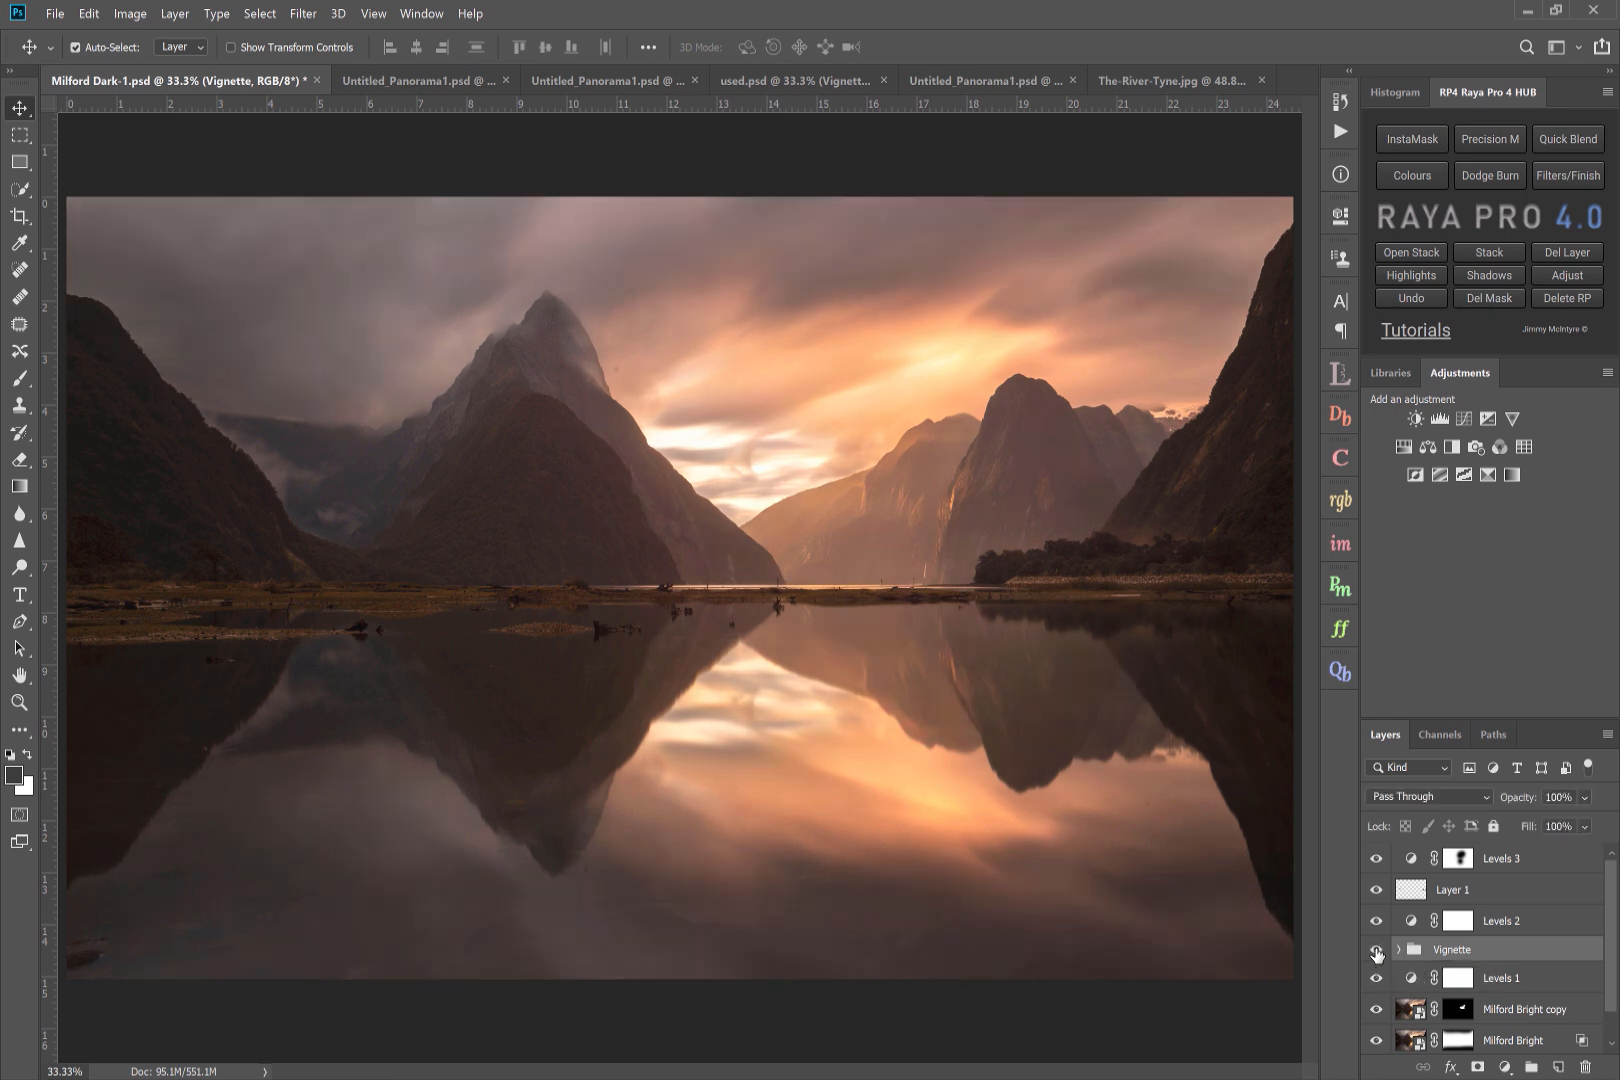
pyautogui.click(1376, 950)
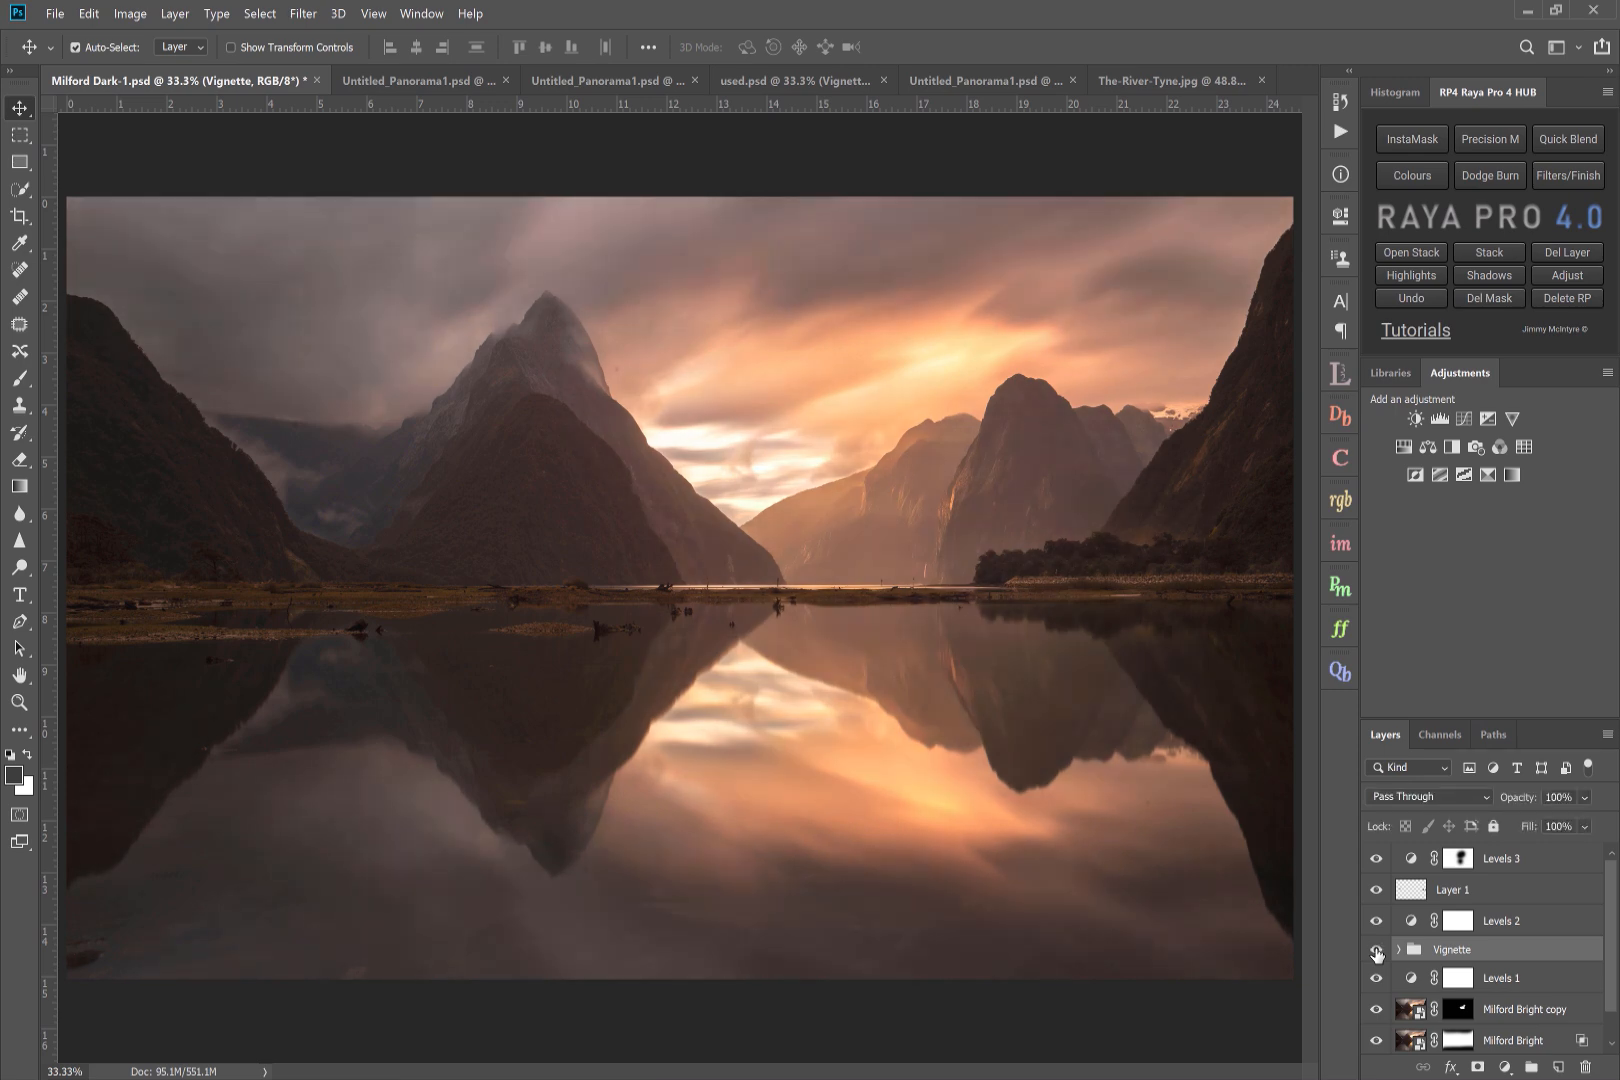
pyautogui.click(1376, 948)
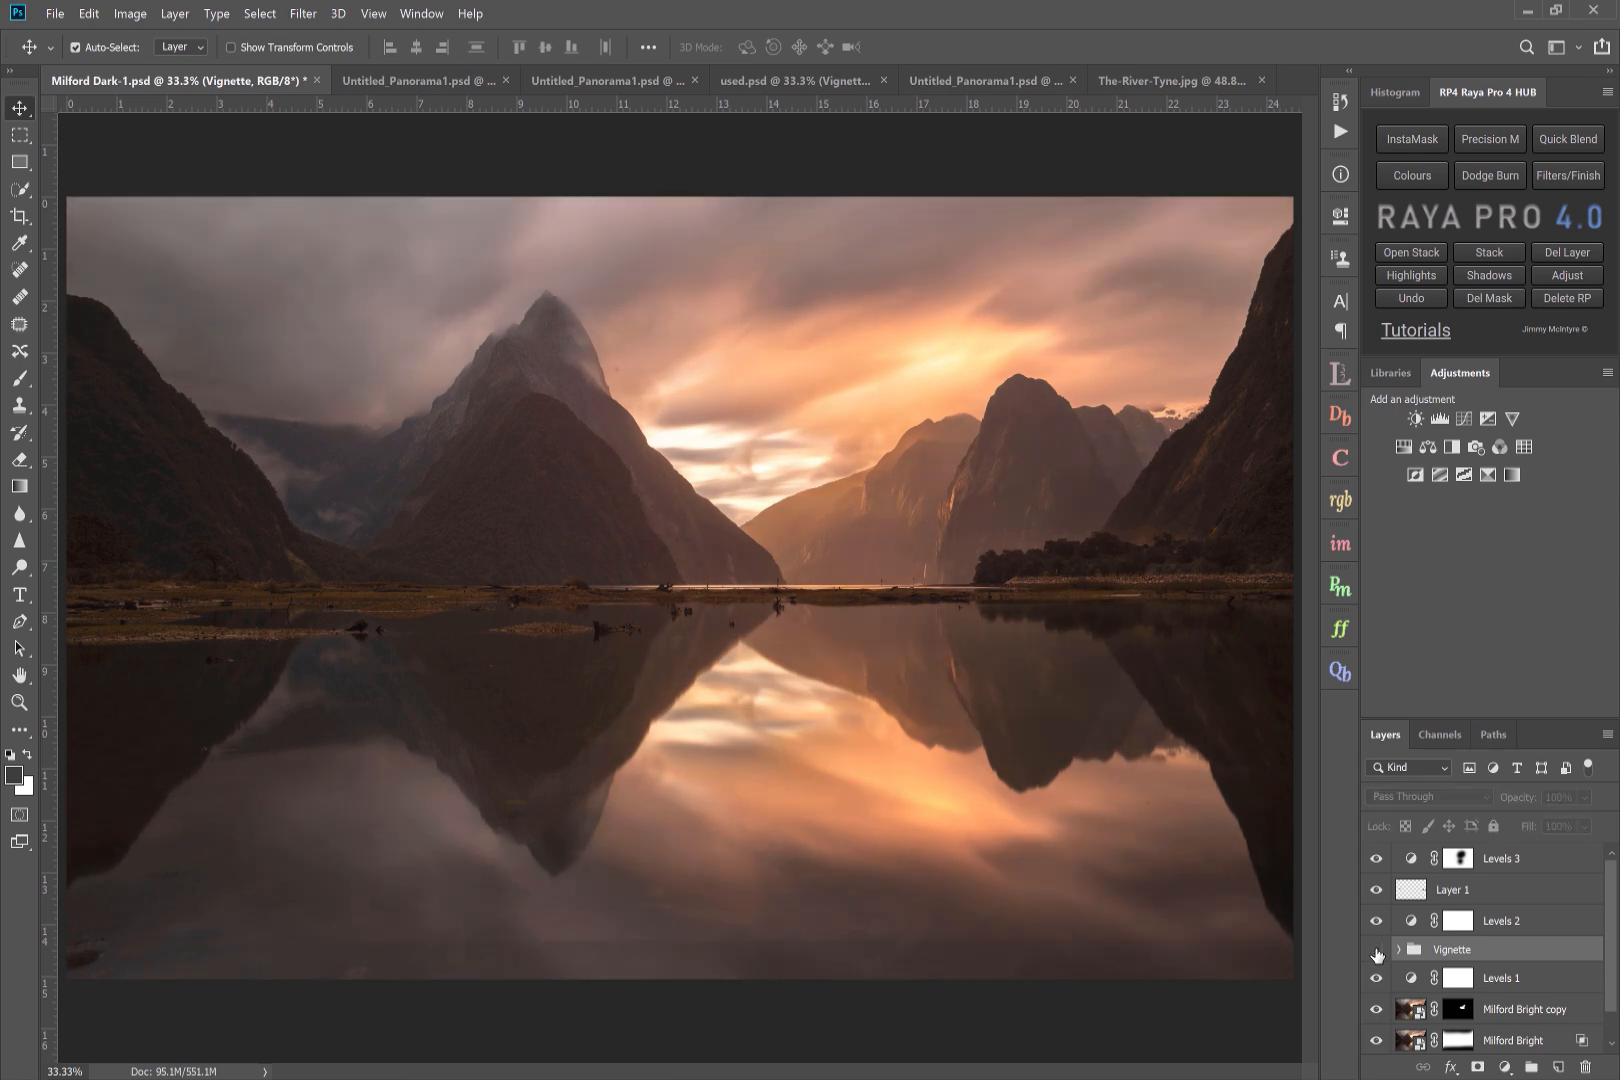
pyautogui.click(1376, 948)
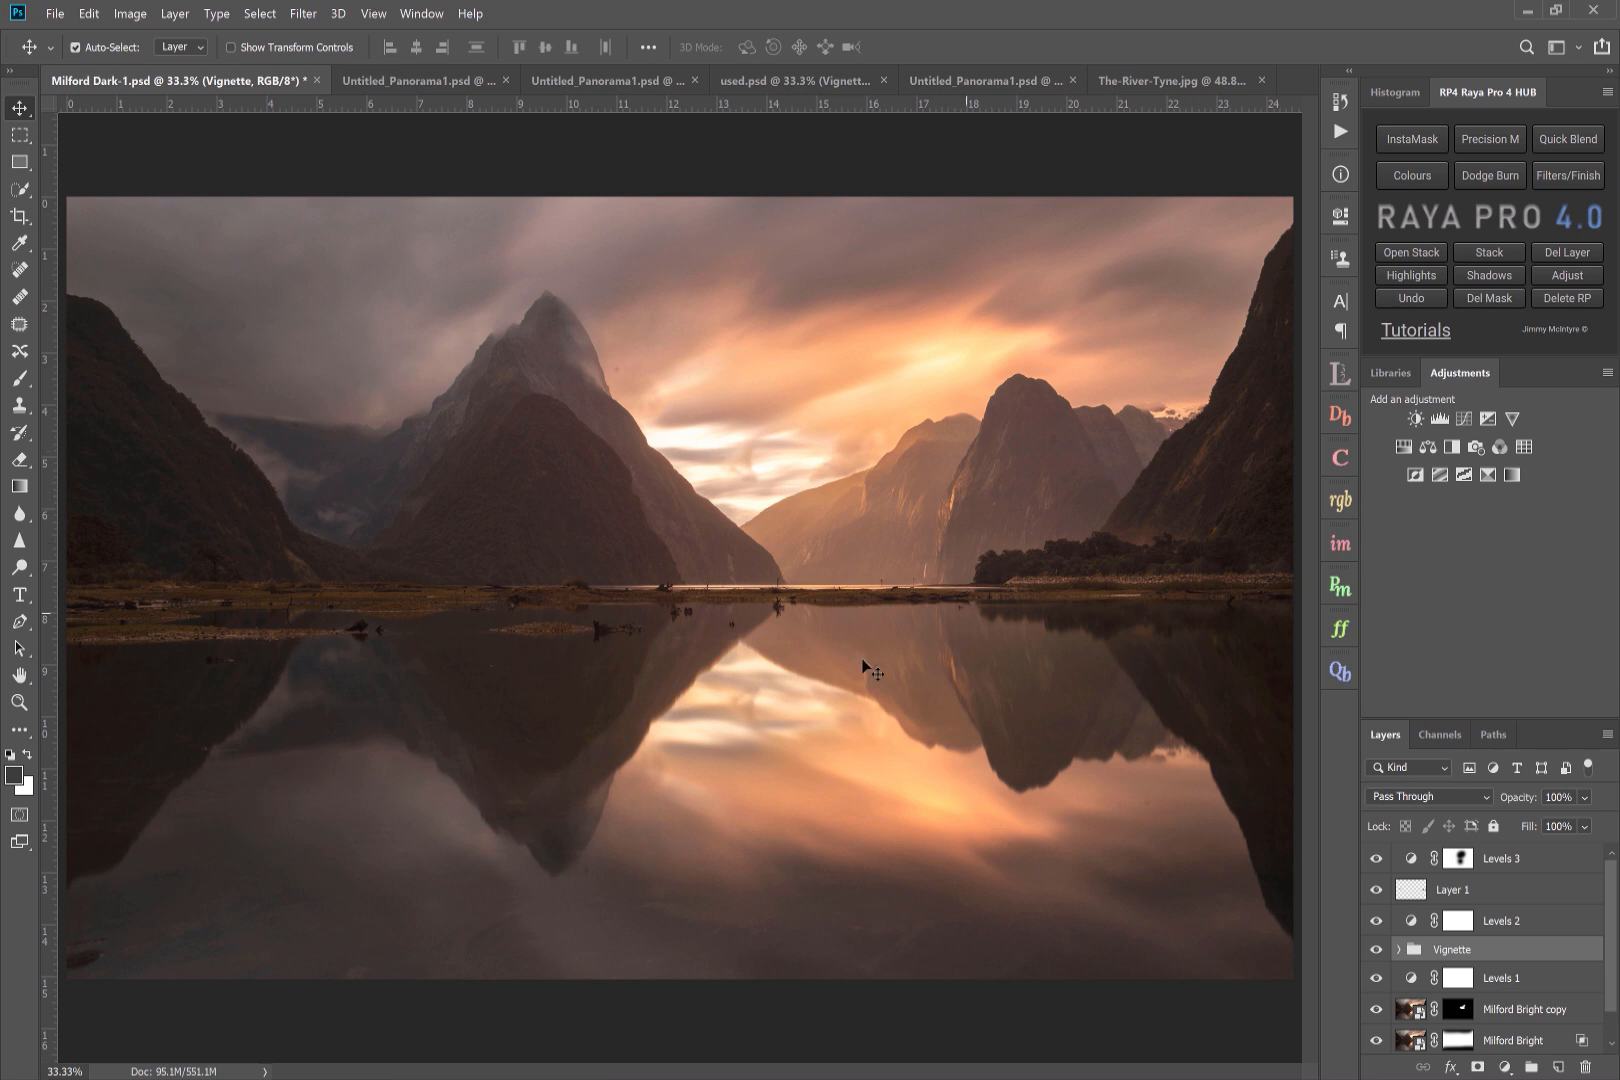
pyautogui.moveTo(660, 486)
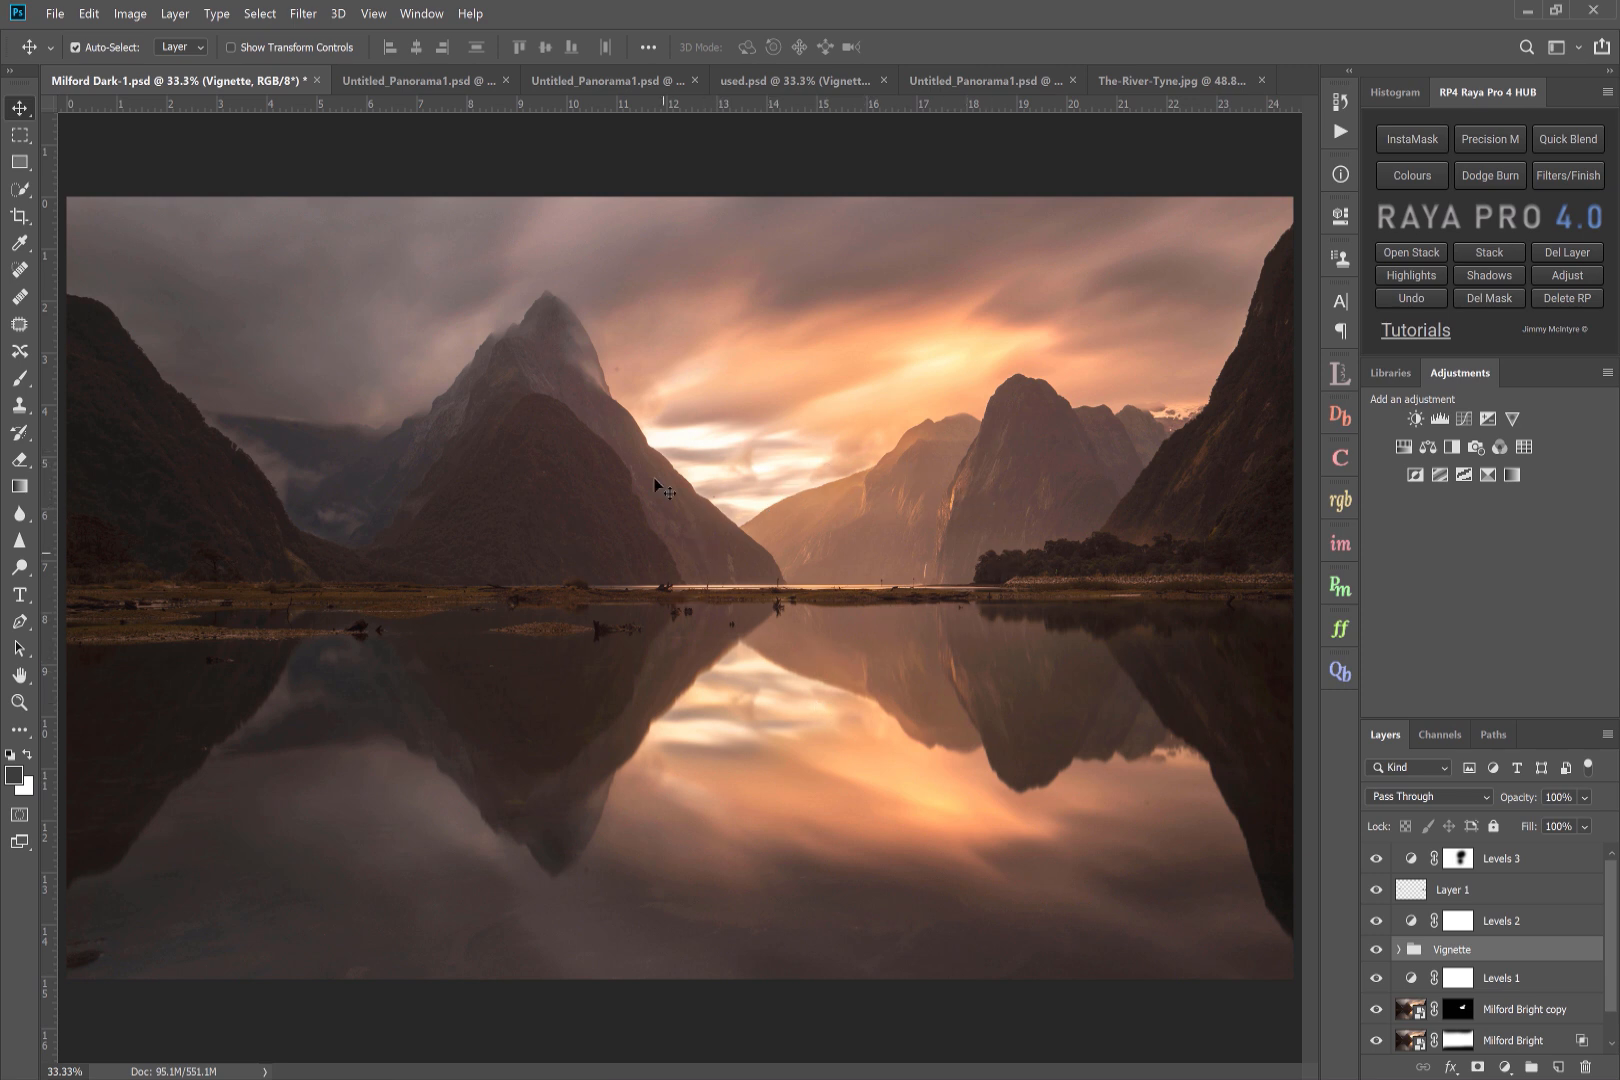
pyautogui.moveTo(766, 696)
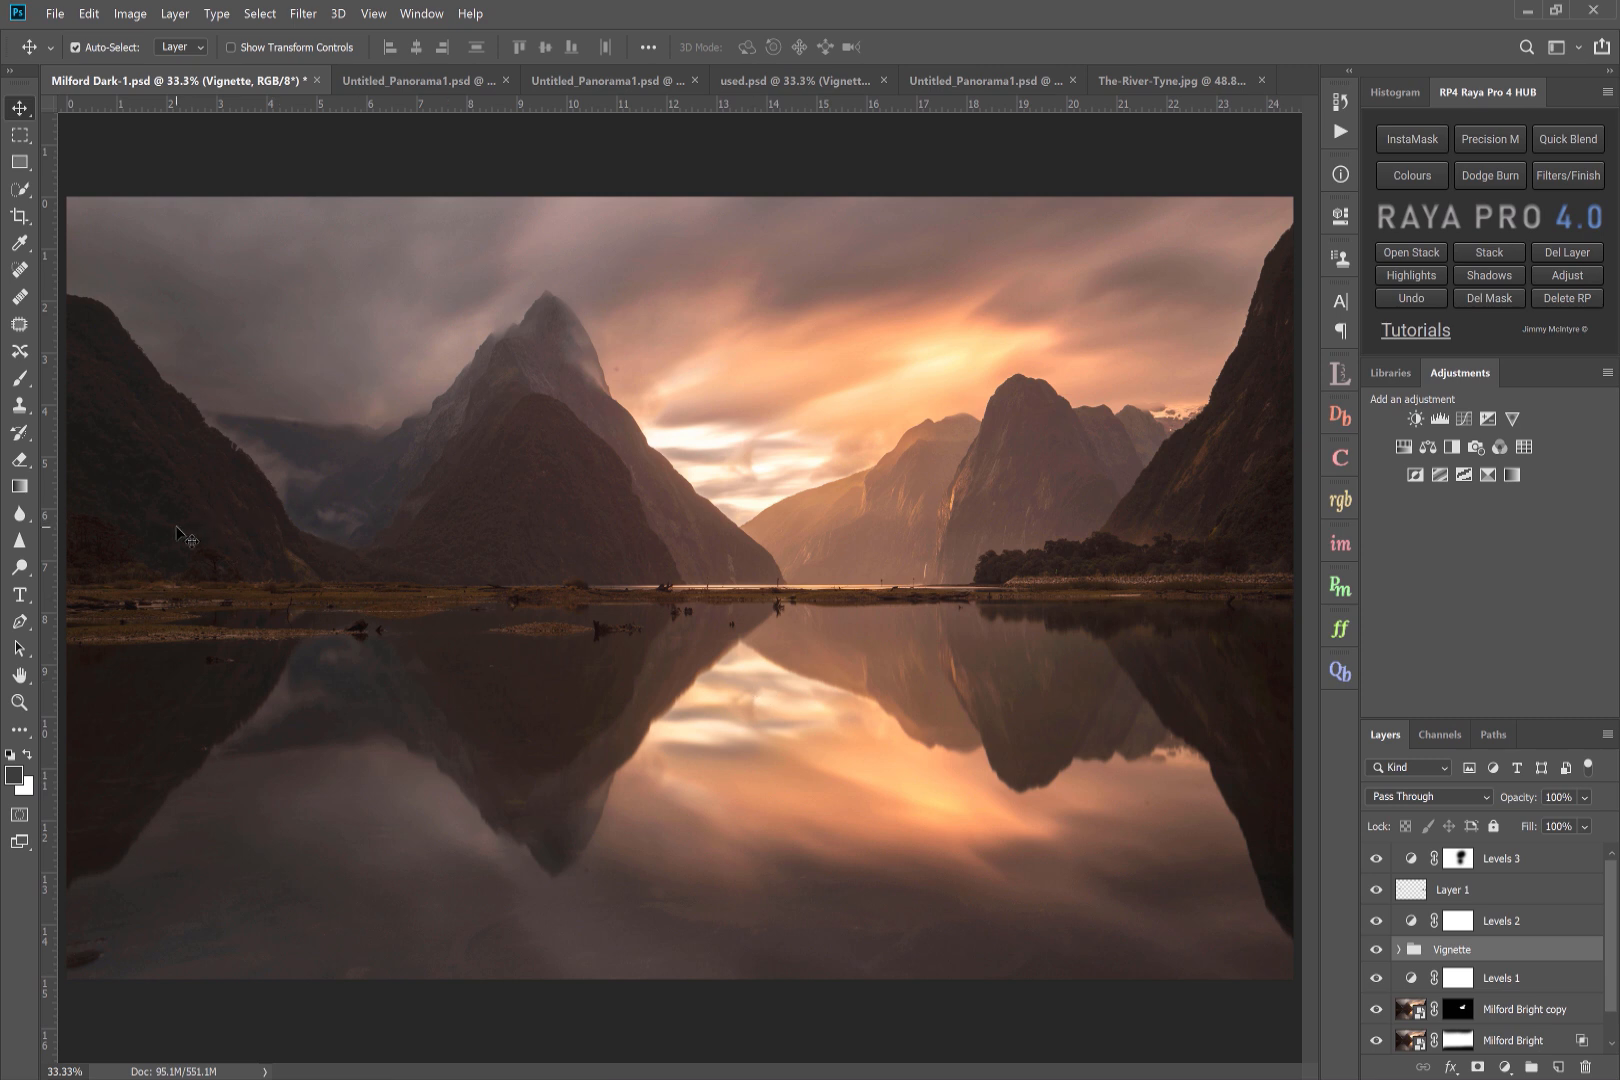
pyautogui.moveTo(278, 348)
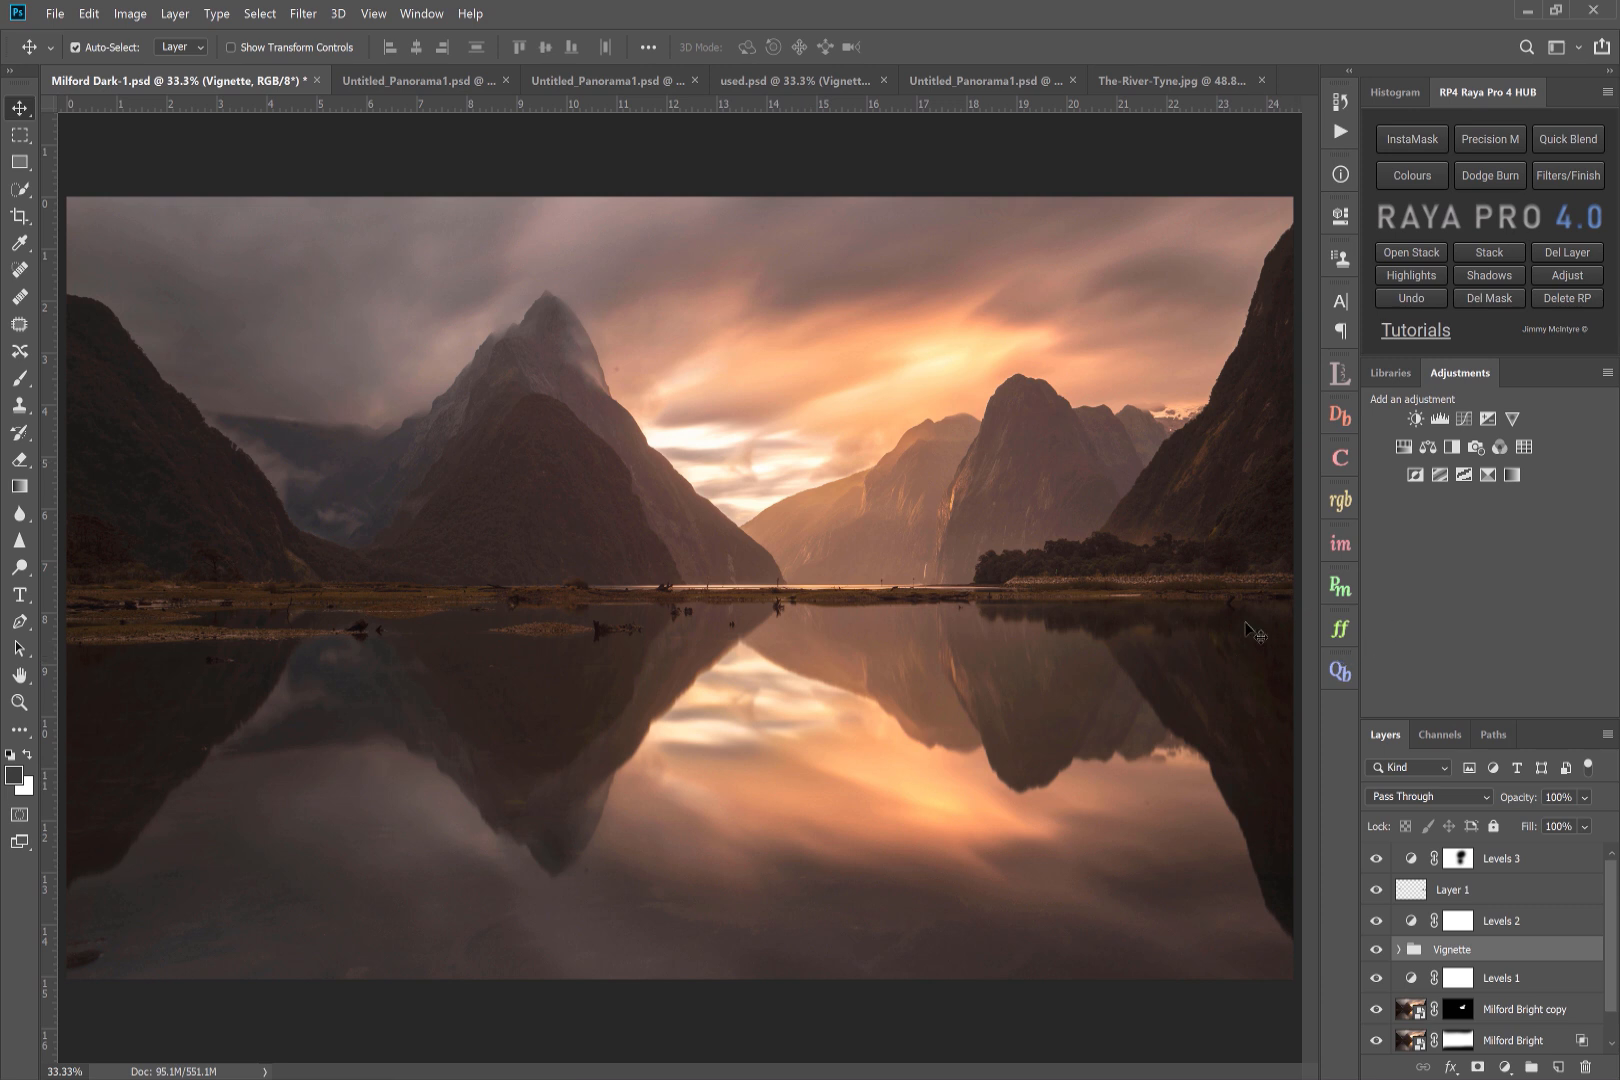
pyautogui.moveTo(736, 434)
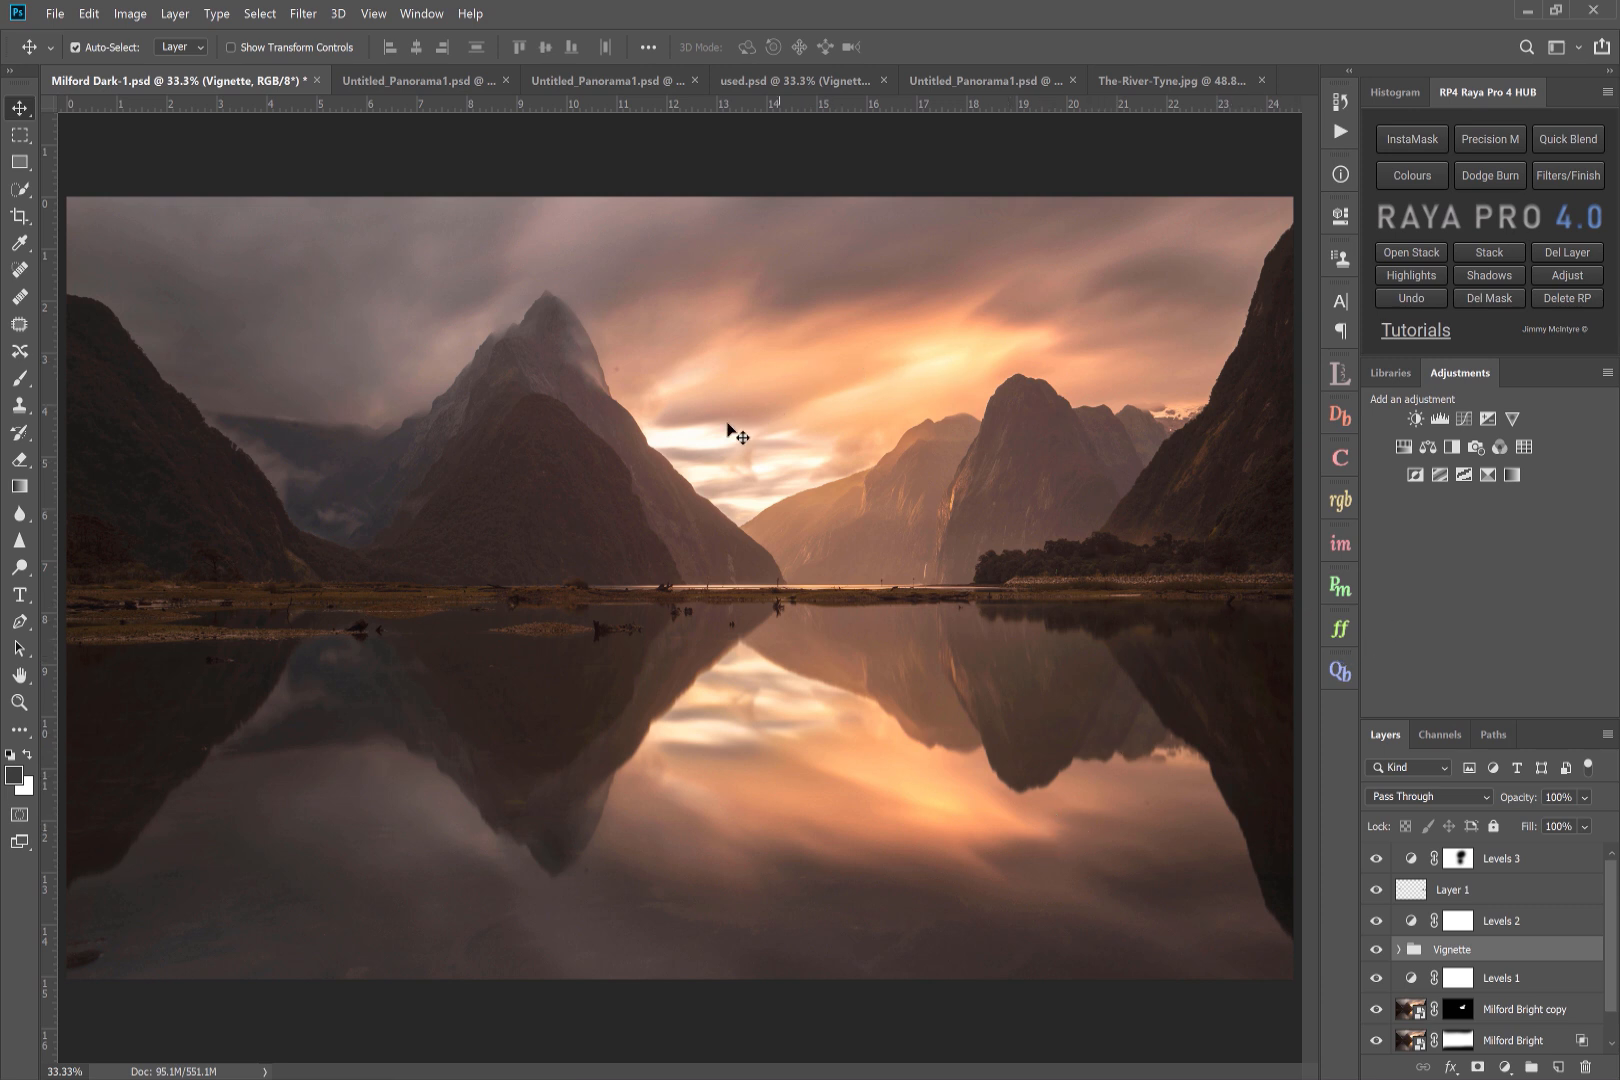
pyautogui.moveTo(976, 638)
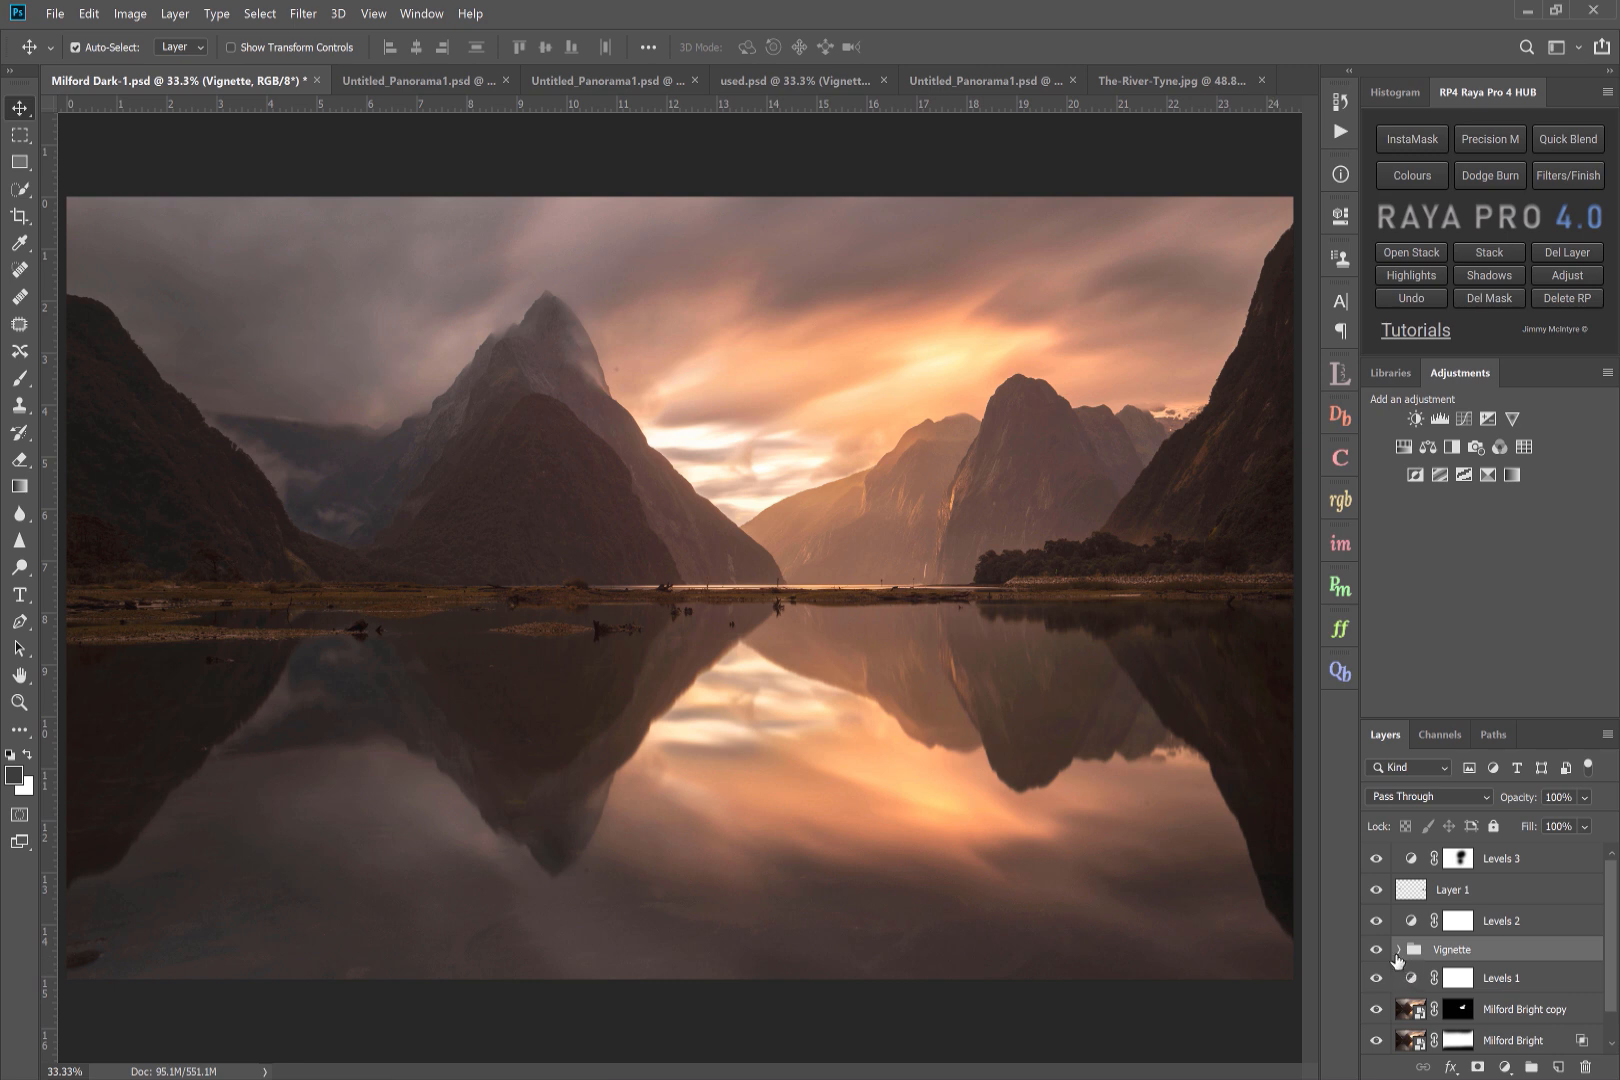
# - Expand the Vignette group and view the Curves 1 copy mask on the canvas
pyautogui.click(1400, 948)
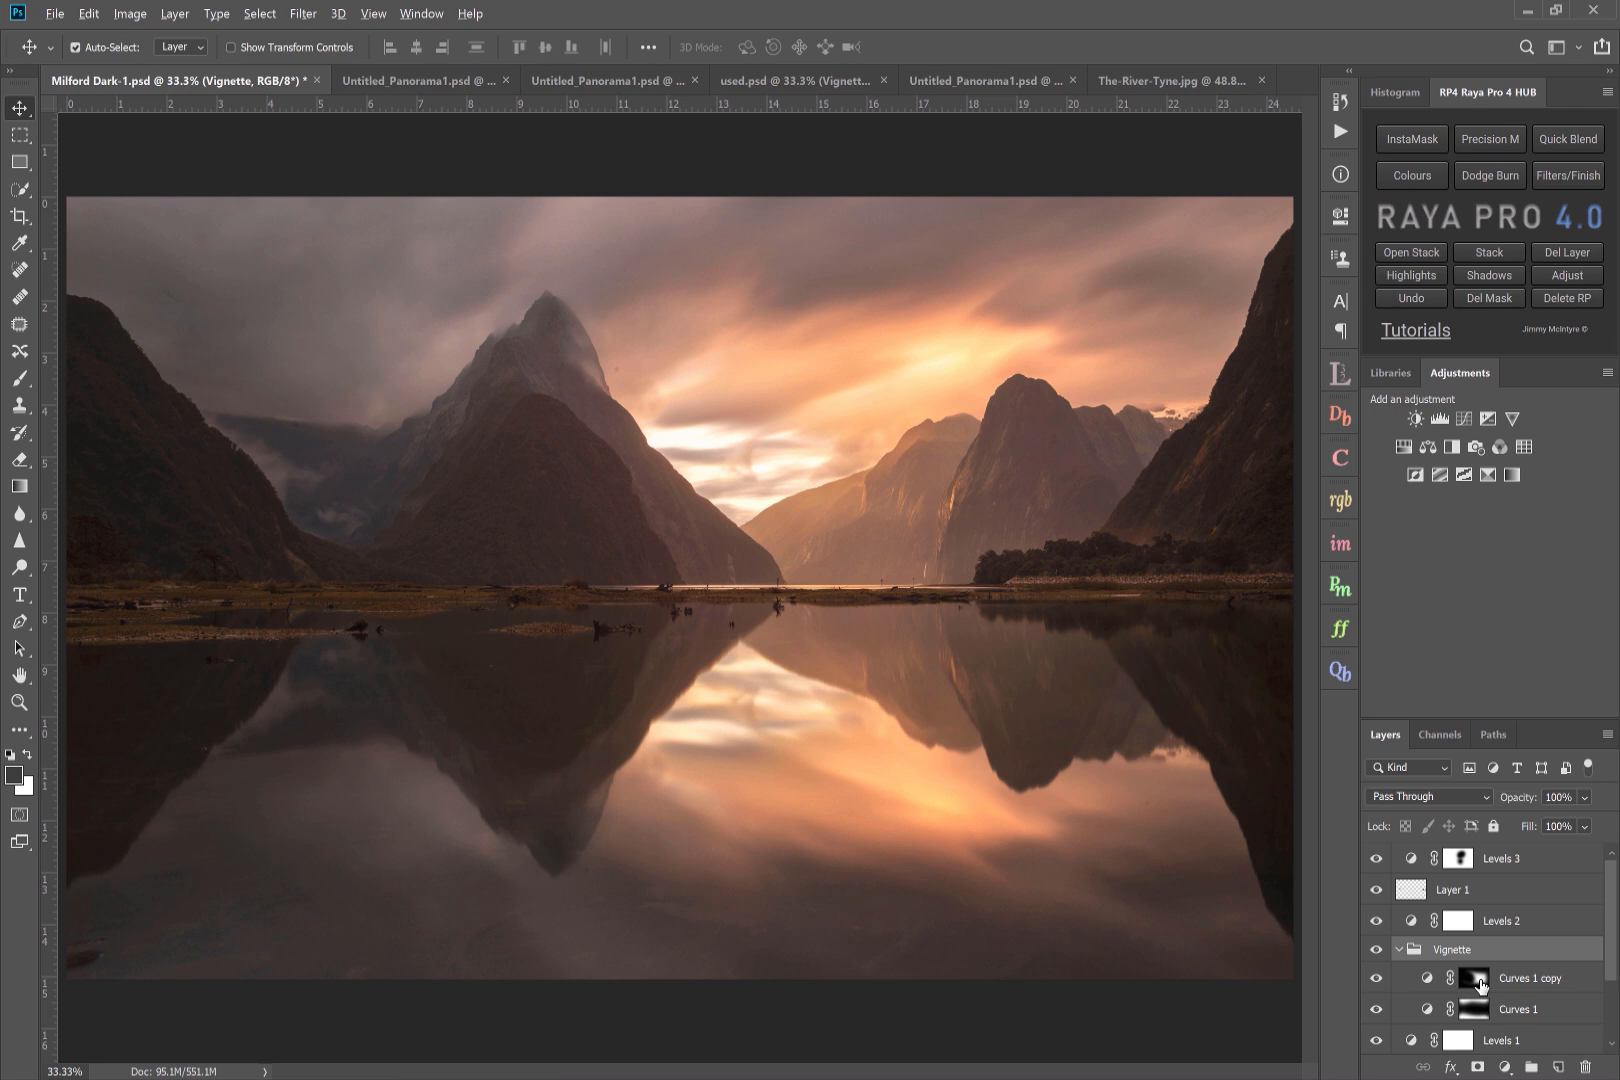
pyautogui.click(1456, 978)
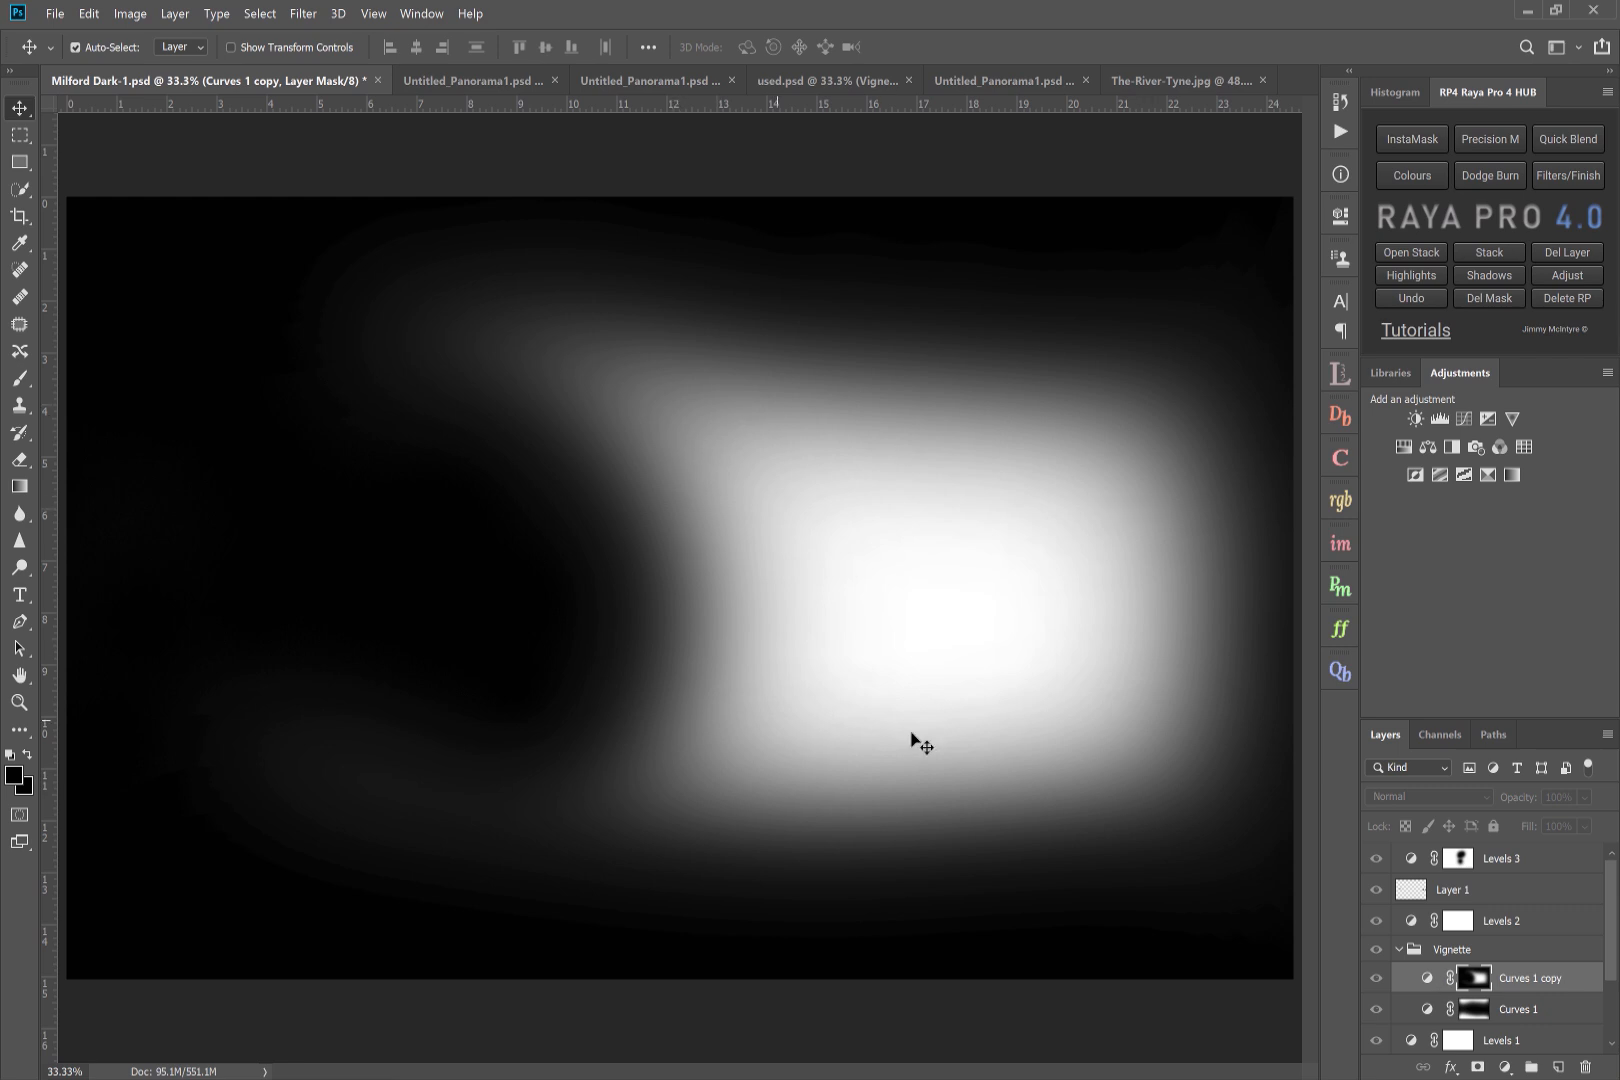
pyautogui.moveTo(1062, 698)
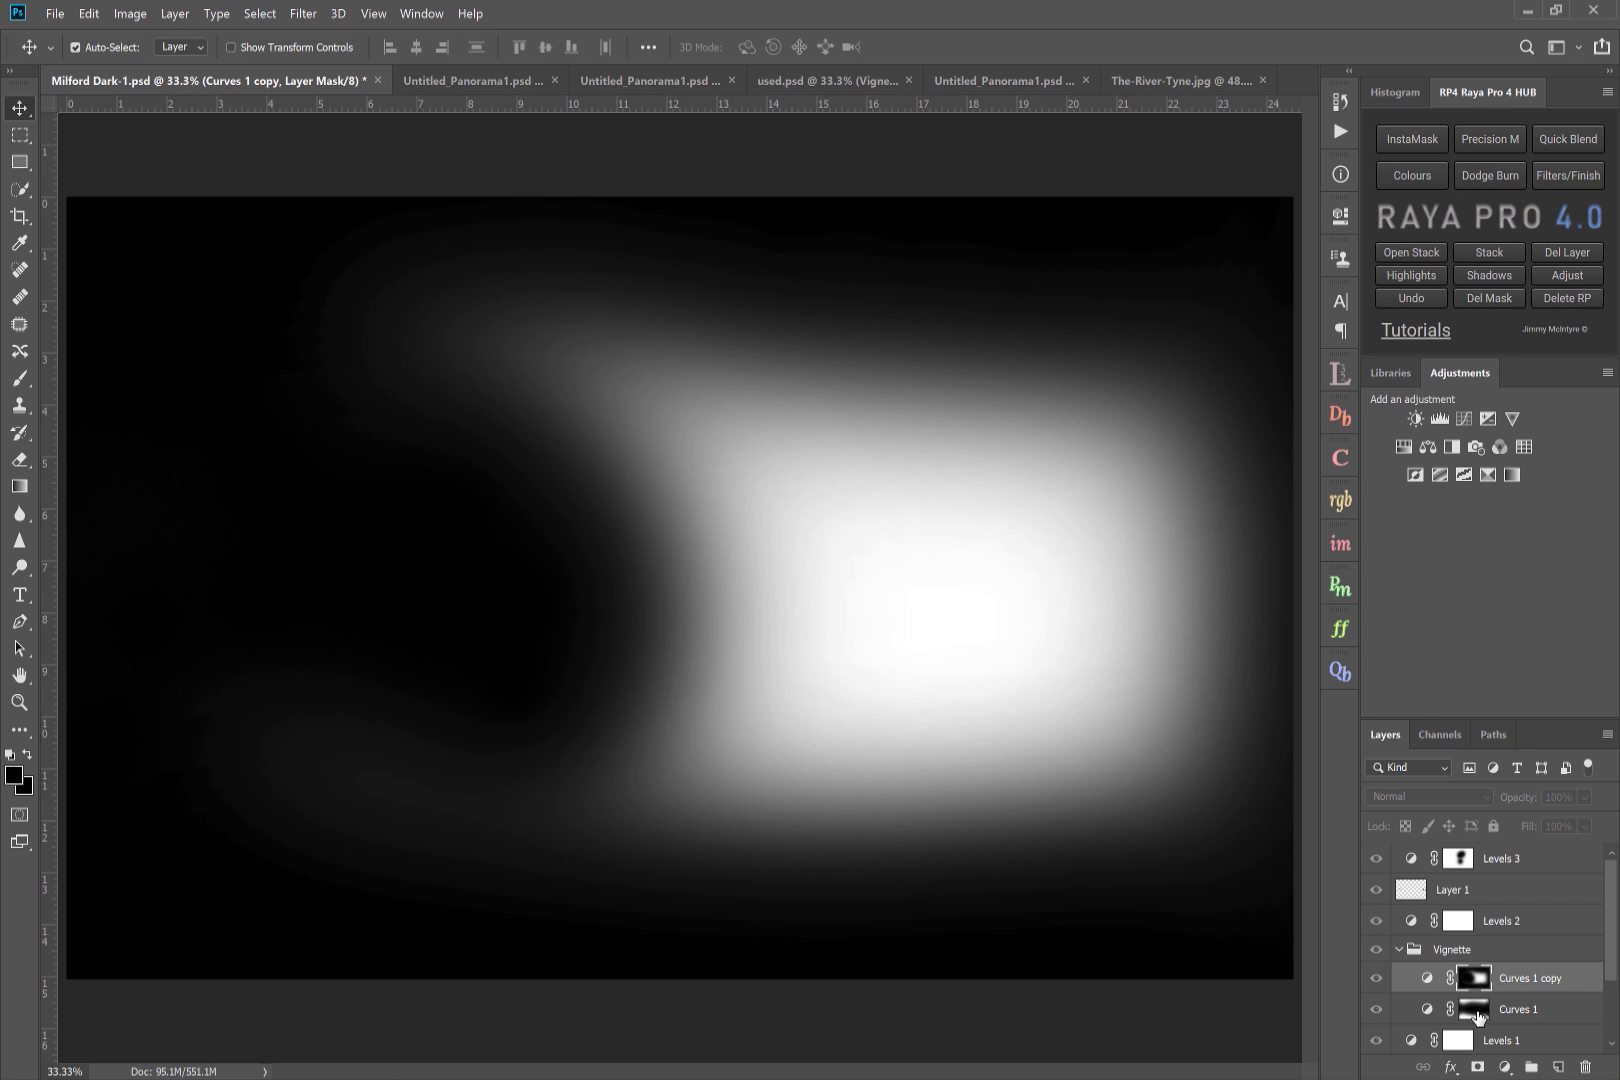
pyautogui.moveTo(1476, 1018)
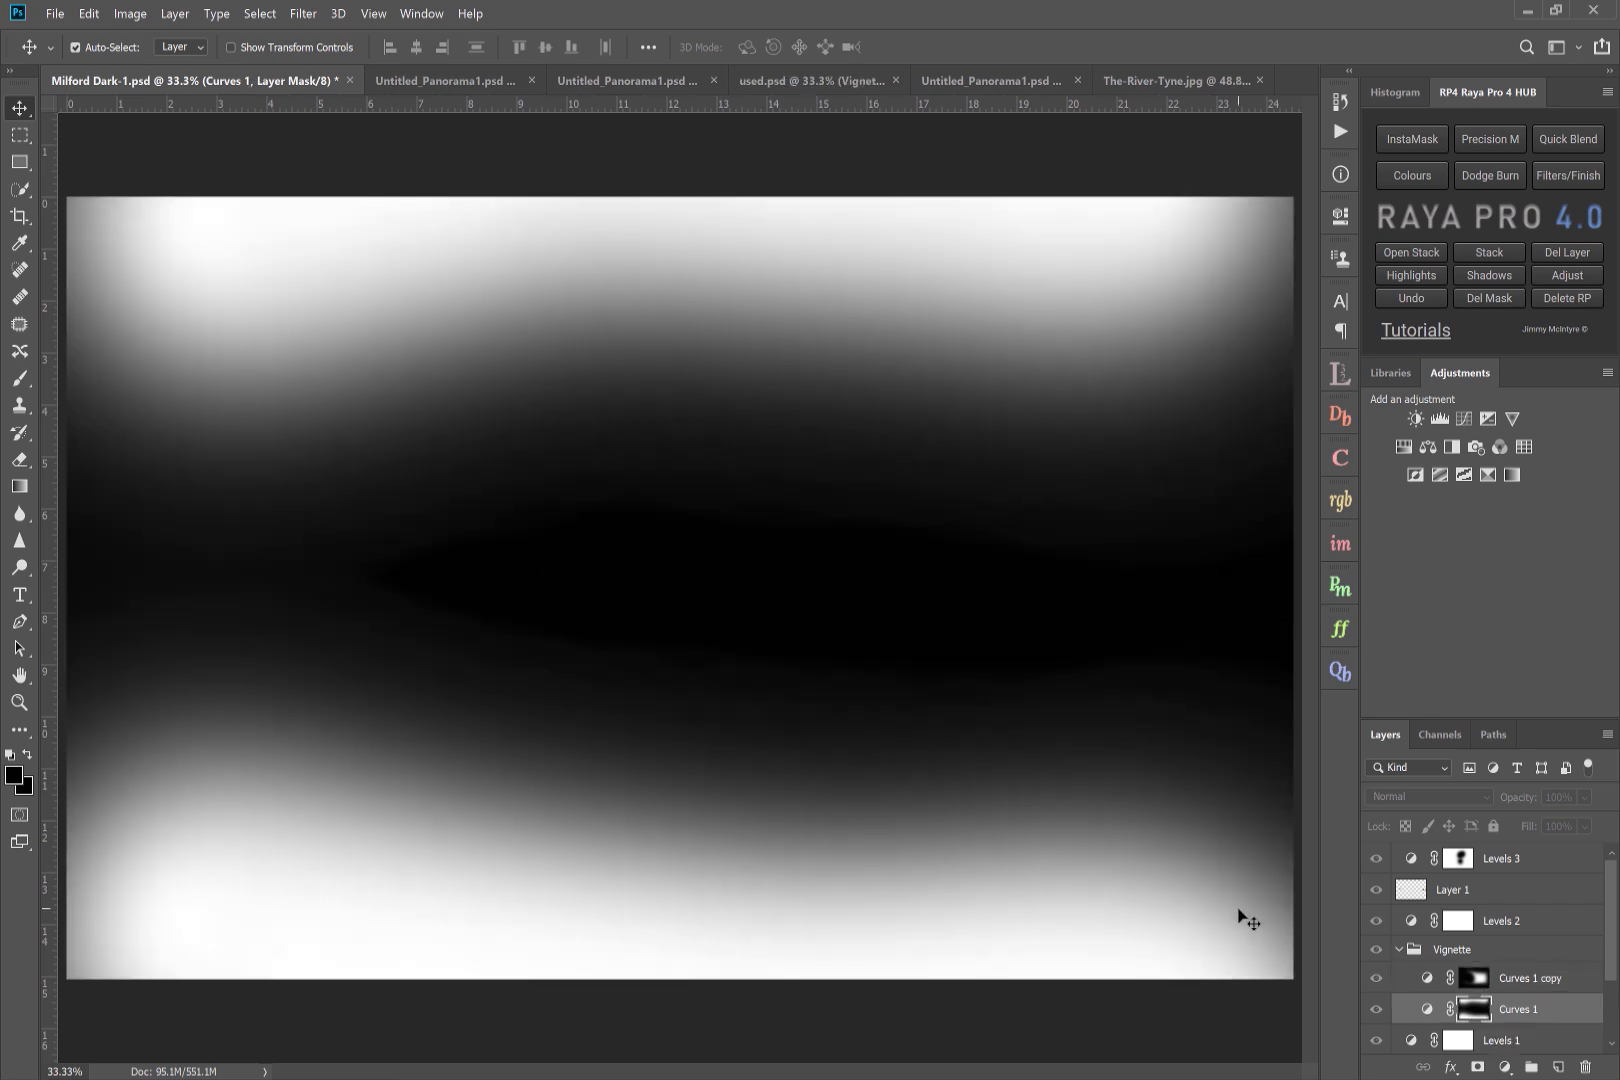
pyautogui.moveTo(1046, 248)
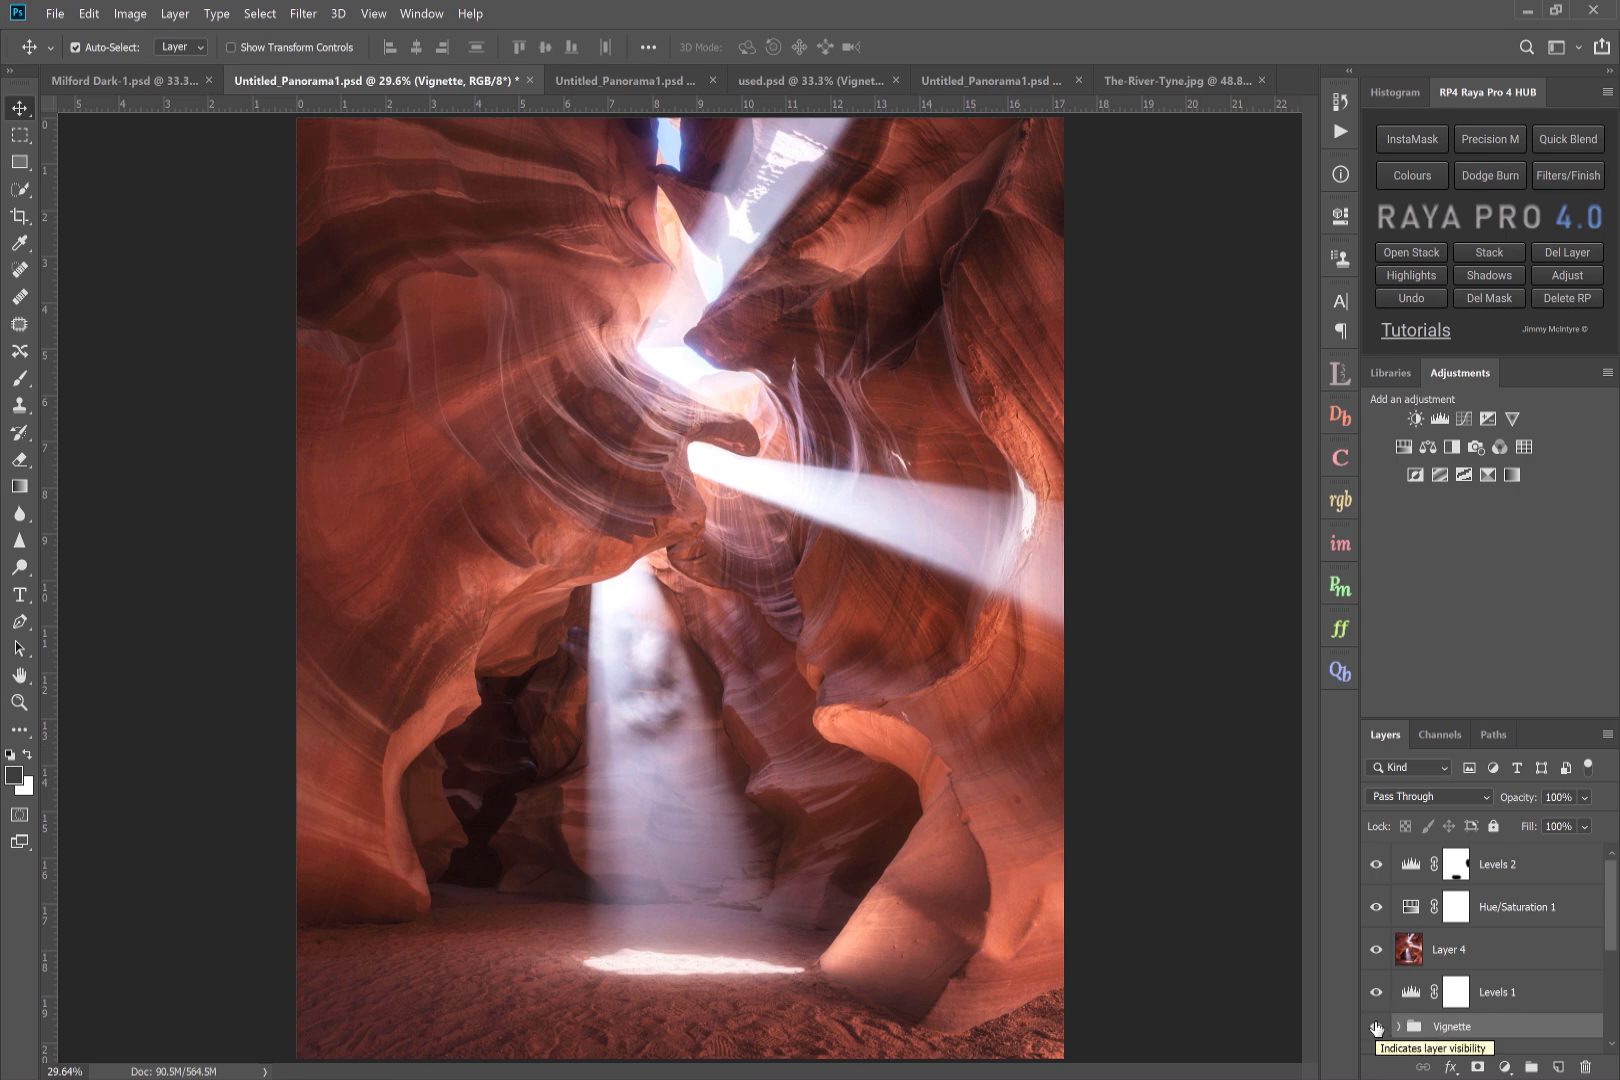
# - Hide the Vignette group on the slot canyon panorama to compare
pyautogui.click(1376, 1030)
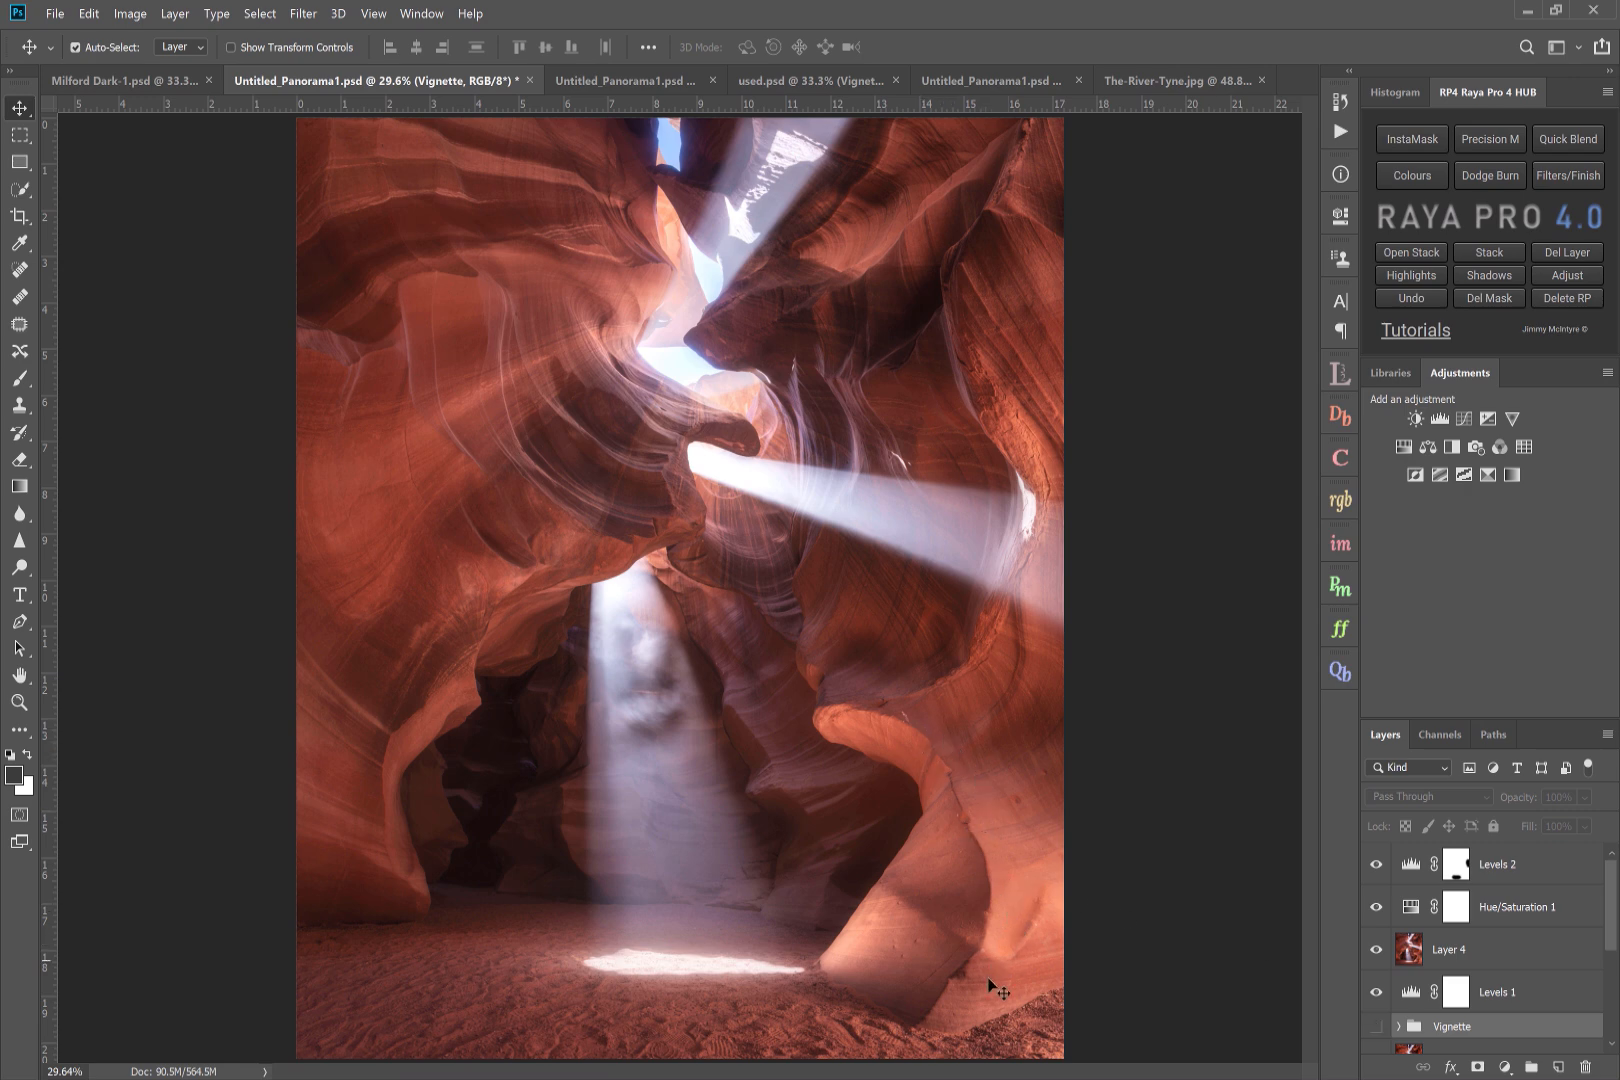
pyautogui.moveTo(562, 306)
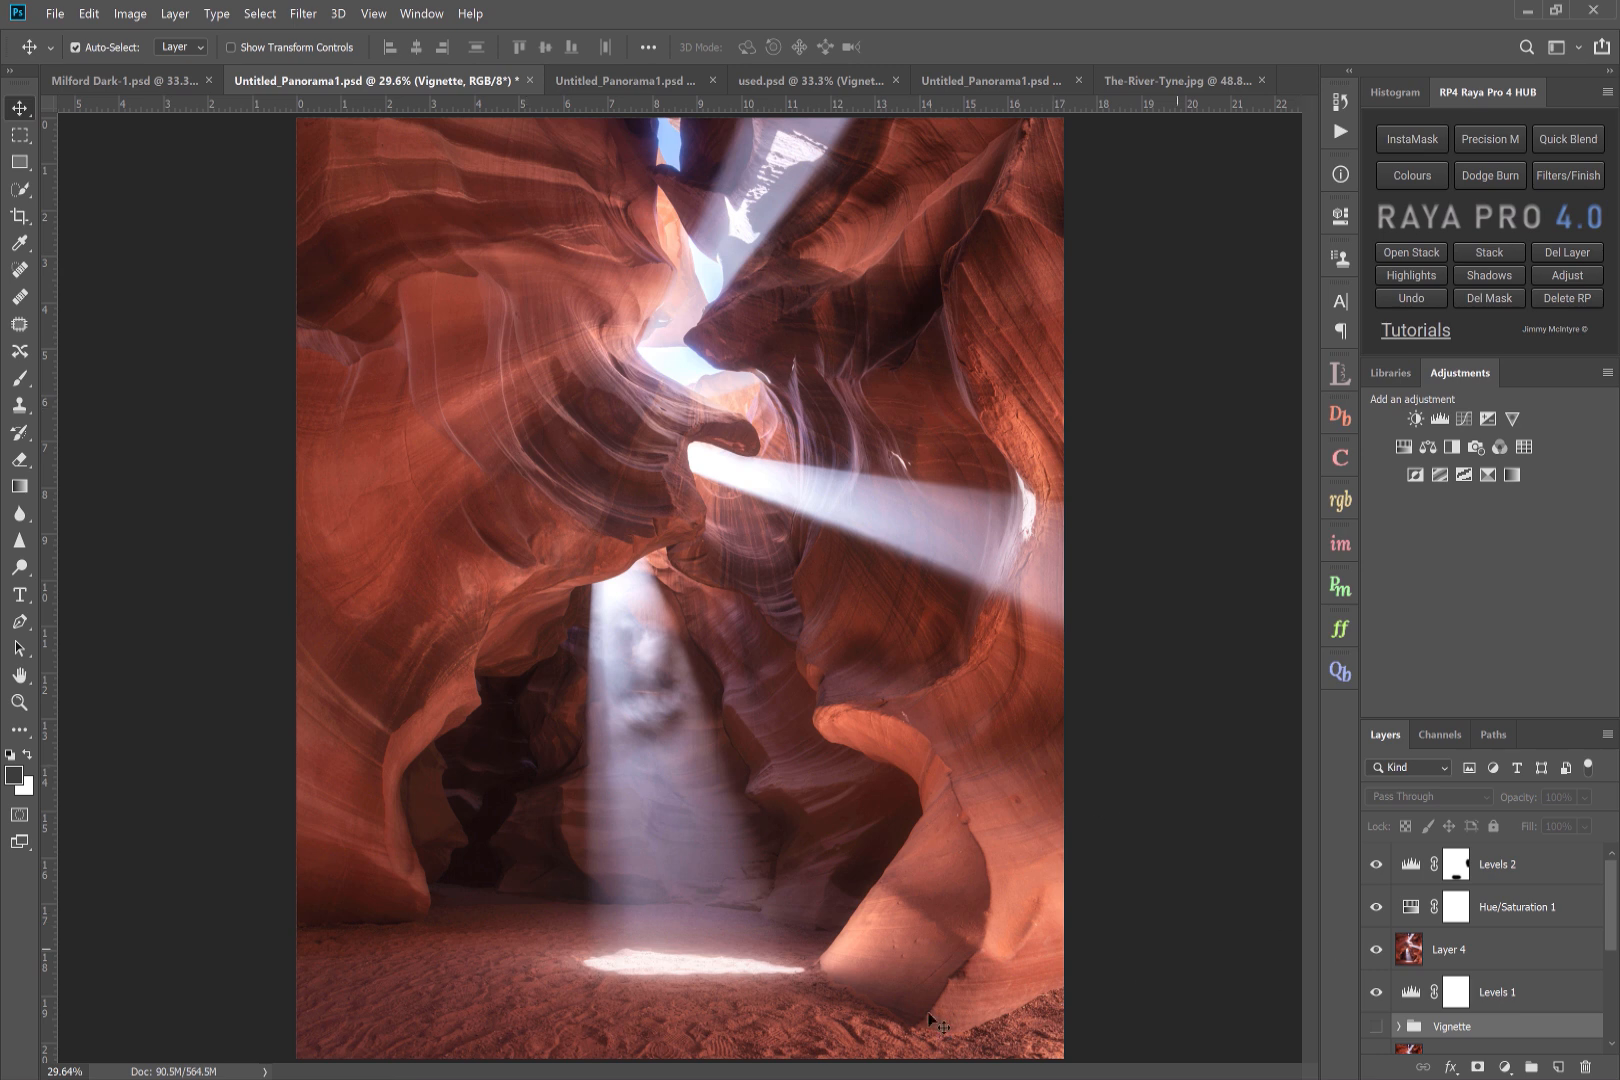
pyautogui.moveTo(806, 660)
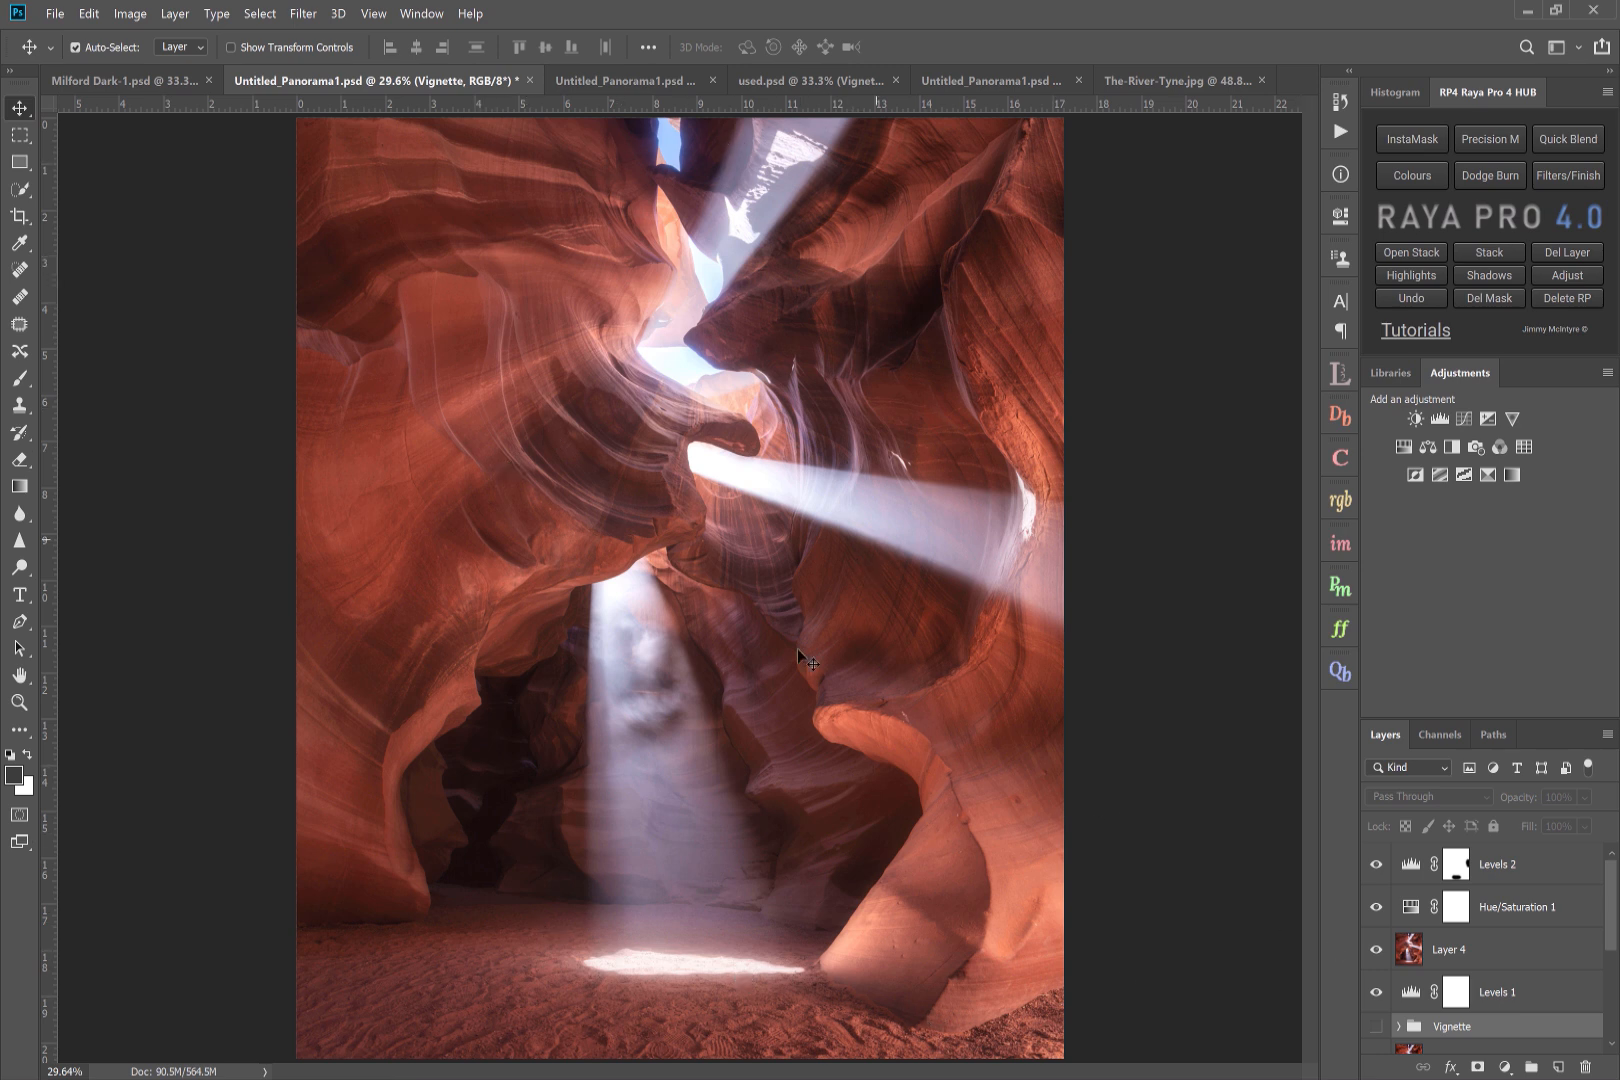
pyautogui.moveTo(710, 774)
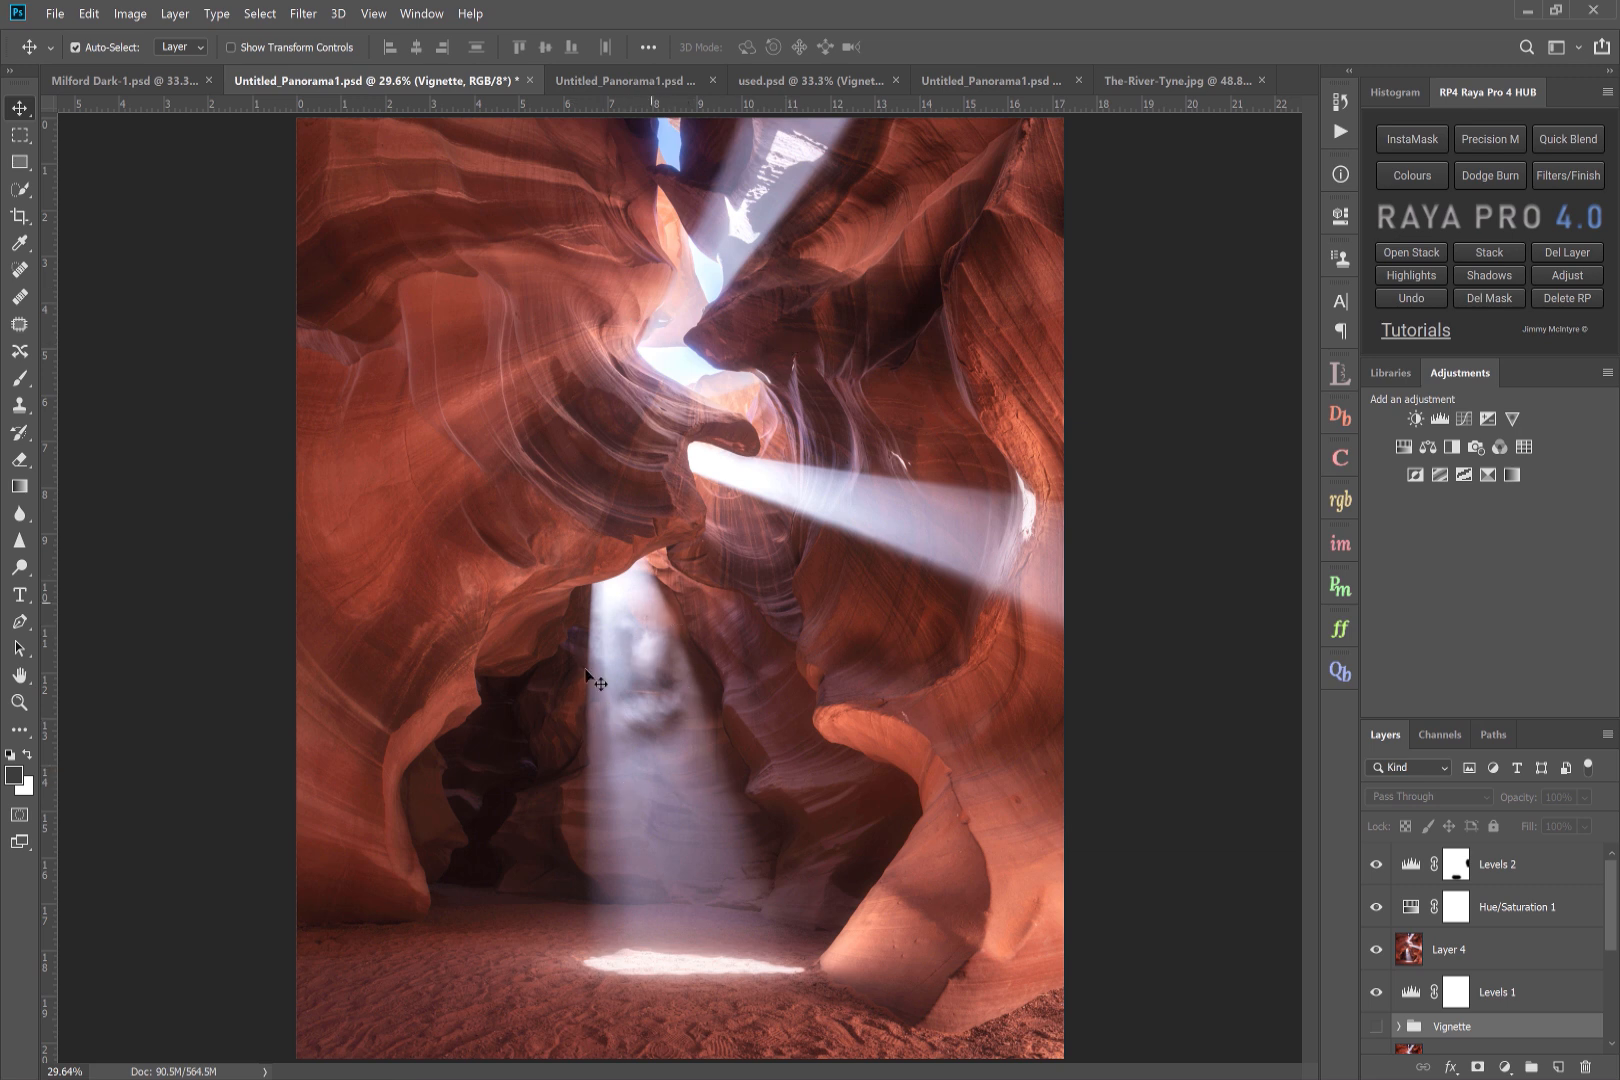
pyautogui.moveTo(626, 590)
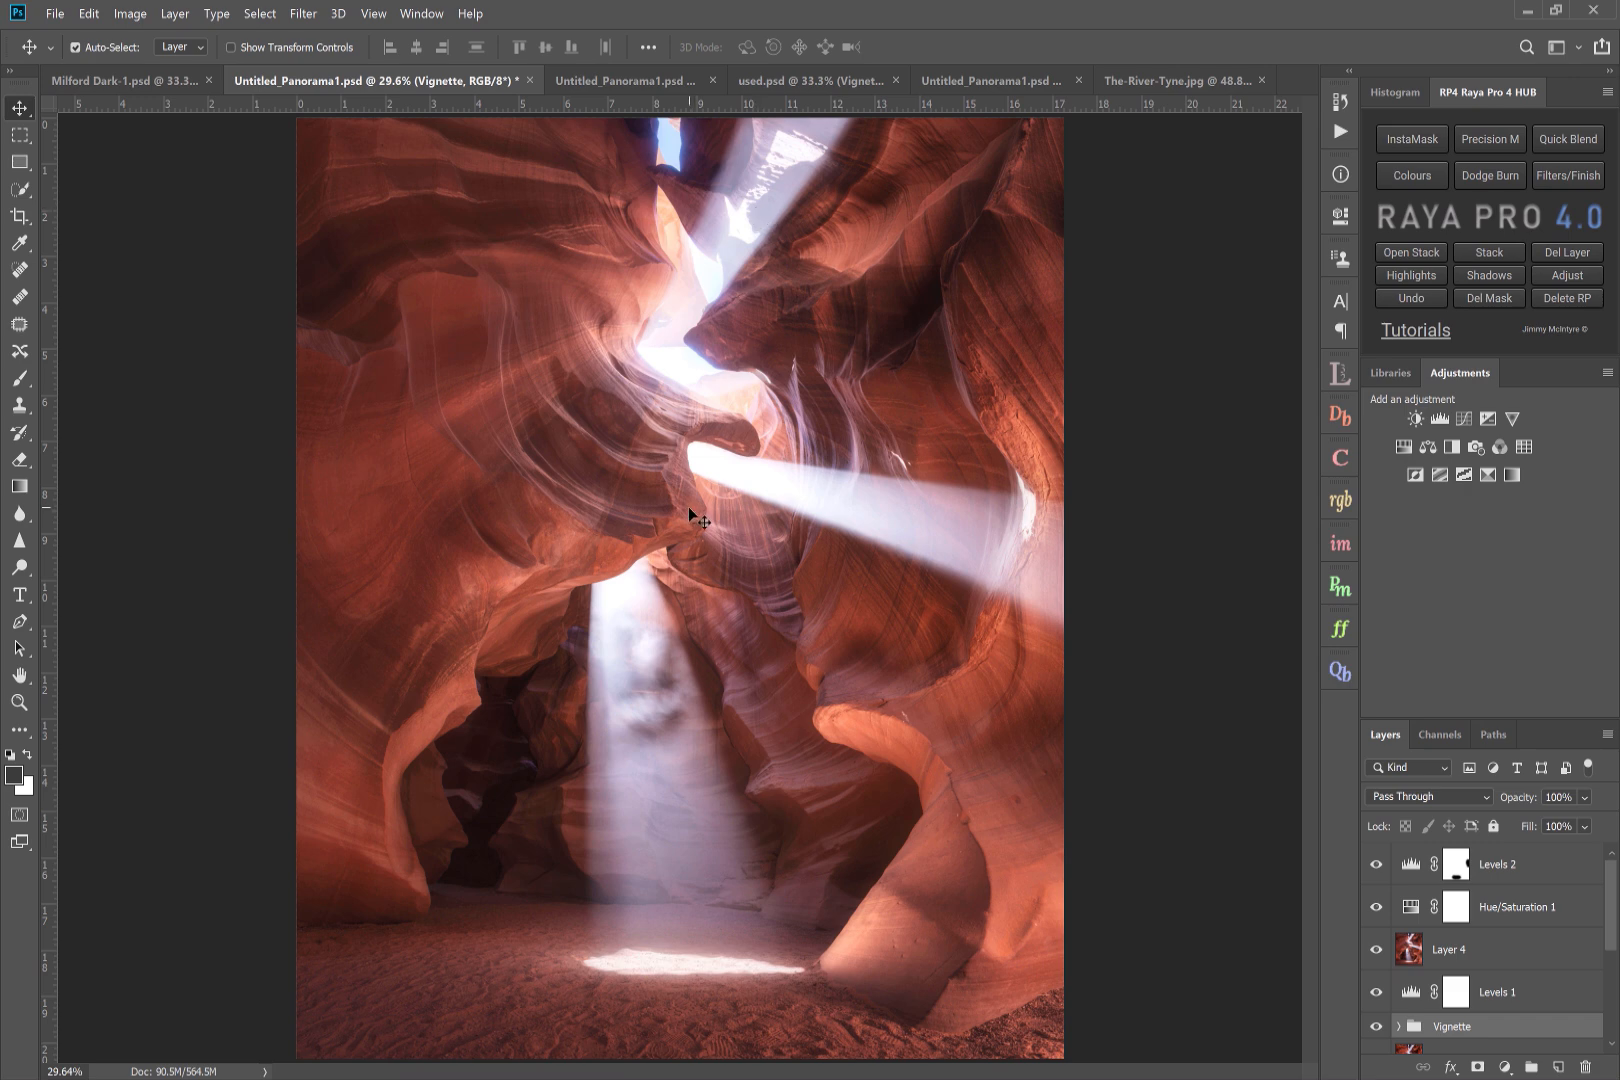
pyautogui.moveTo(1014, 256)
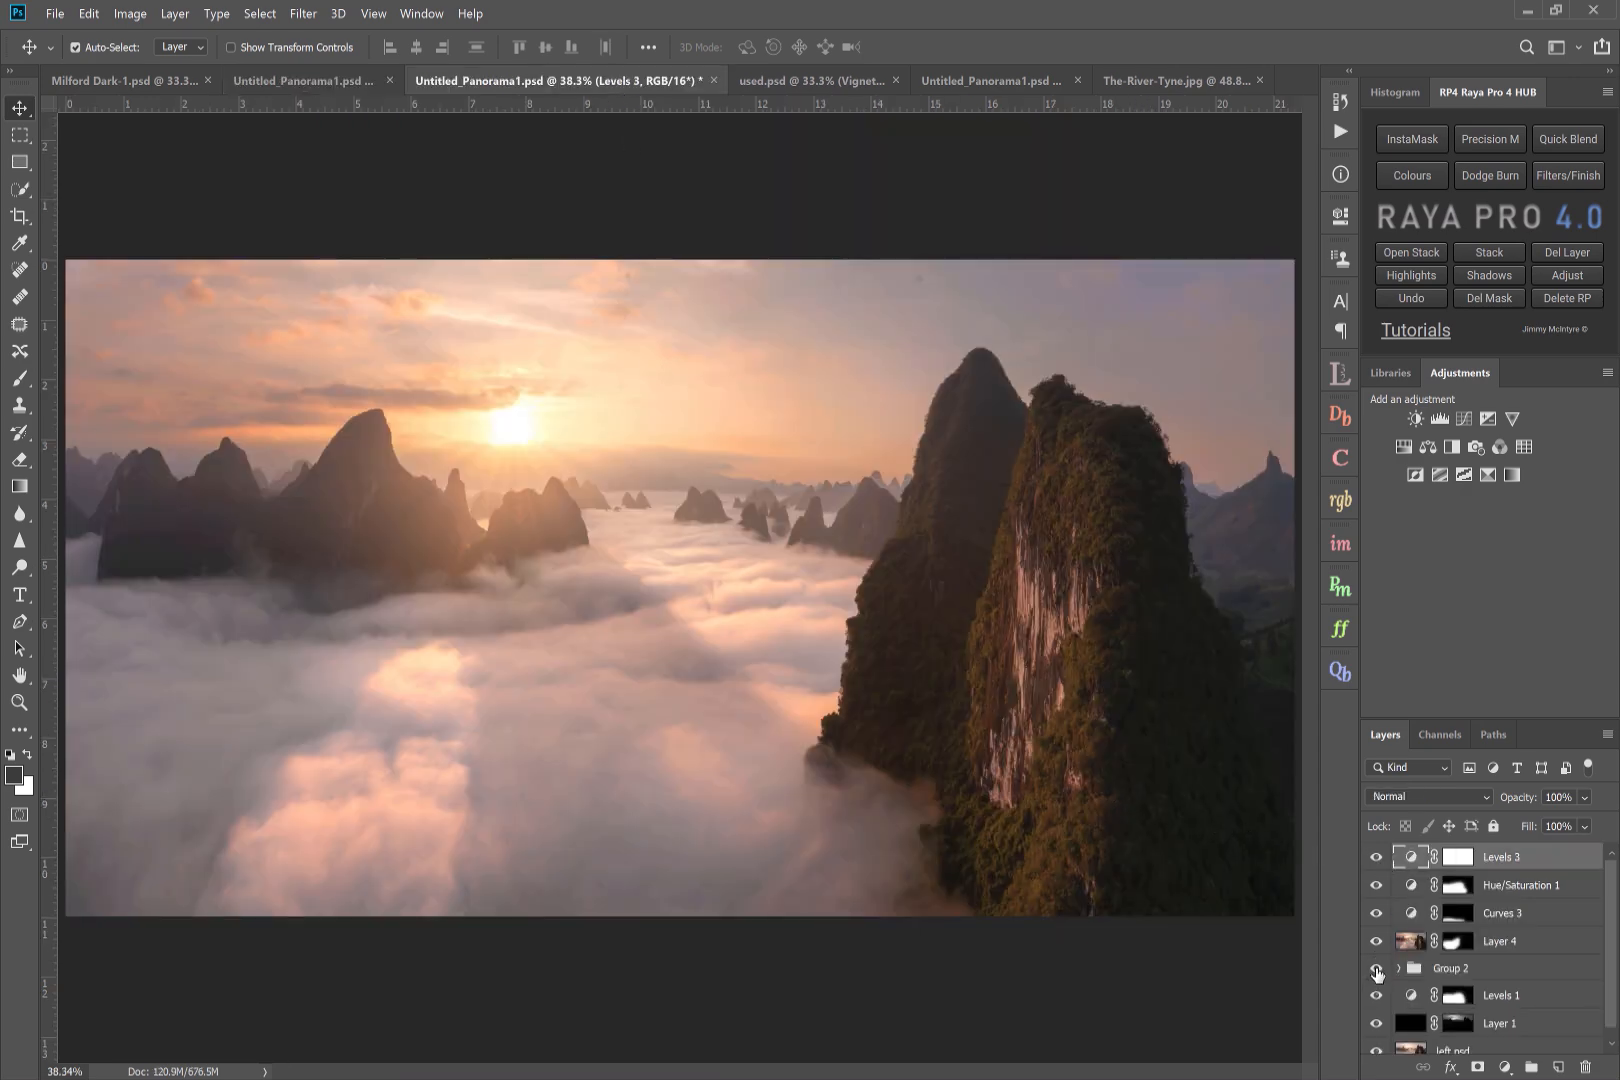
# - Toggle Group 2's visibility on the misty karst peaks panorama to compare its effect
pyautogui.click(1376, 968)
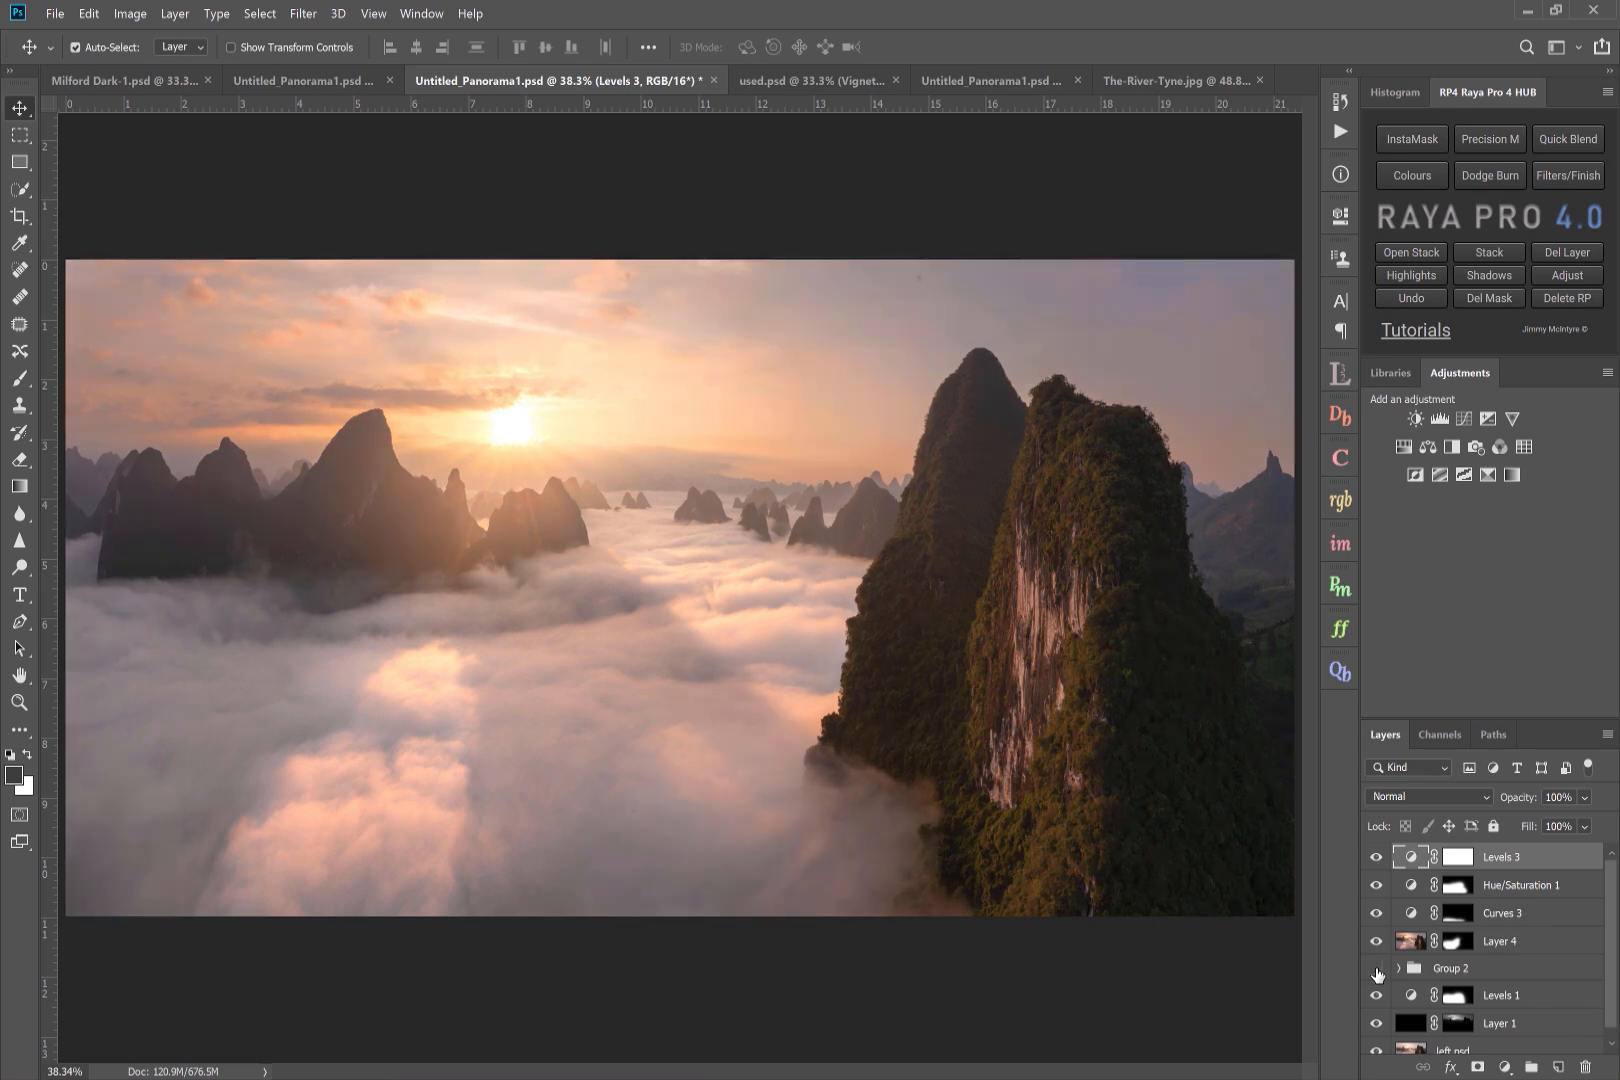
pyautogui.moveTo(552, 486)
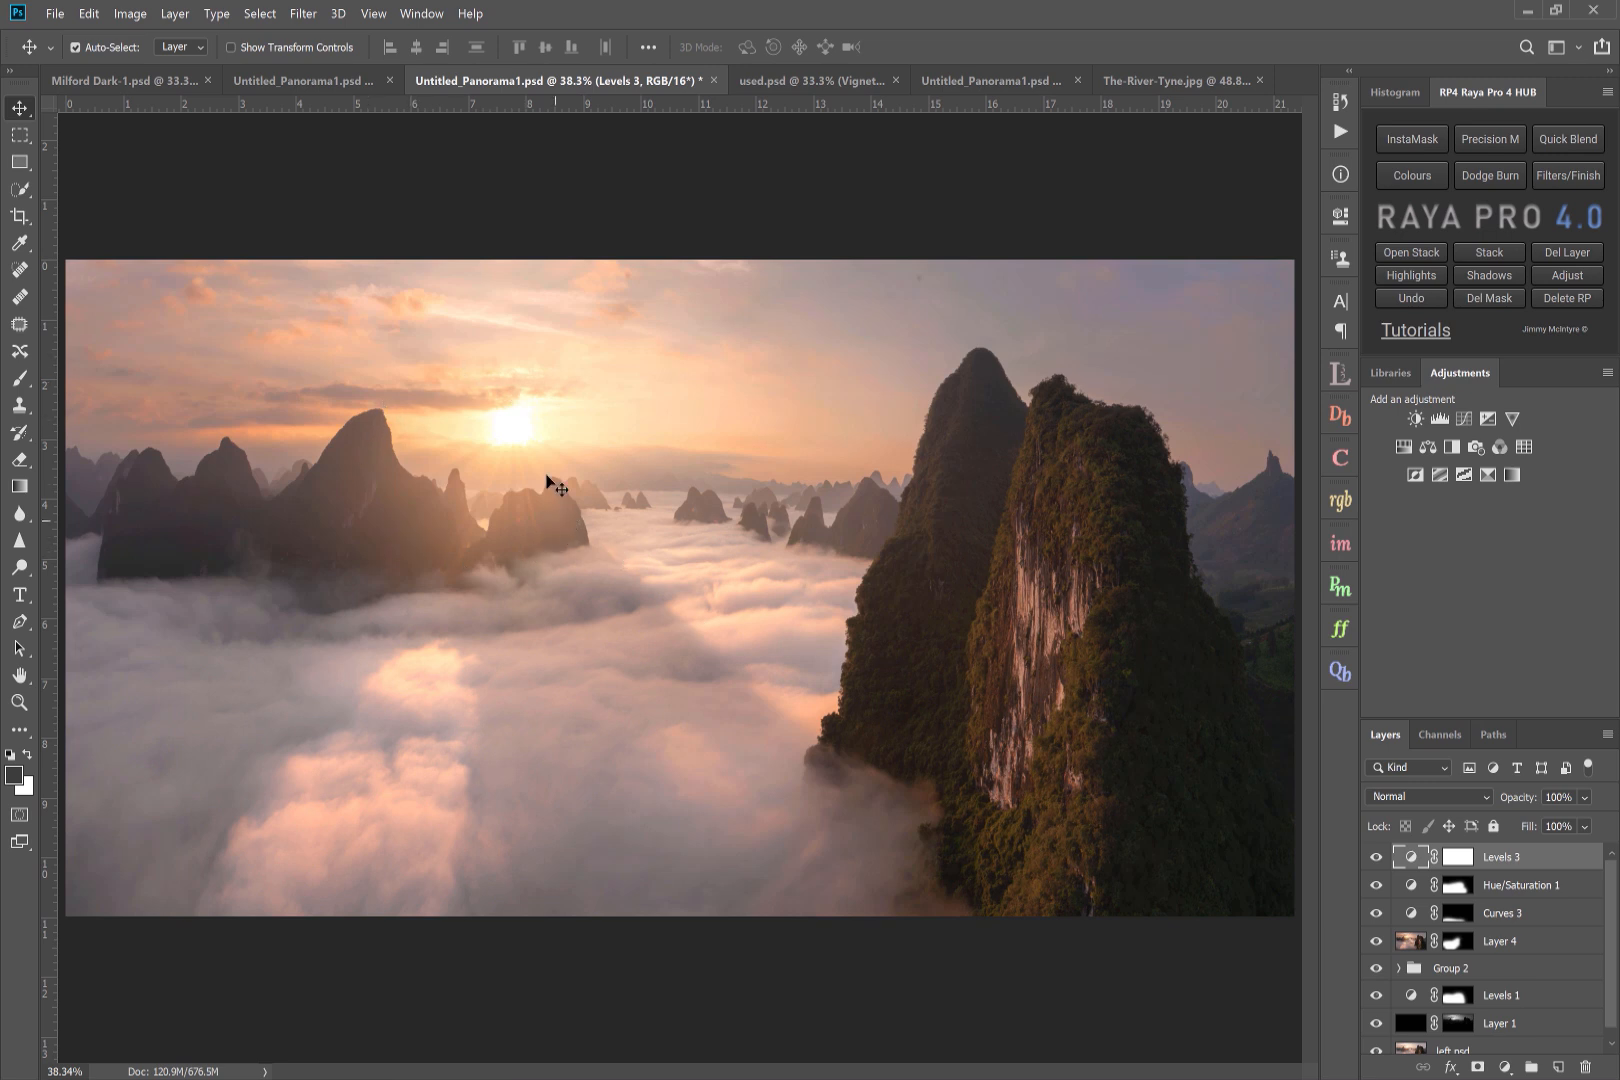
pyautogui.moveTo(772, 656)
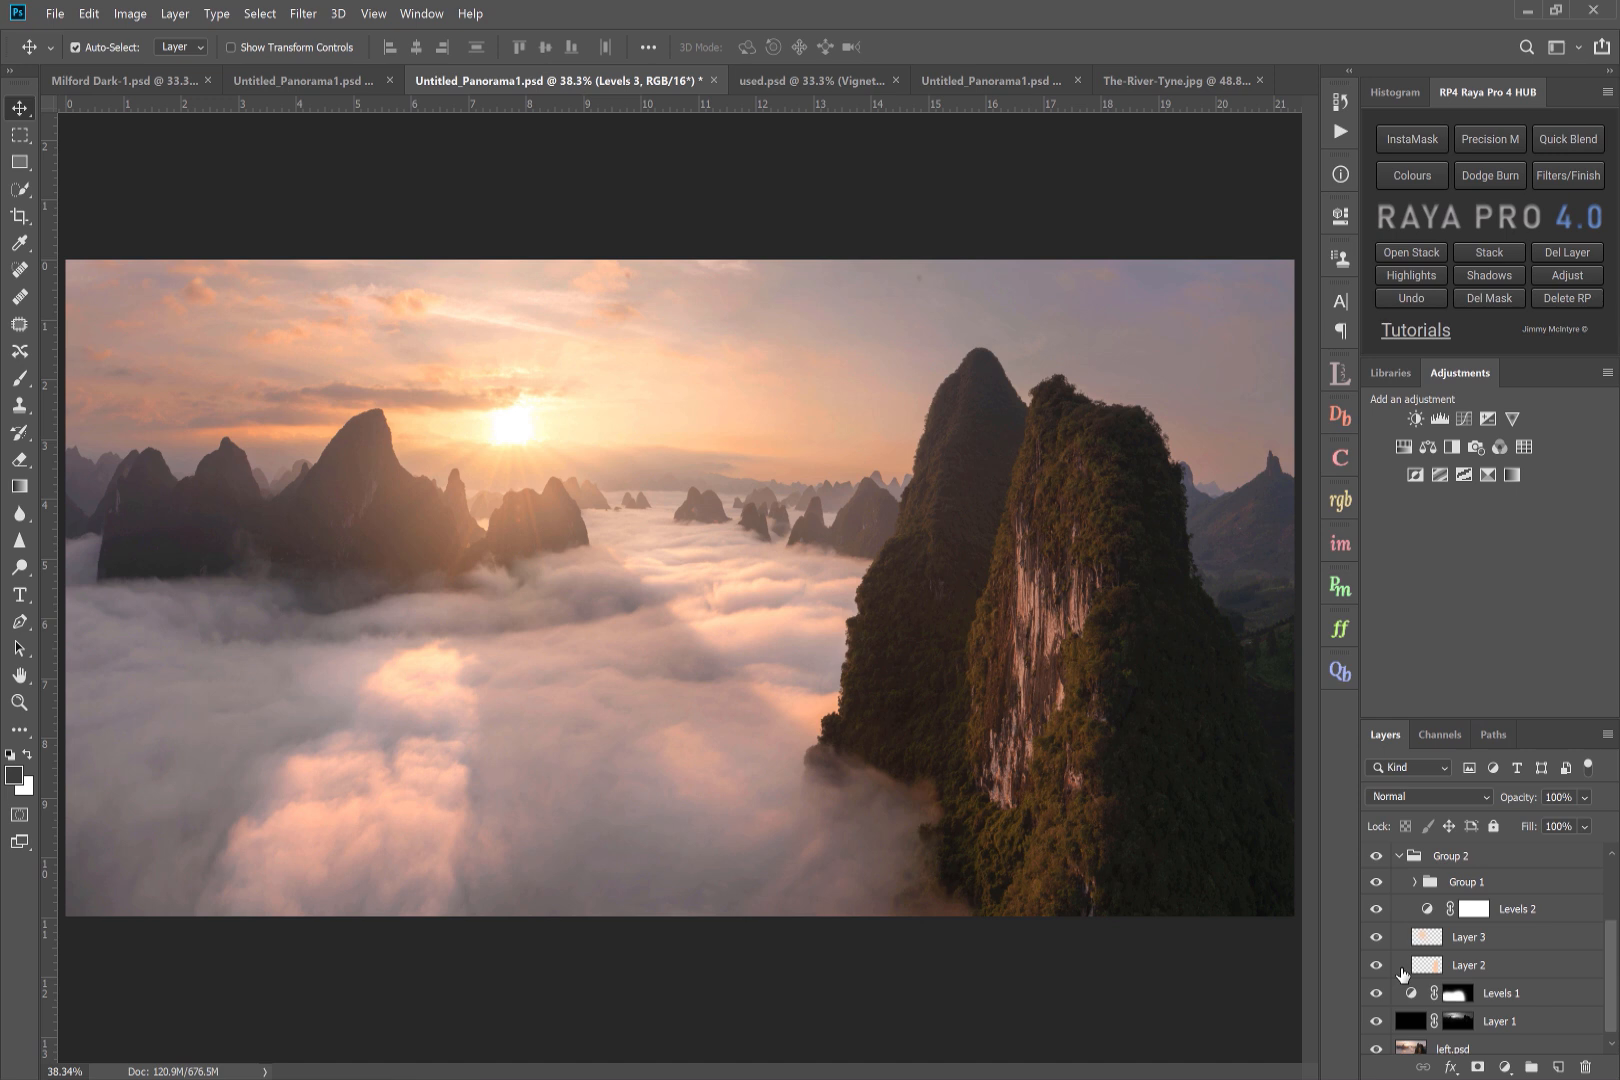
pyautogui.moveTo(380, 598)
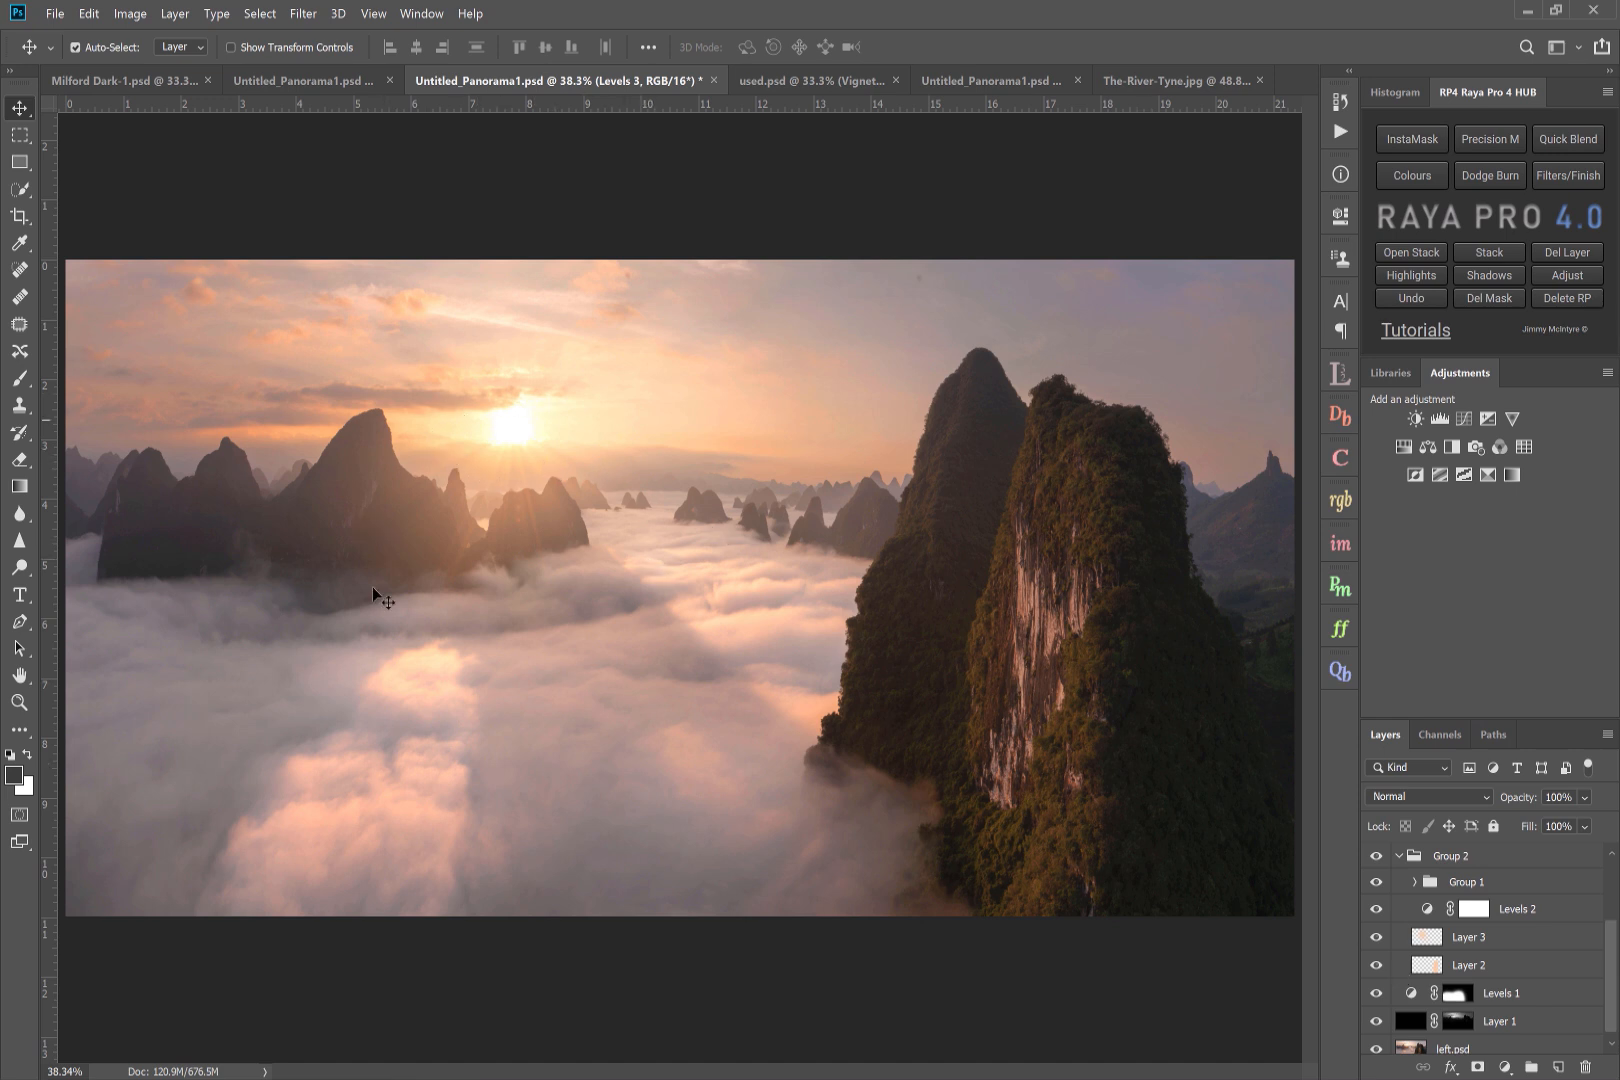
pyautogui.moveTo(580, 436)
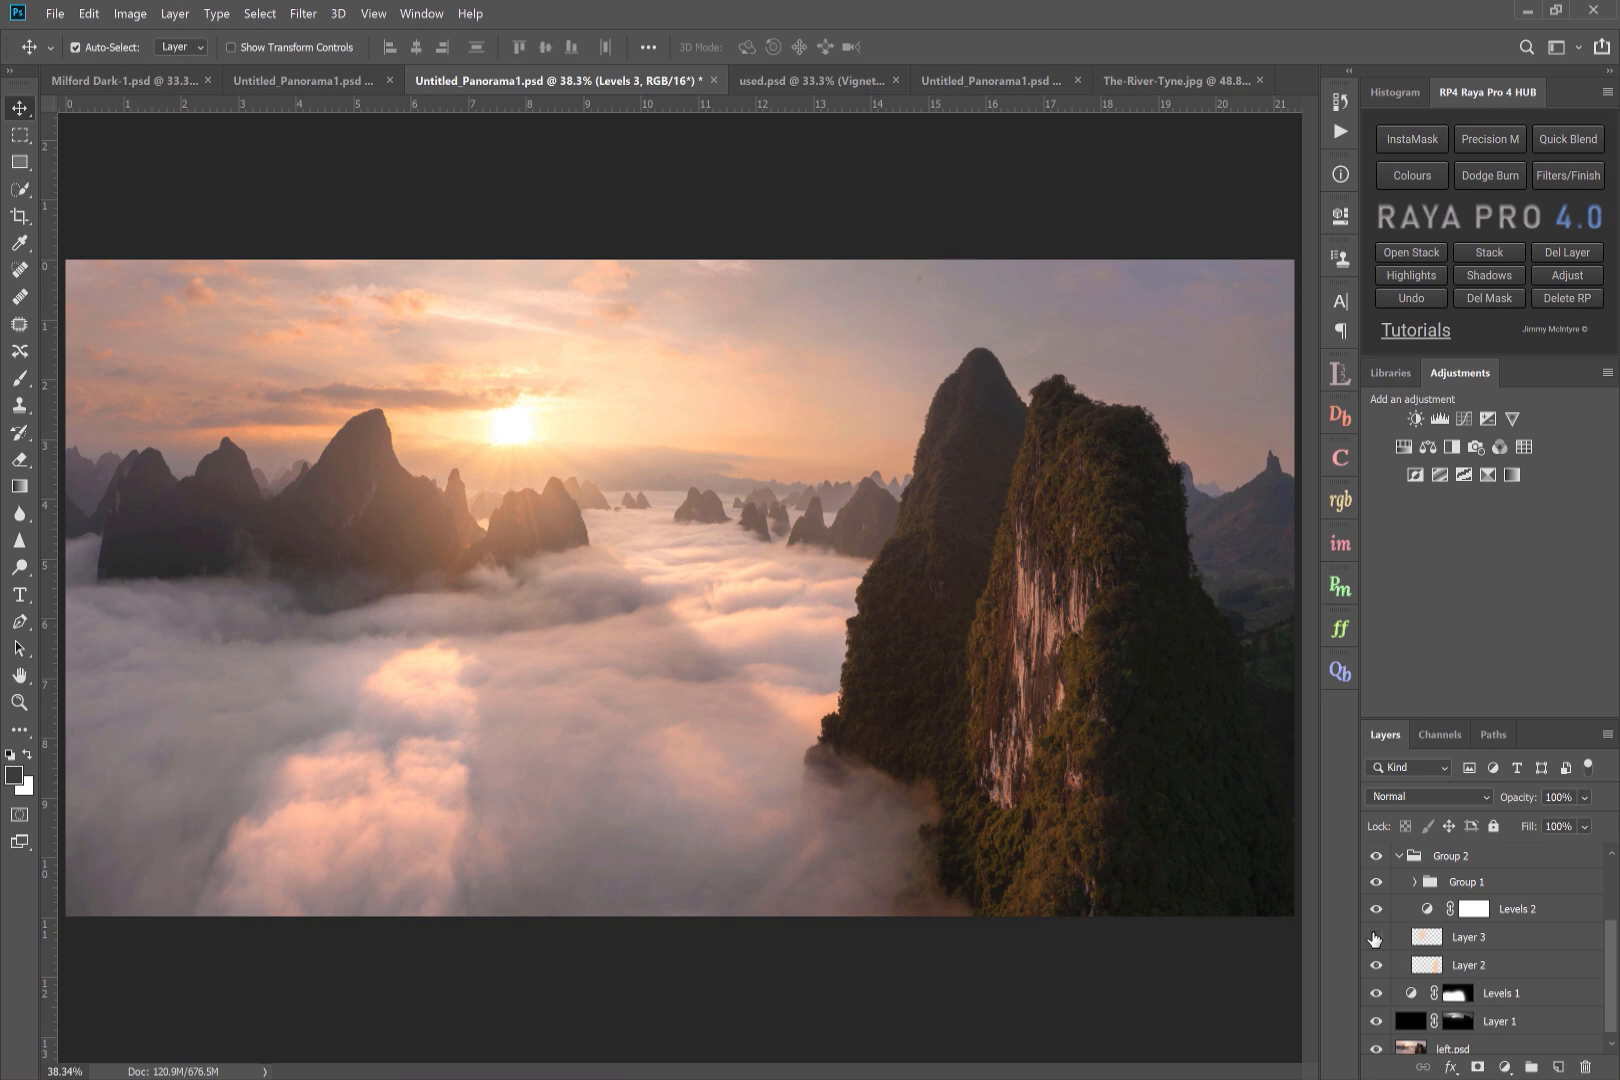
pyautogui.moveTo(1376, 938)
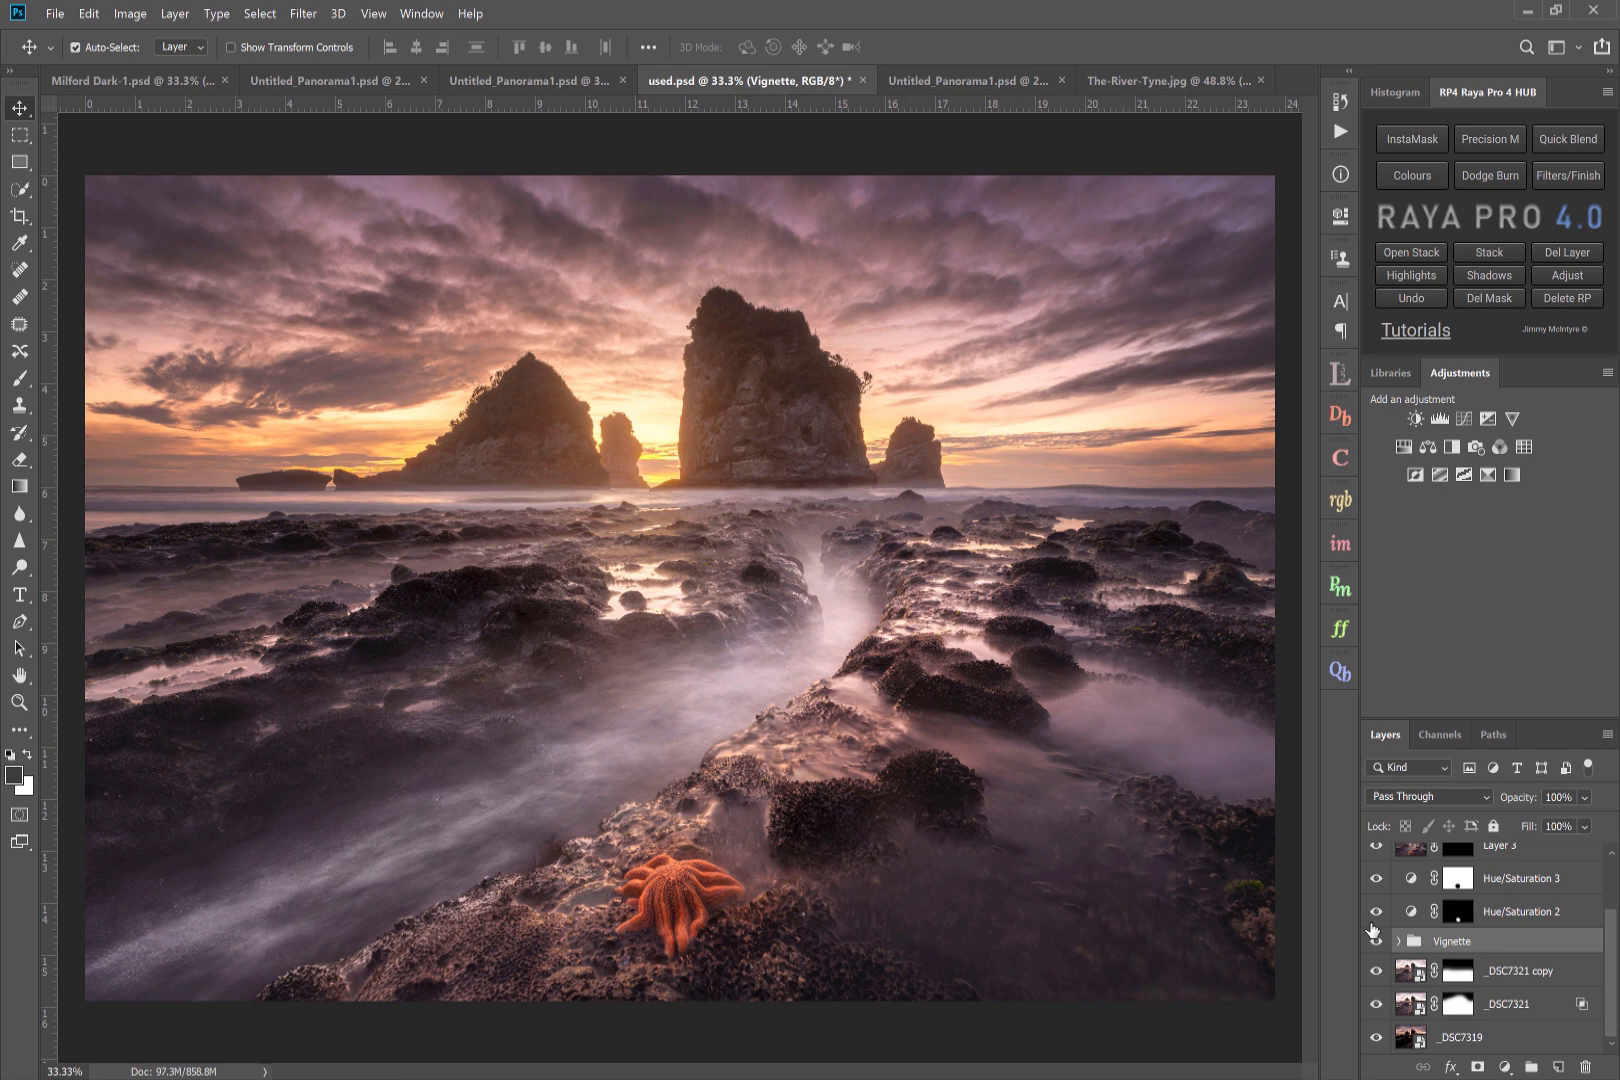
pyautogui.moveTo(1376, 942)
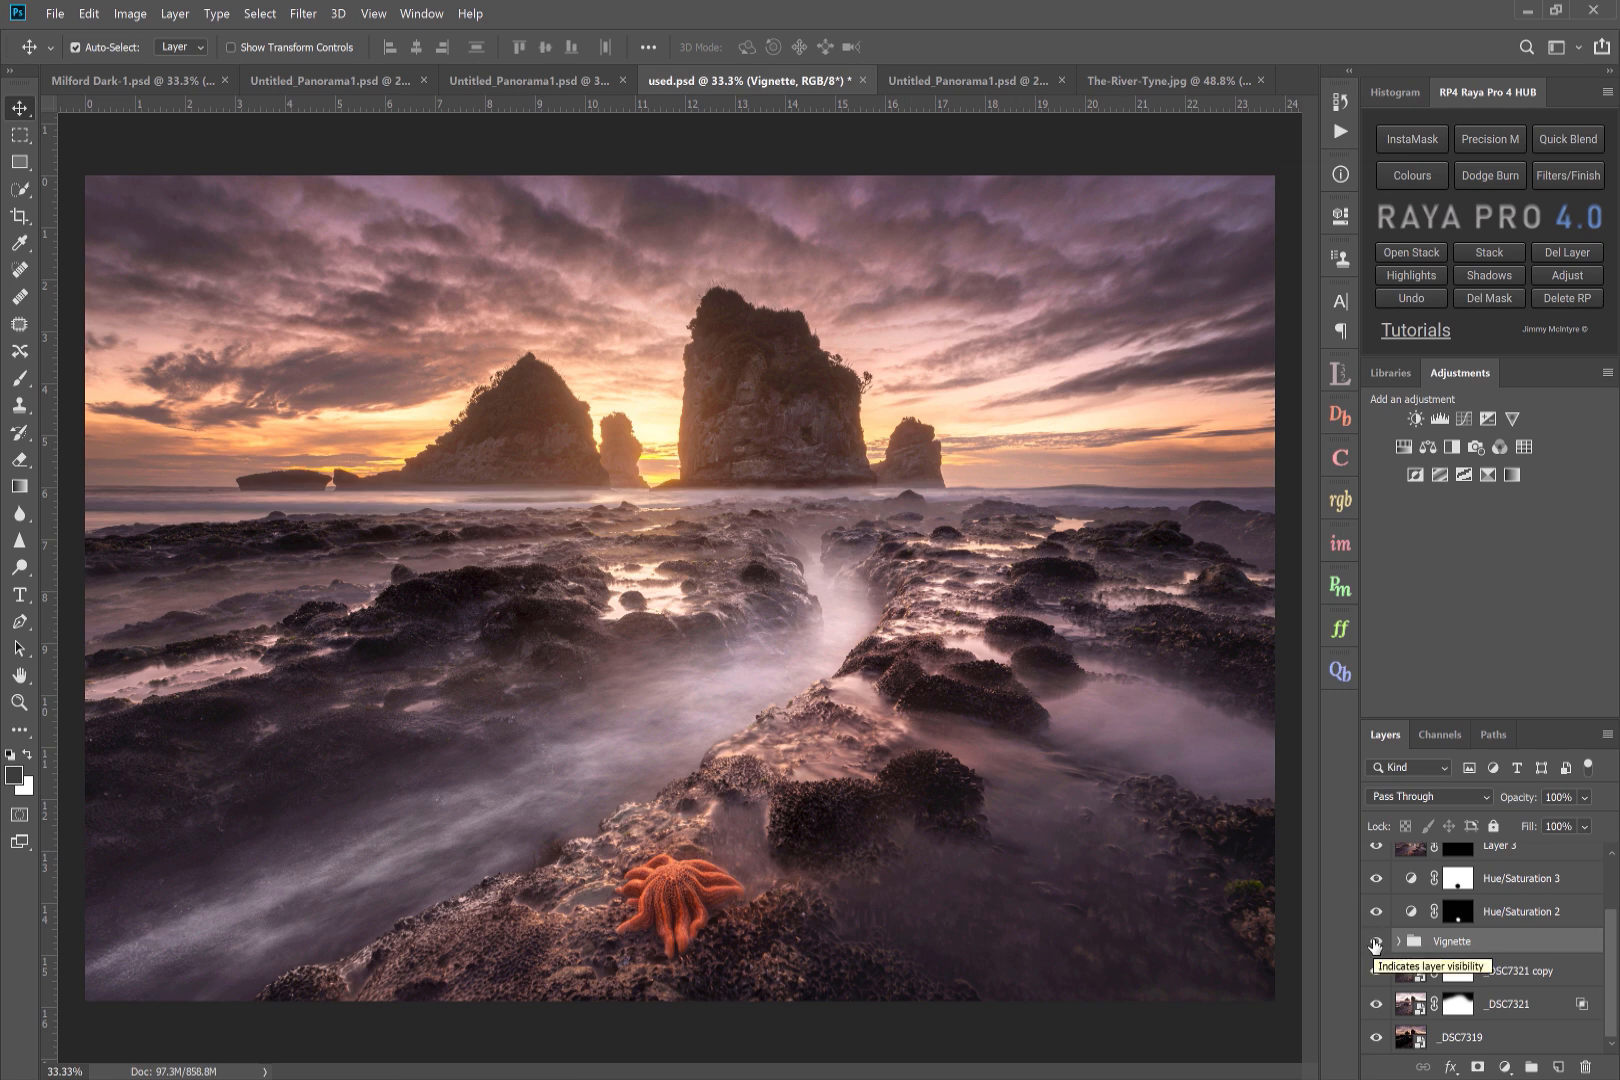
# - Toggle the seascape's Vignette group off and on, then switch to the Milky Way lighthouse photo
pyautogui.click(1376, 944)
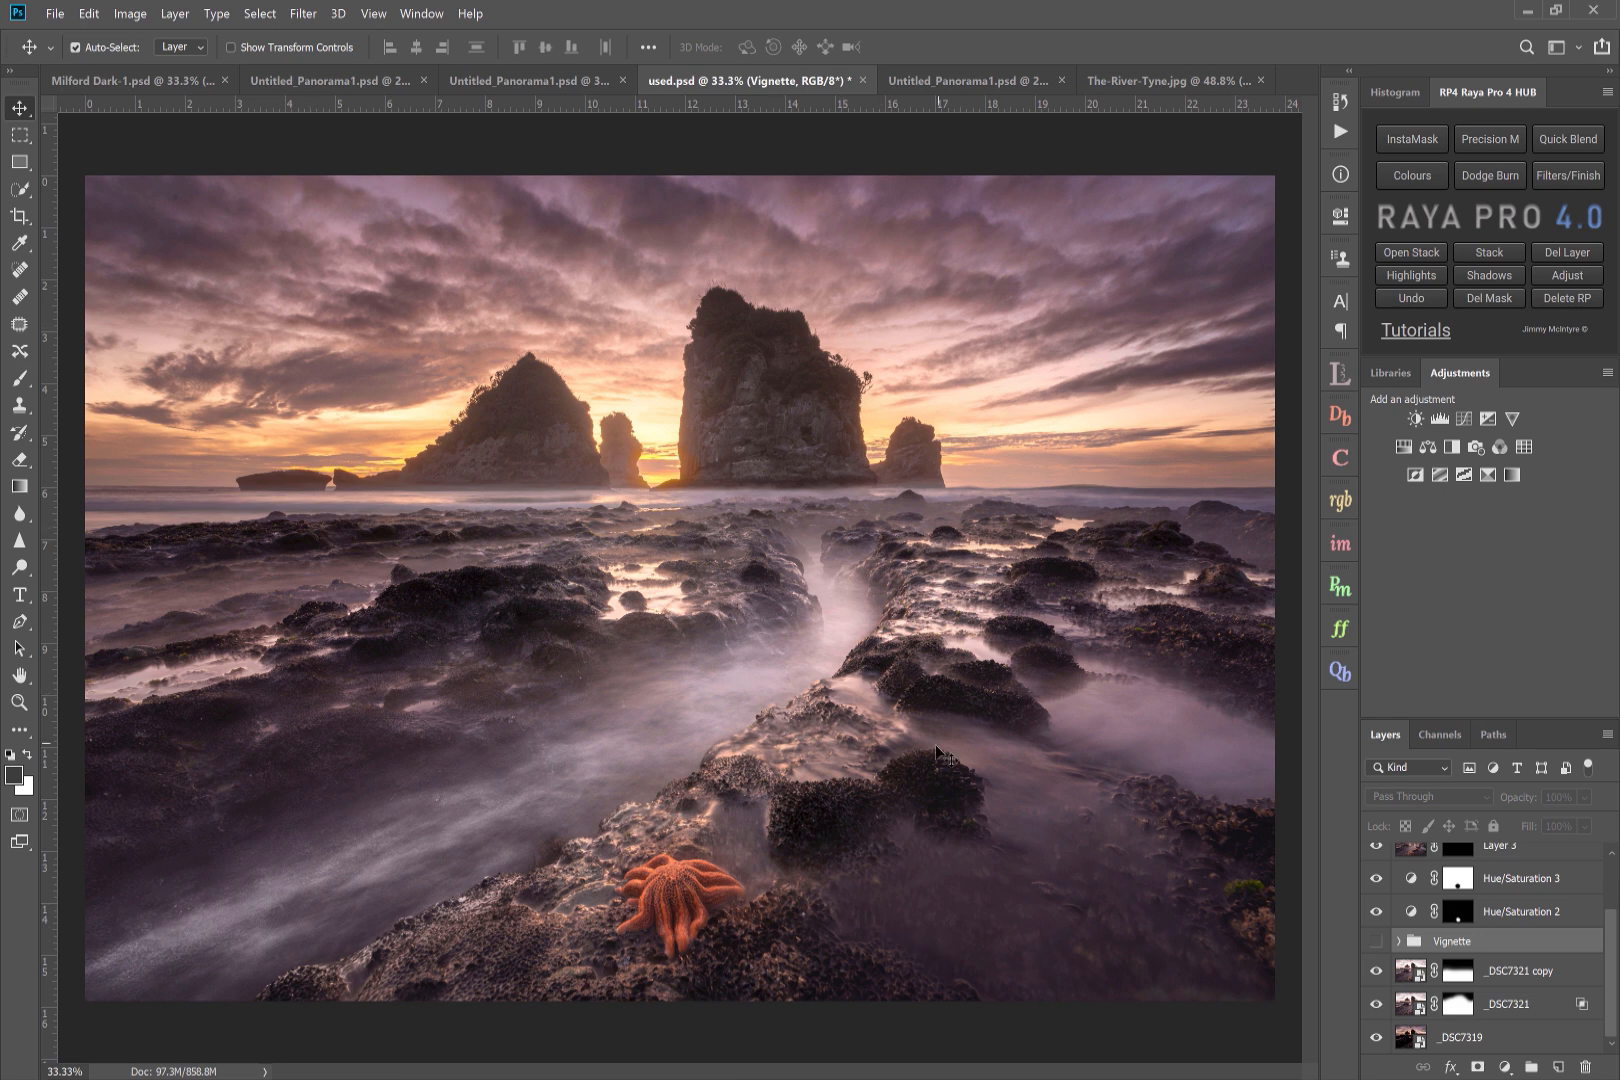
pyautogui.click(1376, 942)
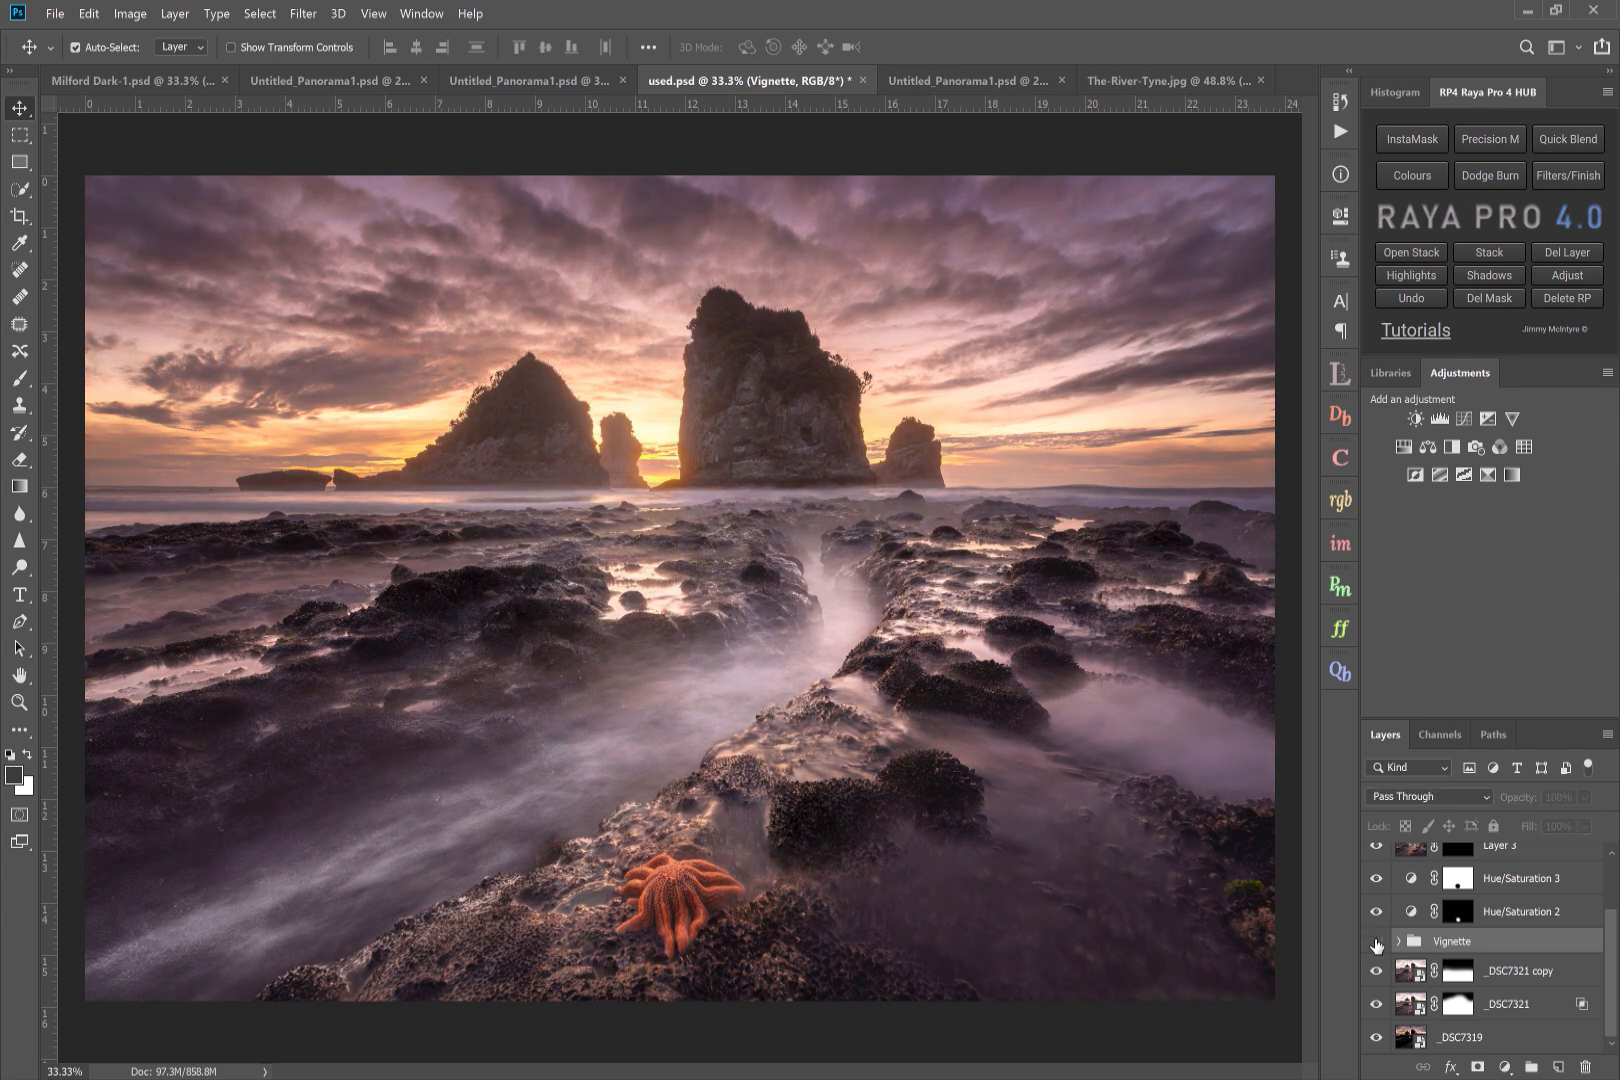
pyautogui.click(1378, 942)
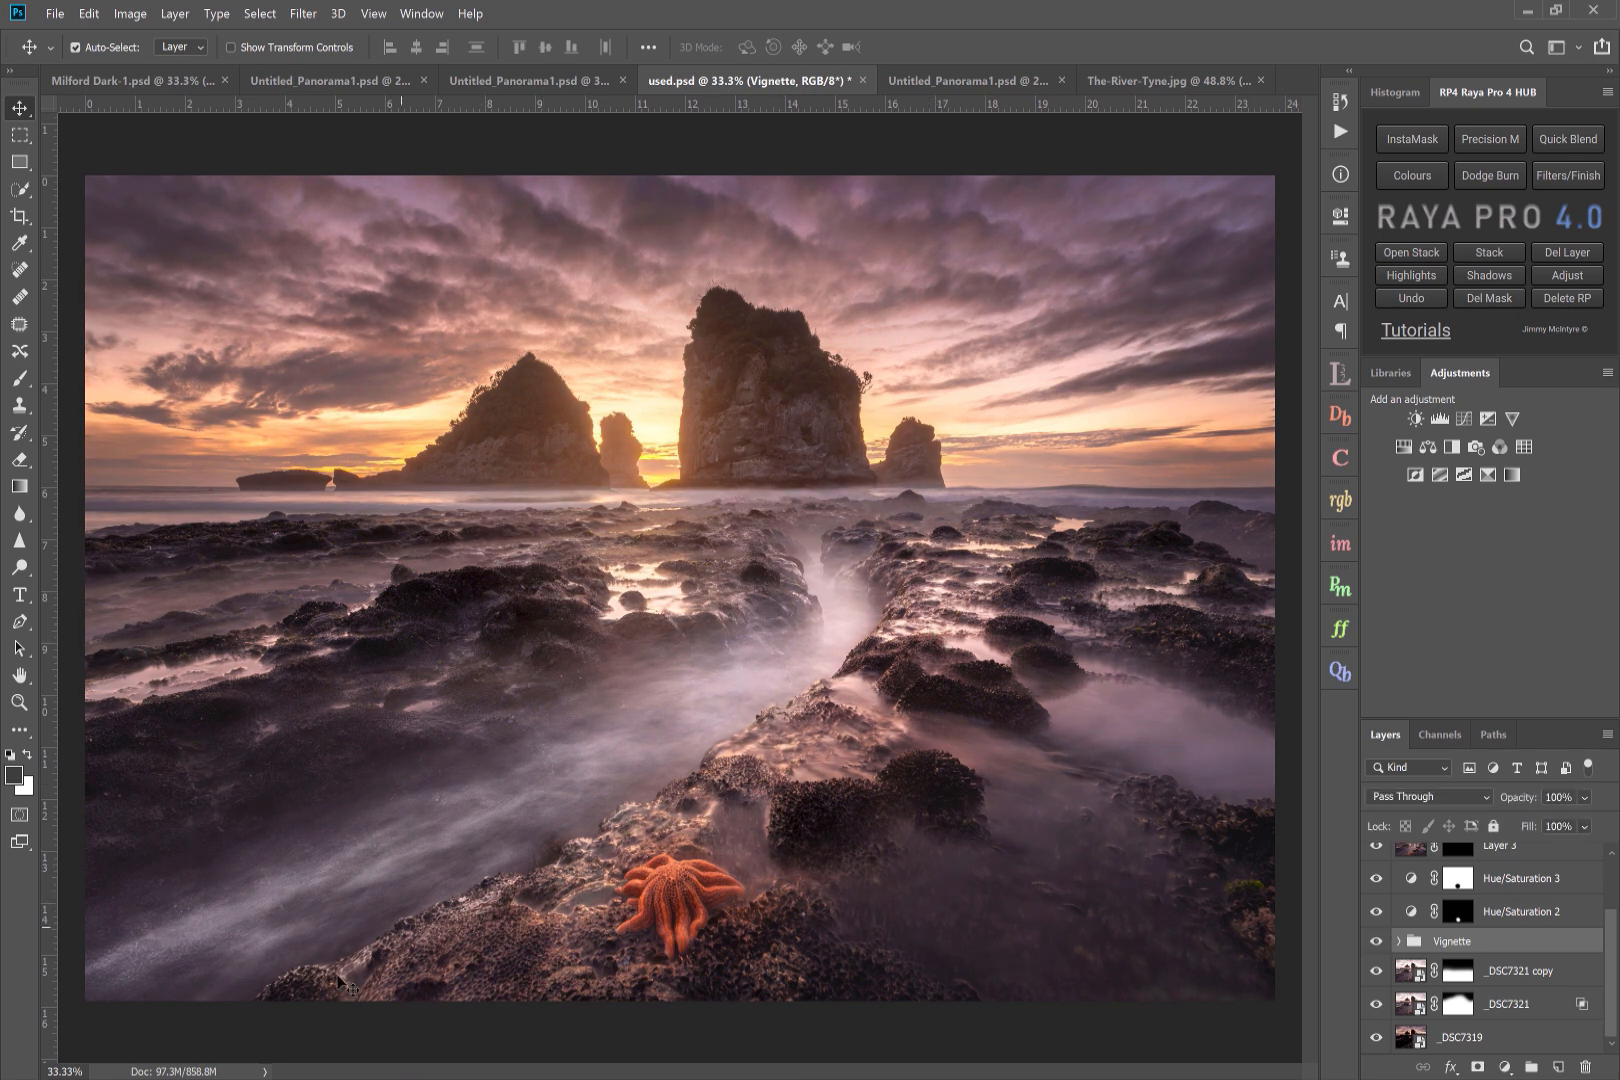
pyautogui.moveTo(916, 700)
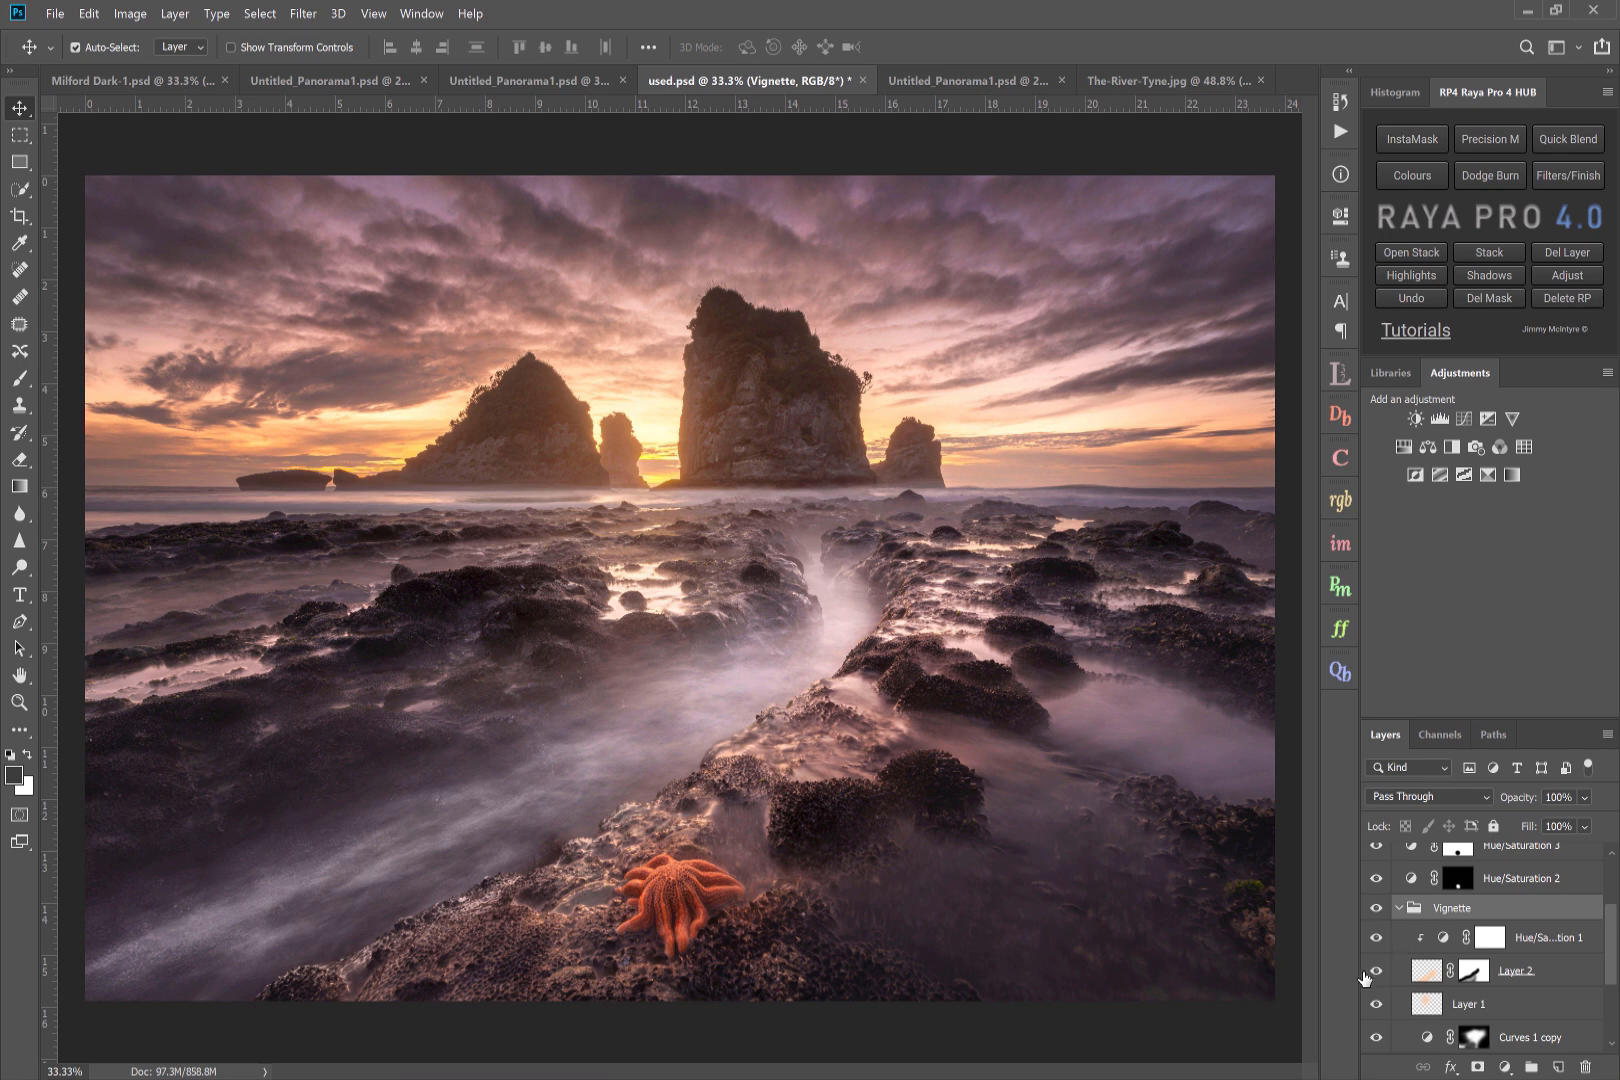
pyautogui.moveTo(860, 620)
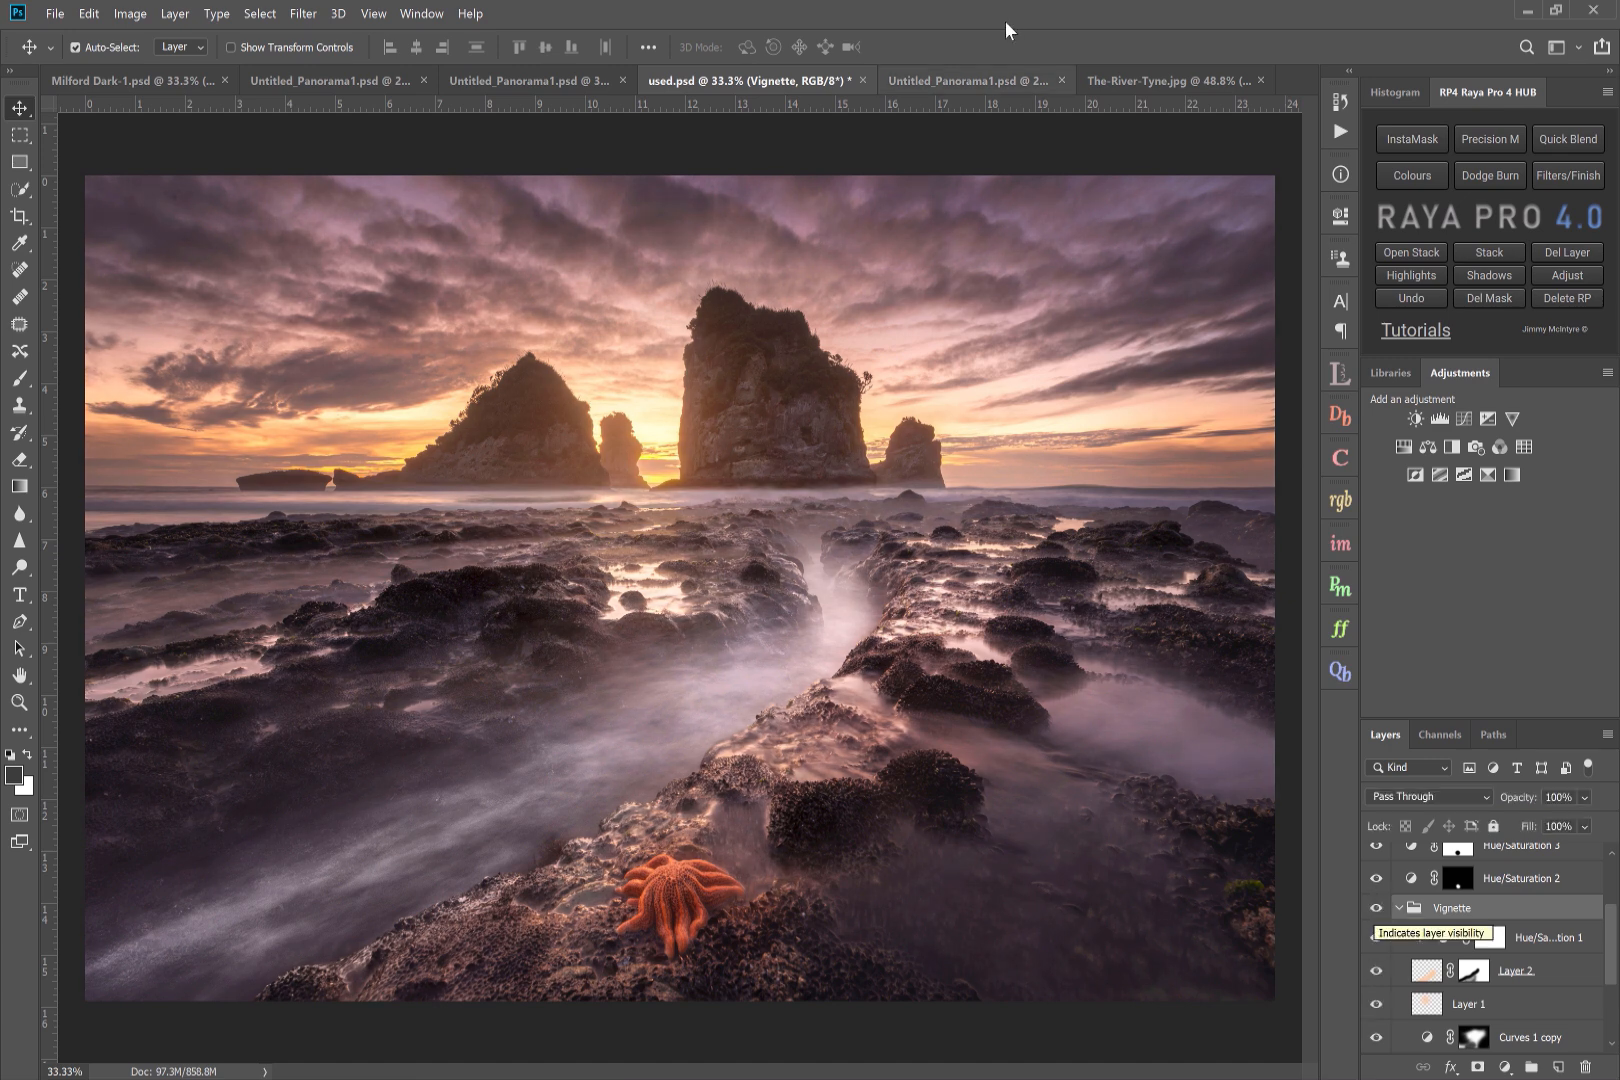
pyautogui.click(960, 80)
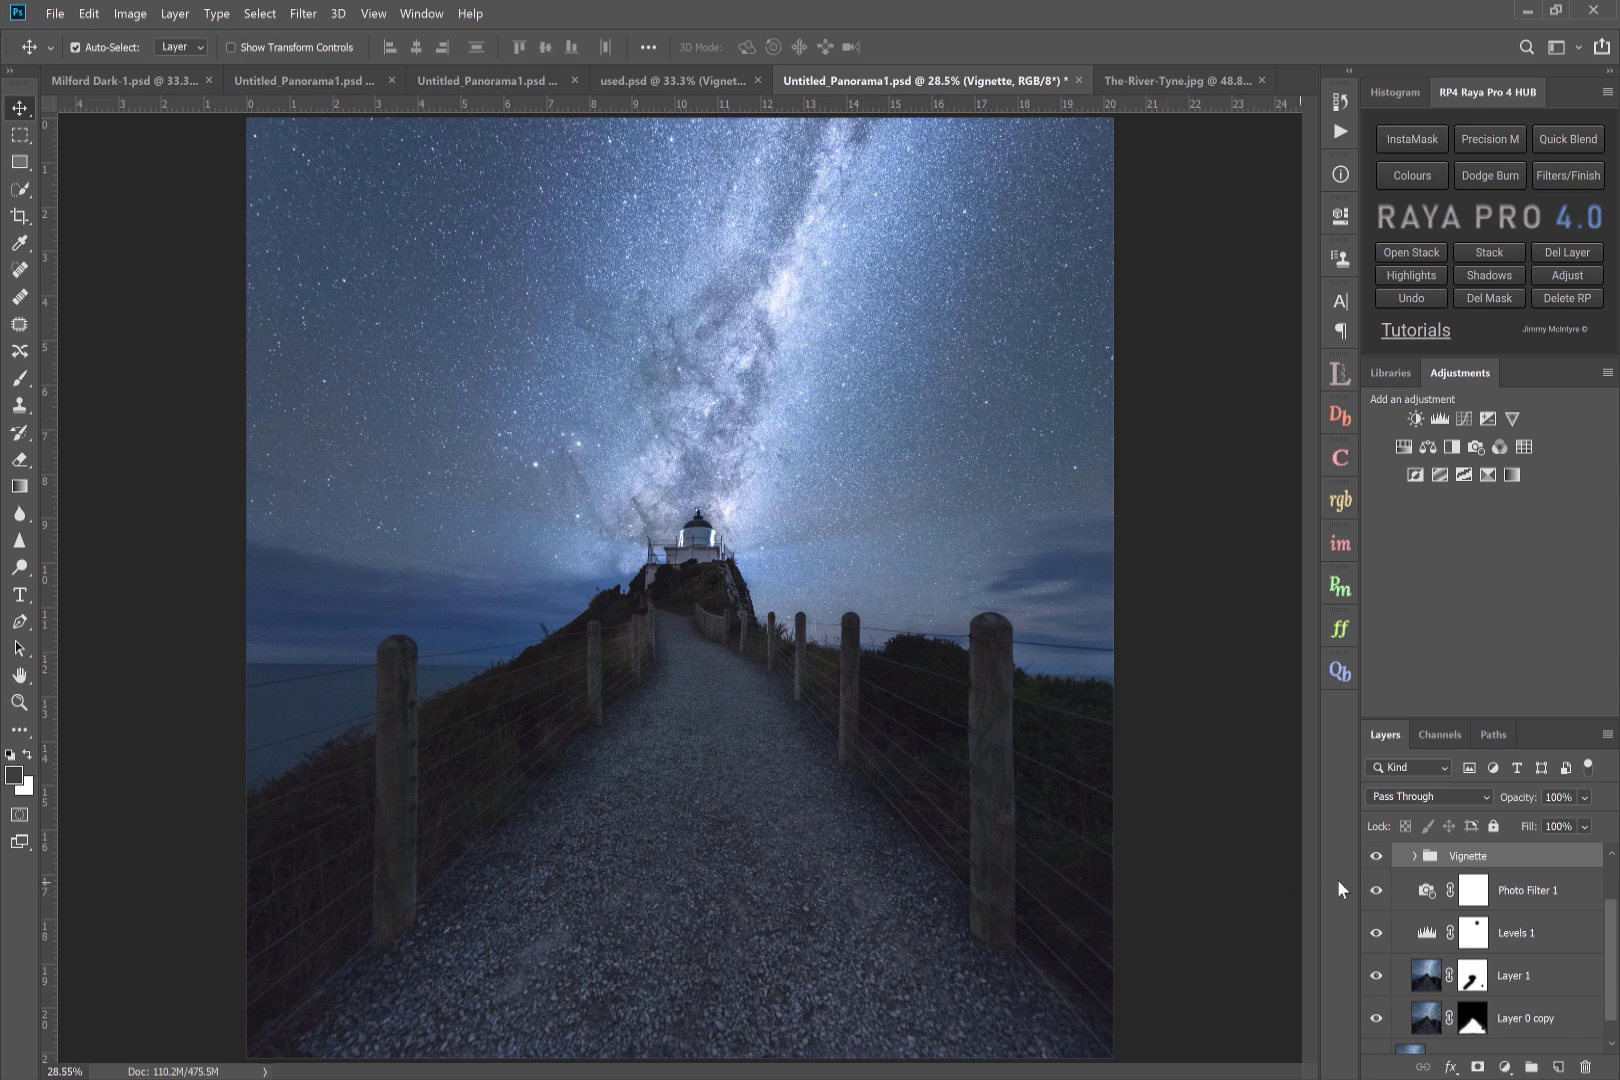
pyautogui.moveTo(1376, 856)
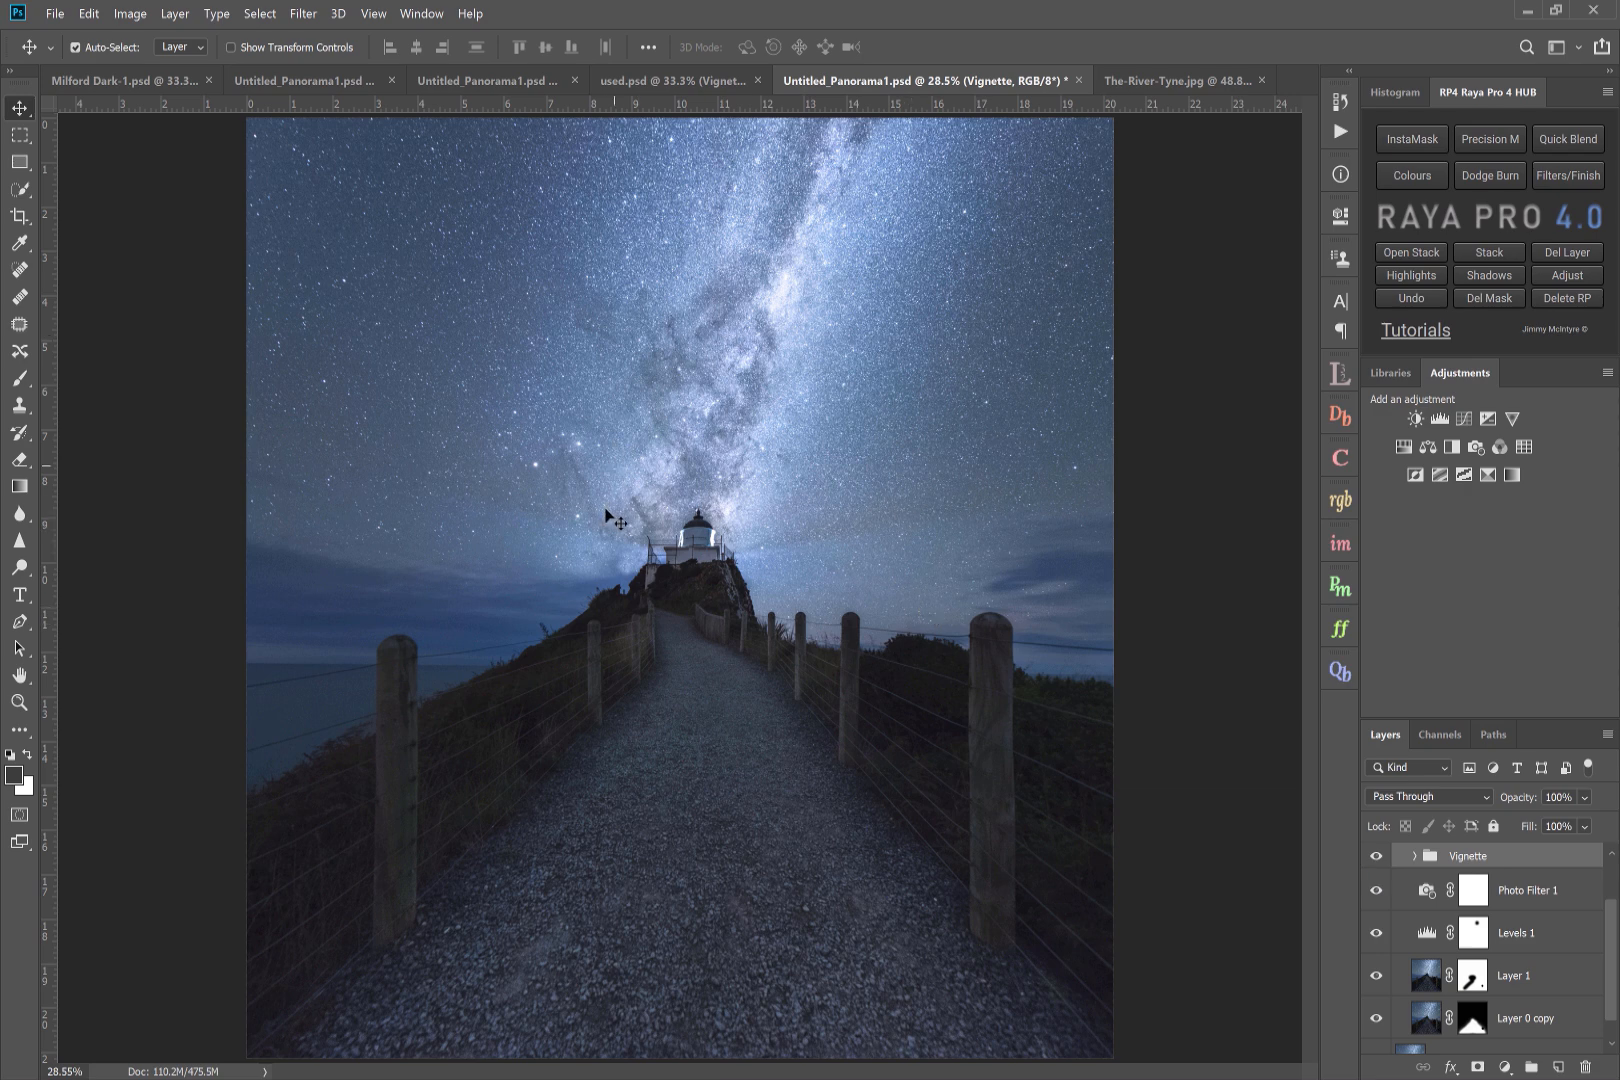
pyautogui.moveTo(662, 700)
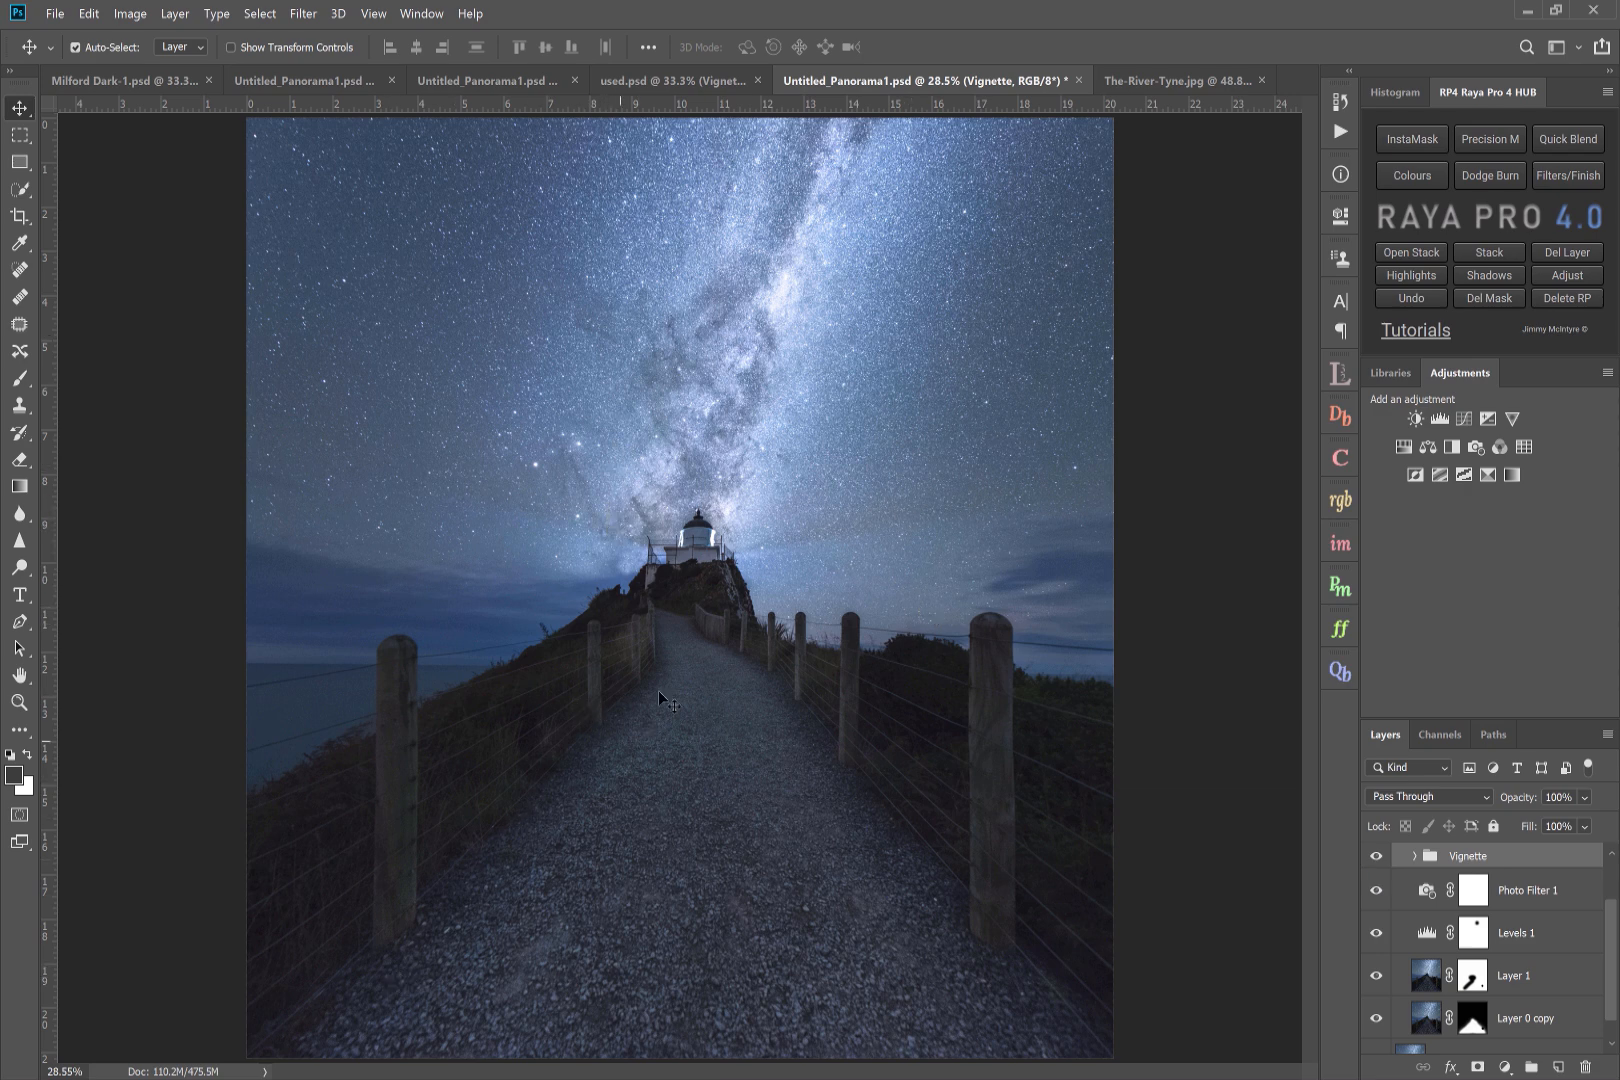
pyautogui.moveTo(722, 1040)
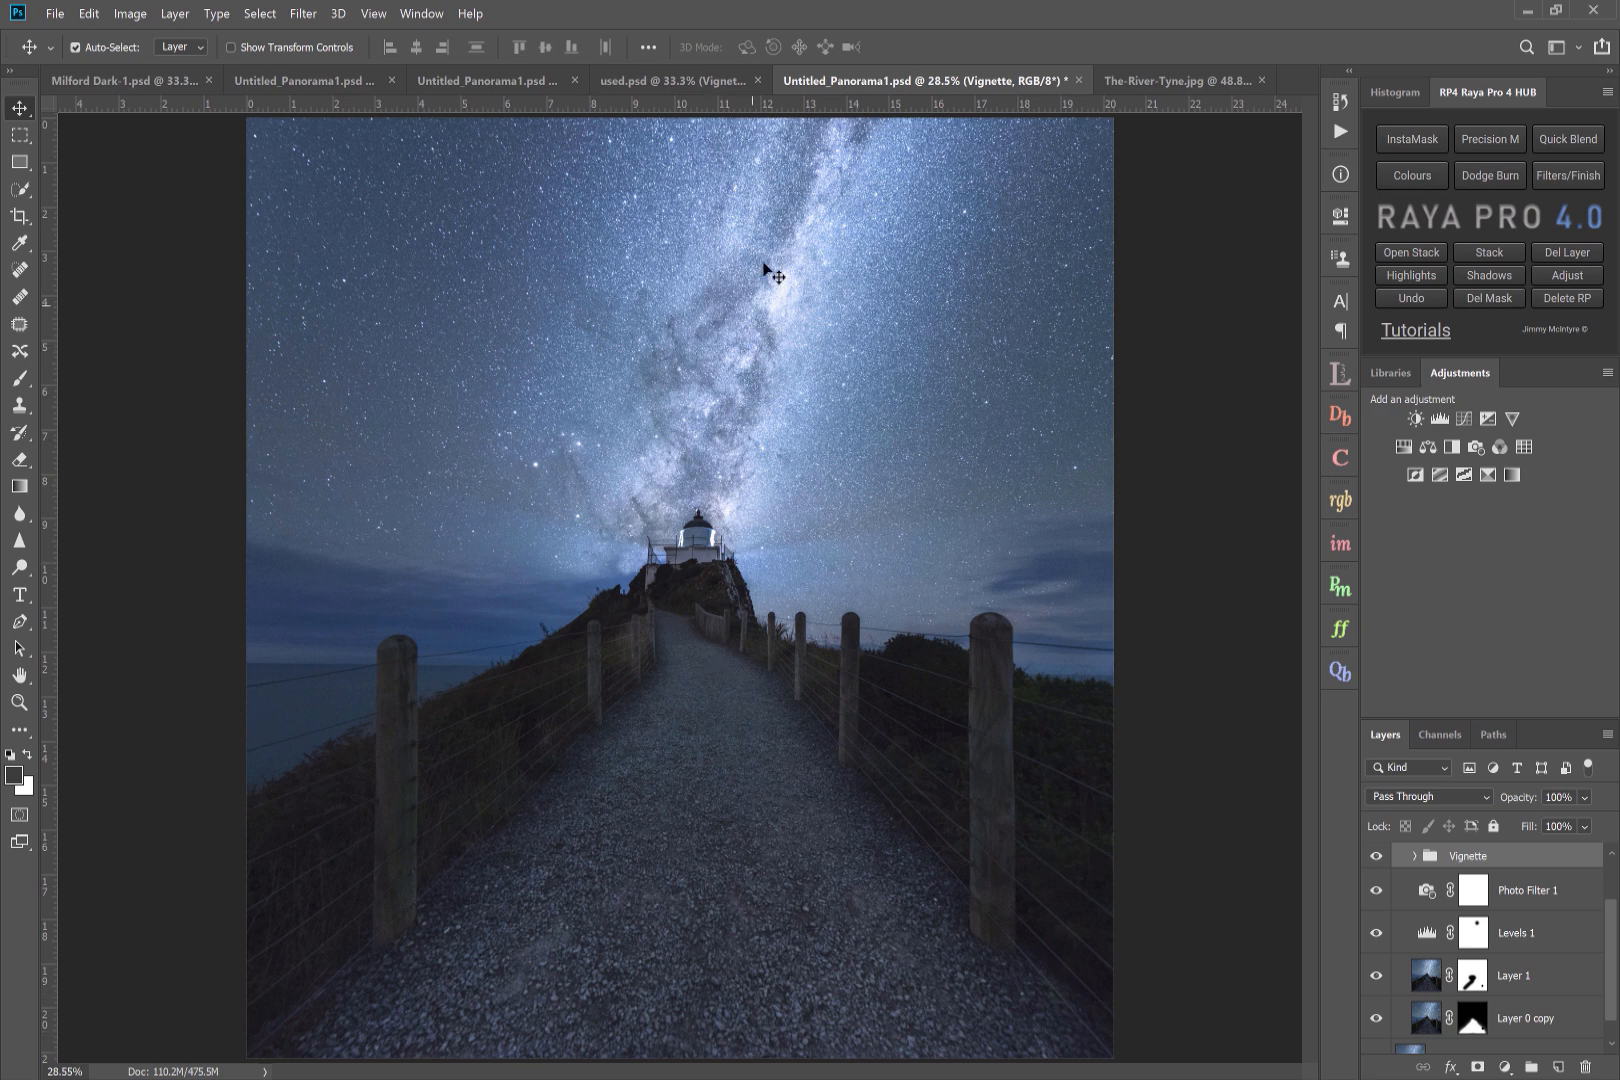
pyautogui.moveTo(702, 1028)
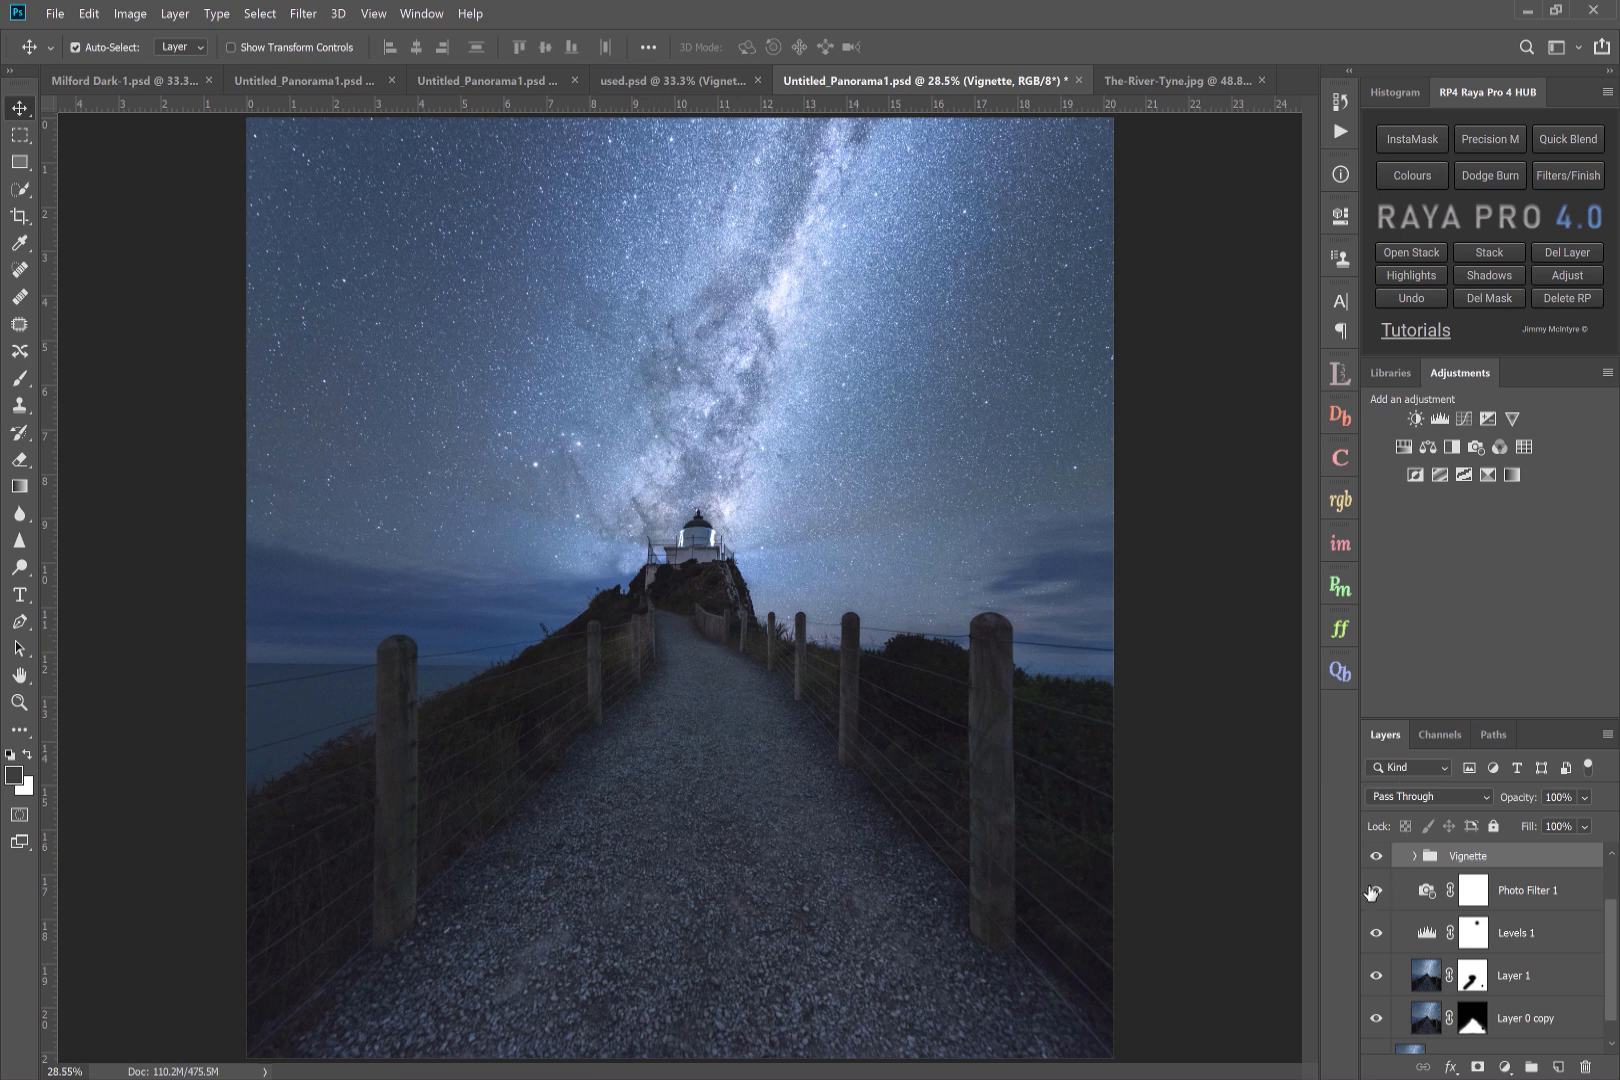
pyautogui.moveTo(816, 788)
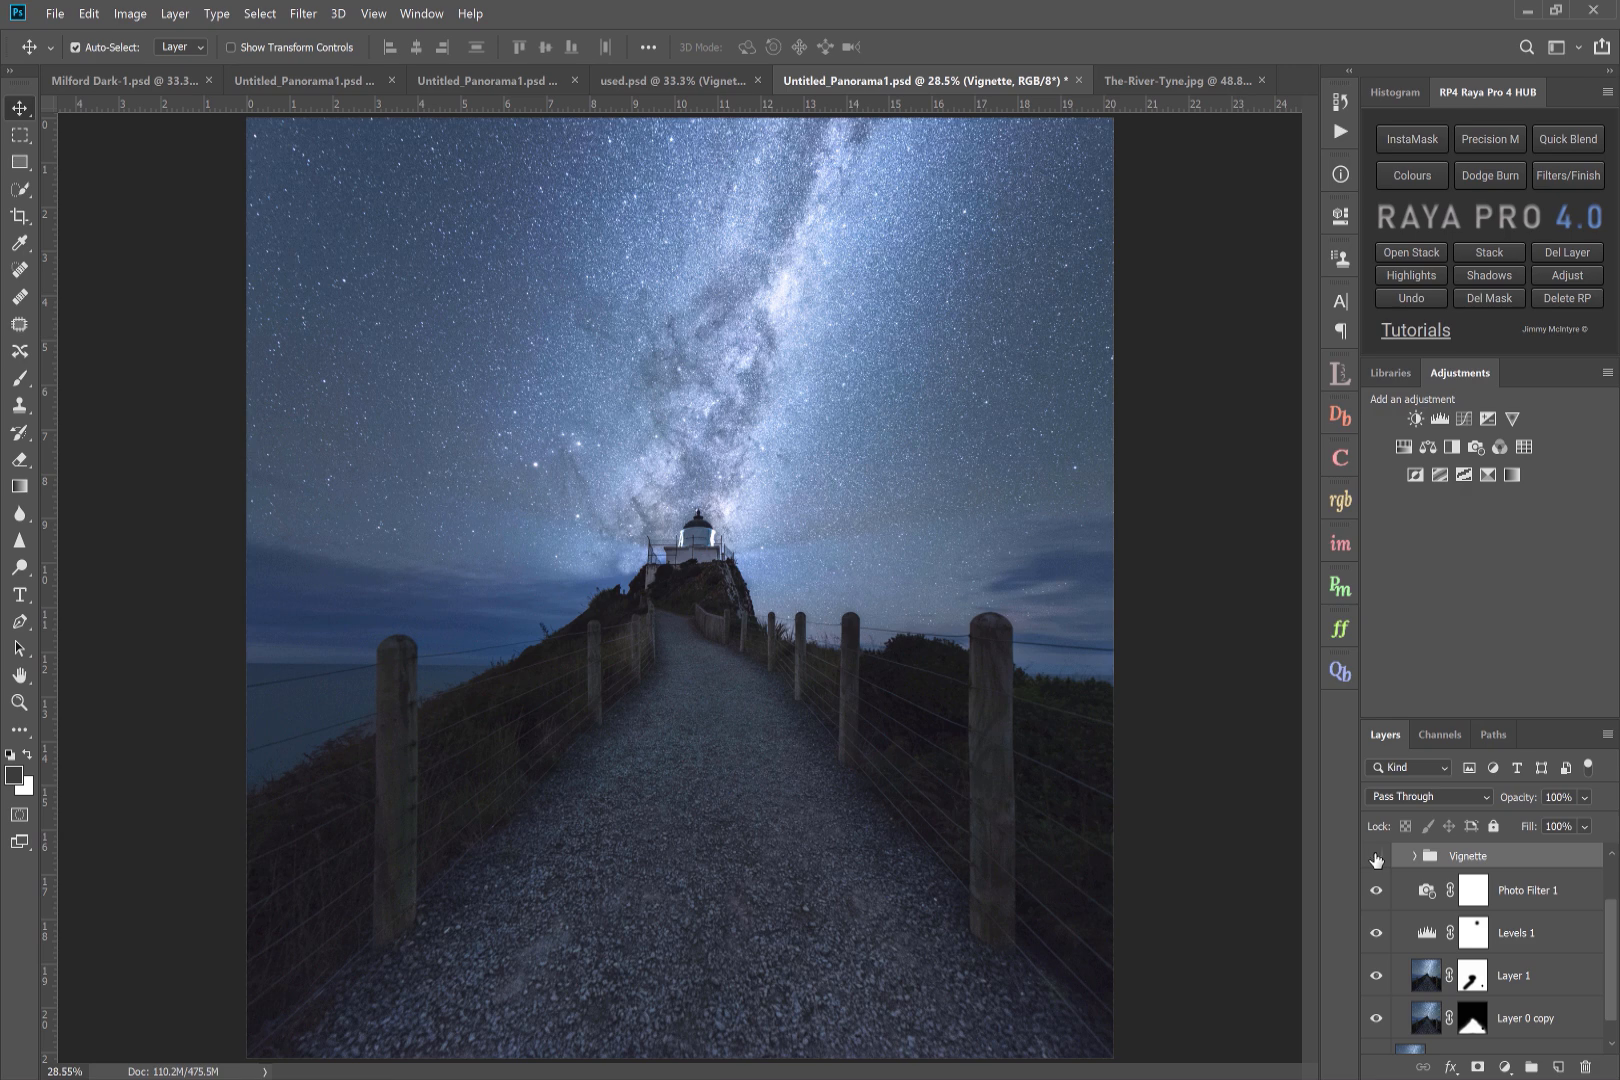
pyautogui.click(1376, 860)
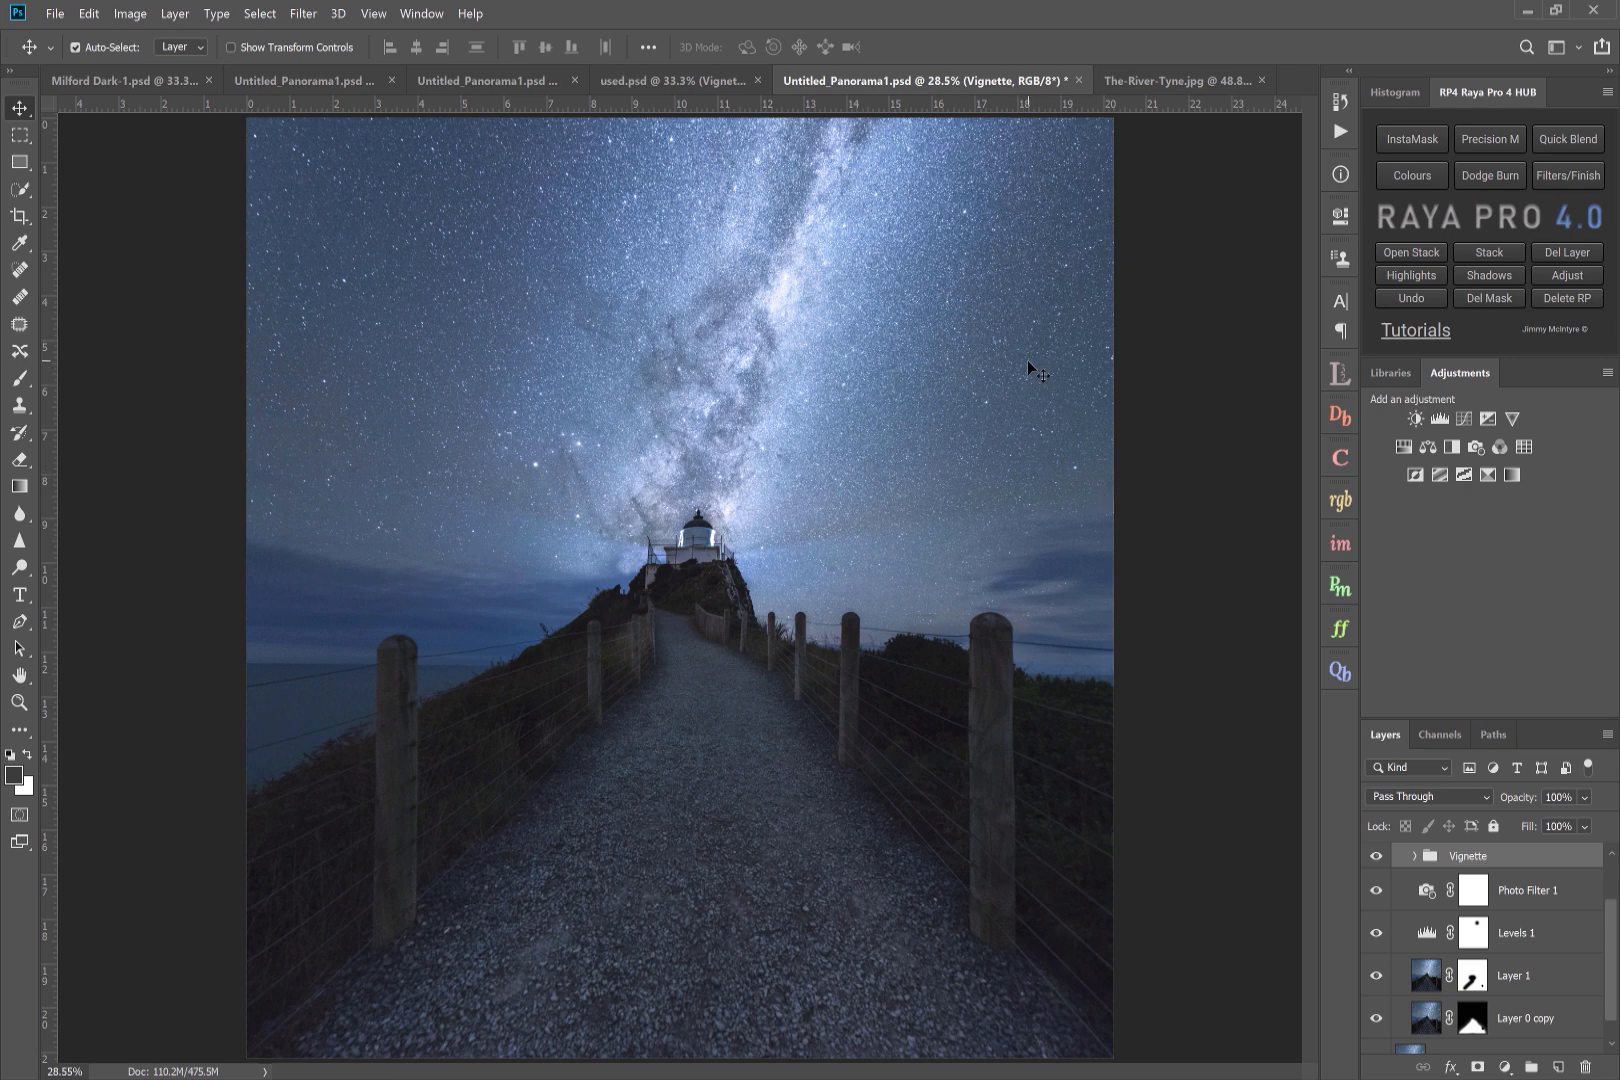
pyautogui.moveTo(1188, 442)
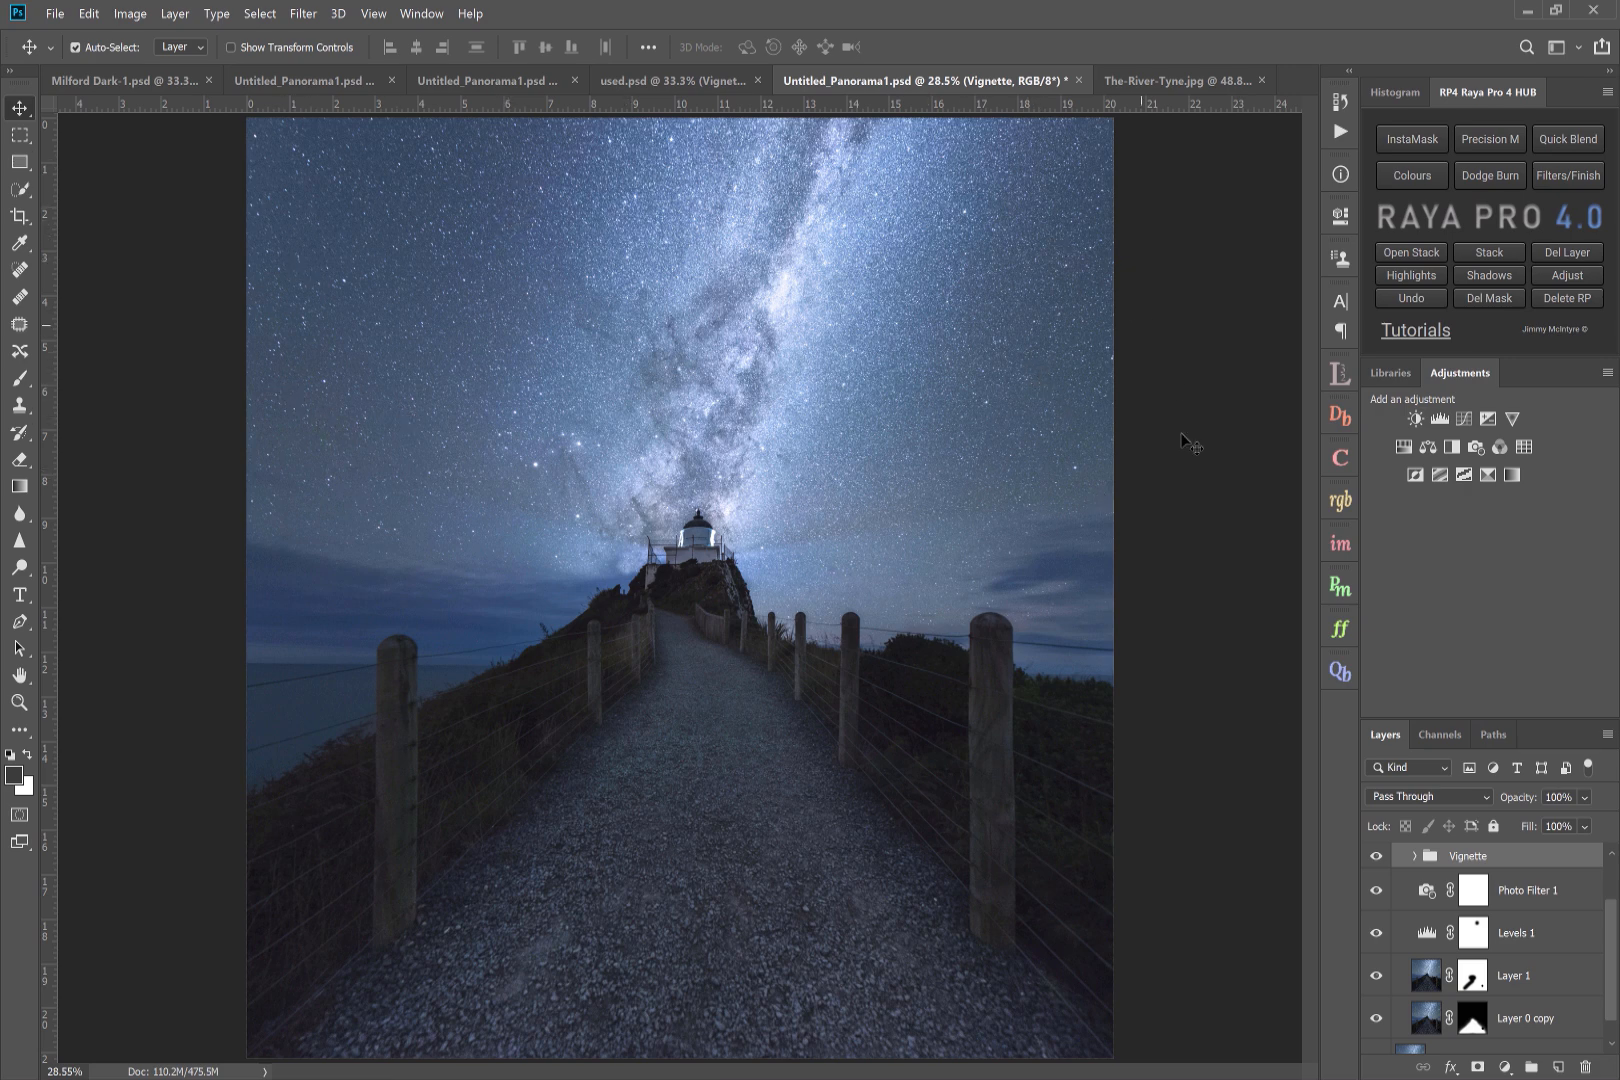
pyautogui.moveTo(1378, 858)
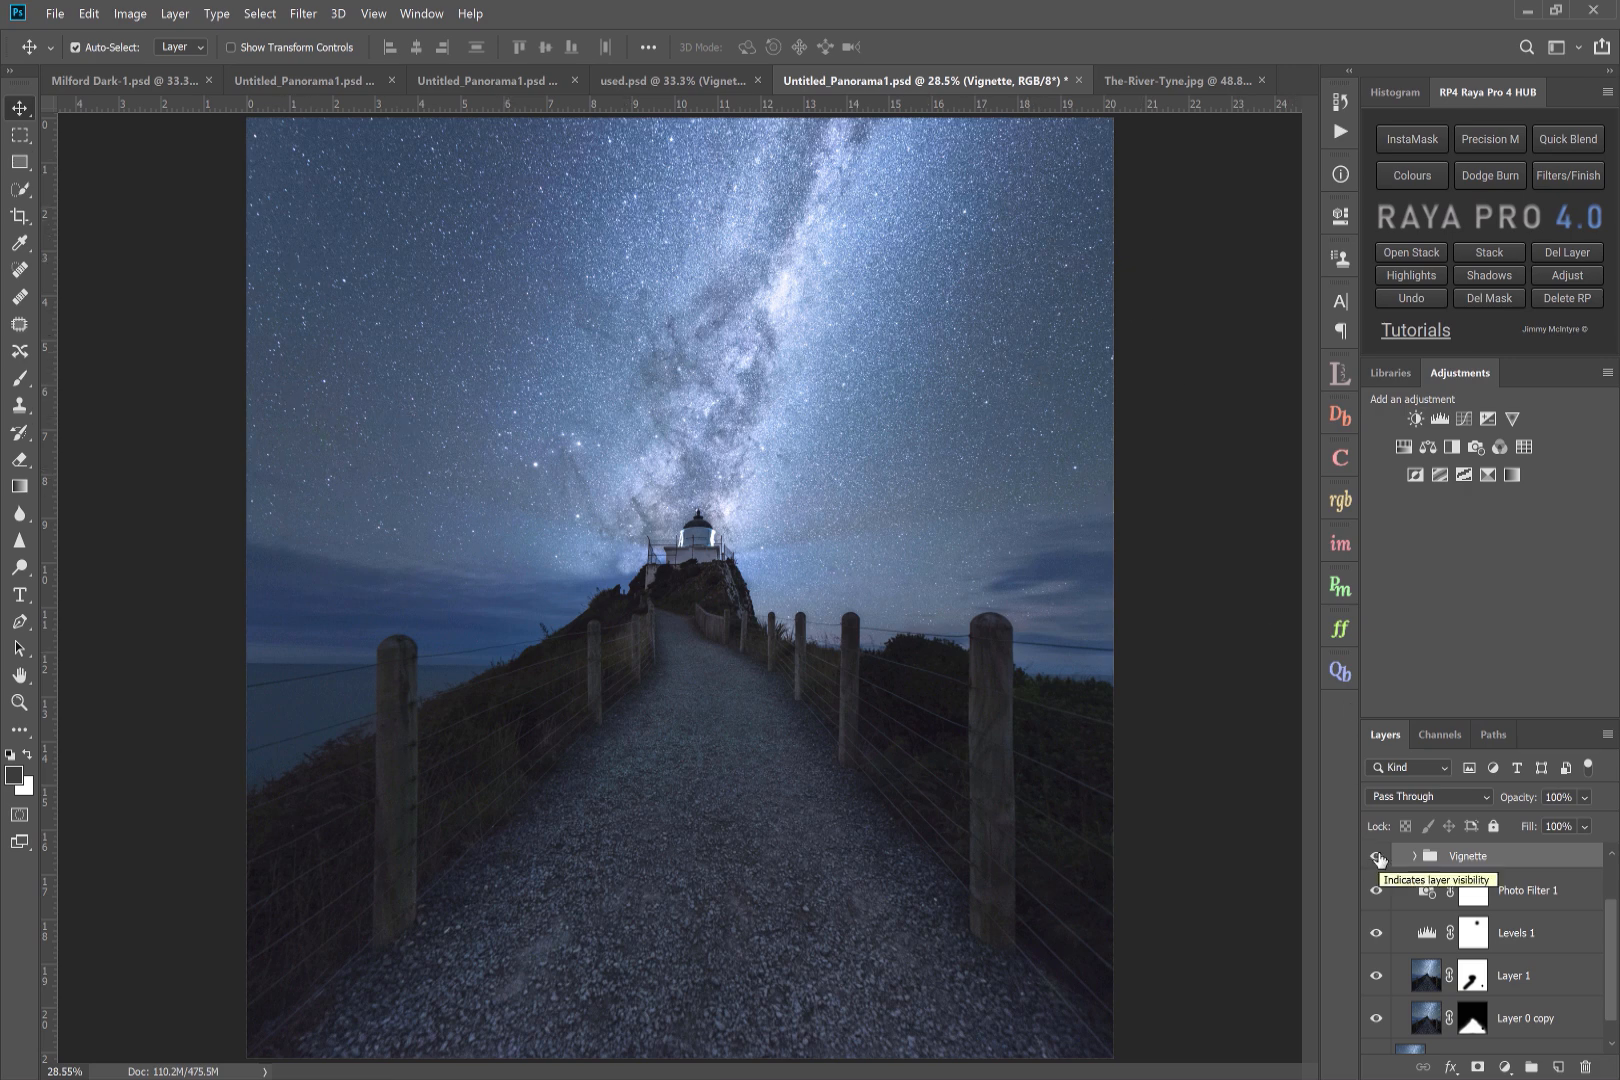
pyautogui.click(1378, 856)
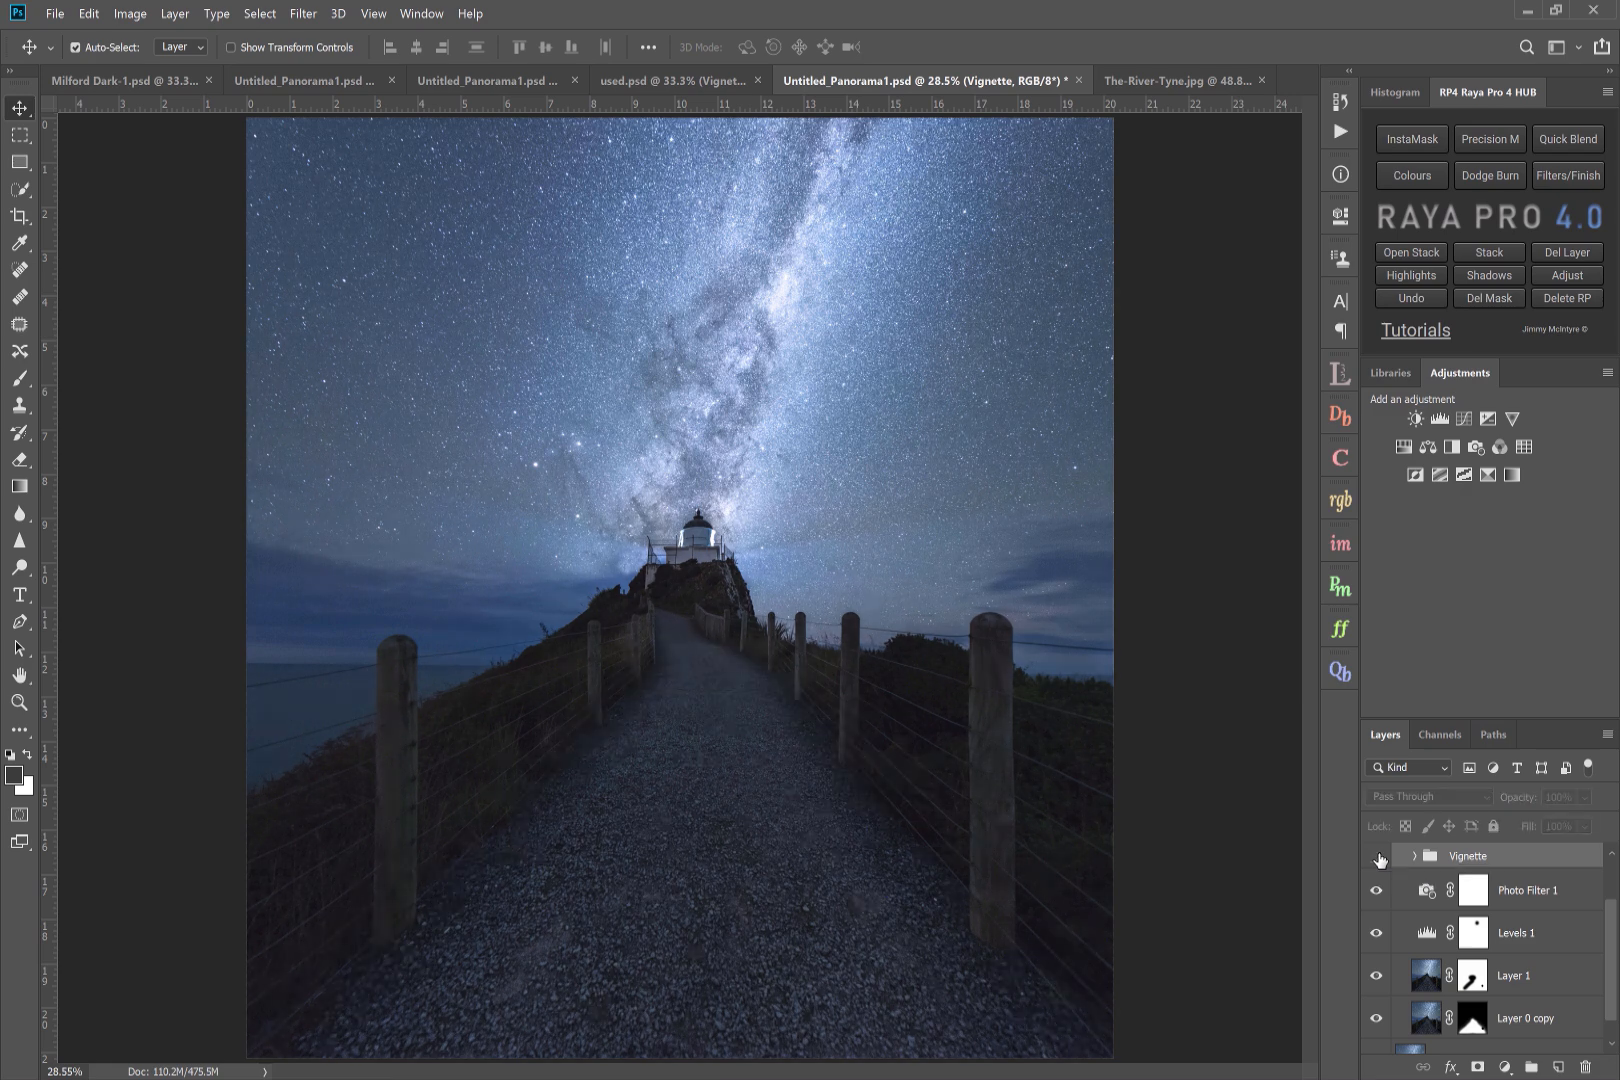
pyautogui.click(1378, 858)
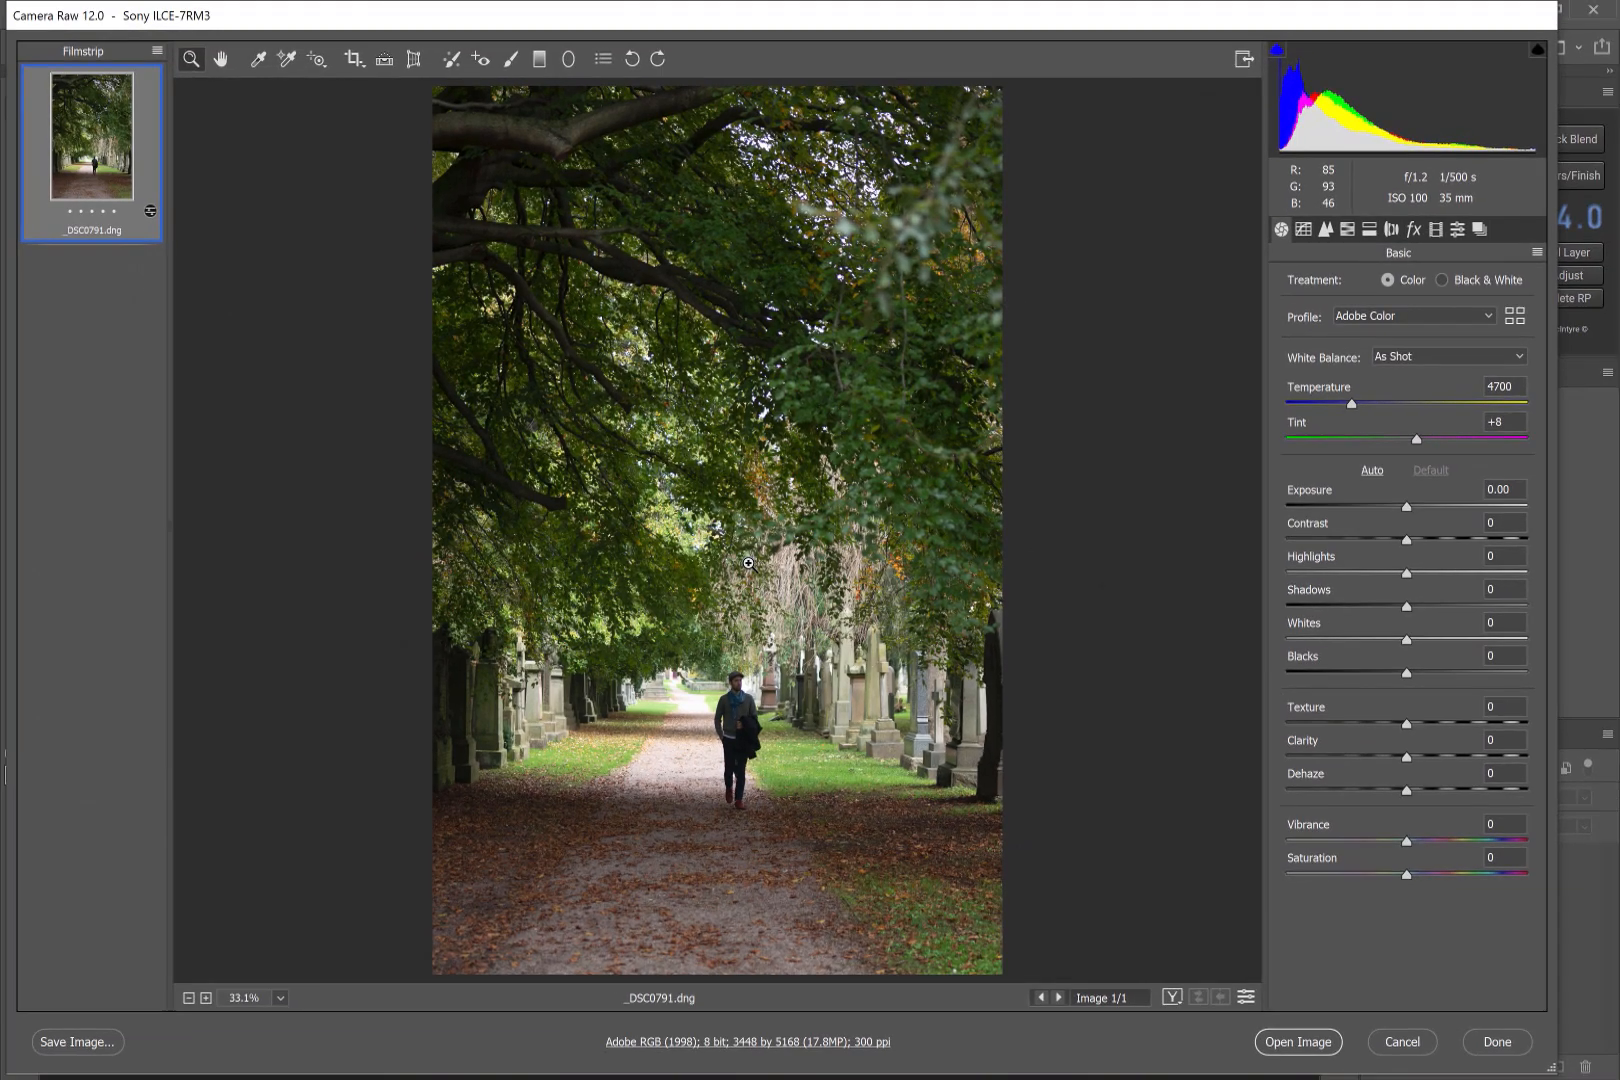
pyautogui.moveTo(682, 764)
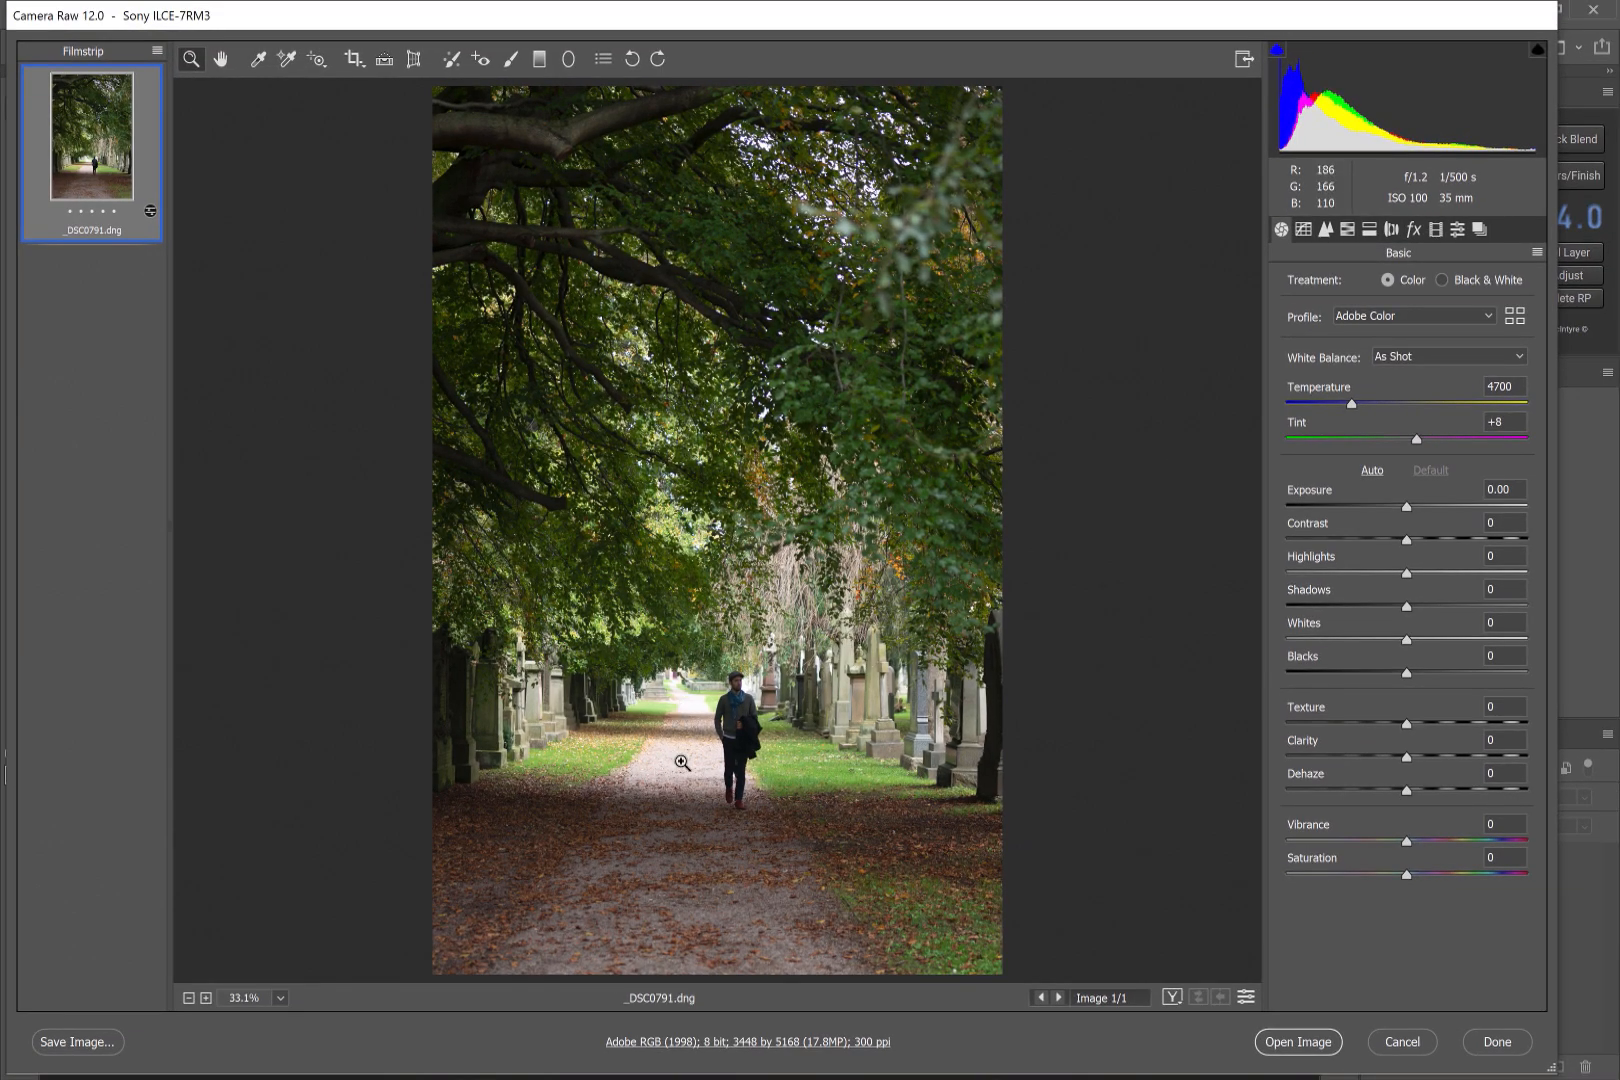
pyautogui.moveTo(680, 724)
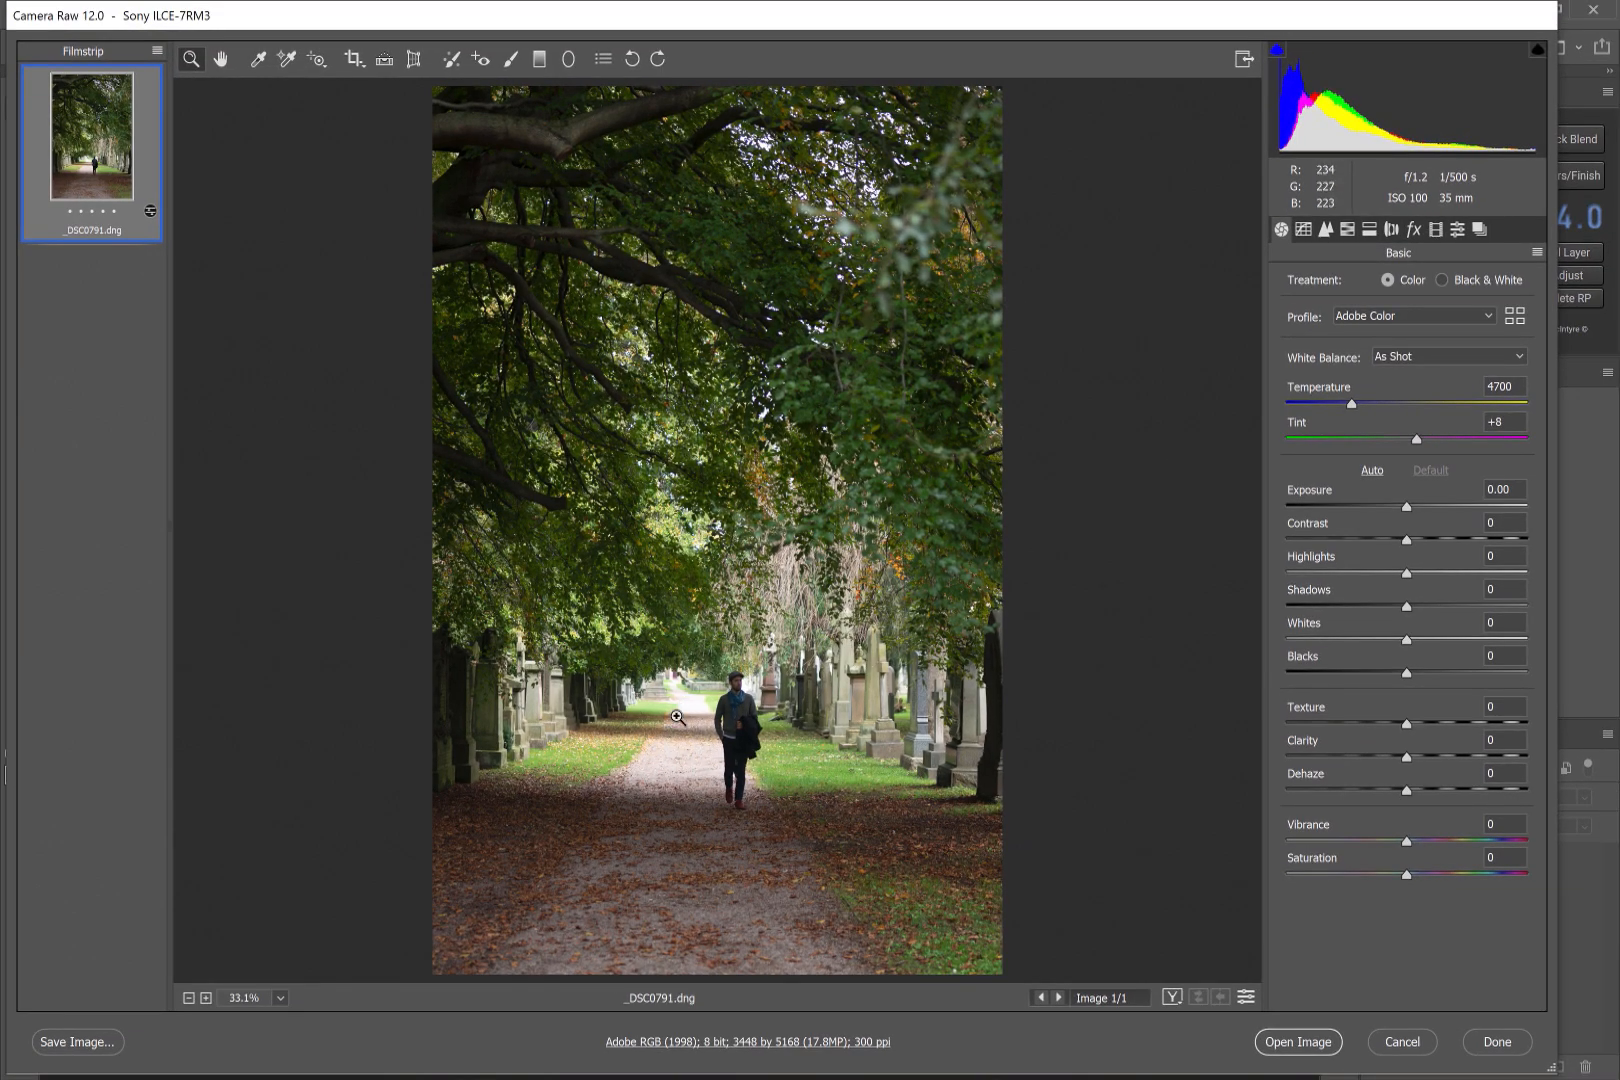
# - Set Highlights -81, Exposure +0.40, enable chromatic aberration removal and profile corrections, then Open Image
pyautogui.click(1502, 554)
pyautogui.write('-81')
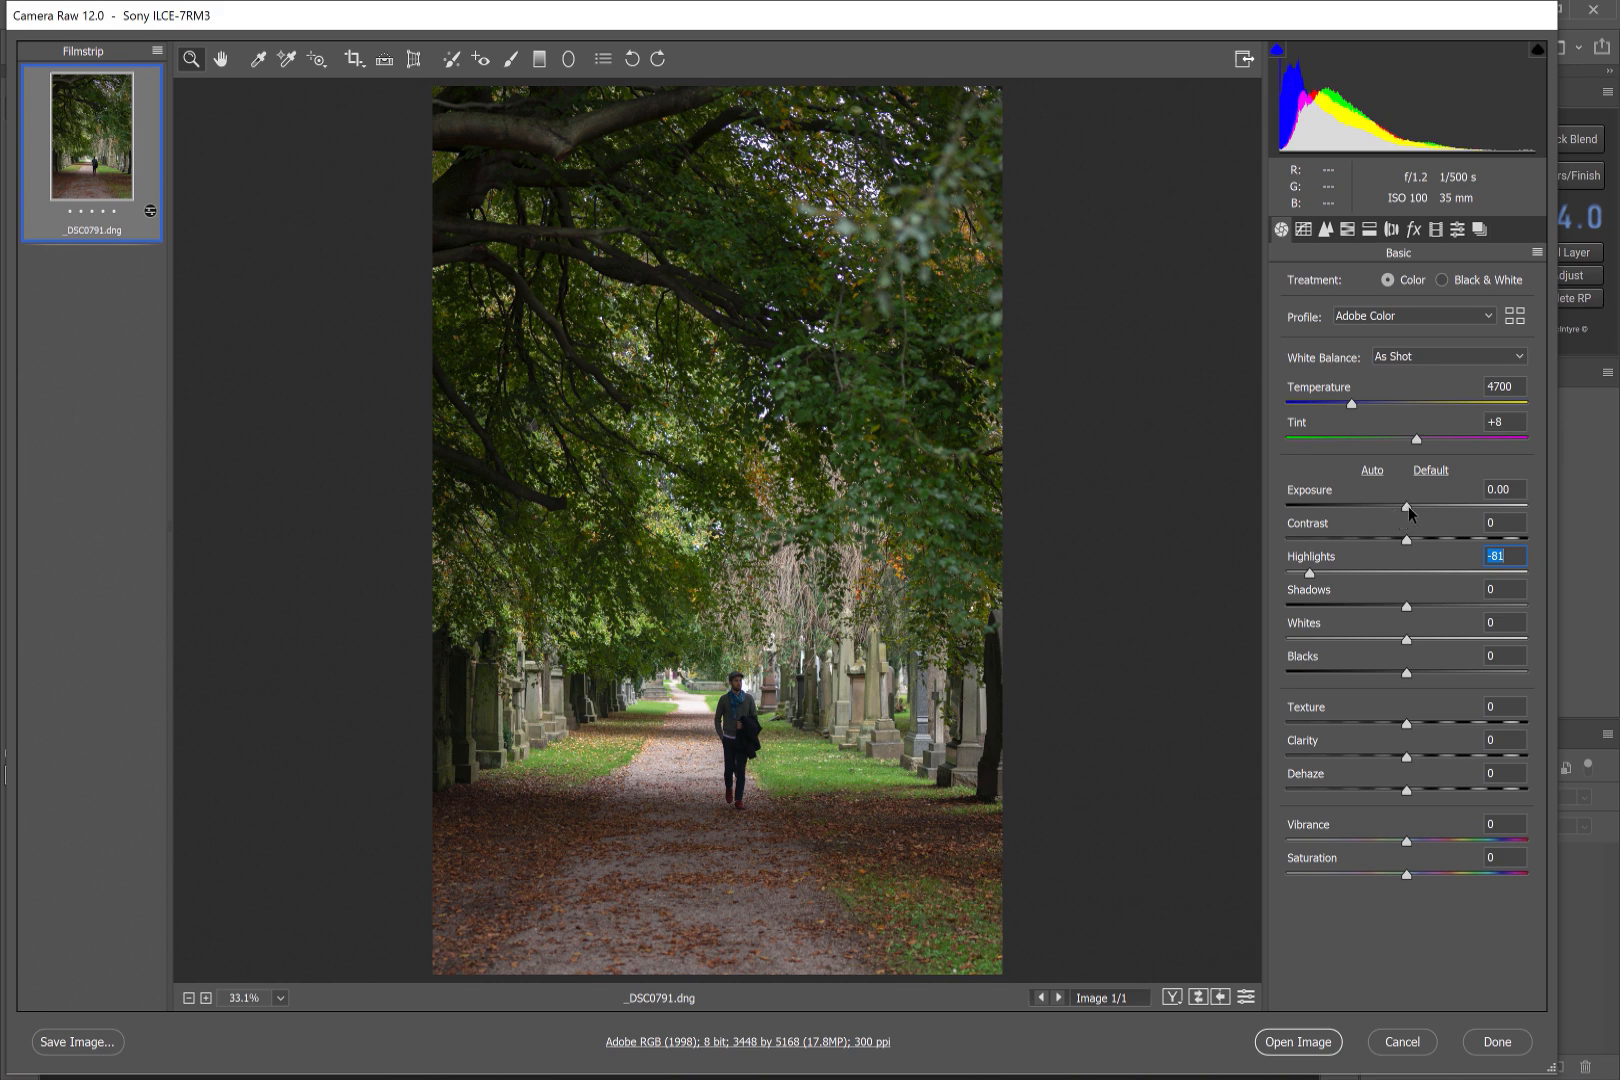
pyautogui.moveTo(1406, 506); pyautogui.dragTo(1418, 506)
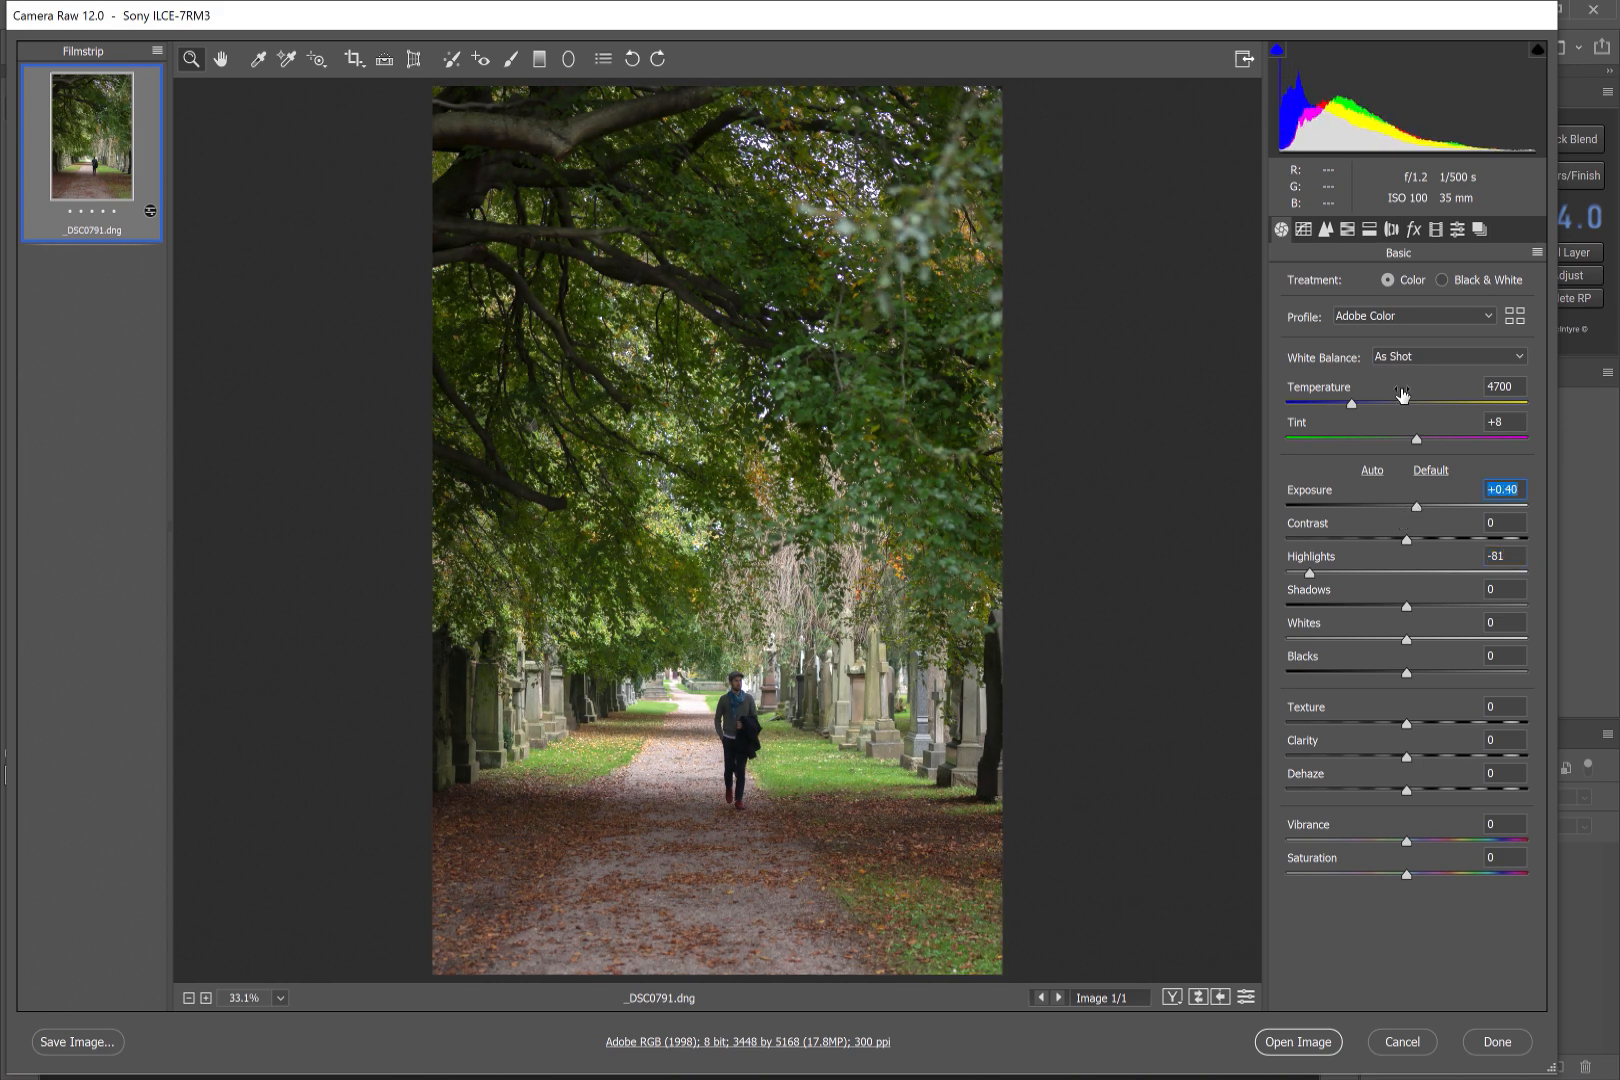
pyautogui.click(1390, 230)
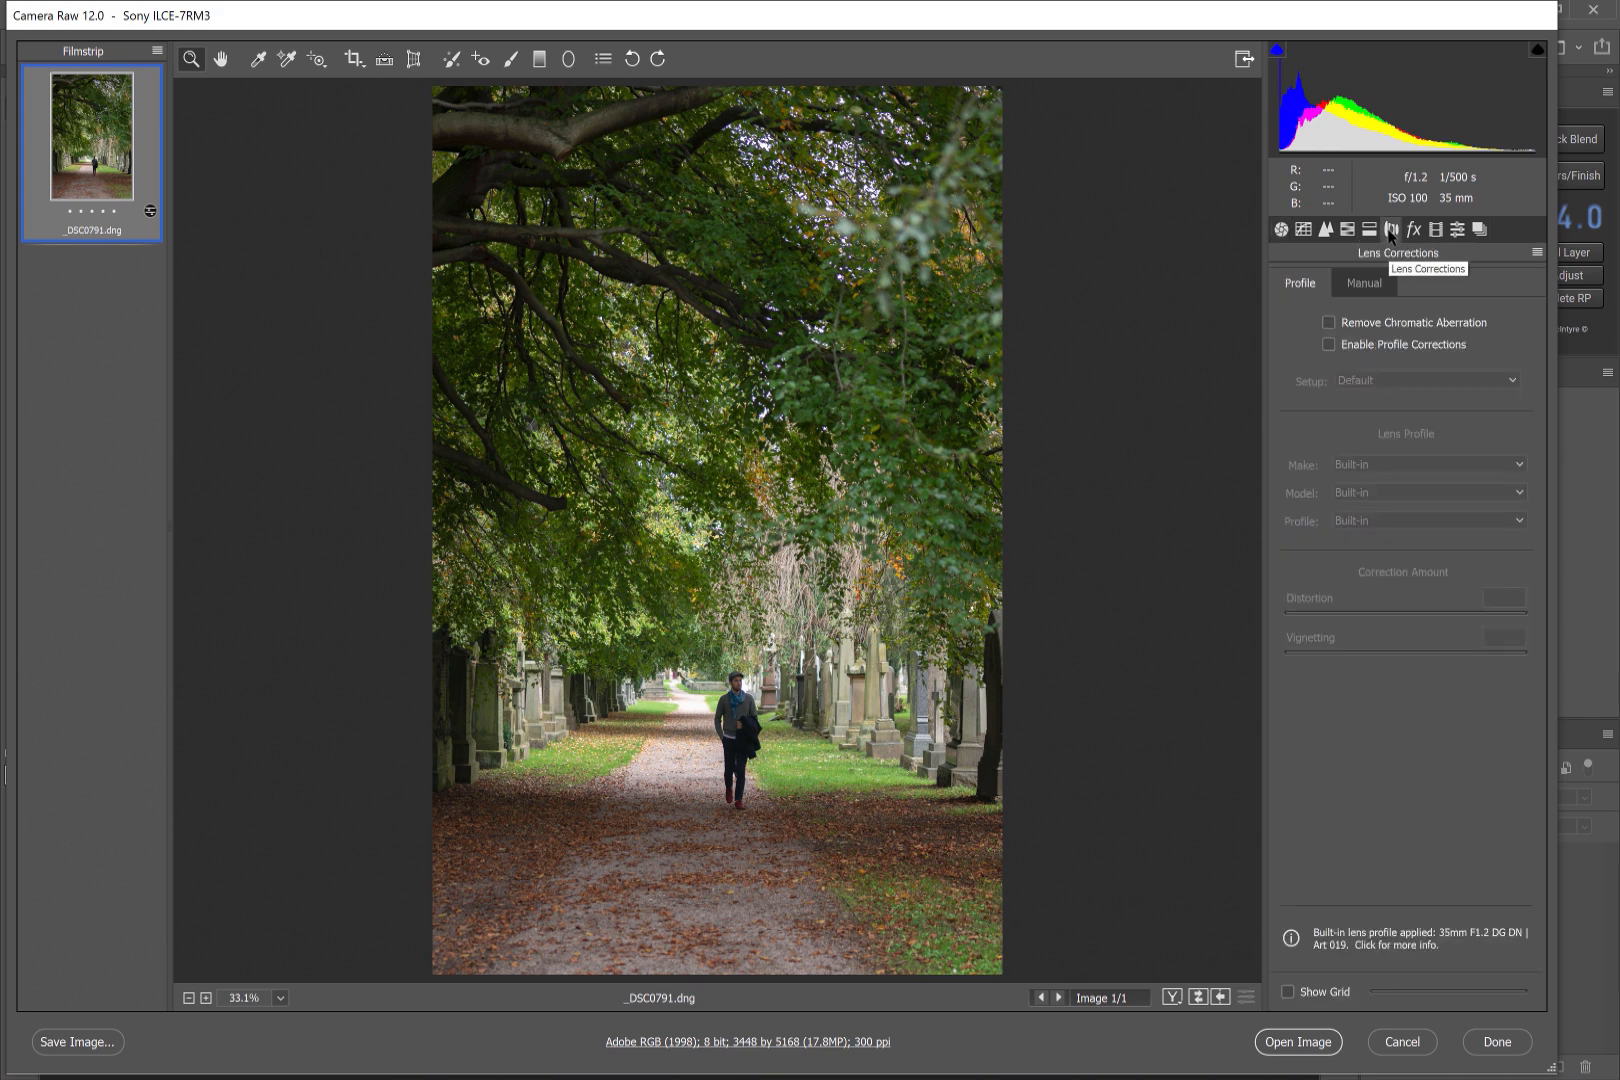
pyautogui.click(1328, 322)
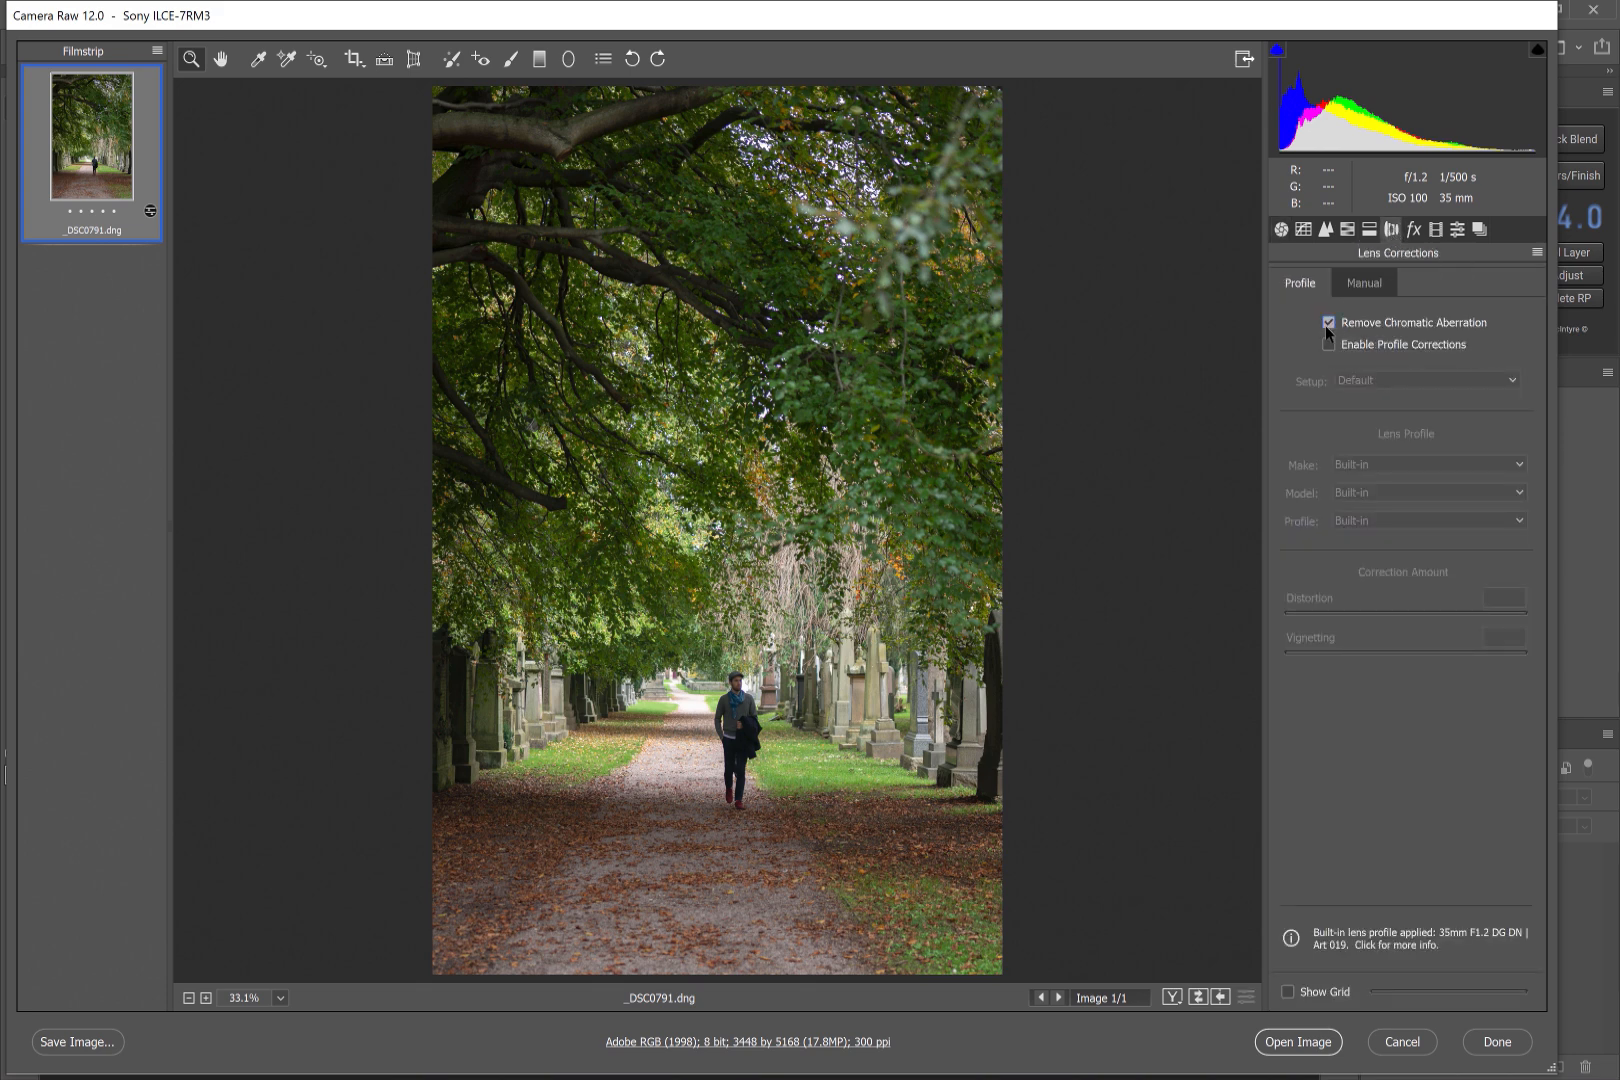
pyautogui.click(1328, 344)
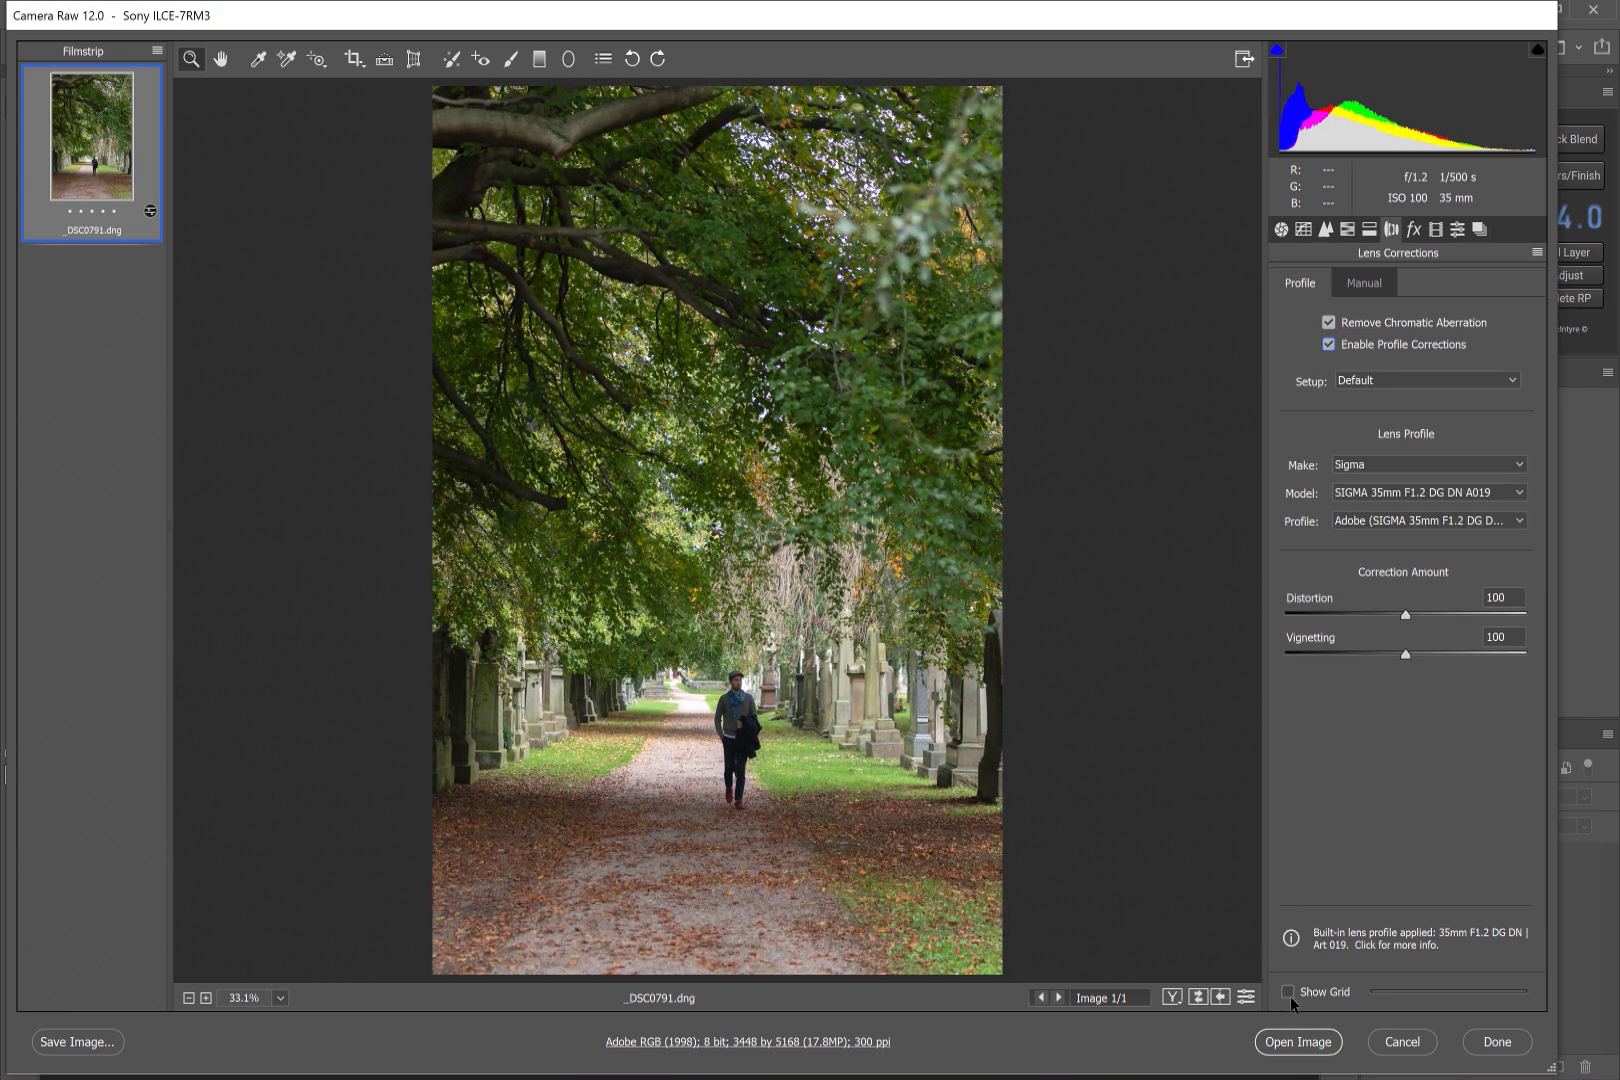
pyautogui.moveTo(1298, 1042)
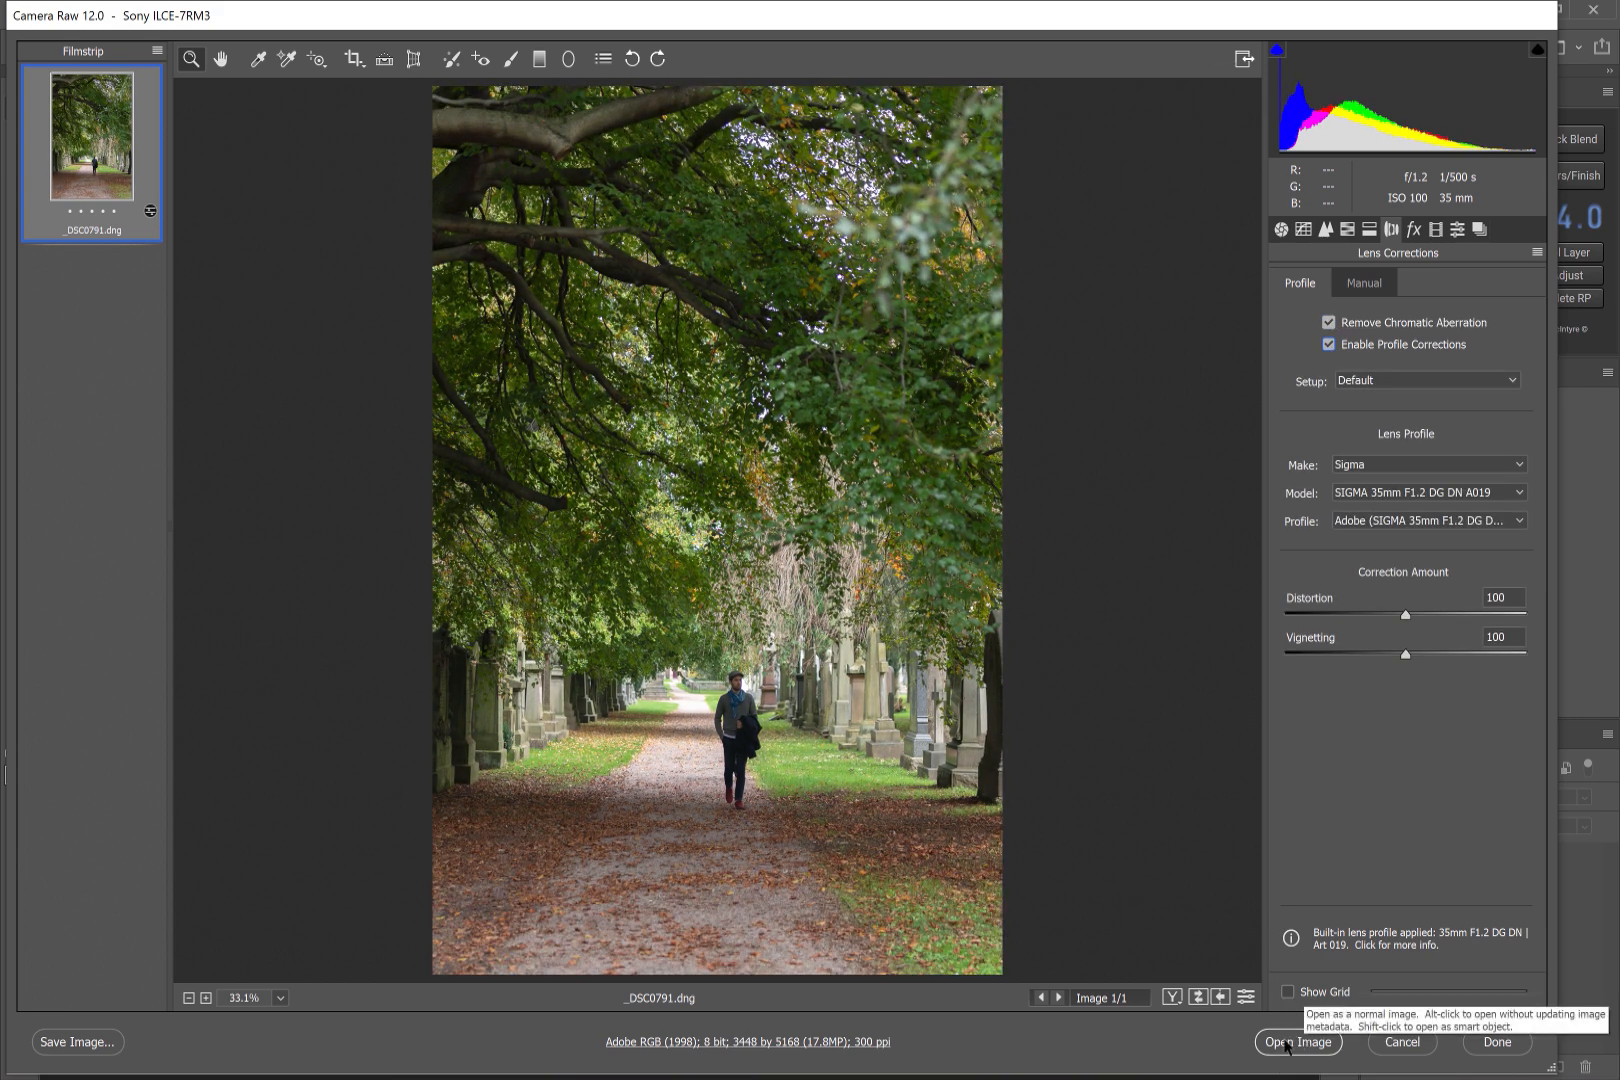
pyautogui.click(1298, 1042)
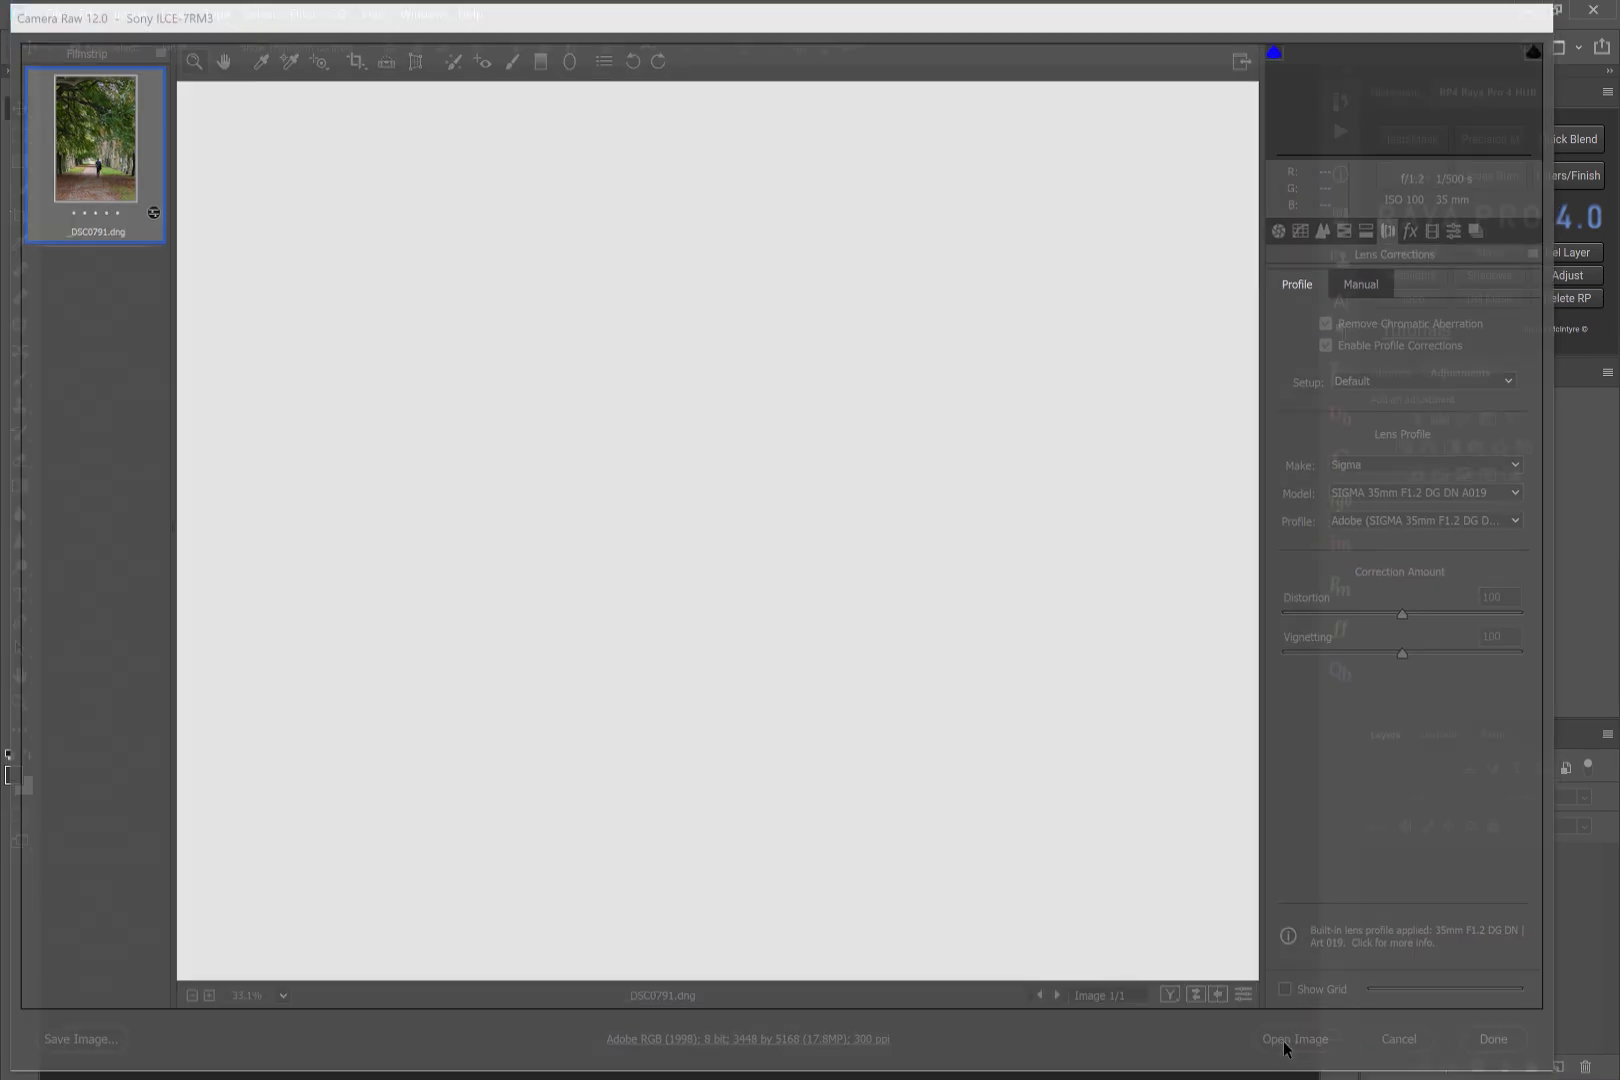
# - Confirm Open Image so the corrected path photo loads as Layer 0 in Photoshop
pyautogui.click(1294, 1038)
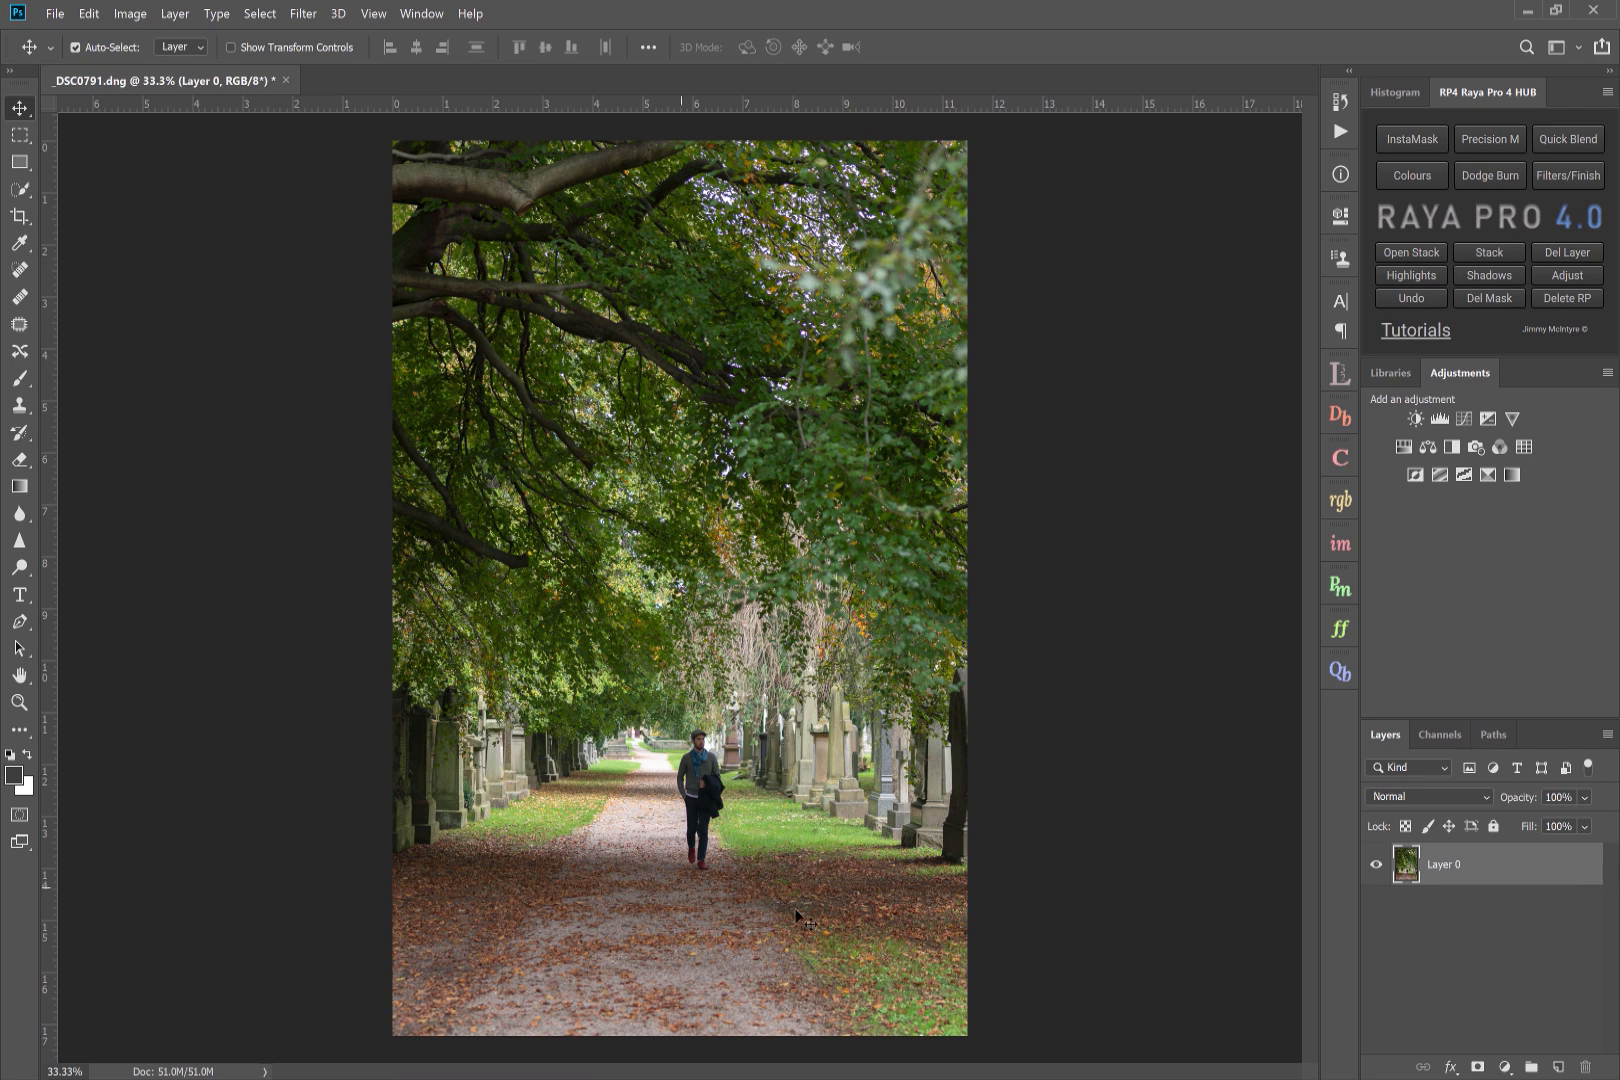
pyautogui.moveTo(888, 902)
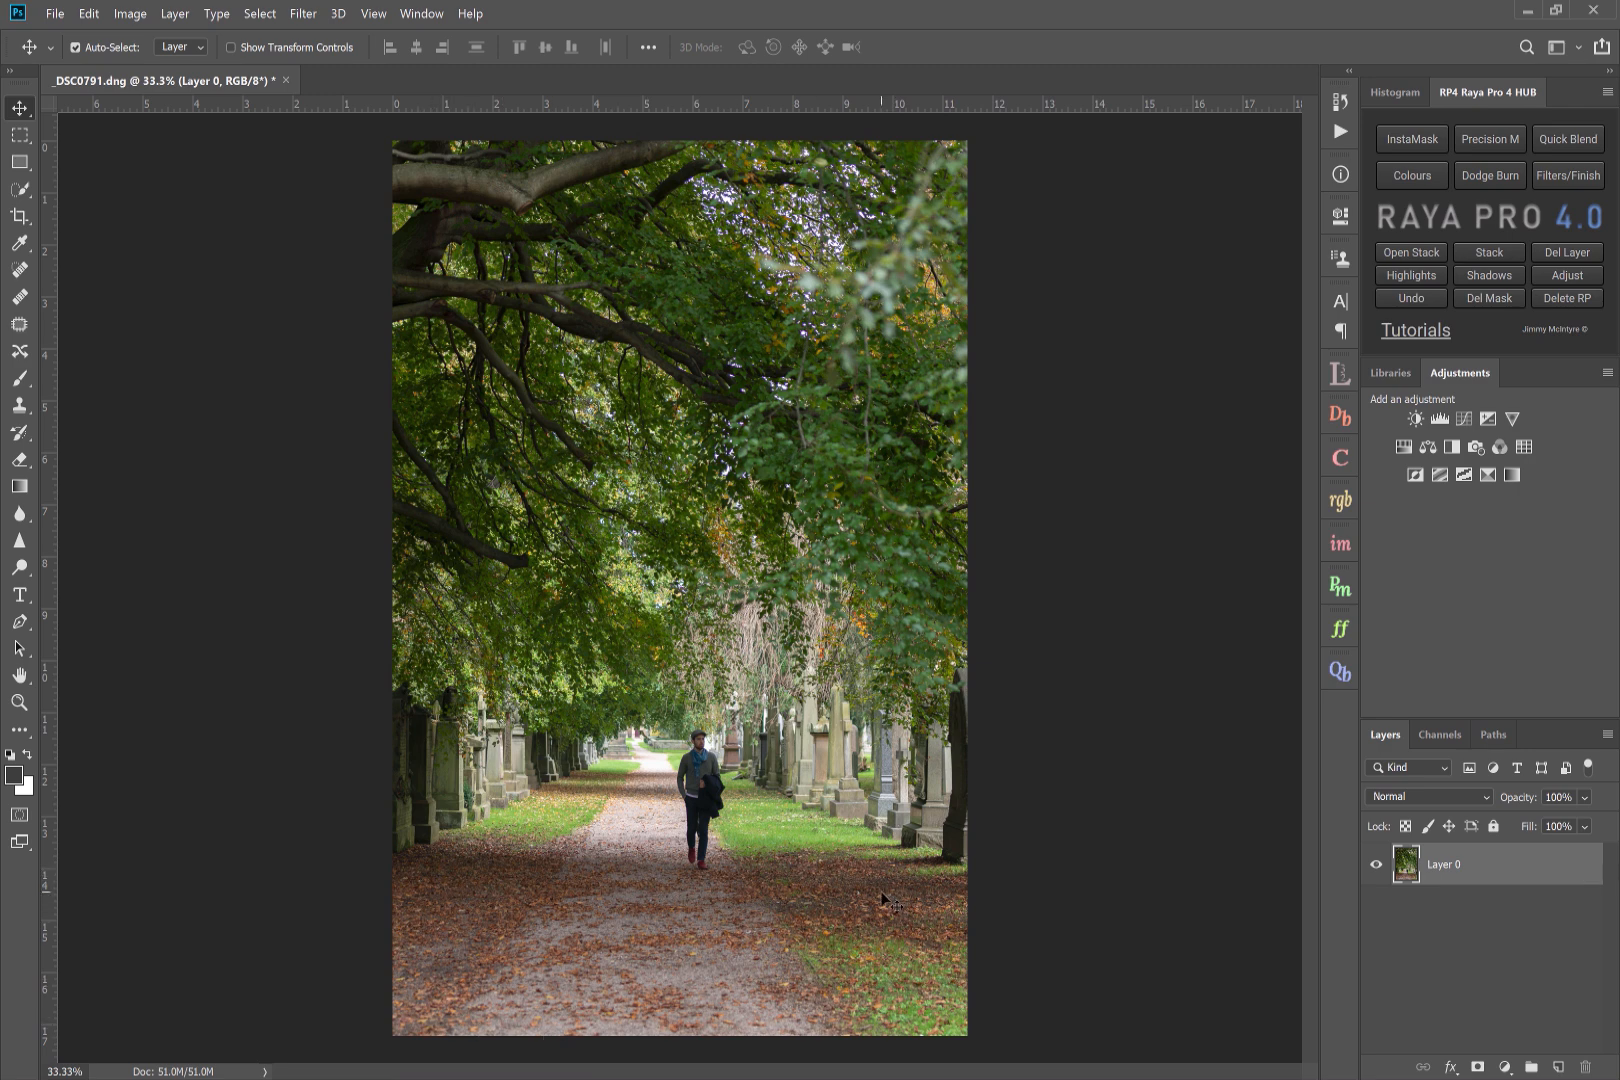
pyautogui.moveTo(890, 312)
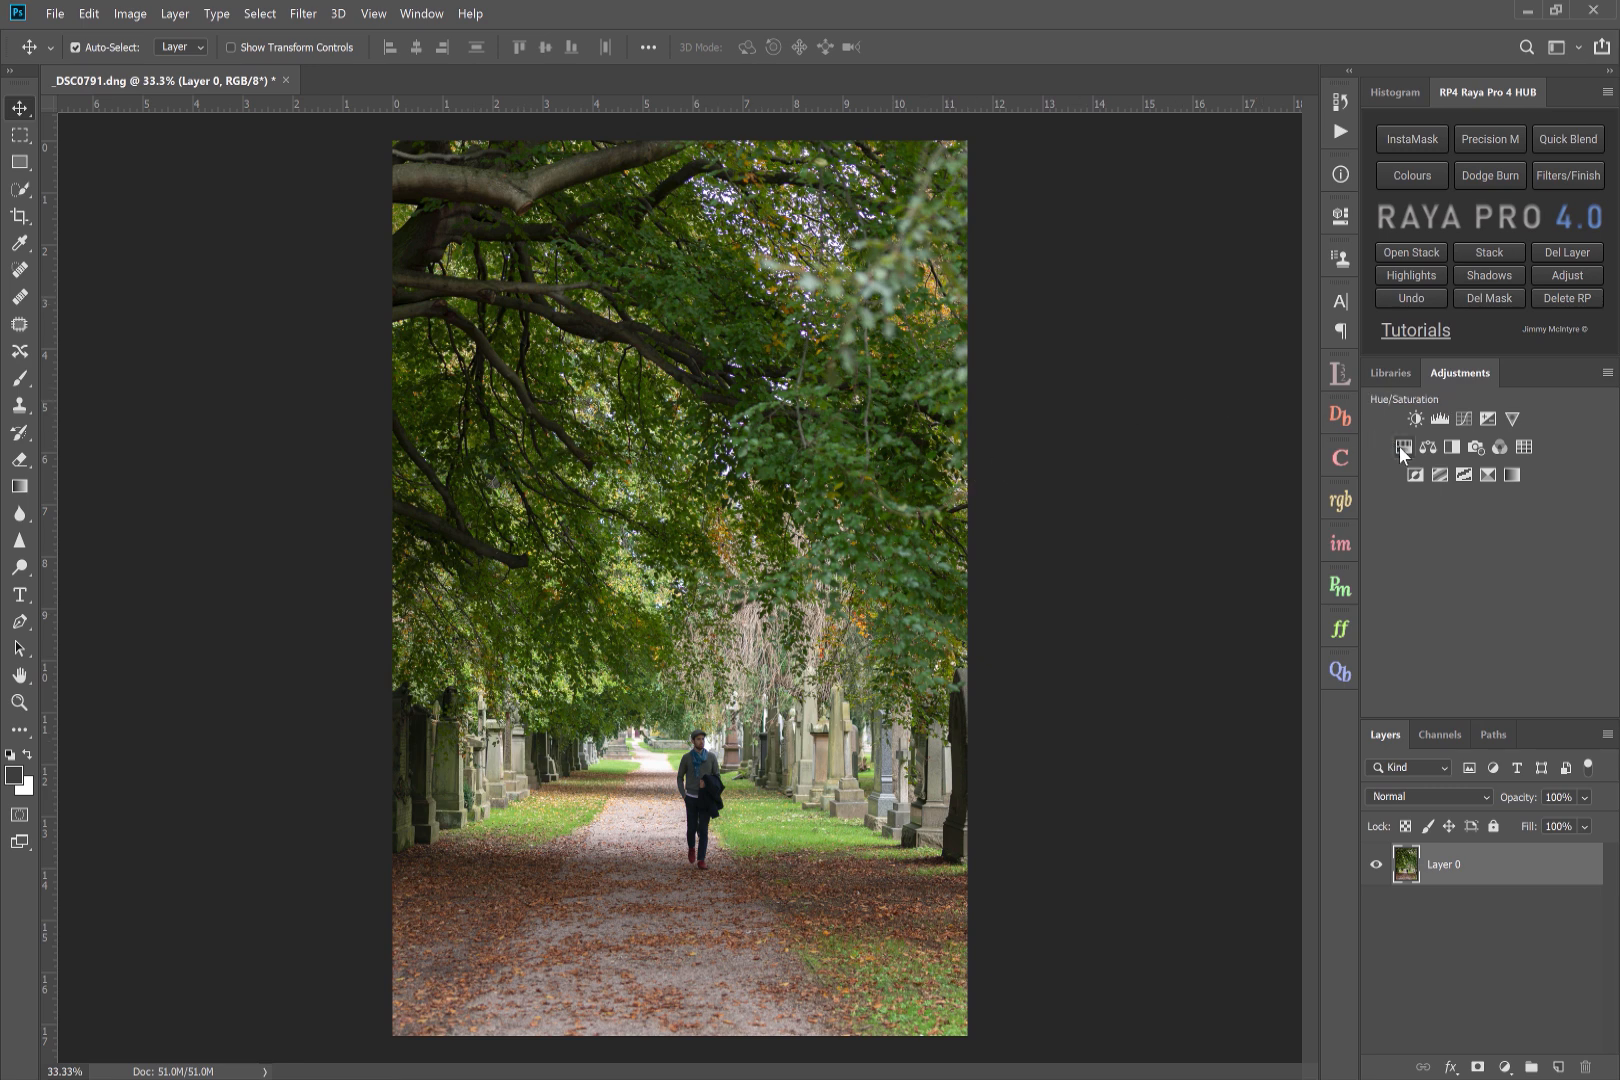
# - Add a Hue/Saturation layer and set its colour range to the greens, extended into the yellows
pyautogui.click(1404, 446)
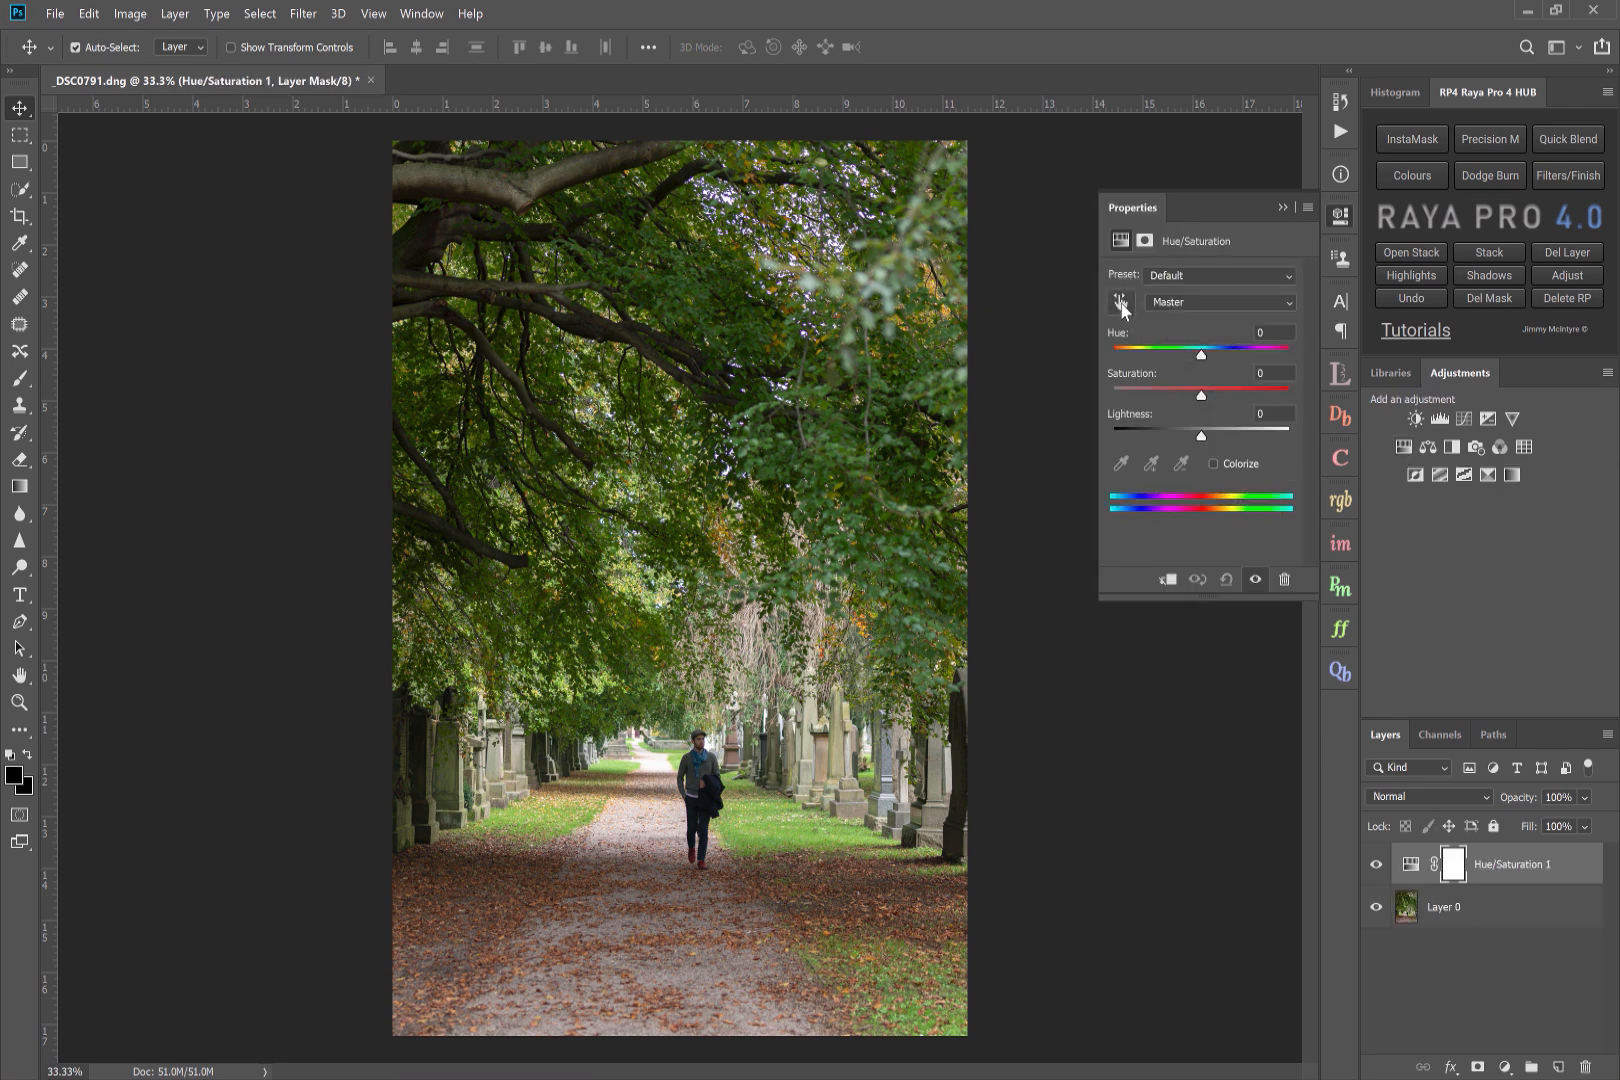
pyautogui.click(1220, 300)
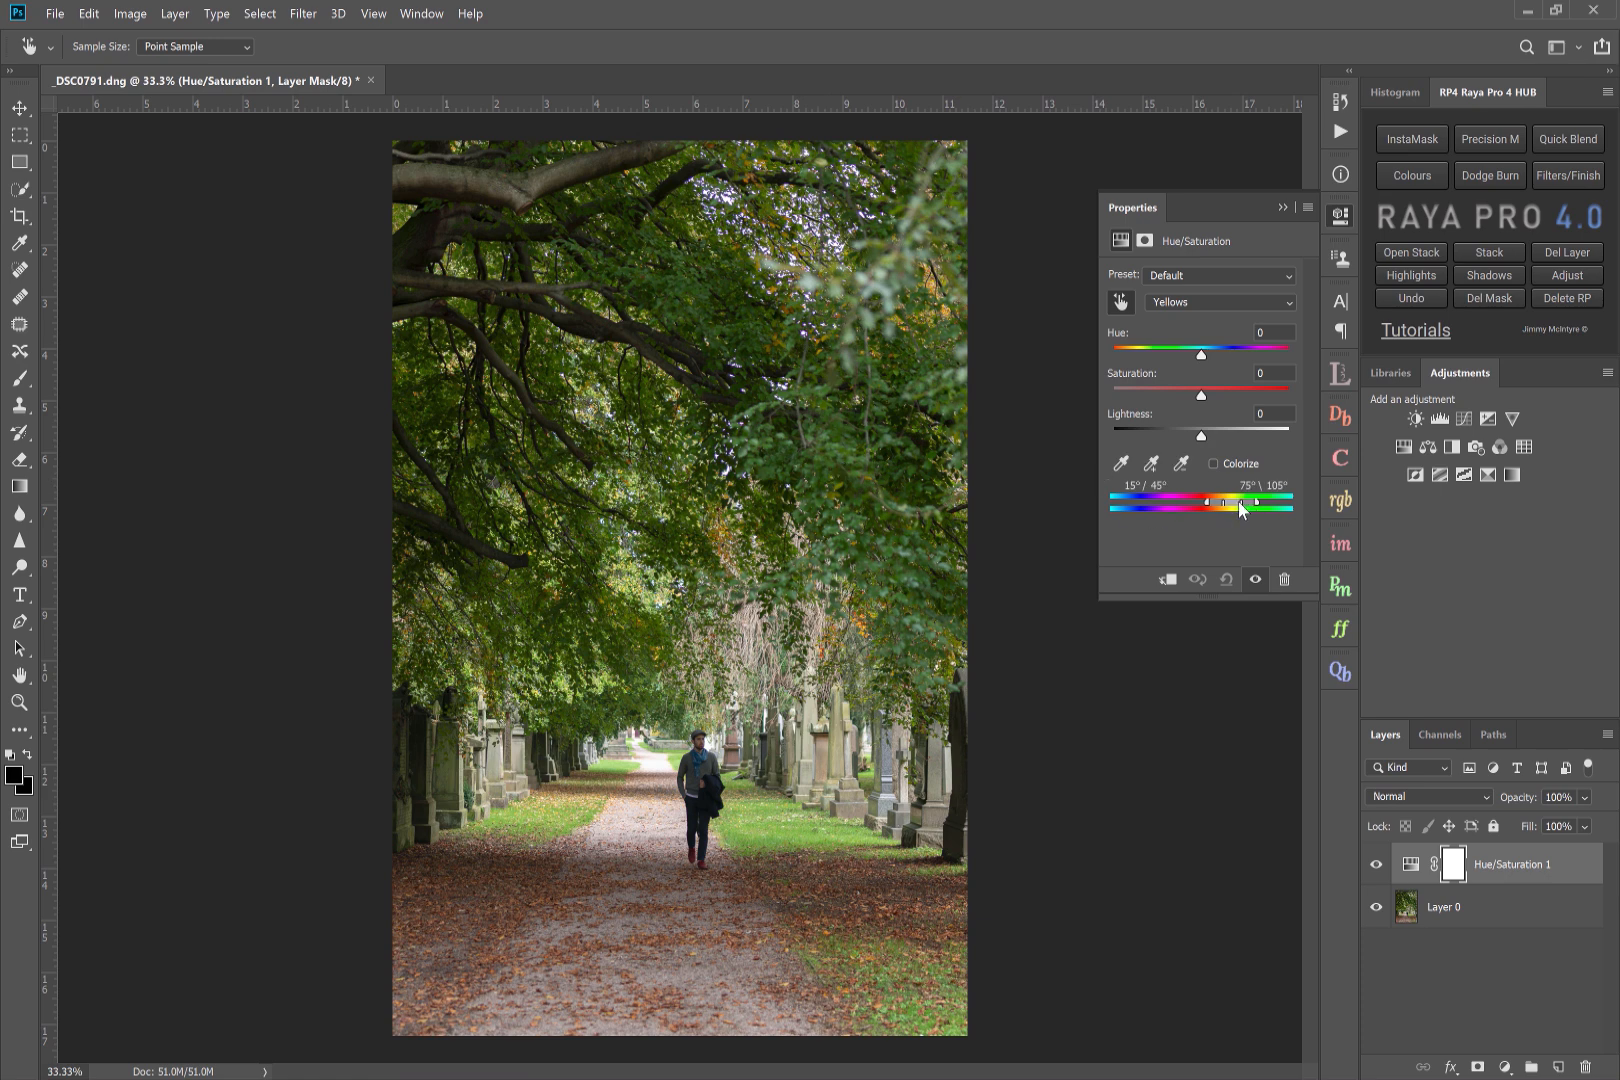
pyautogui.moveTo(1240, 502); pyautogui.dragTo(1256, 502)
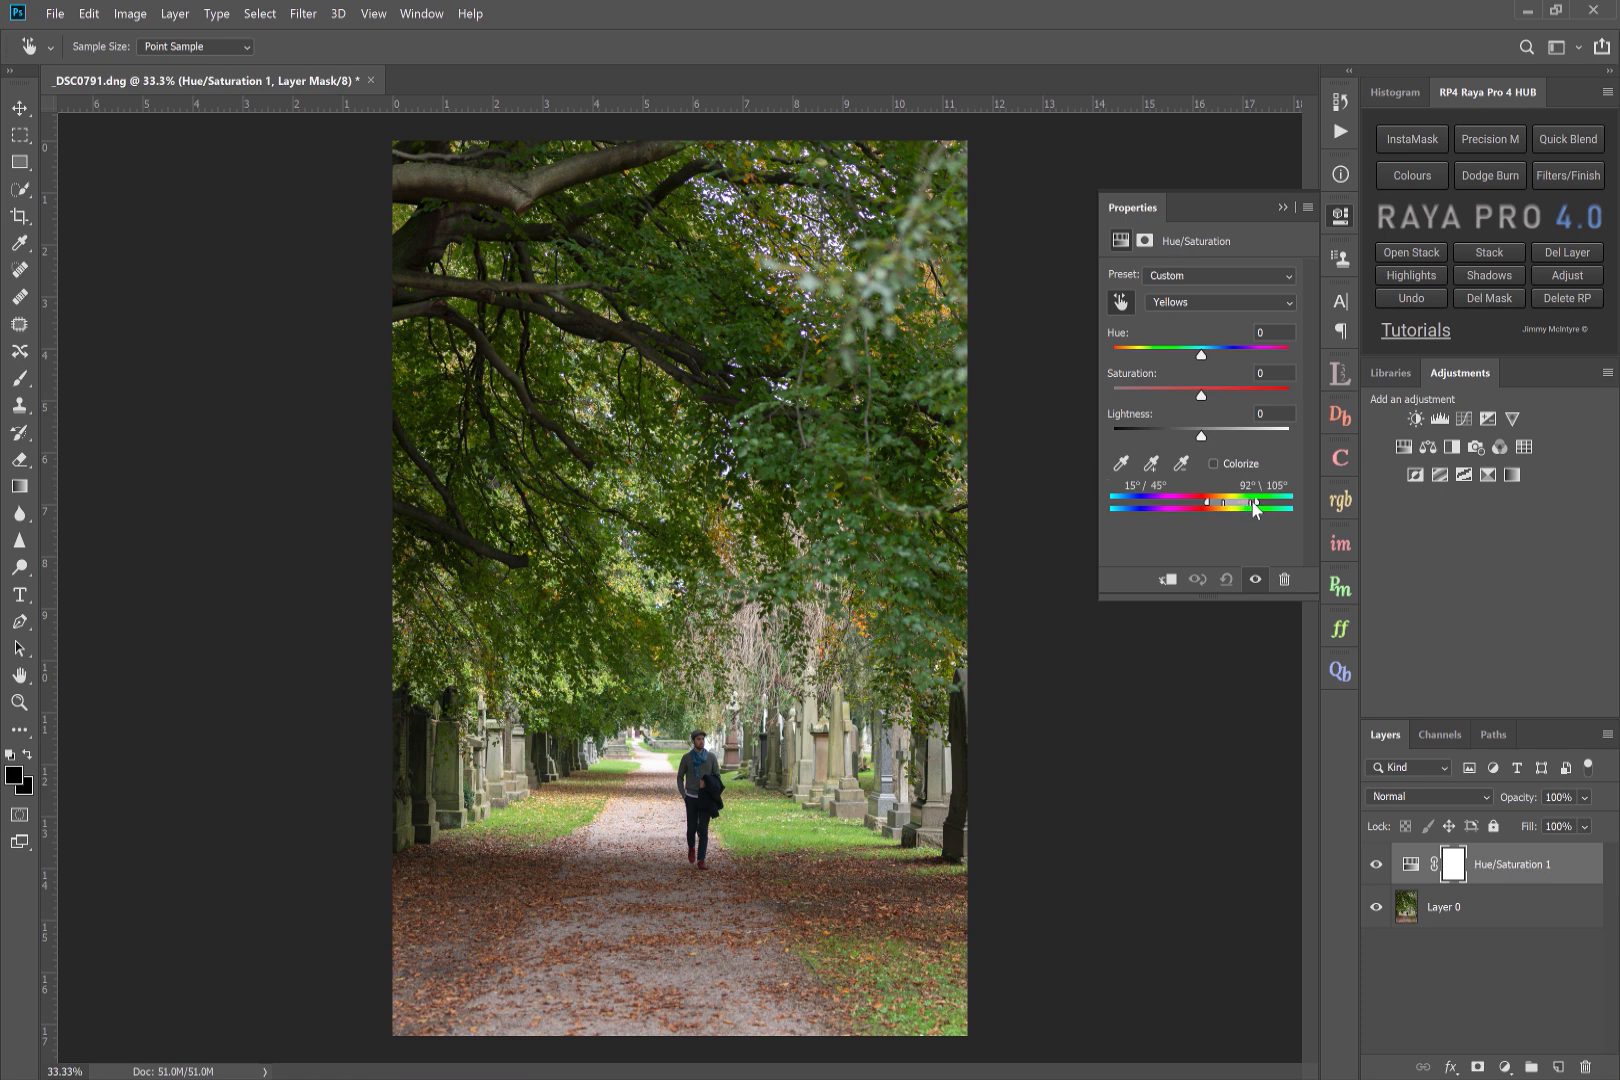
pyautogui.moveTo(1252, 504); pyautogui.dragTo(1272, 504)
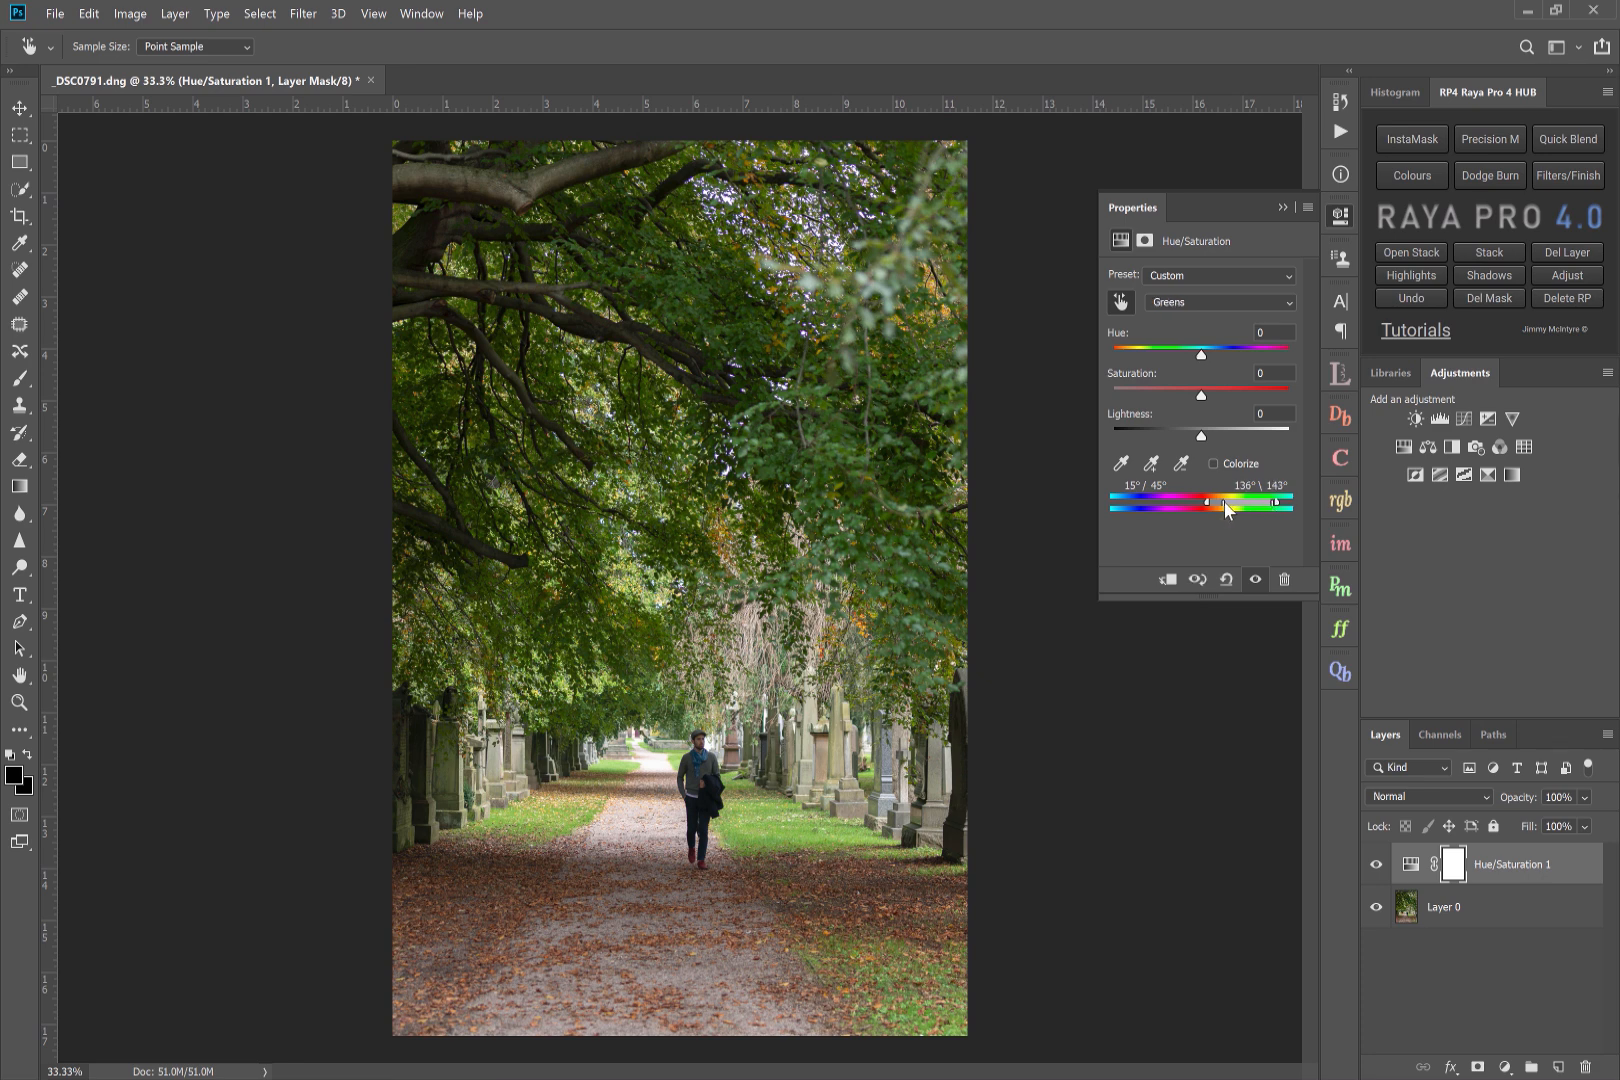
pyautogui.moveTo(1214, 504); pyautogui.dragTo(1228, 504)
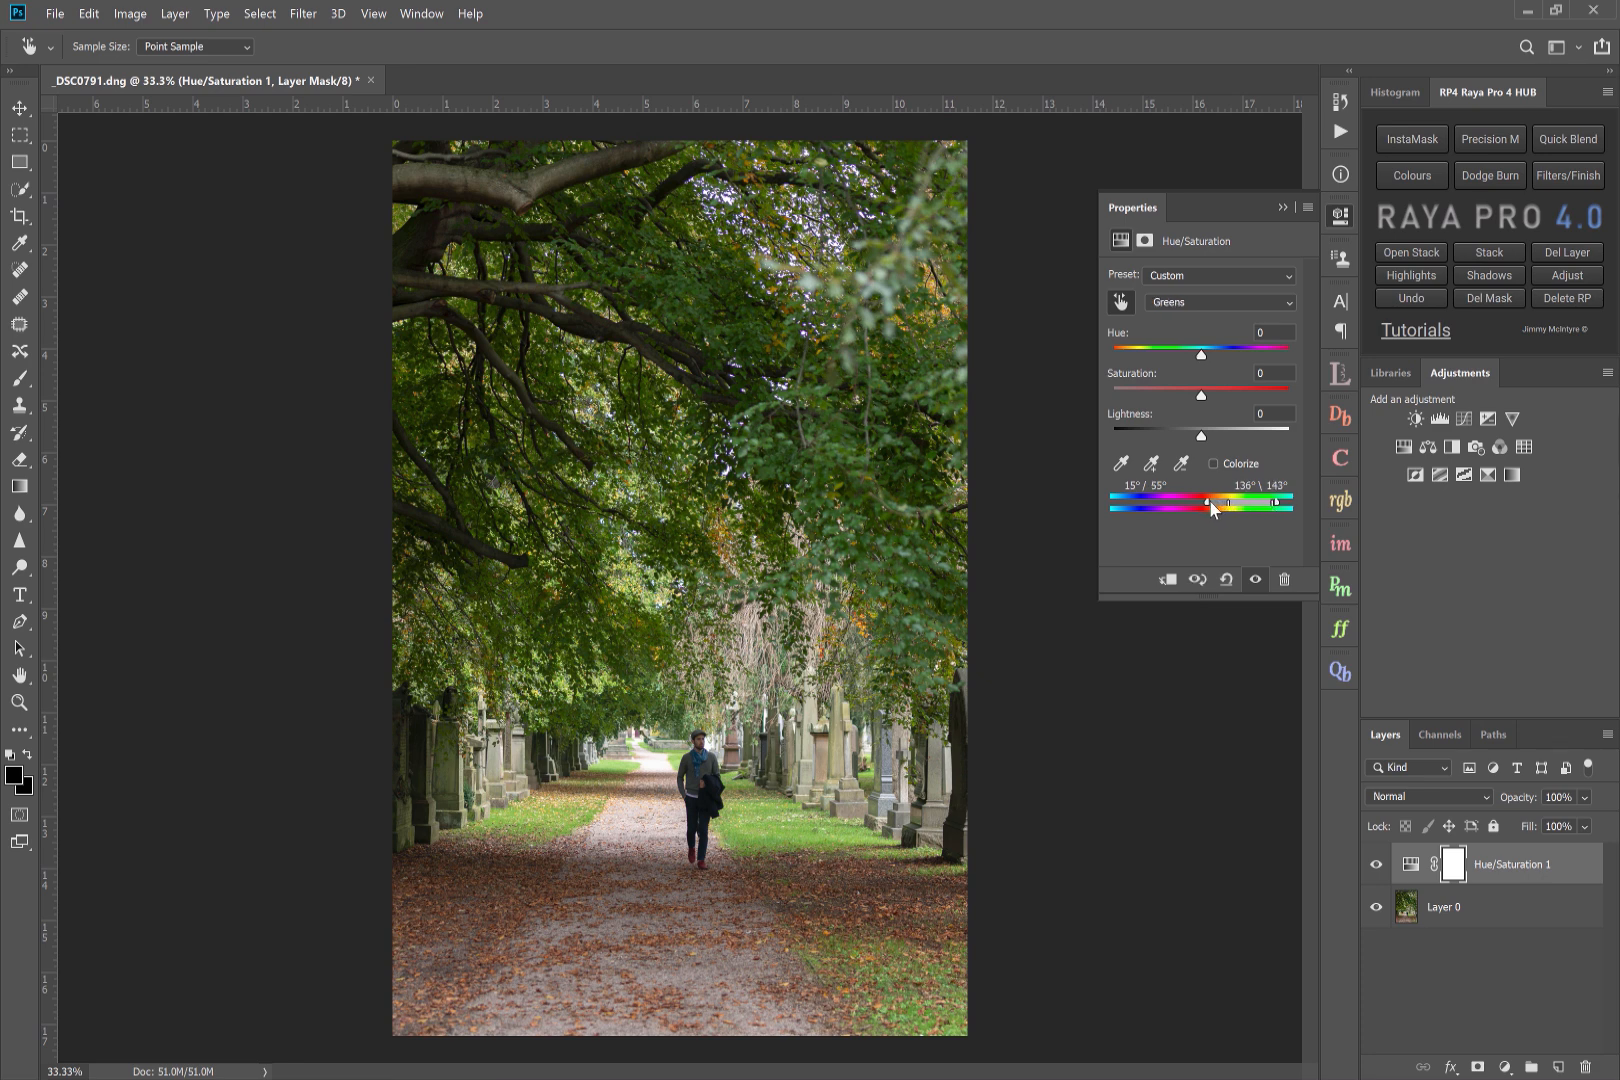
pyautogui.moveTo(1206, 504); pyautogui.dragTo(1224, 504)
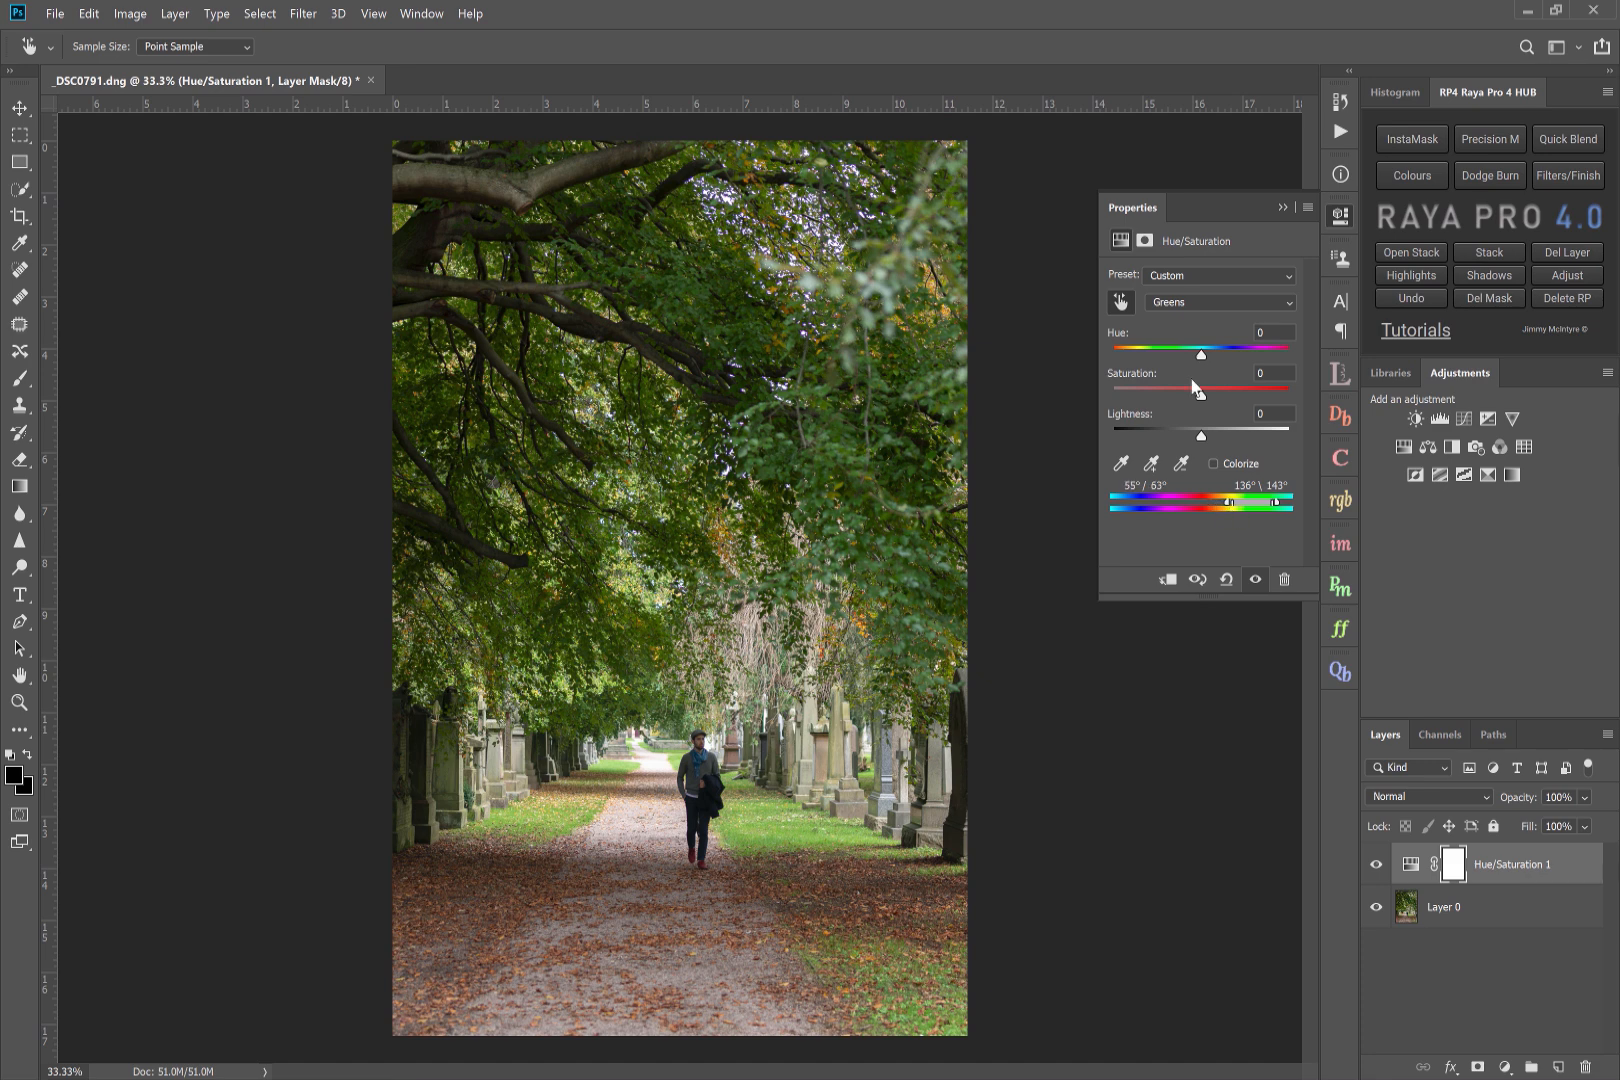
# - Shift the foliage hue to -46 orange-brown and raise saturation to about +31
pyautogui.moveTo(1202, 354); pyautogui.dragTo(1200, 354)
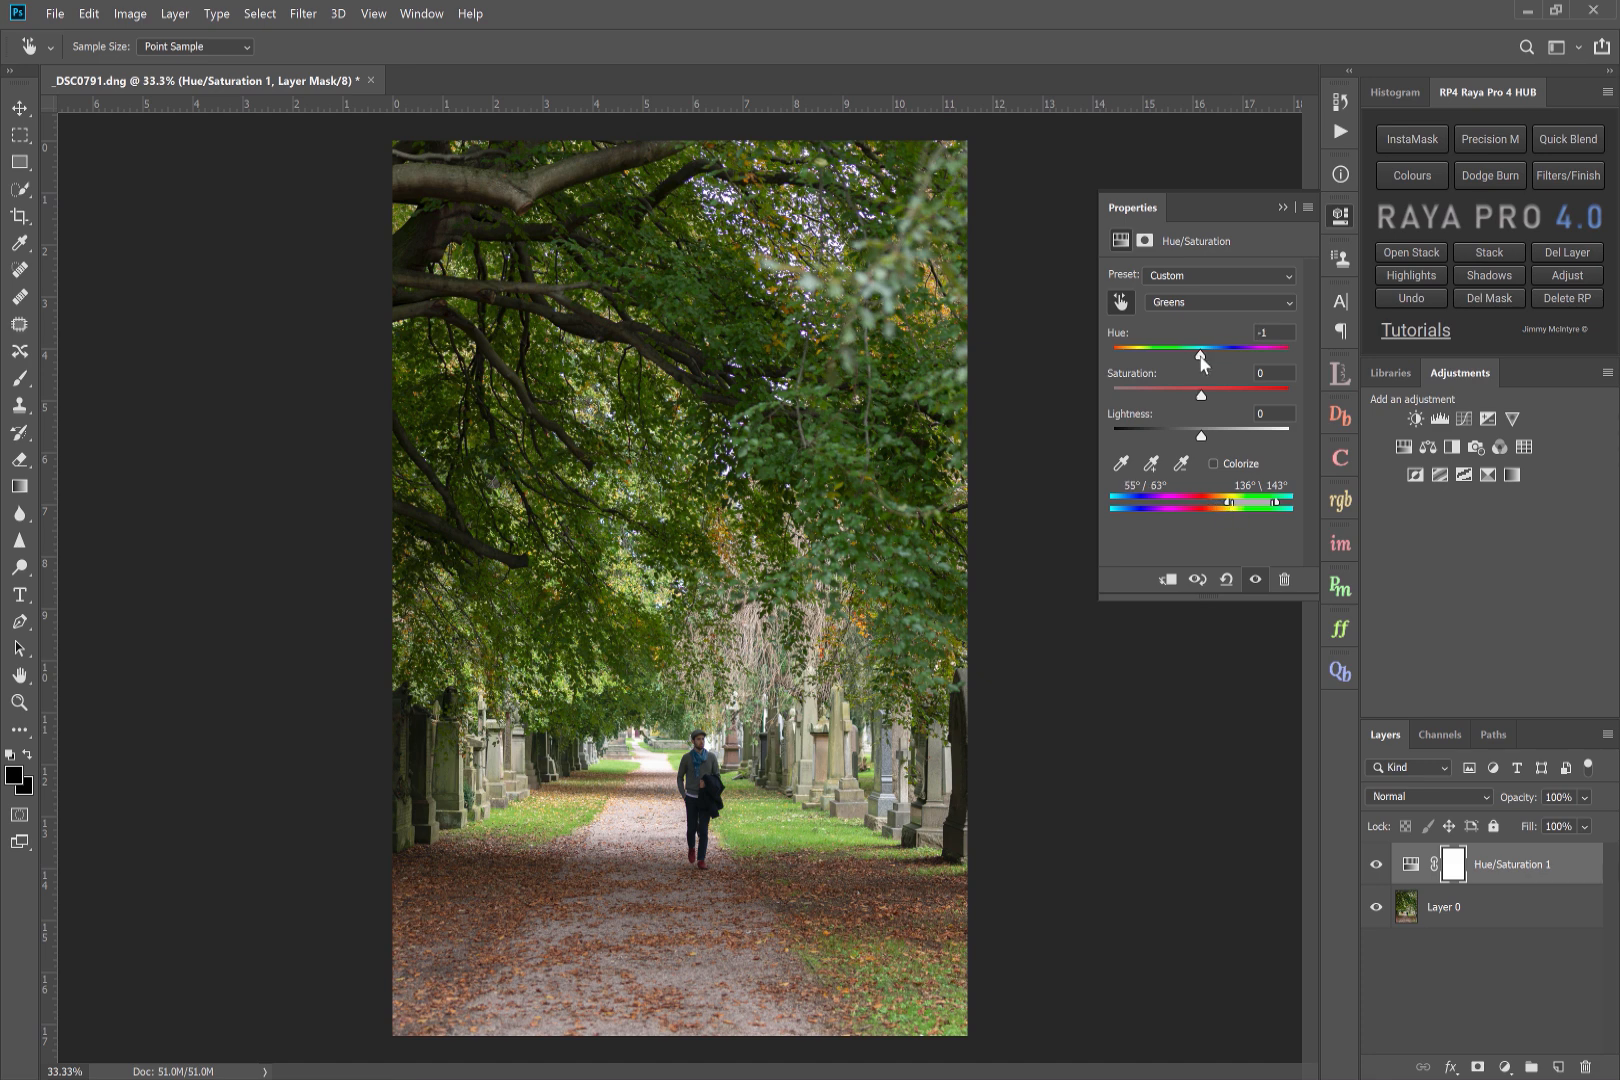
pyautogui.moveTo(1202, 350); pyautogui.dragTo(1156, 350)
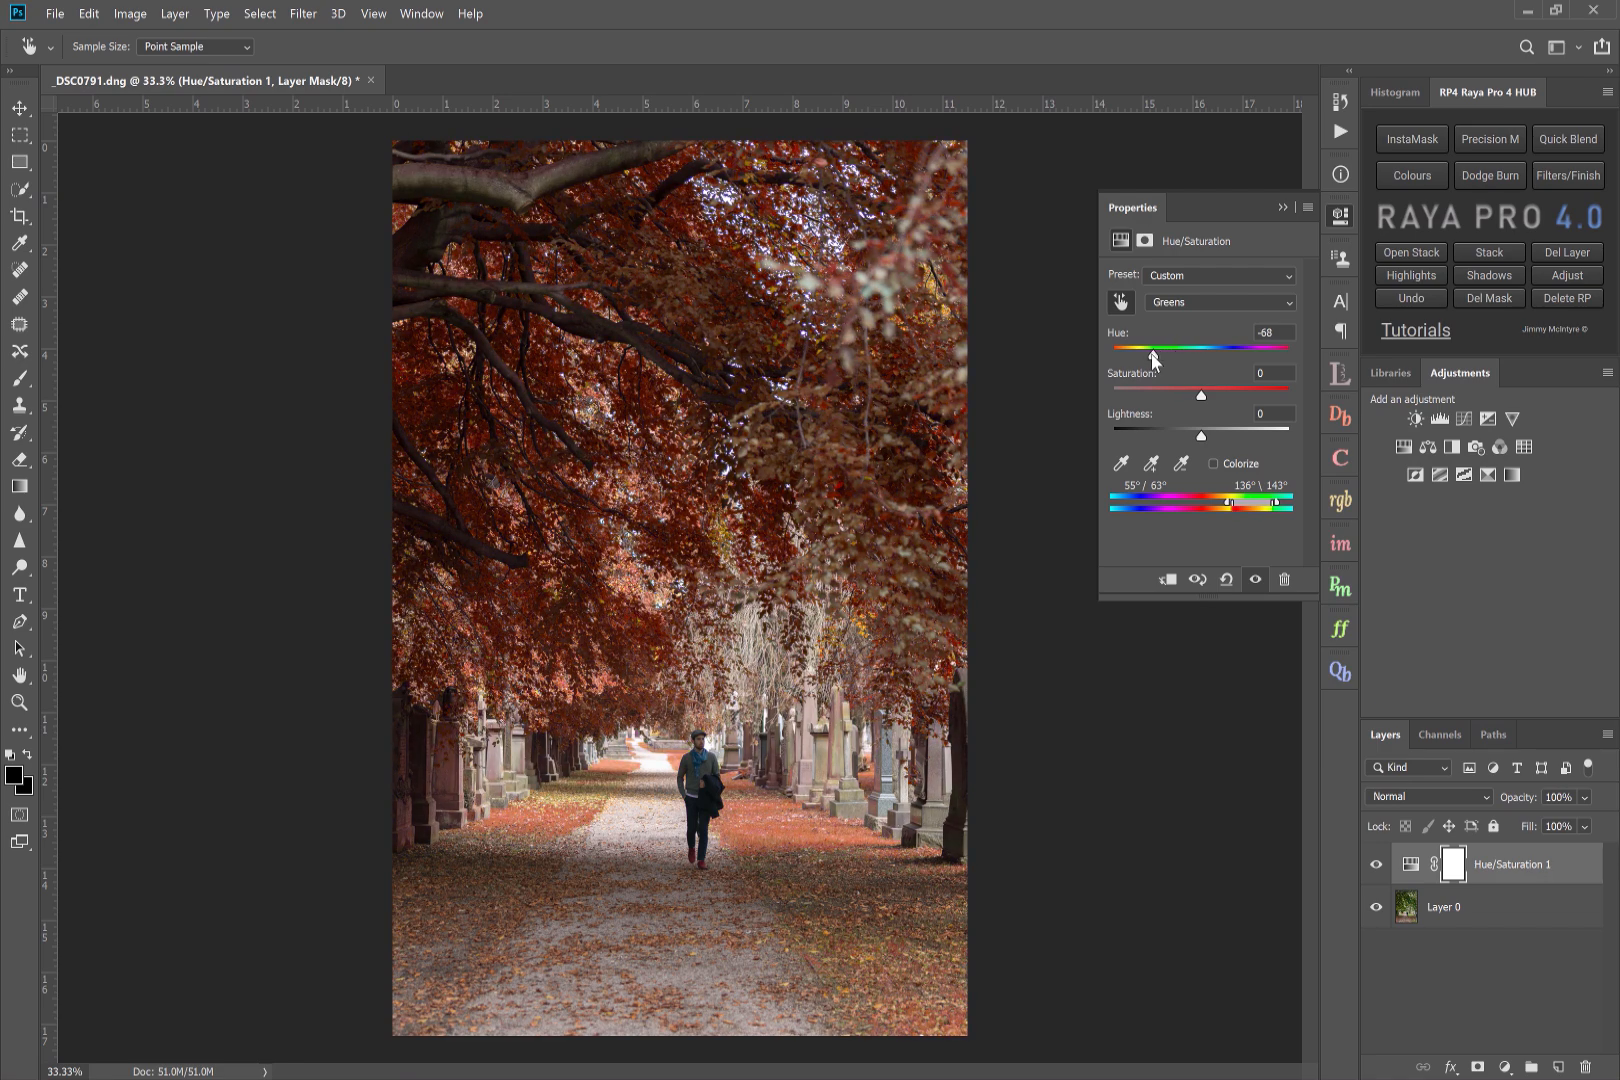
pyautogui.moveTo(1148, 354); pyautogui.dragTo(1292, 354)
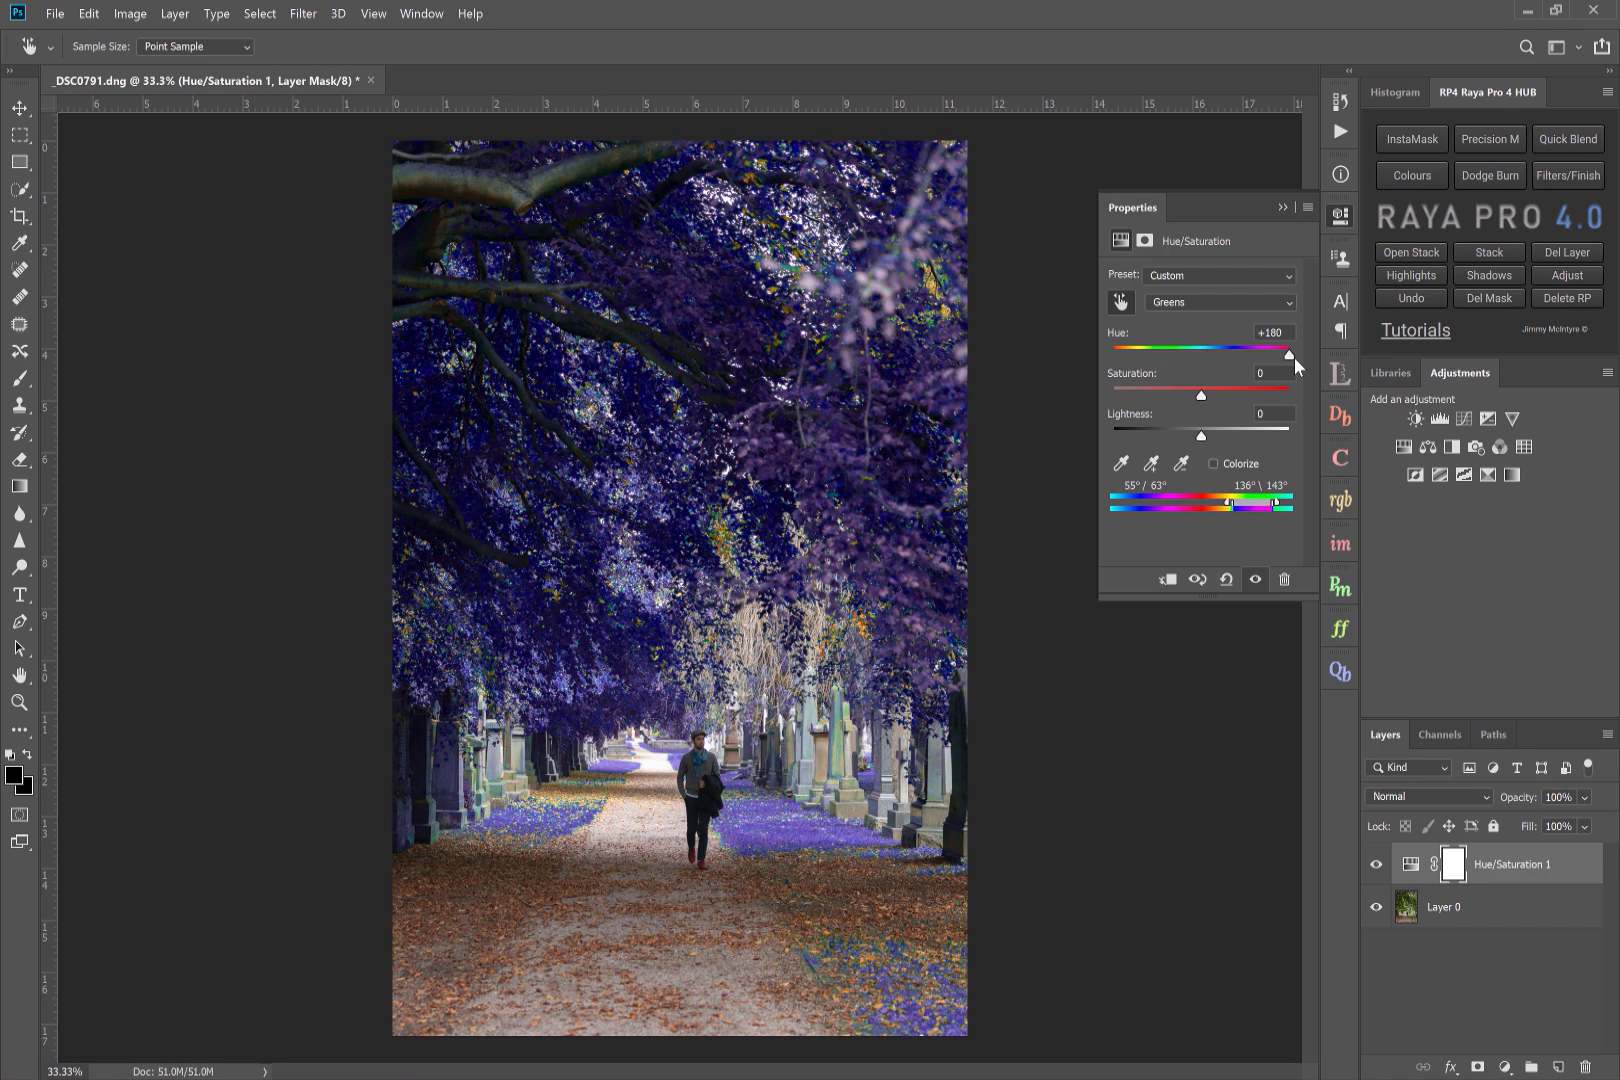
pyautogui.moveTo(1290, 354); pyautogui.dragTo(1202, 354)
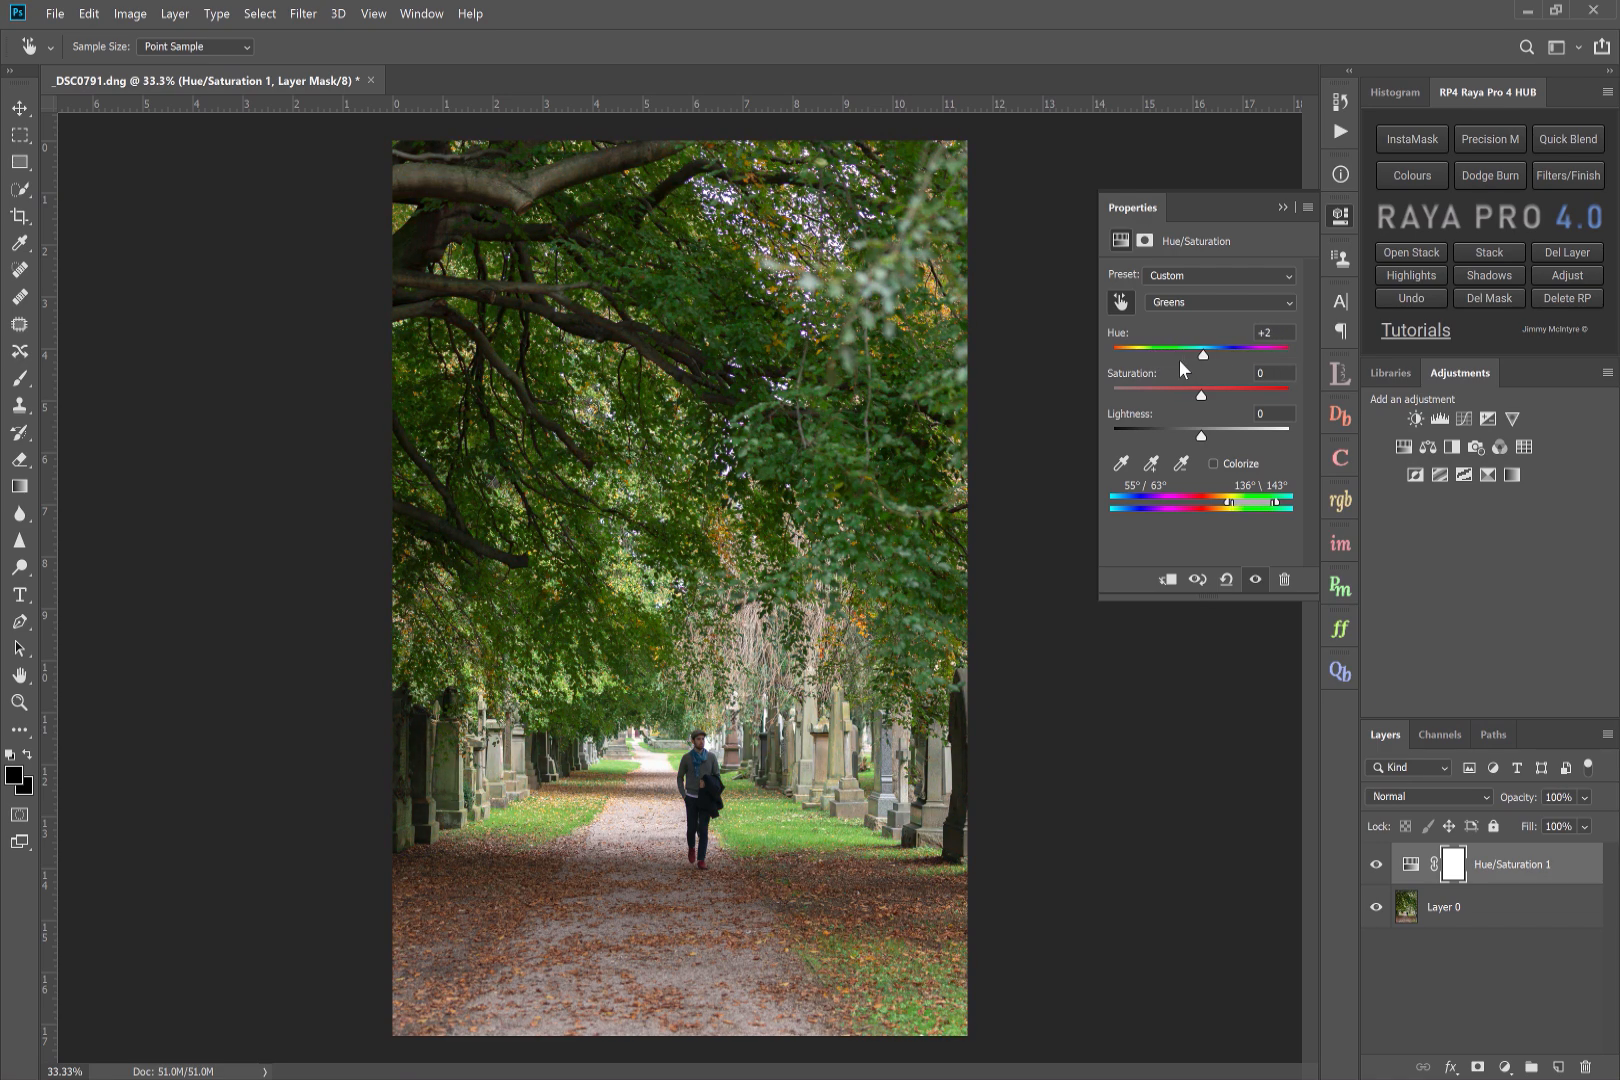
pyautogui.moveTo(1202, 354); pyautogui.dragTo(1168, 354)
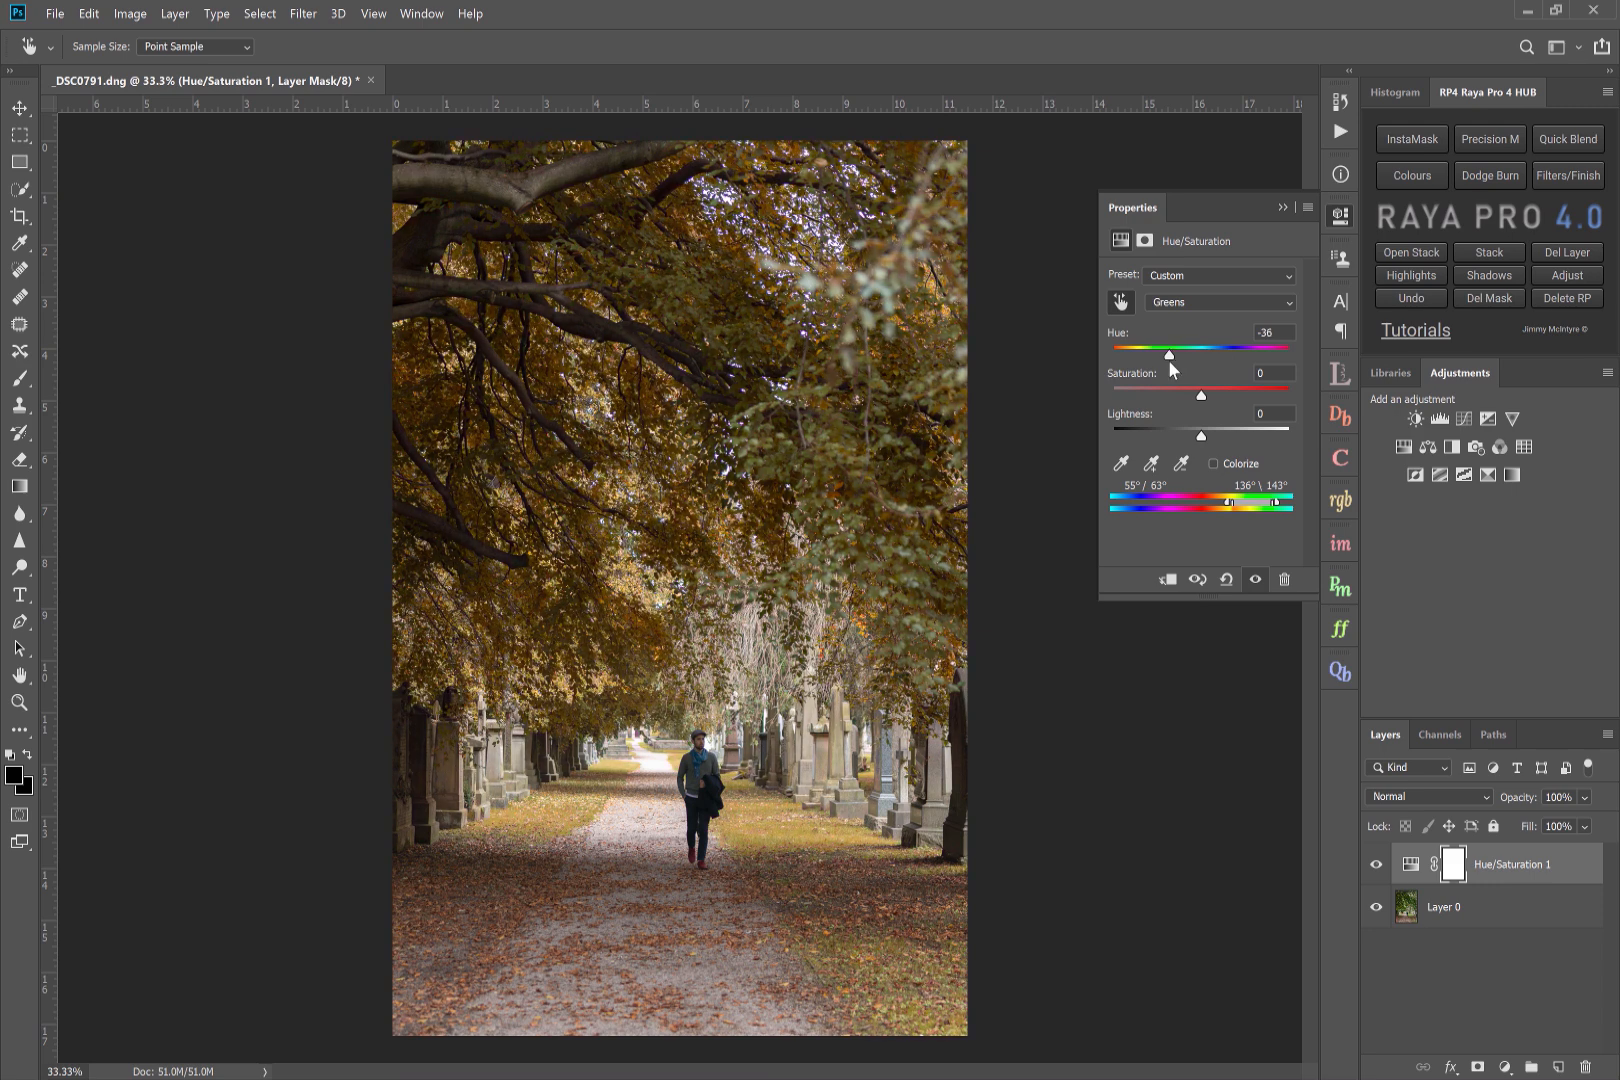
pyautogui.moveTo(1170, 356); pyautogui.dragTo(1164, 356)
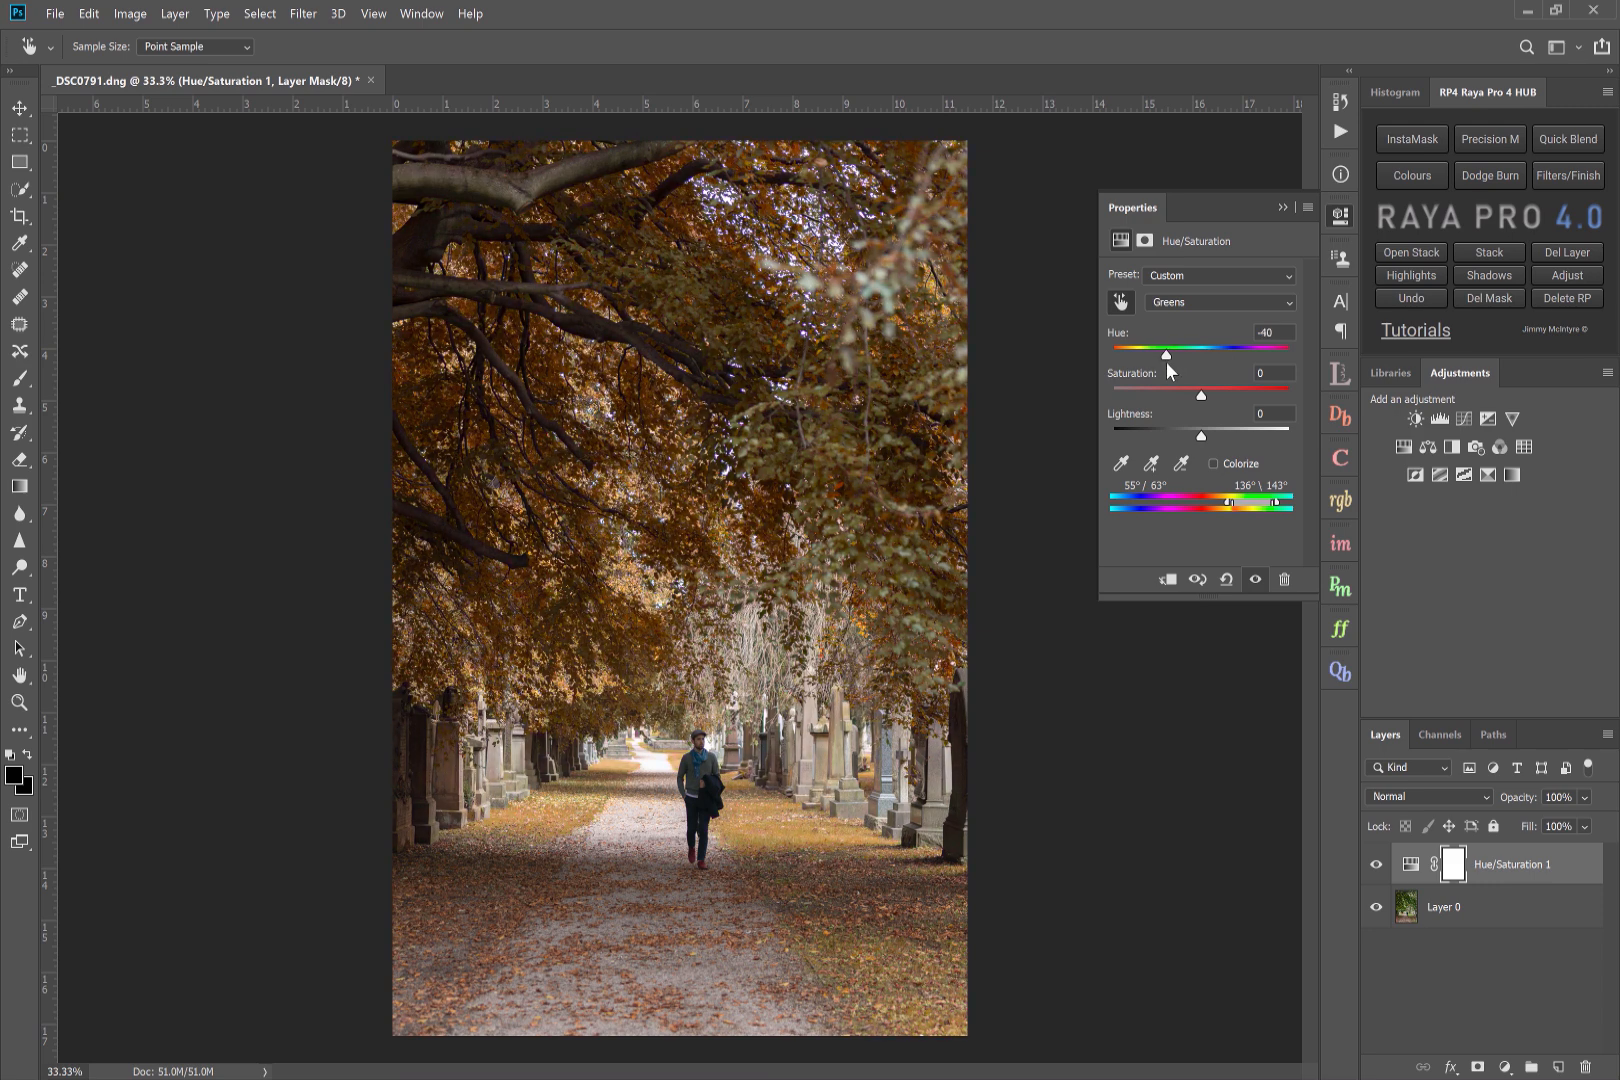
pyautogui.moveTo(1166, 354); pyautogui.dragTo(1160, 354)
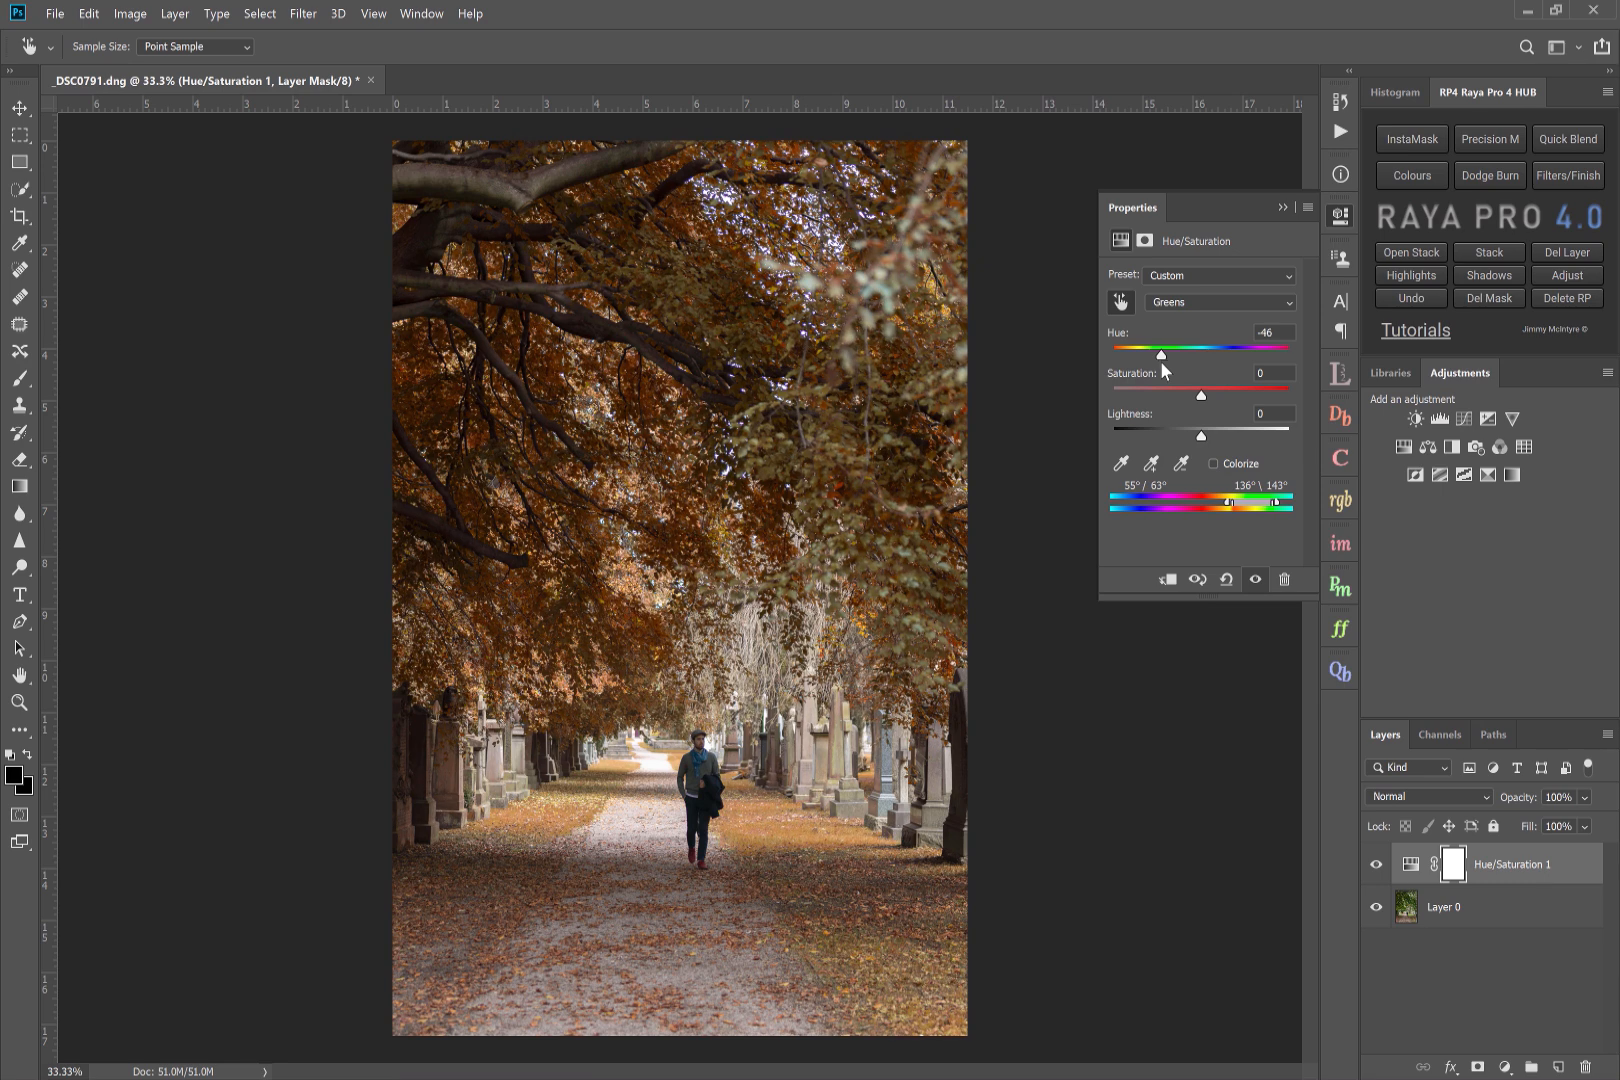
pyautogui.moveTo(1194, 396)
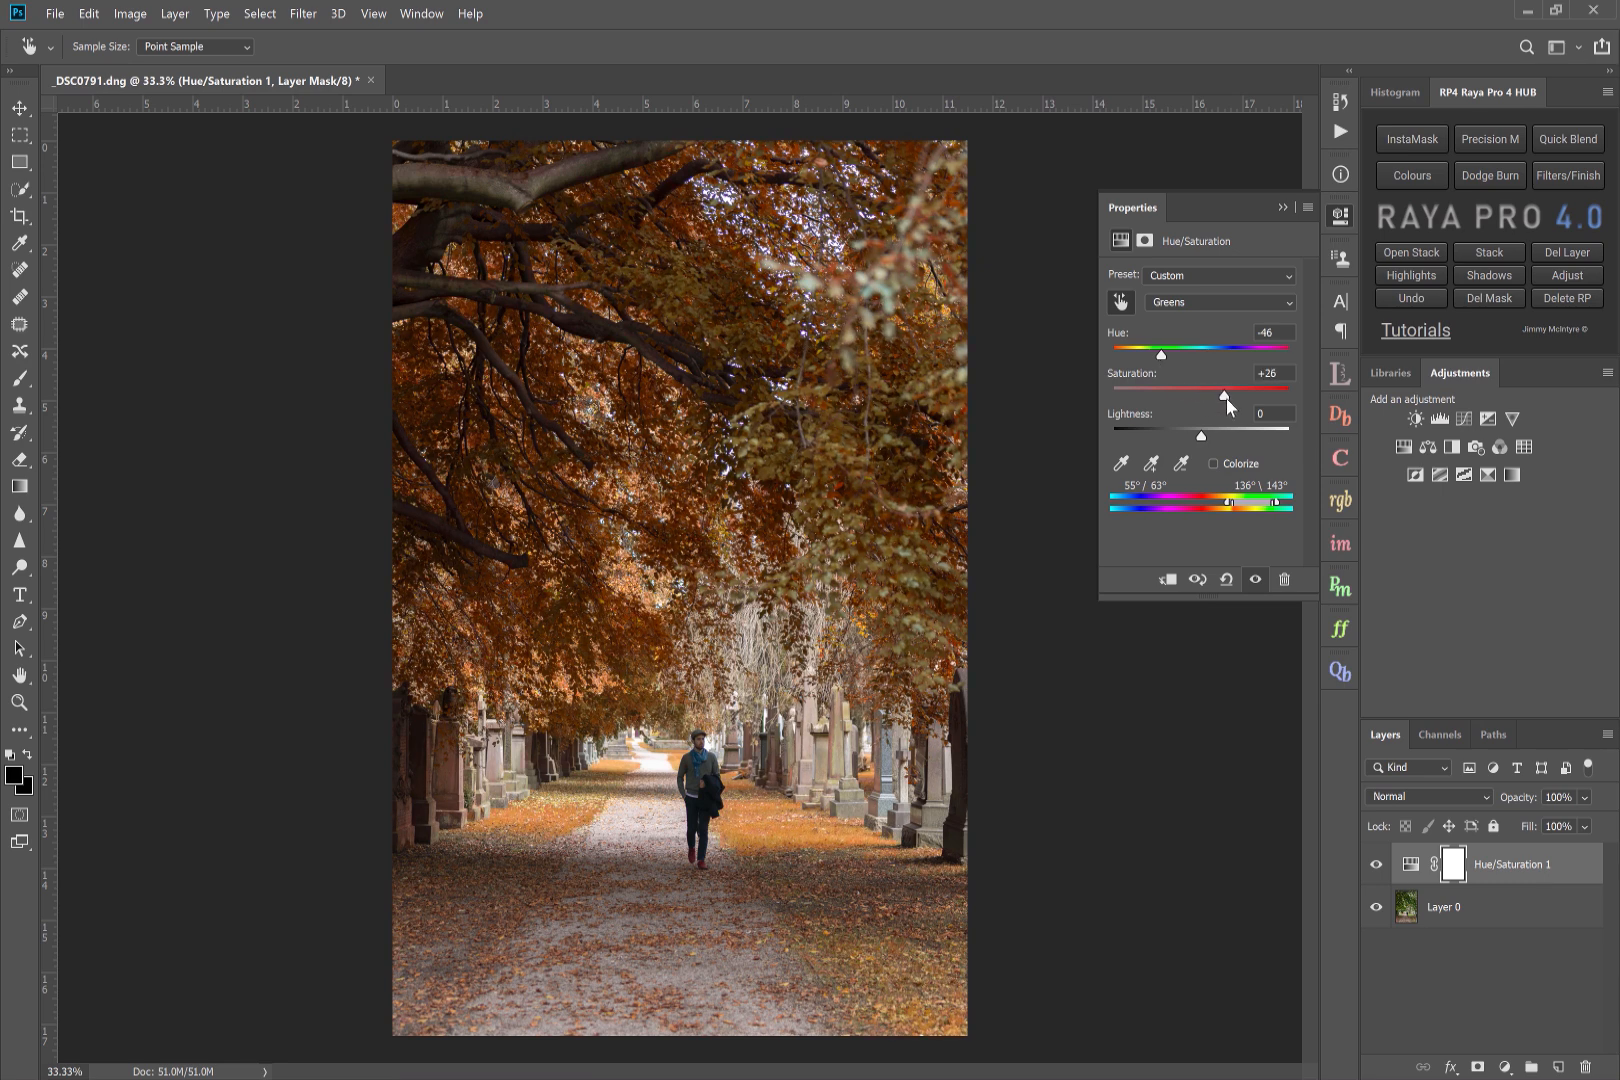
pyautogui.moveTo(1222, 398); pyautogui.dragTo(1230, 398)
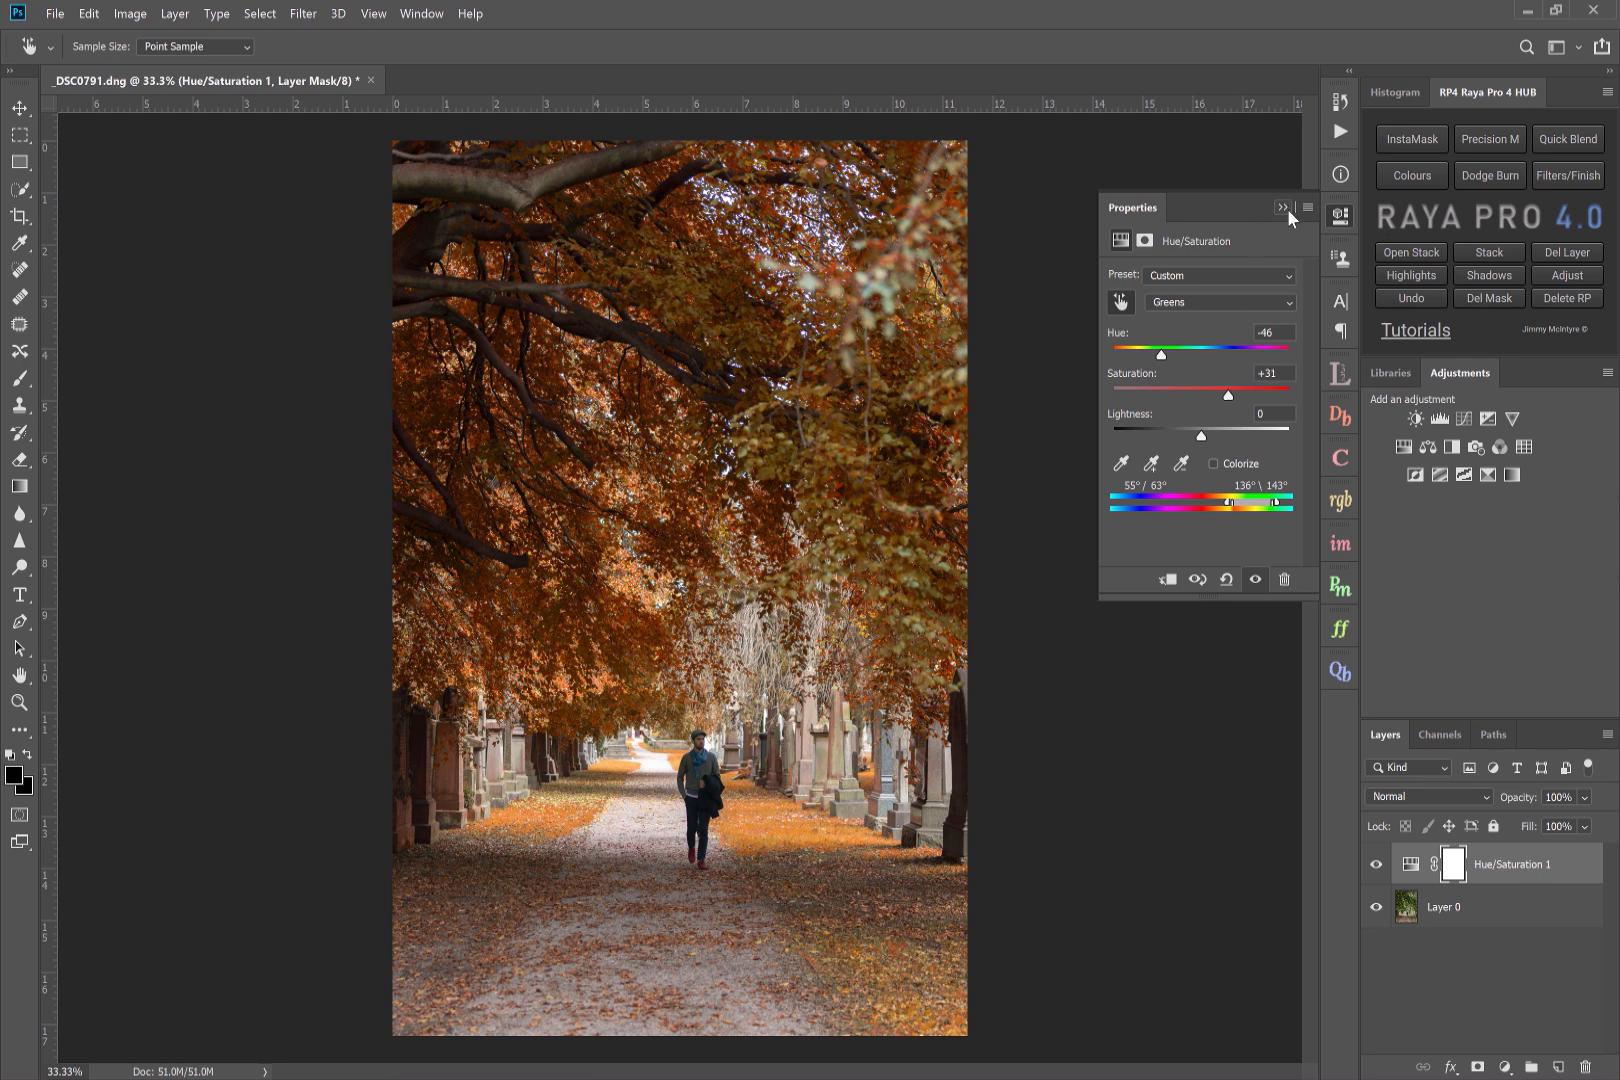
# - Paint black with the Brush on the Hue/Saturation mask over the grass to restore its green
pyautogui.click(1284, 208)
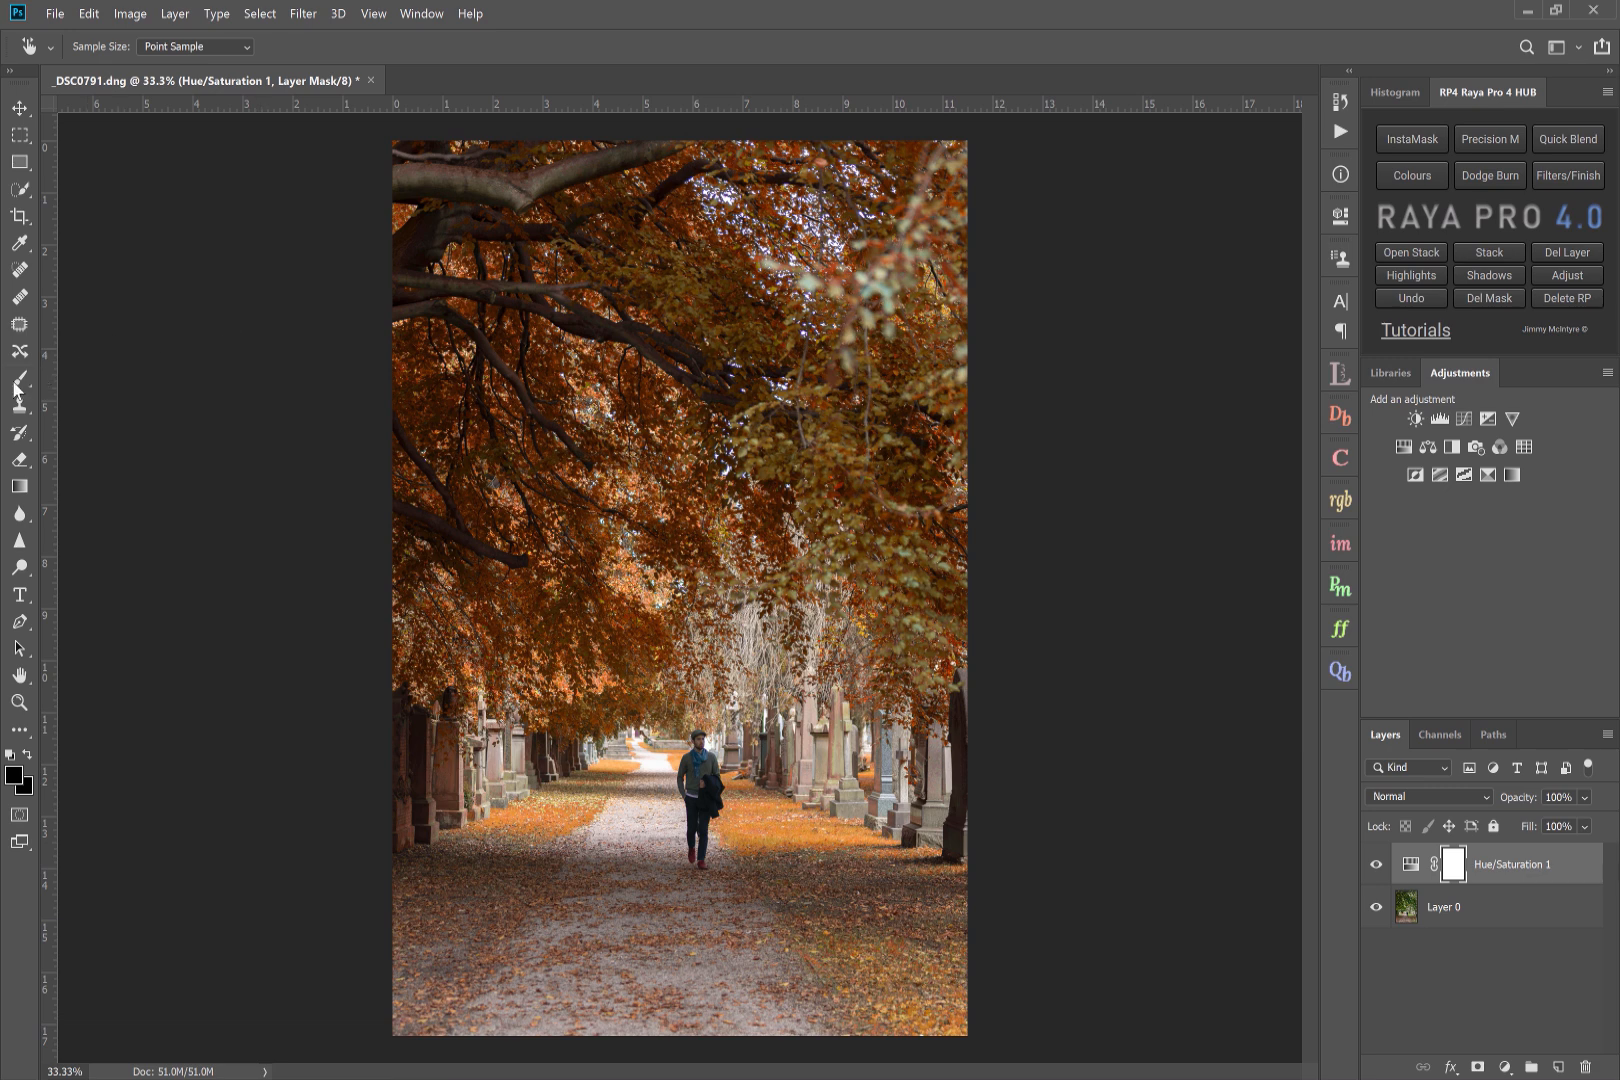
pyautogui.click(18, 380)
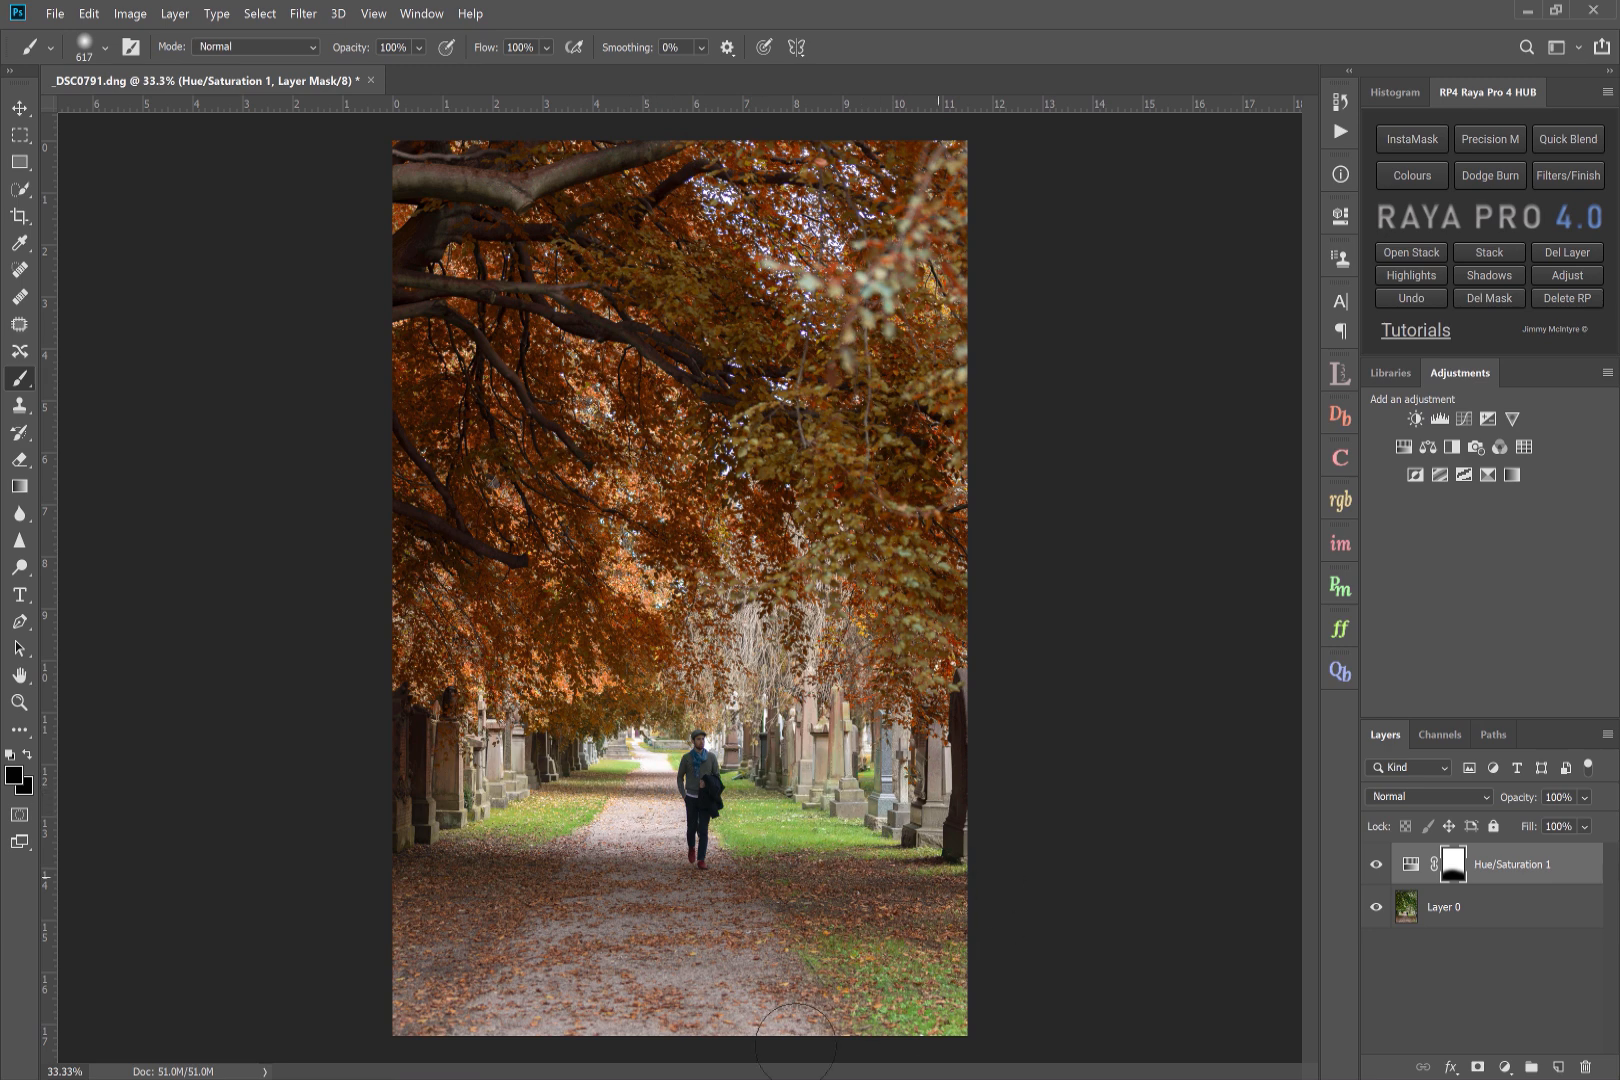
pyautogui.click(1378, 864)
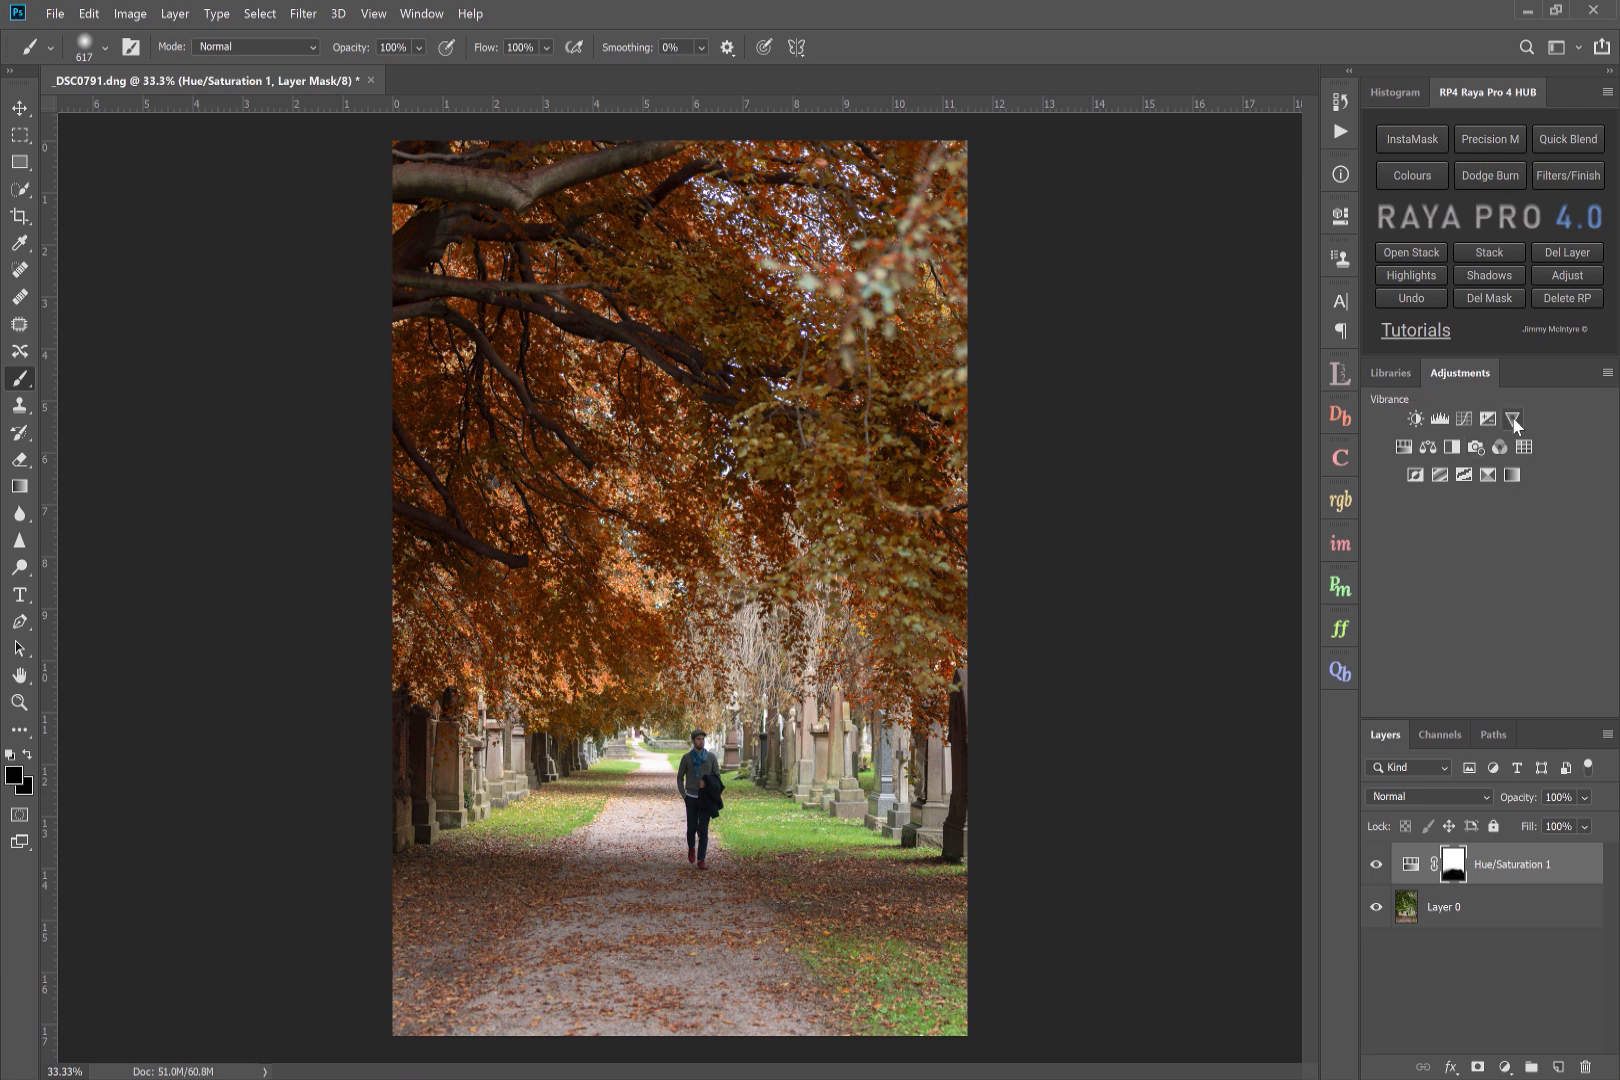
# - Add a Vibrance adjustment layer and raise its Vibrance to about +23
pyautogui.click(1512, 418)
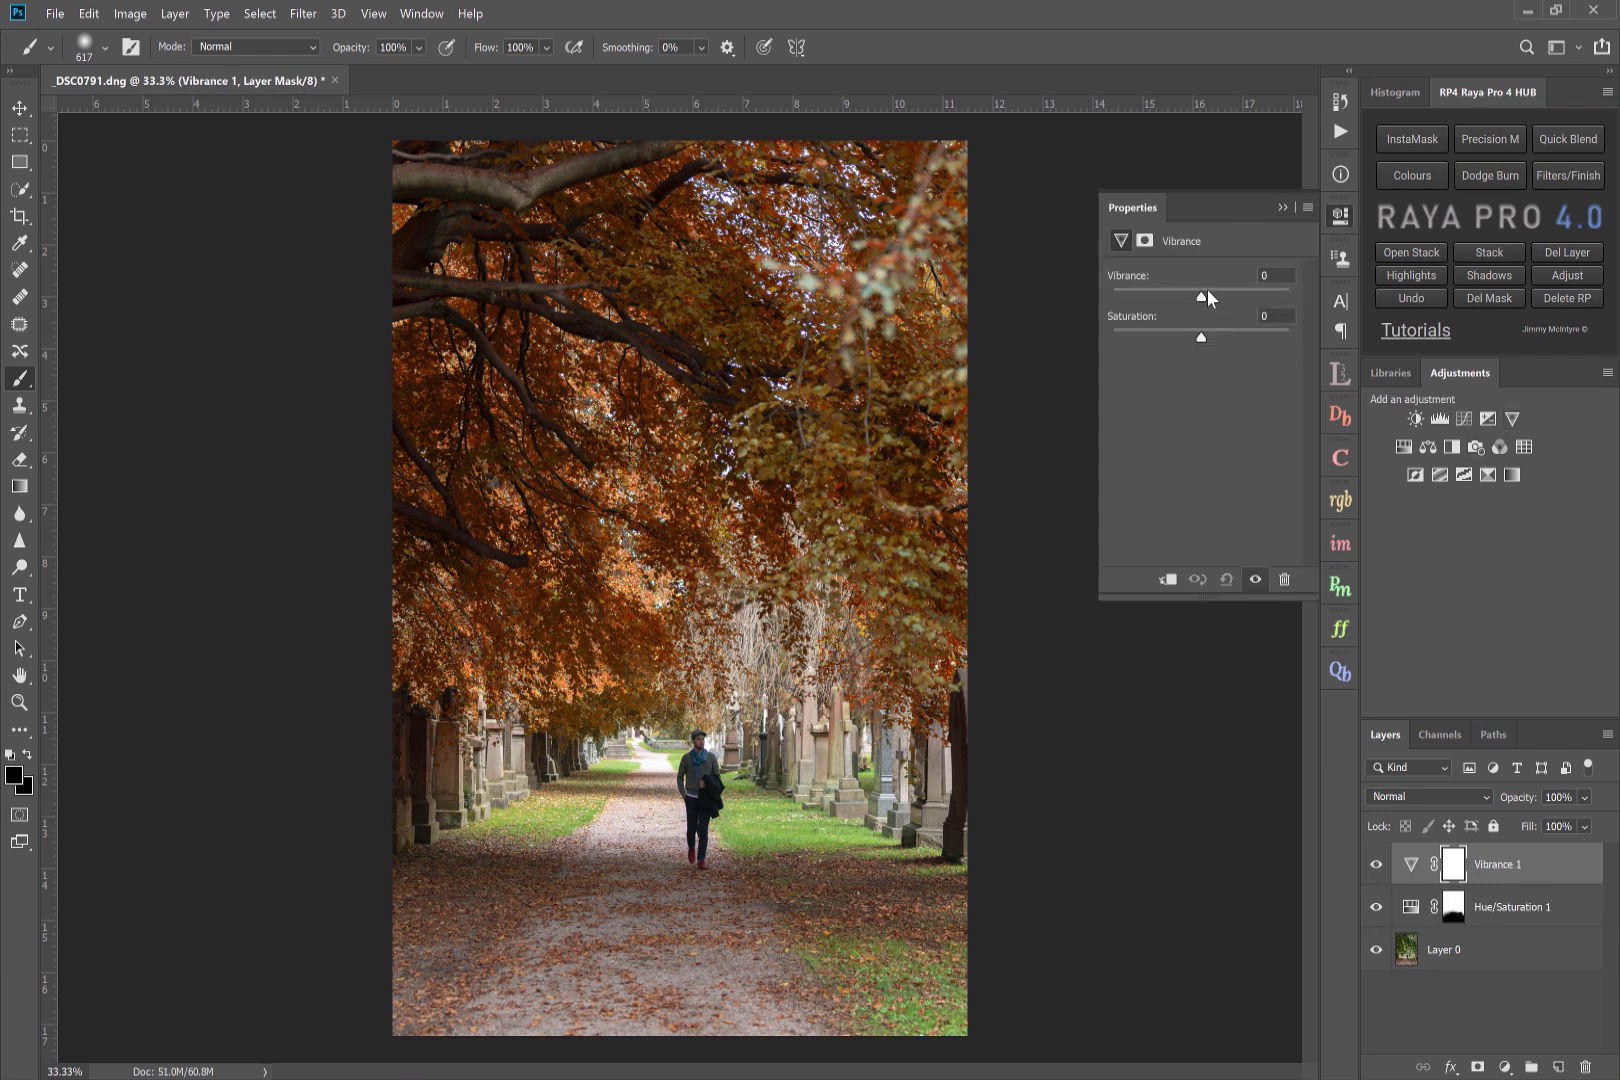
pyautogui.moveTo(1200, 296); pyautogui.dragTo(1218, 296)
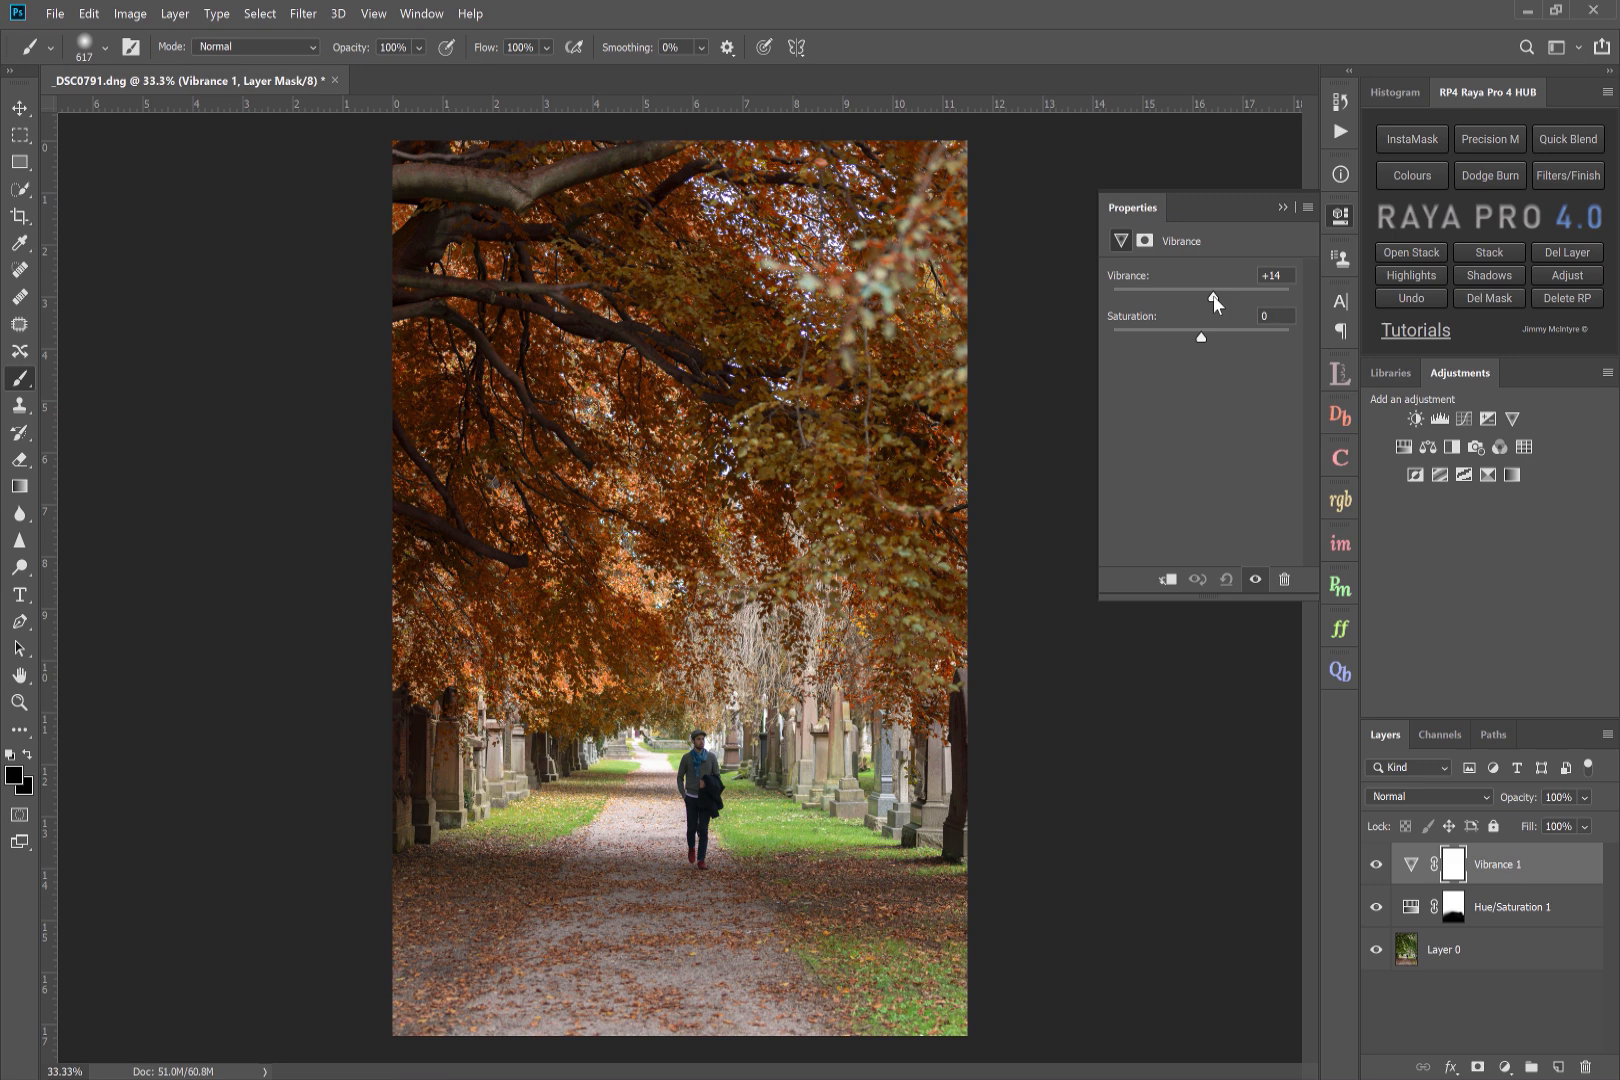
pyautogui.moveTo(1210, 300); pyautogui.dragTo(1224, 300)
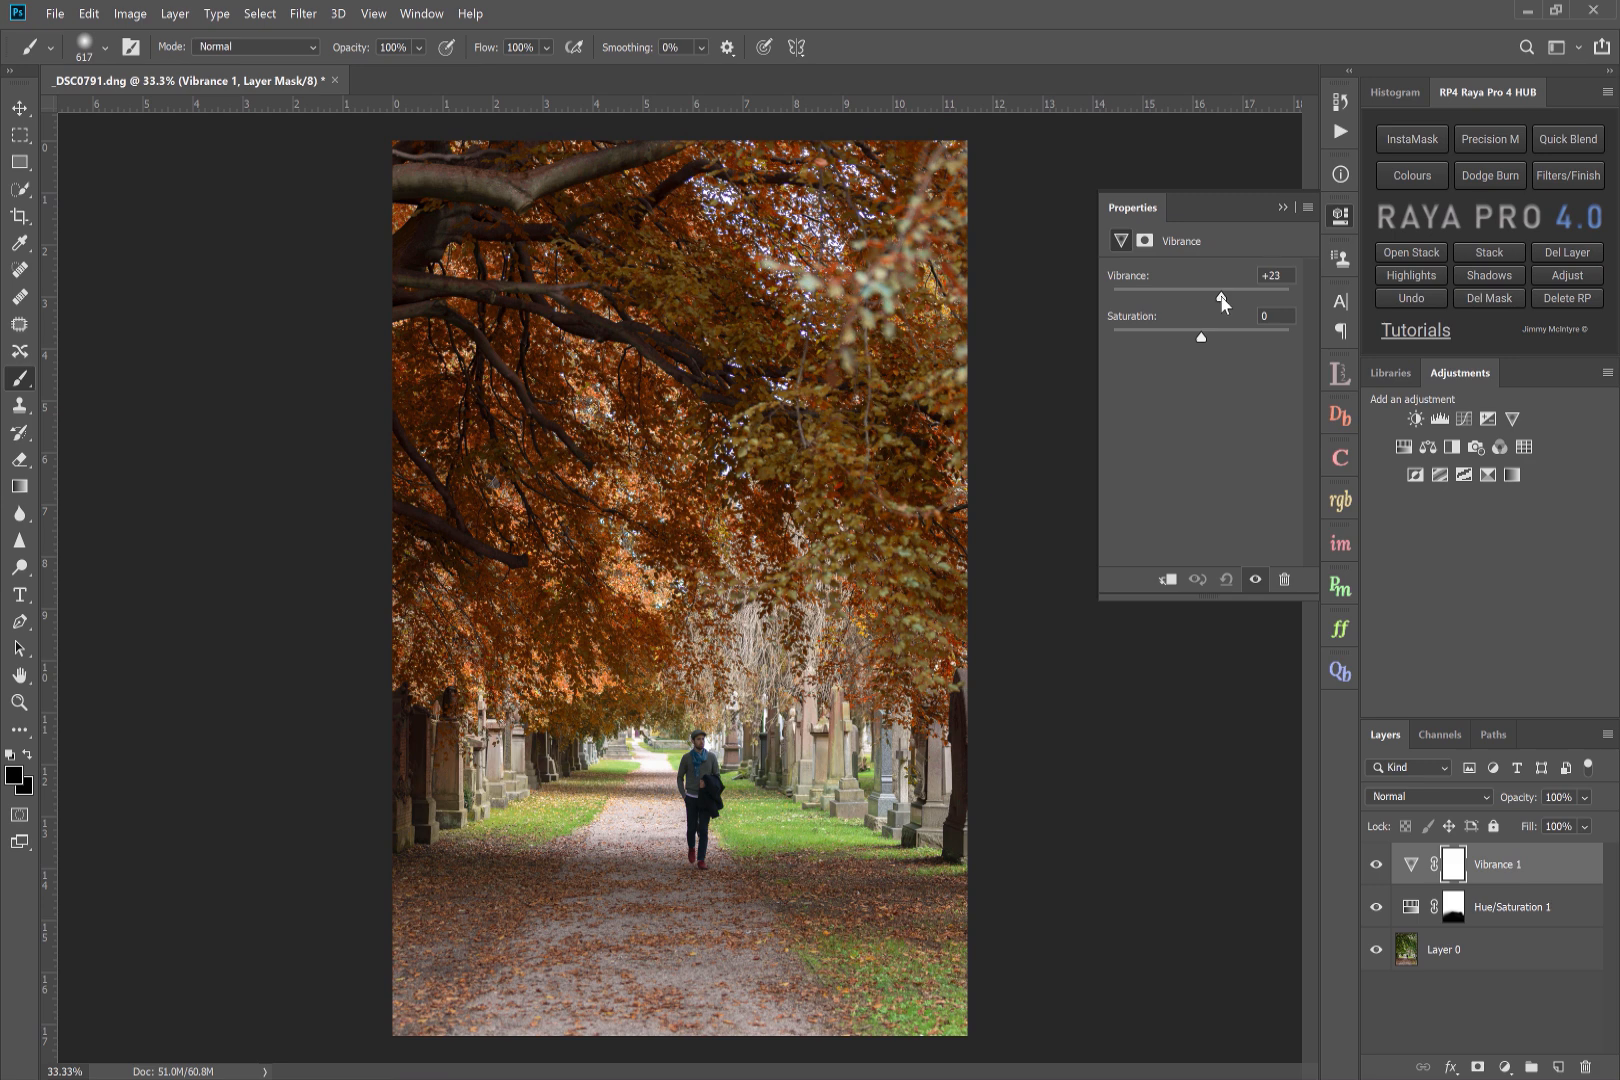
pyautogui.moveTo(1220, 300); pyautogui.dragTo(1228, 300)
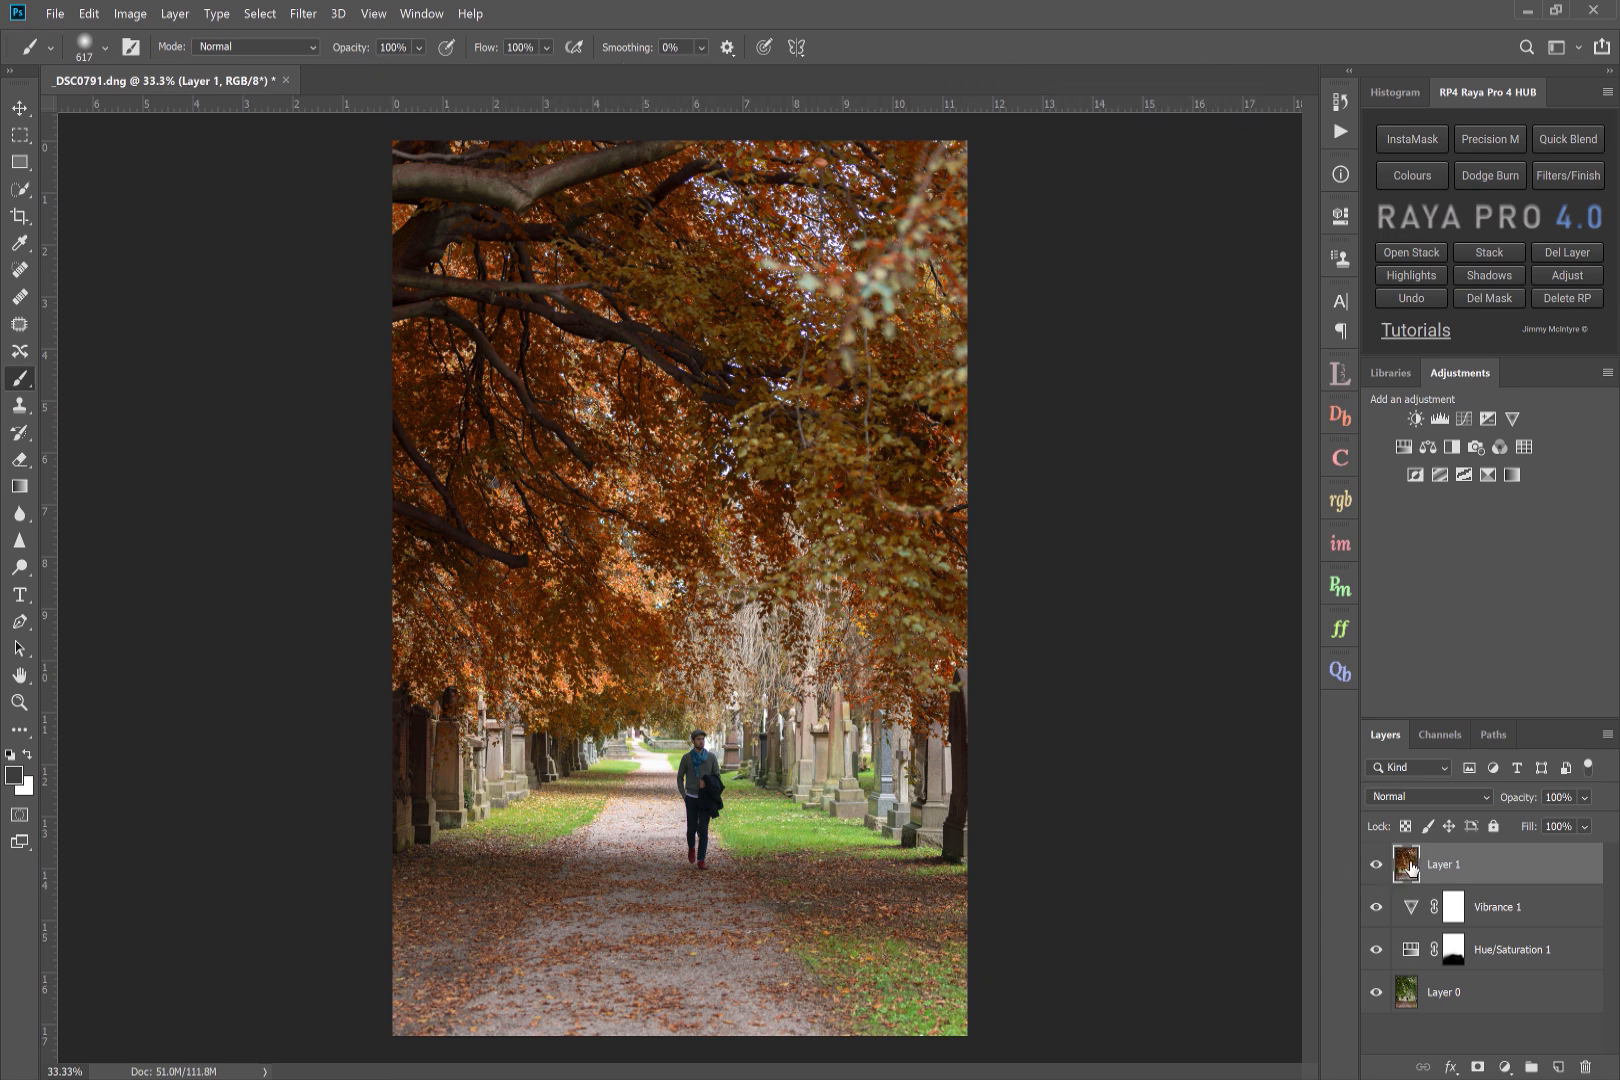
pyautogui.moveTo(1406, 864)
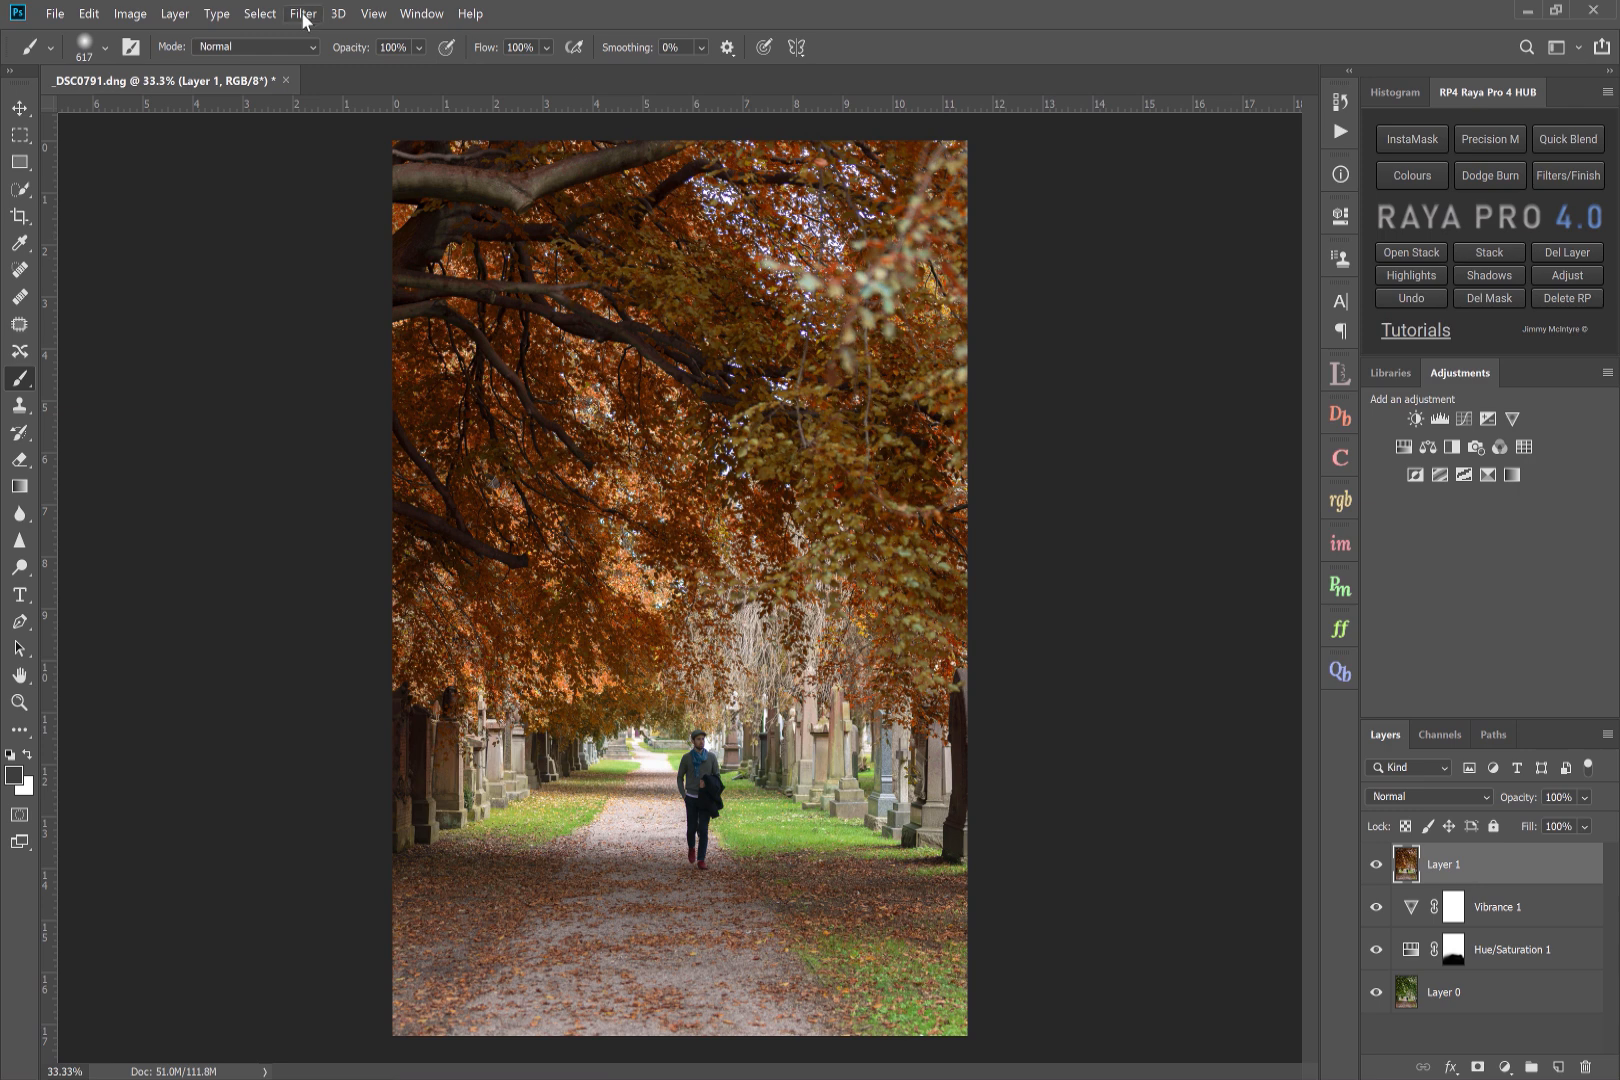
# - Apply a Gaussian Blur of radius 26.3 to Layer 1 and lower its opacity to about 7%
pyautogui.click(302, 14)
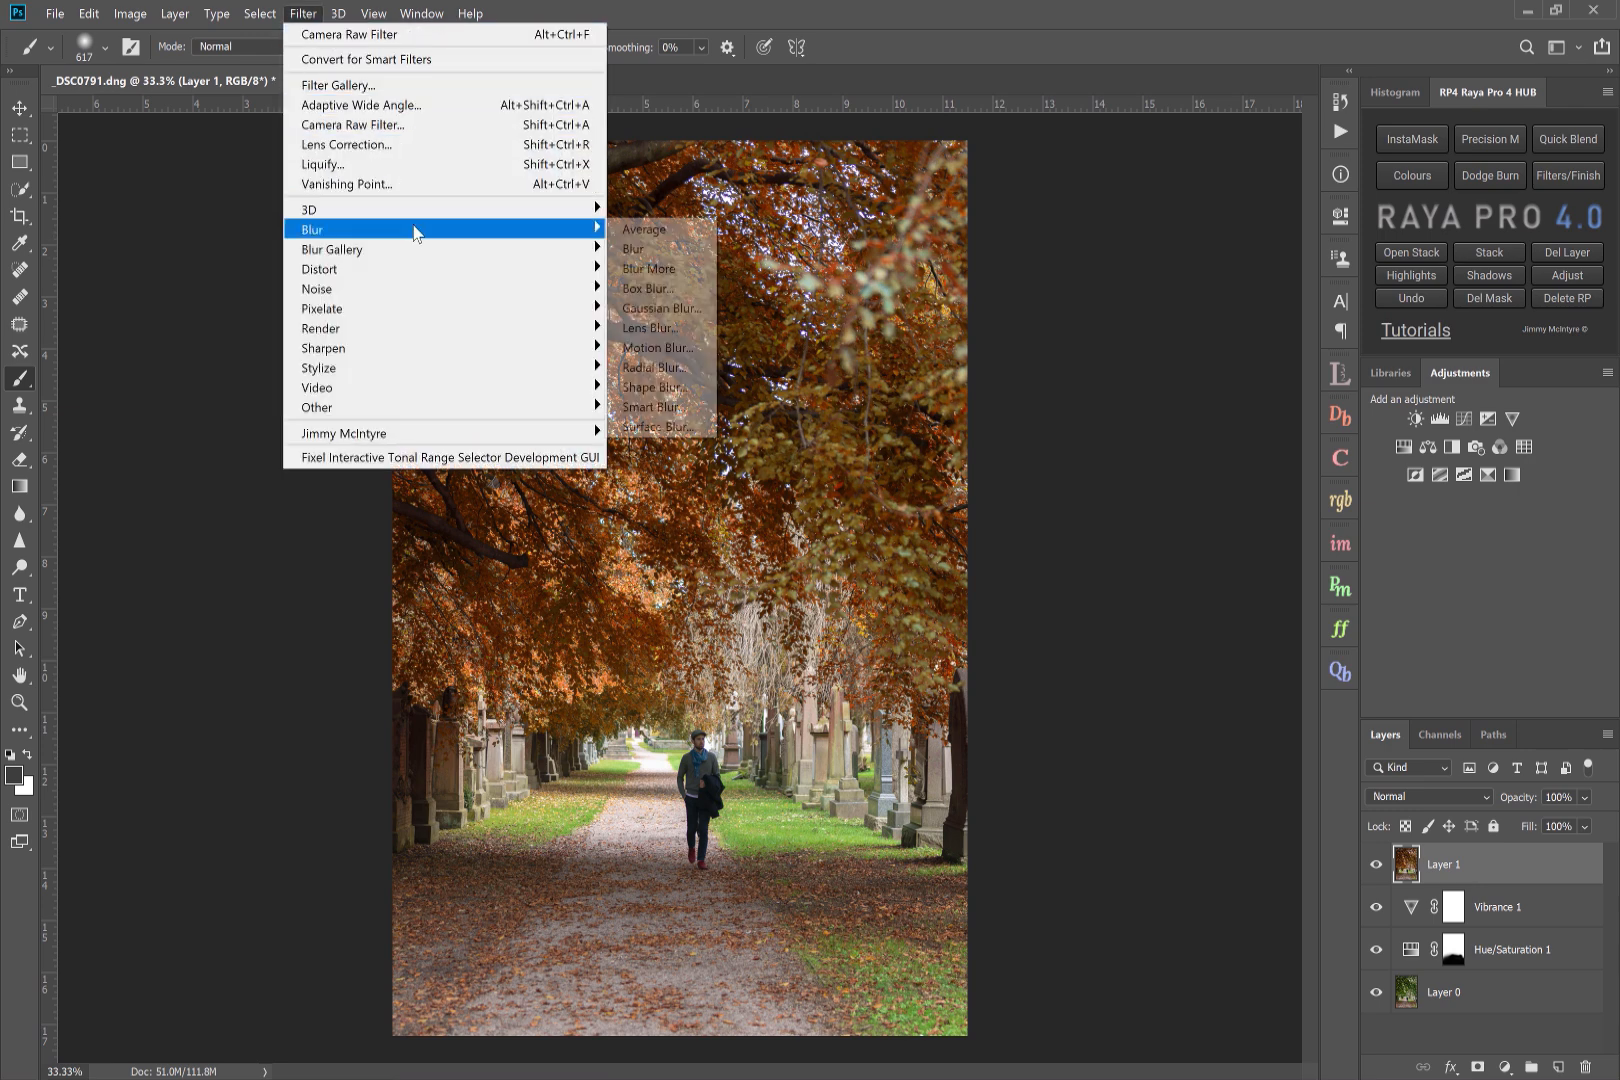
pyautogui.click(660, 308)
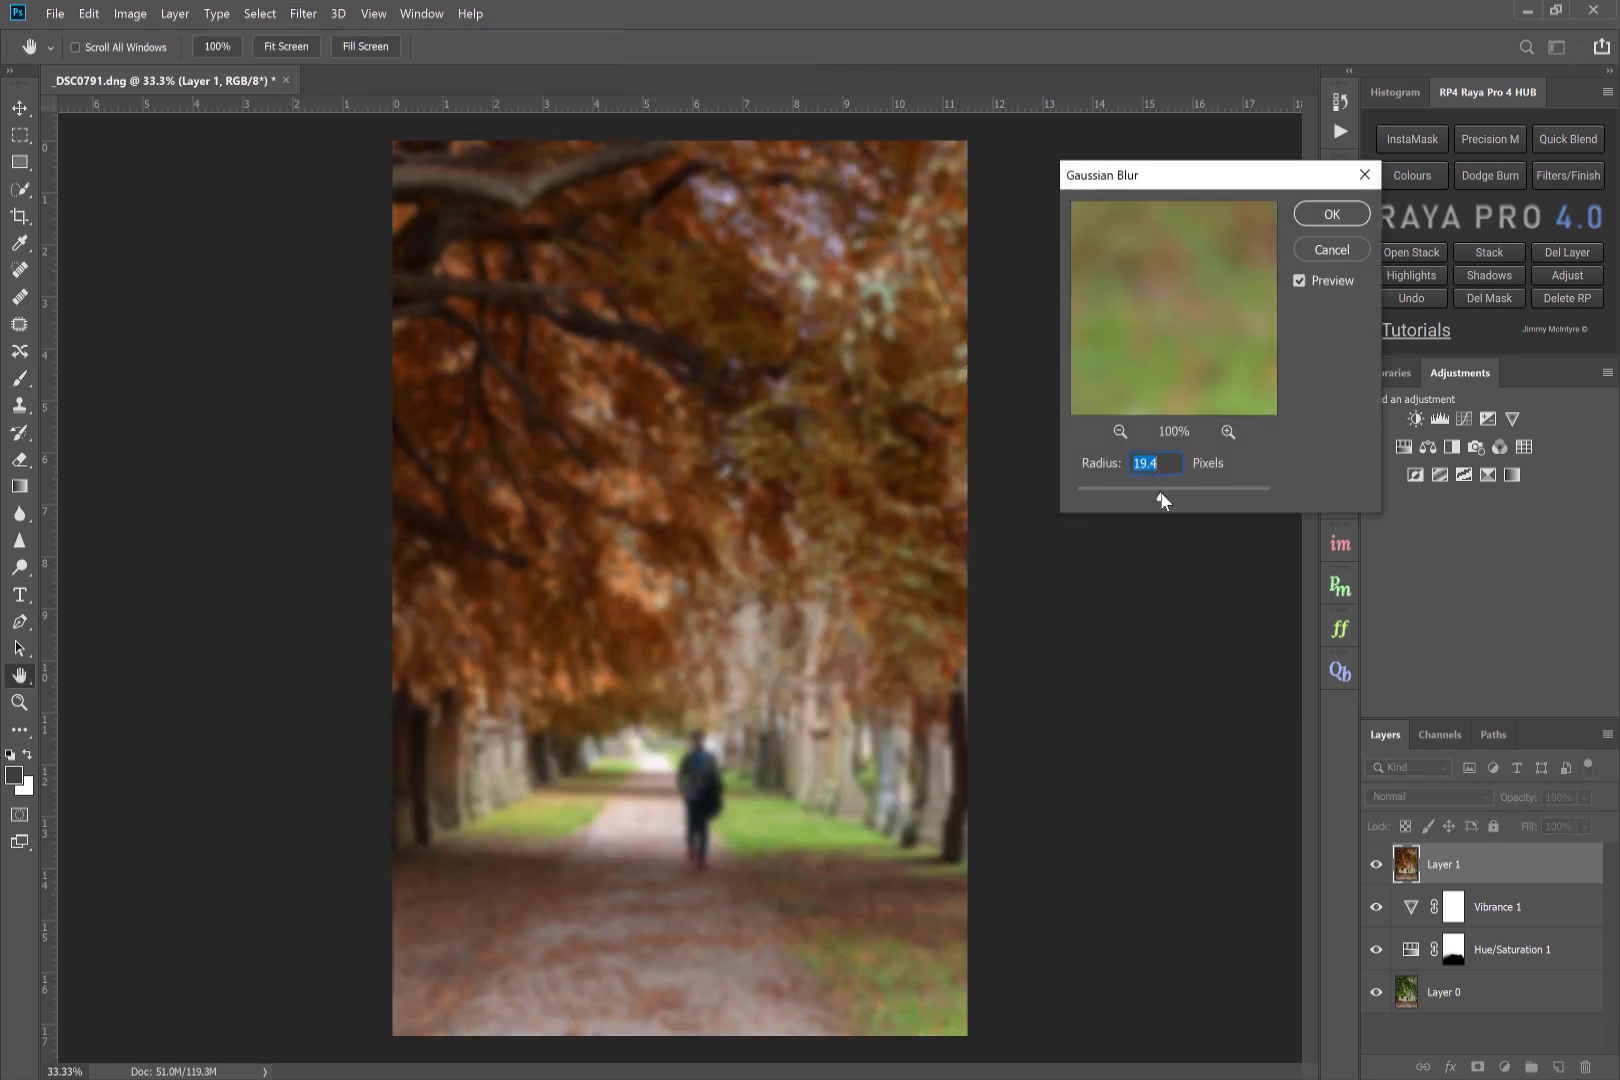
pyautogui.moveTo(1160, 488); pyautogui.dragTo(1164, 488)
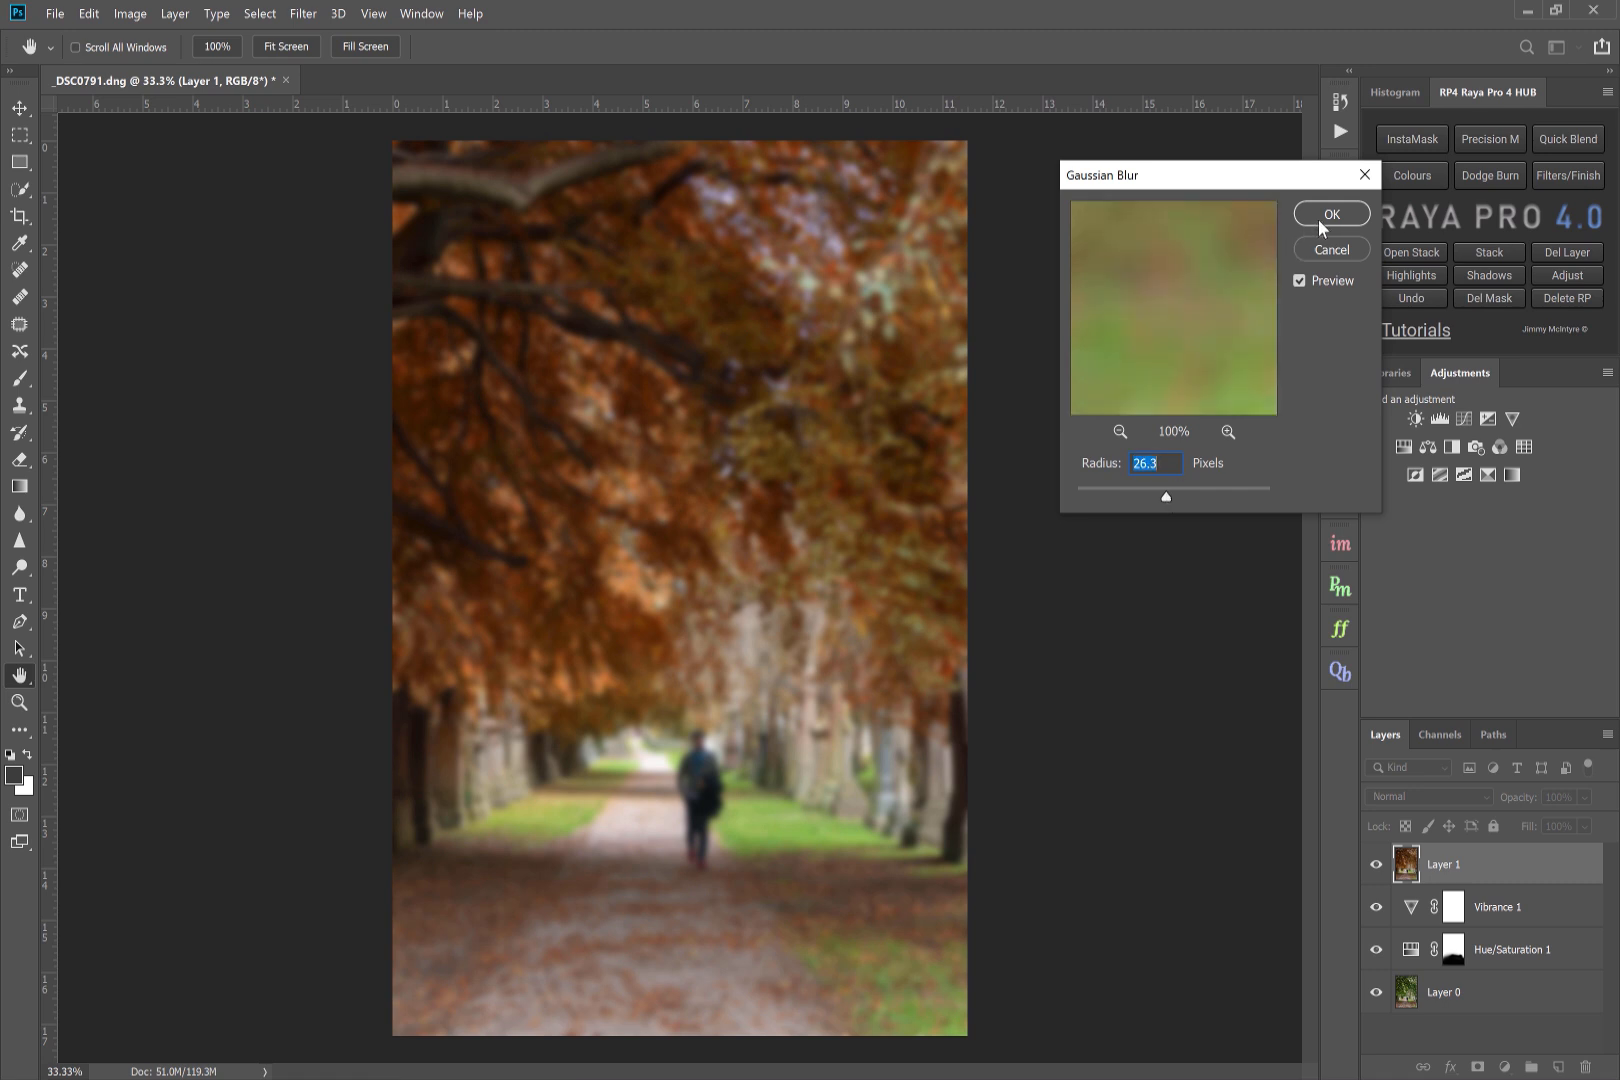
pyautogui.click(1332, 214)
pyautogui.write('7')
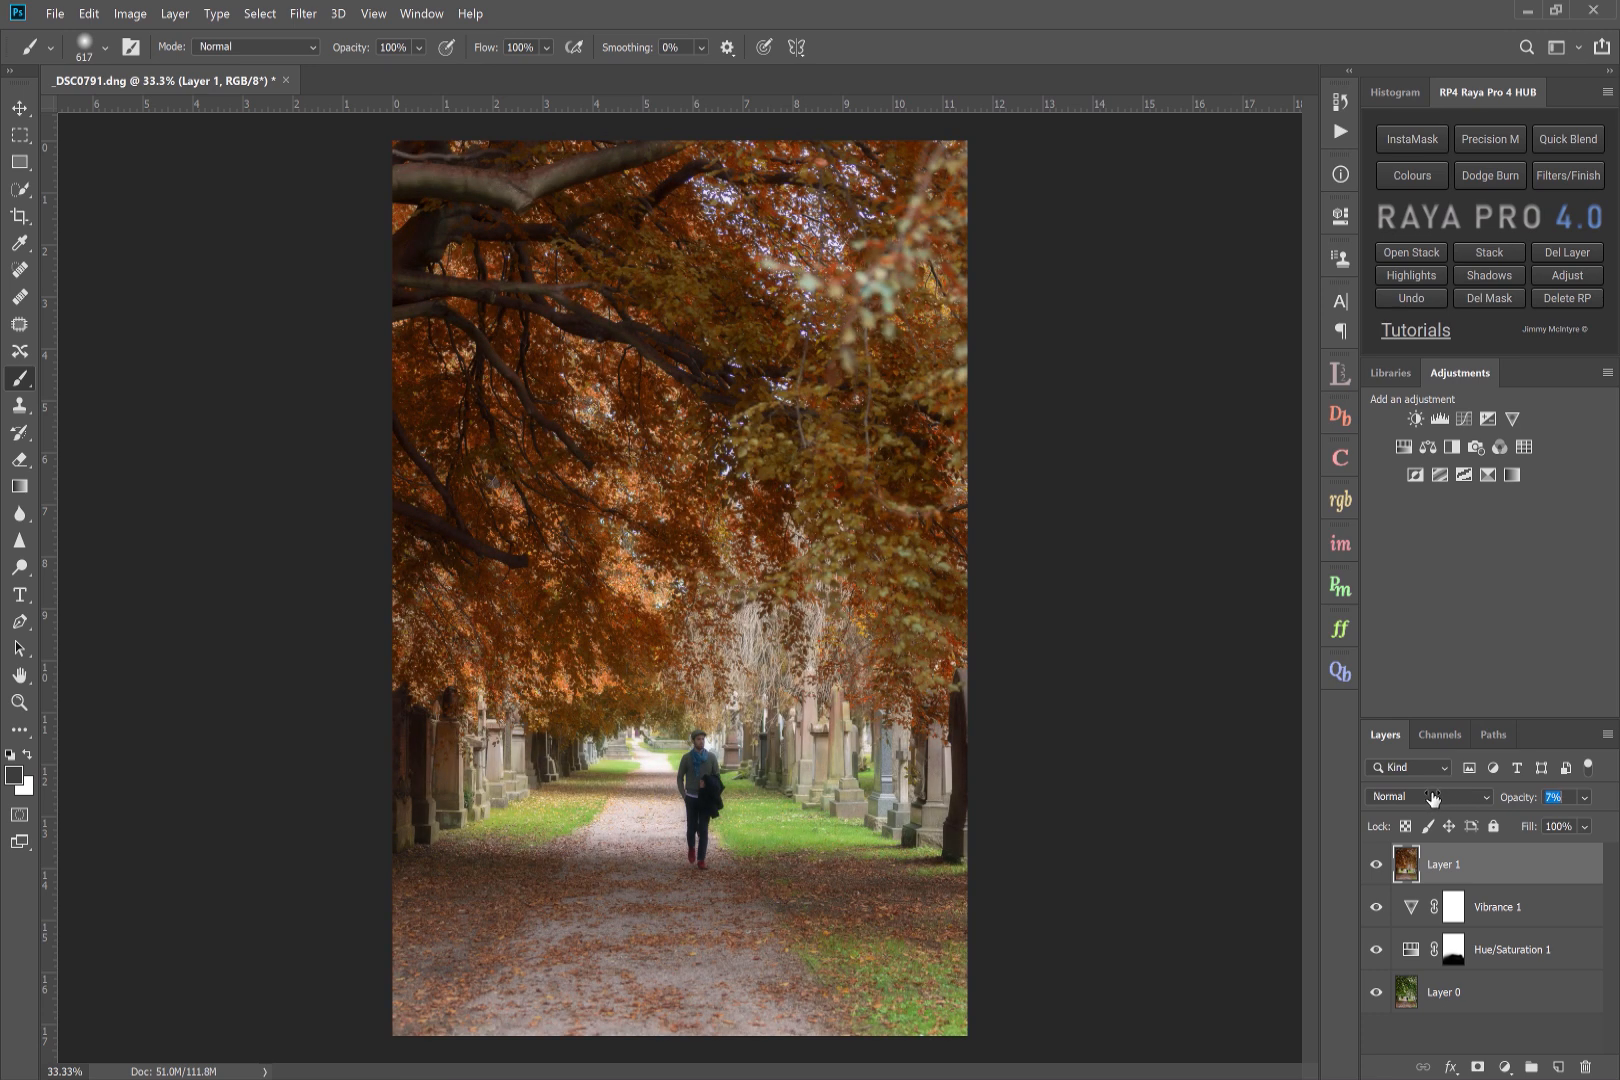
pyautogui.moveTo(1554, 796); pyautogui.dragTo(1570, 796)
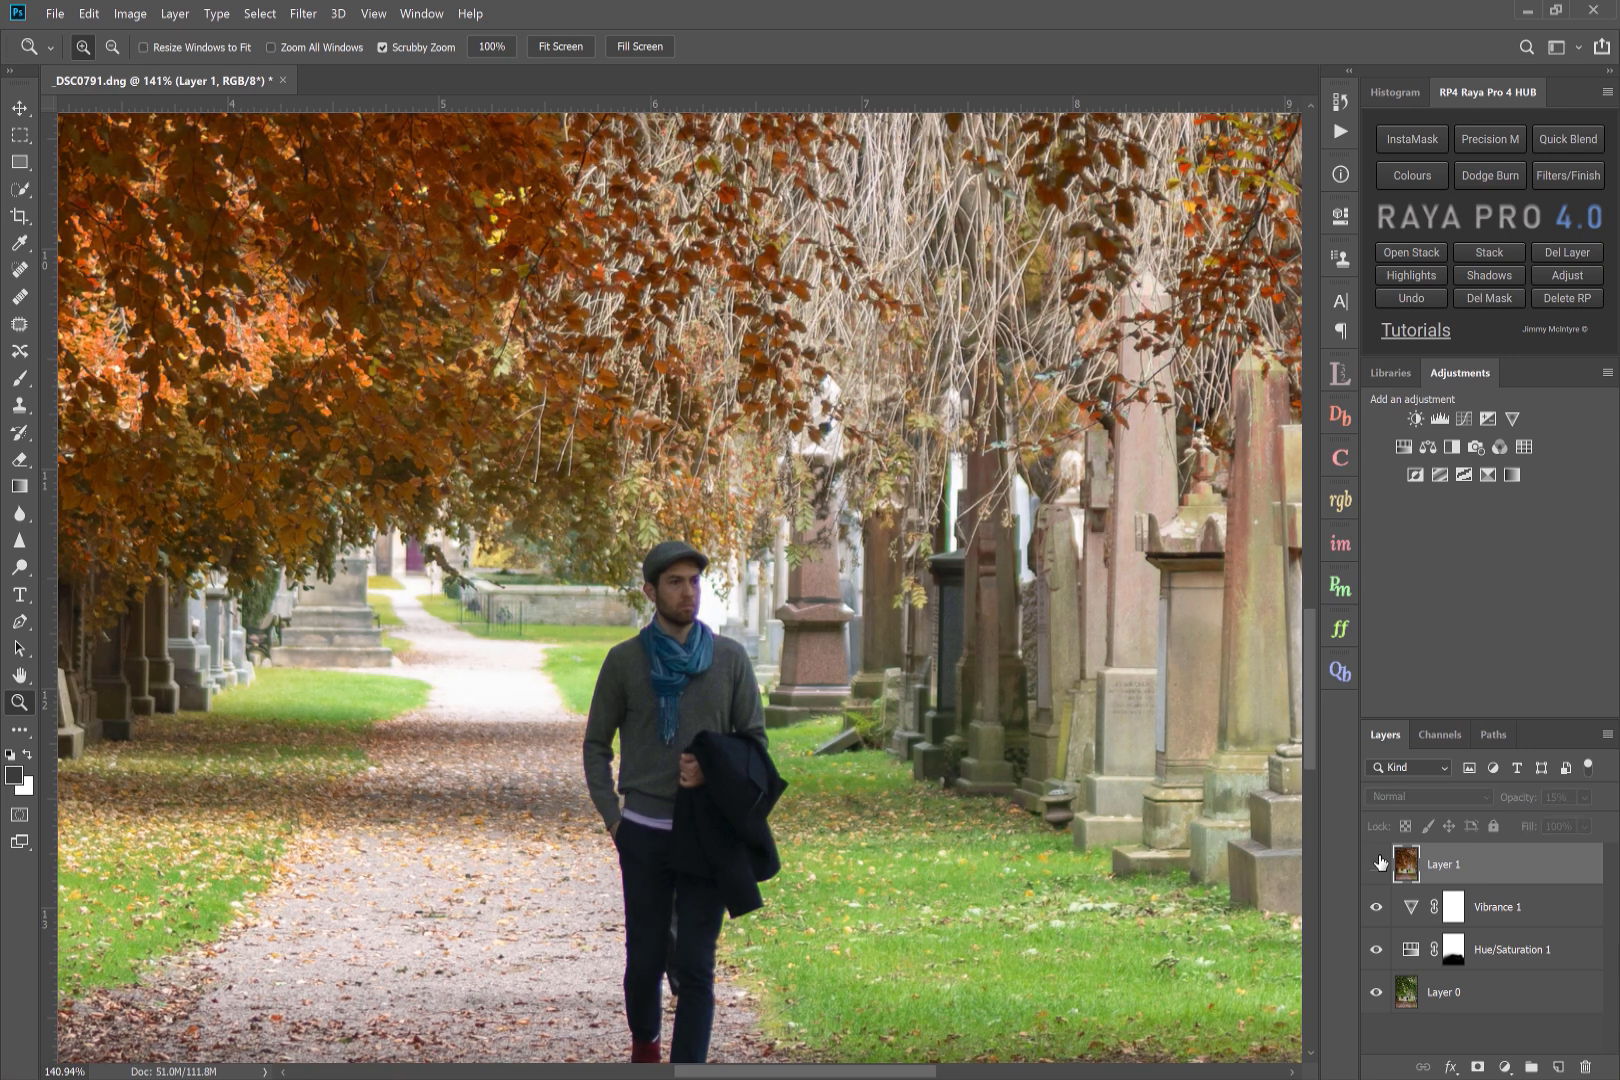
# - Compare the glow layer, then brighten it with Levels white input at 224
pyautogui.click(560, 46)
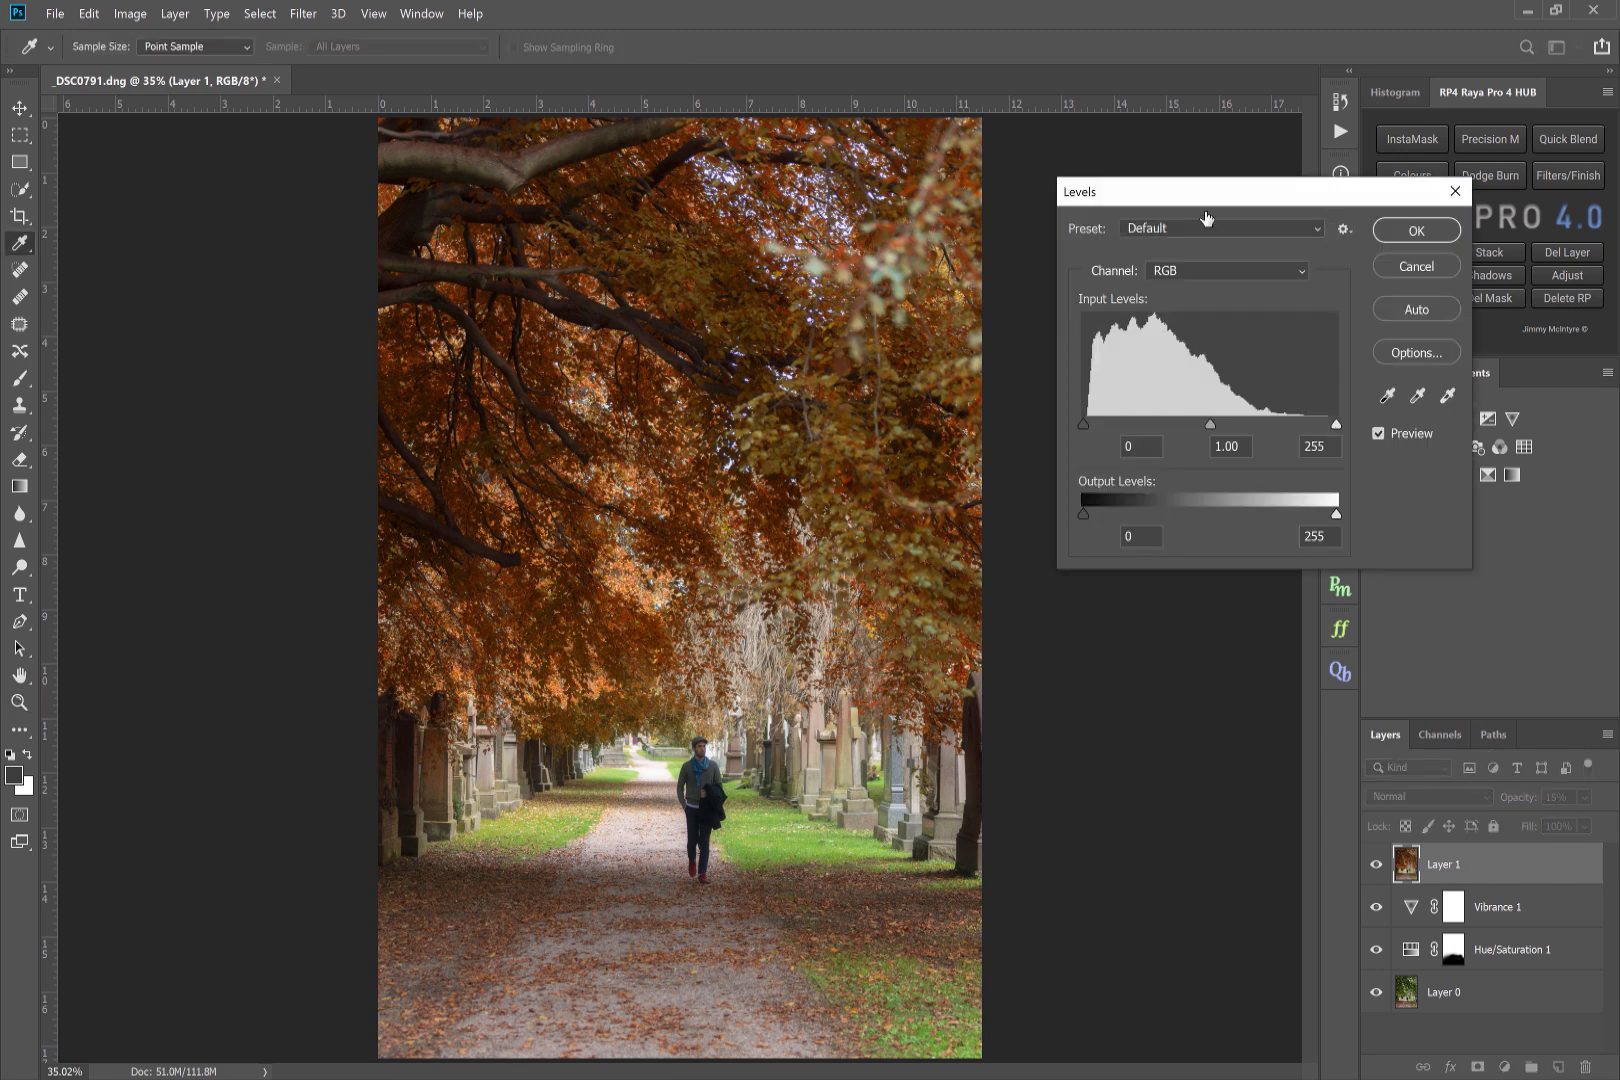
pyautogui.moveTo(1336, 424); pyautogui.dragTo(1326, 424)
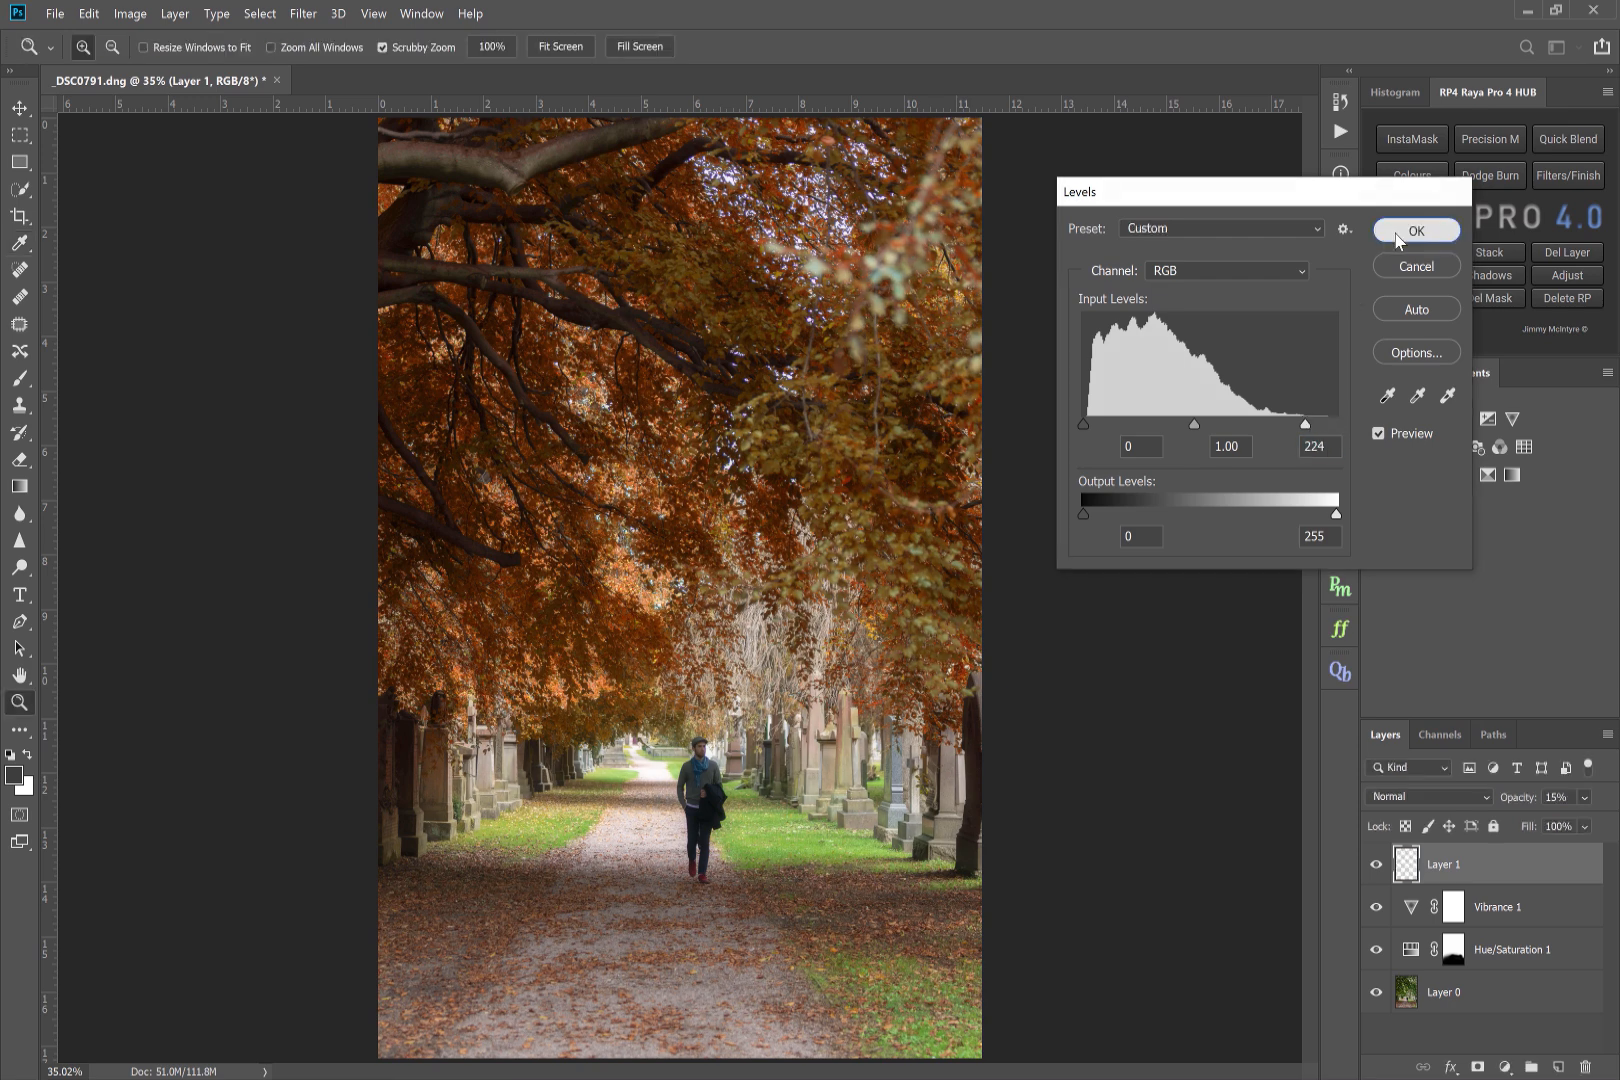
pyautogui.click(1416, 230)
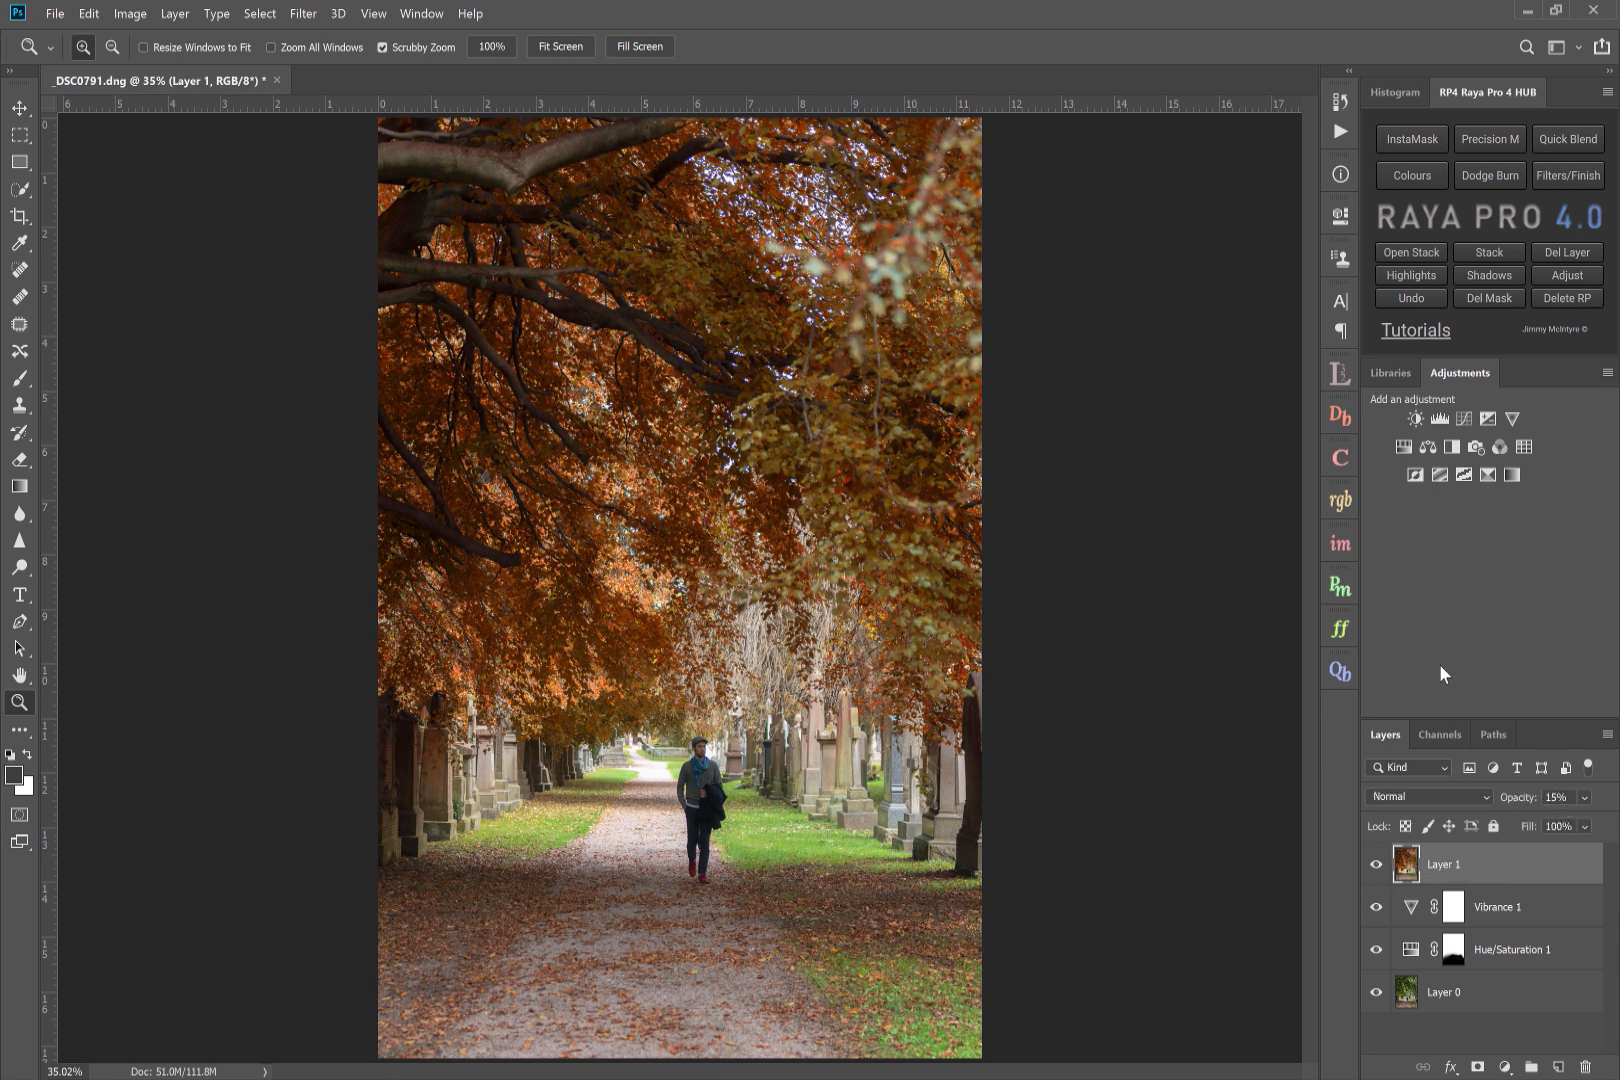
pyautogui.moveTo(1426, 656)
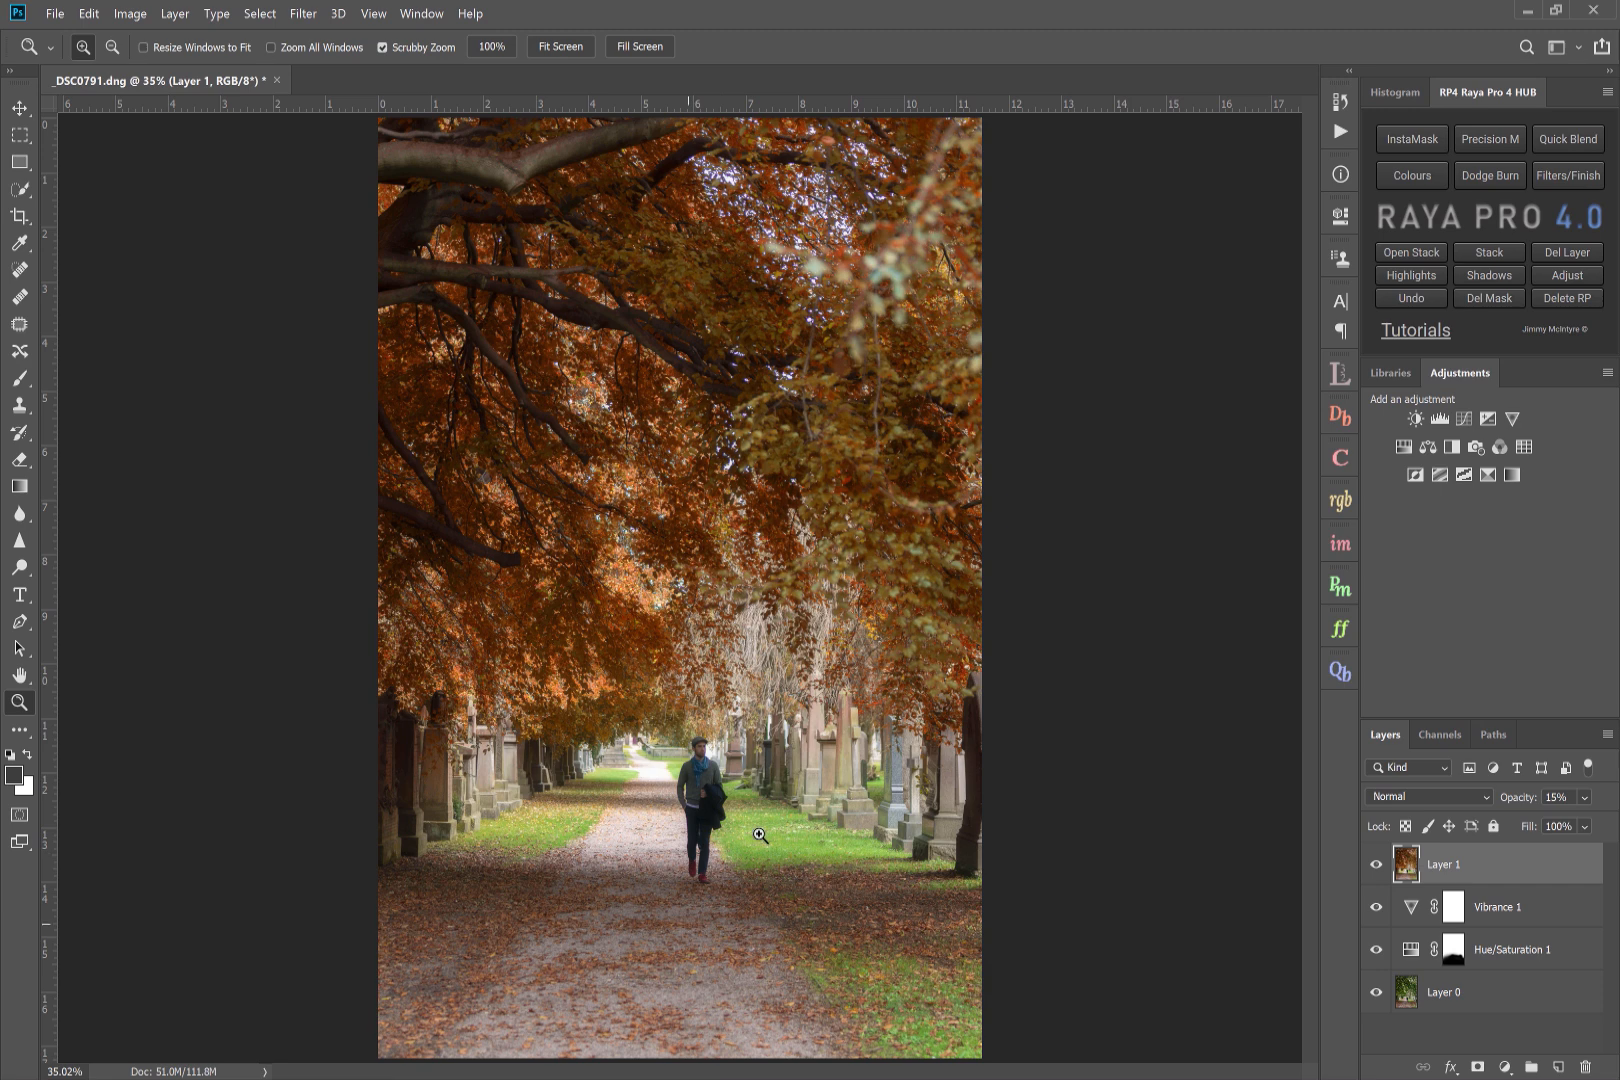
pyautogui.moveTo(518, 378)
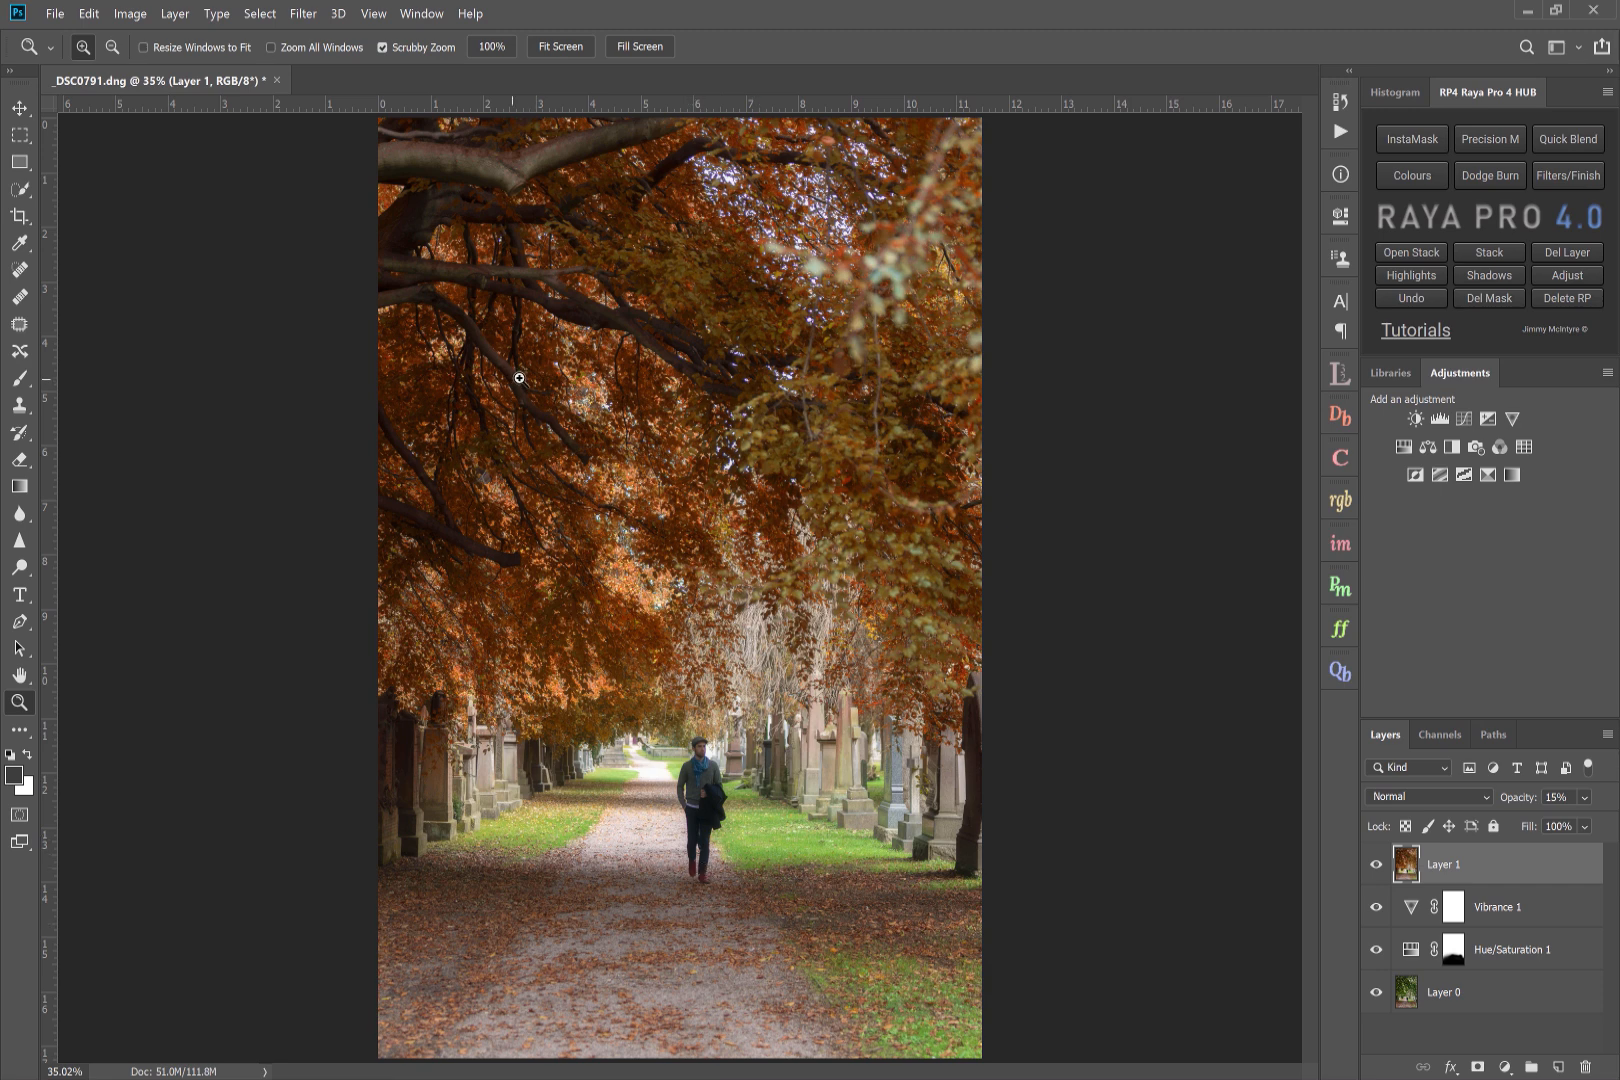
pyautogui.moveTo(454, 922)
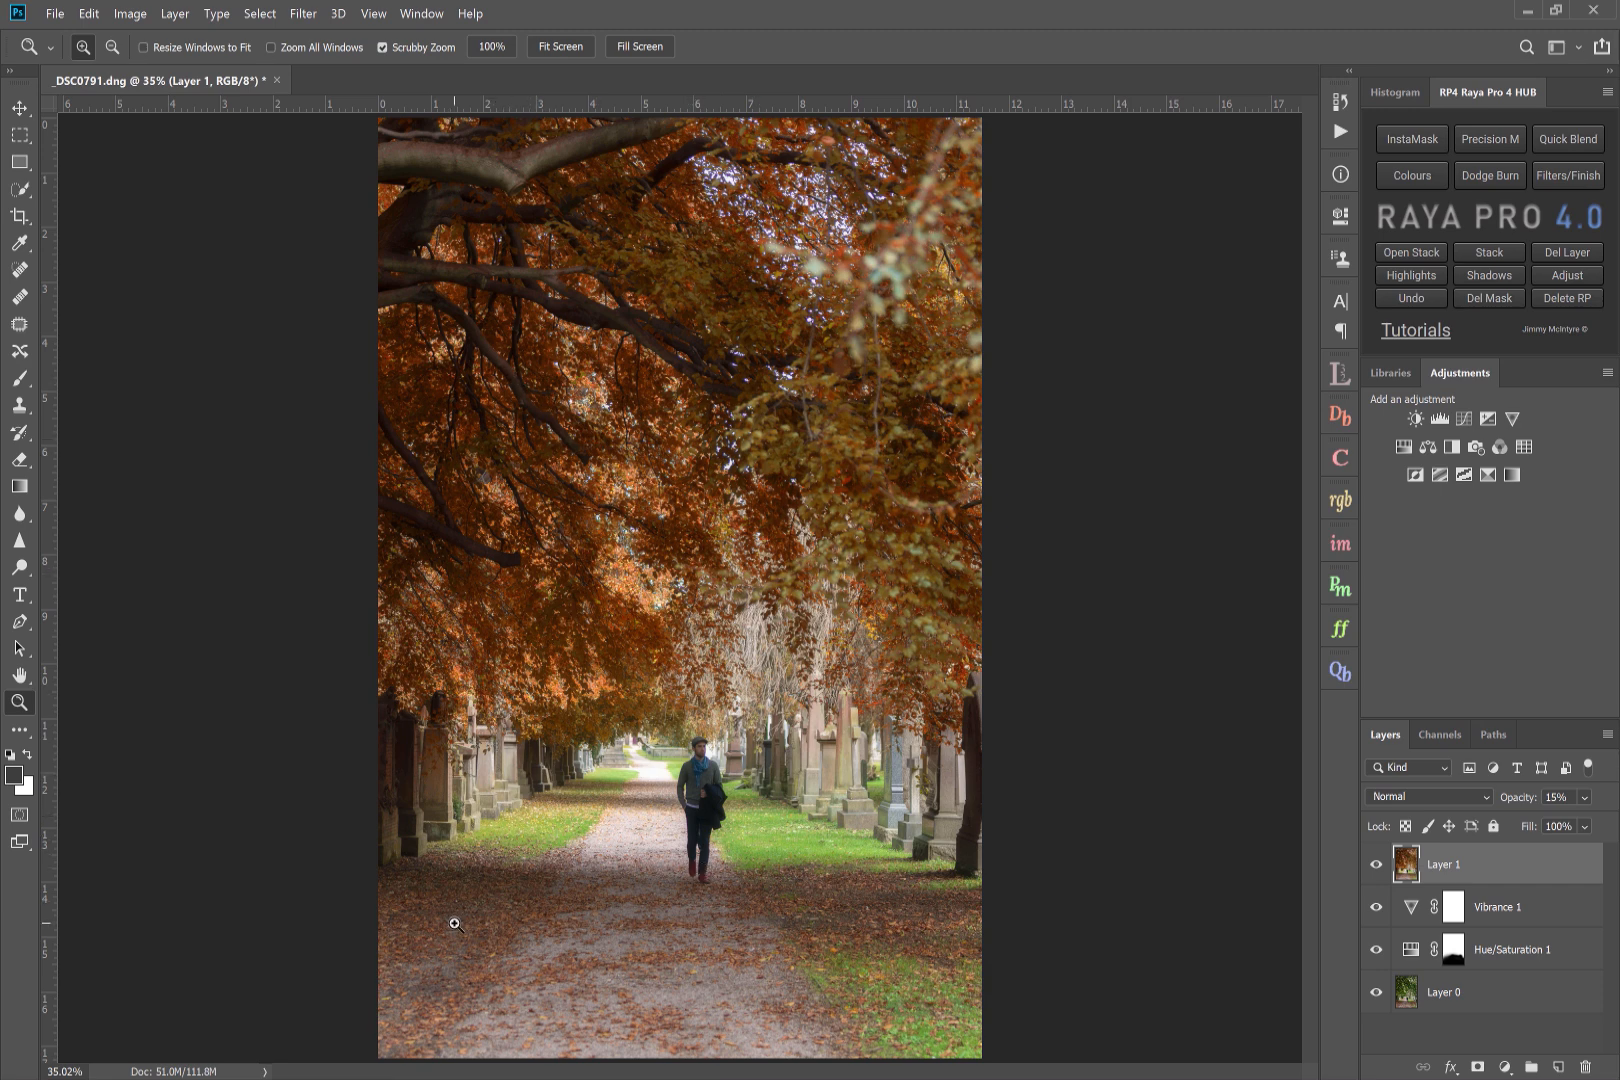
pyautogui.moveTo(784, 768)
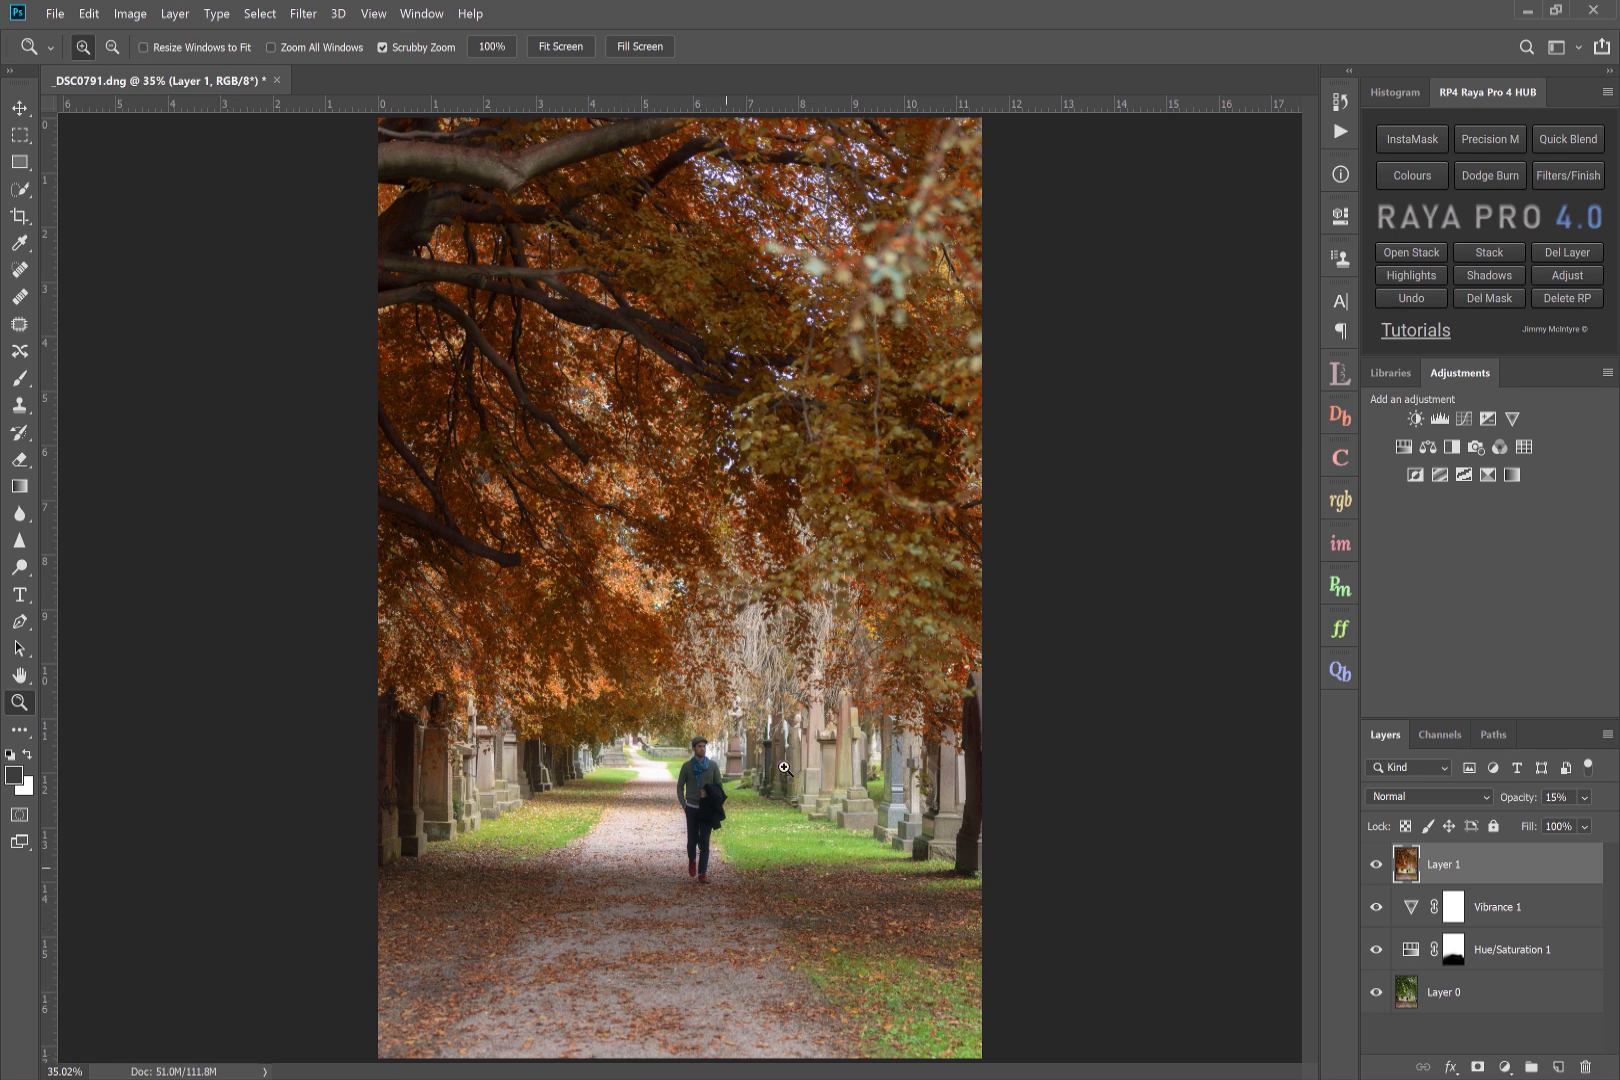
pyautogui.moveTo(874, 782)
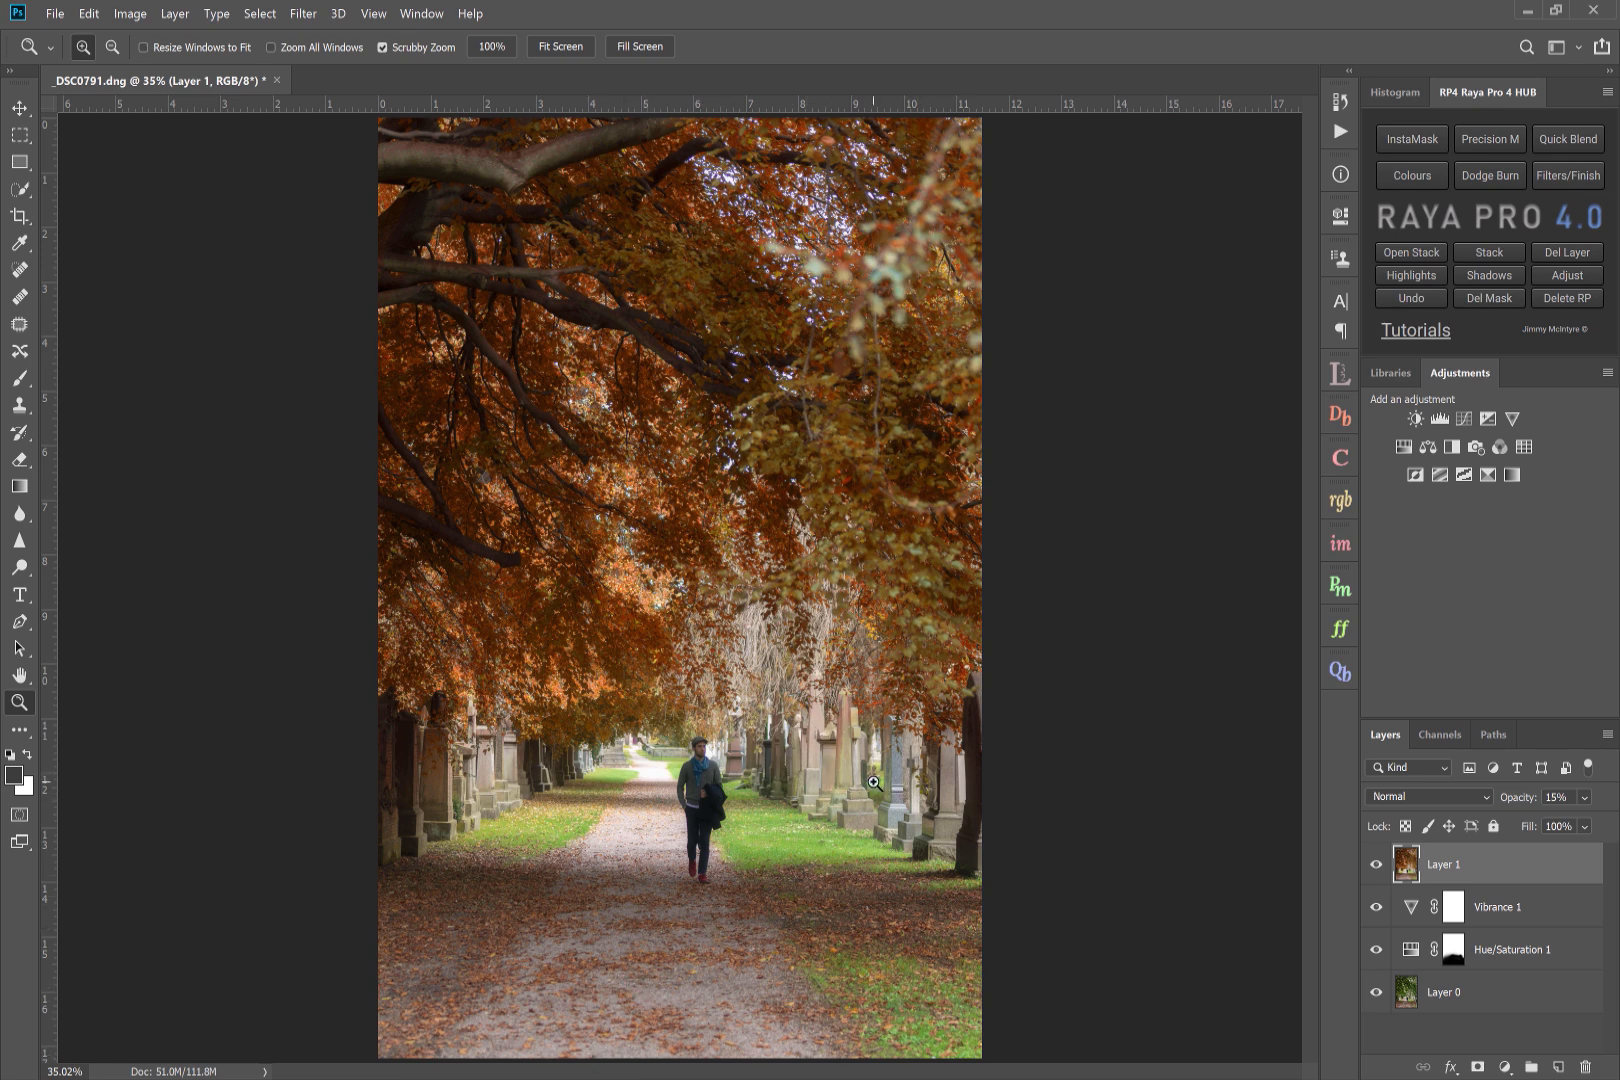
pyautogui.moveTo(708, 840)
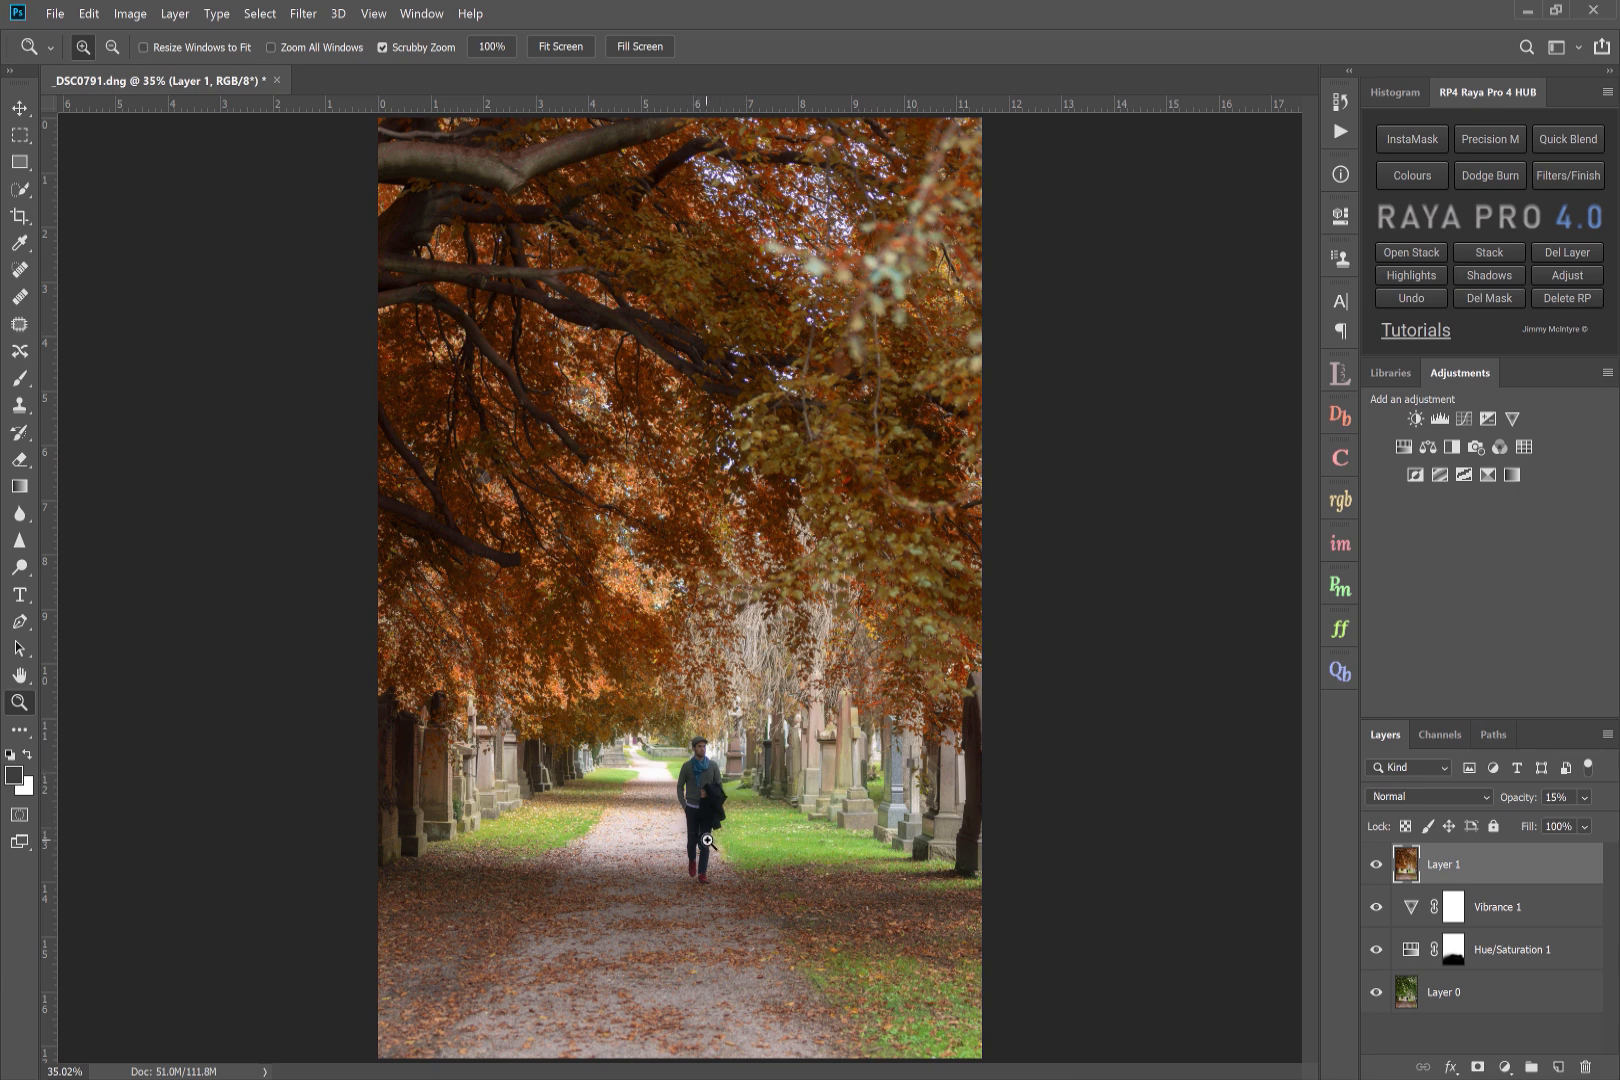
pyautogui.moveTo(666, 784)
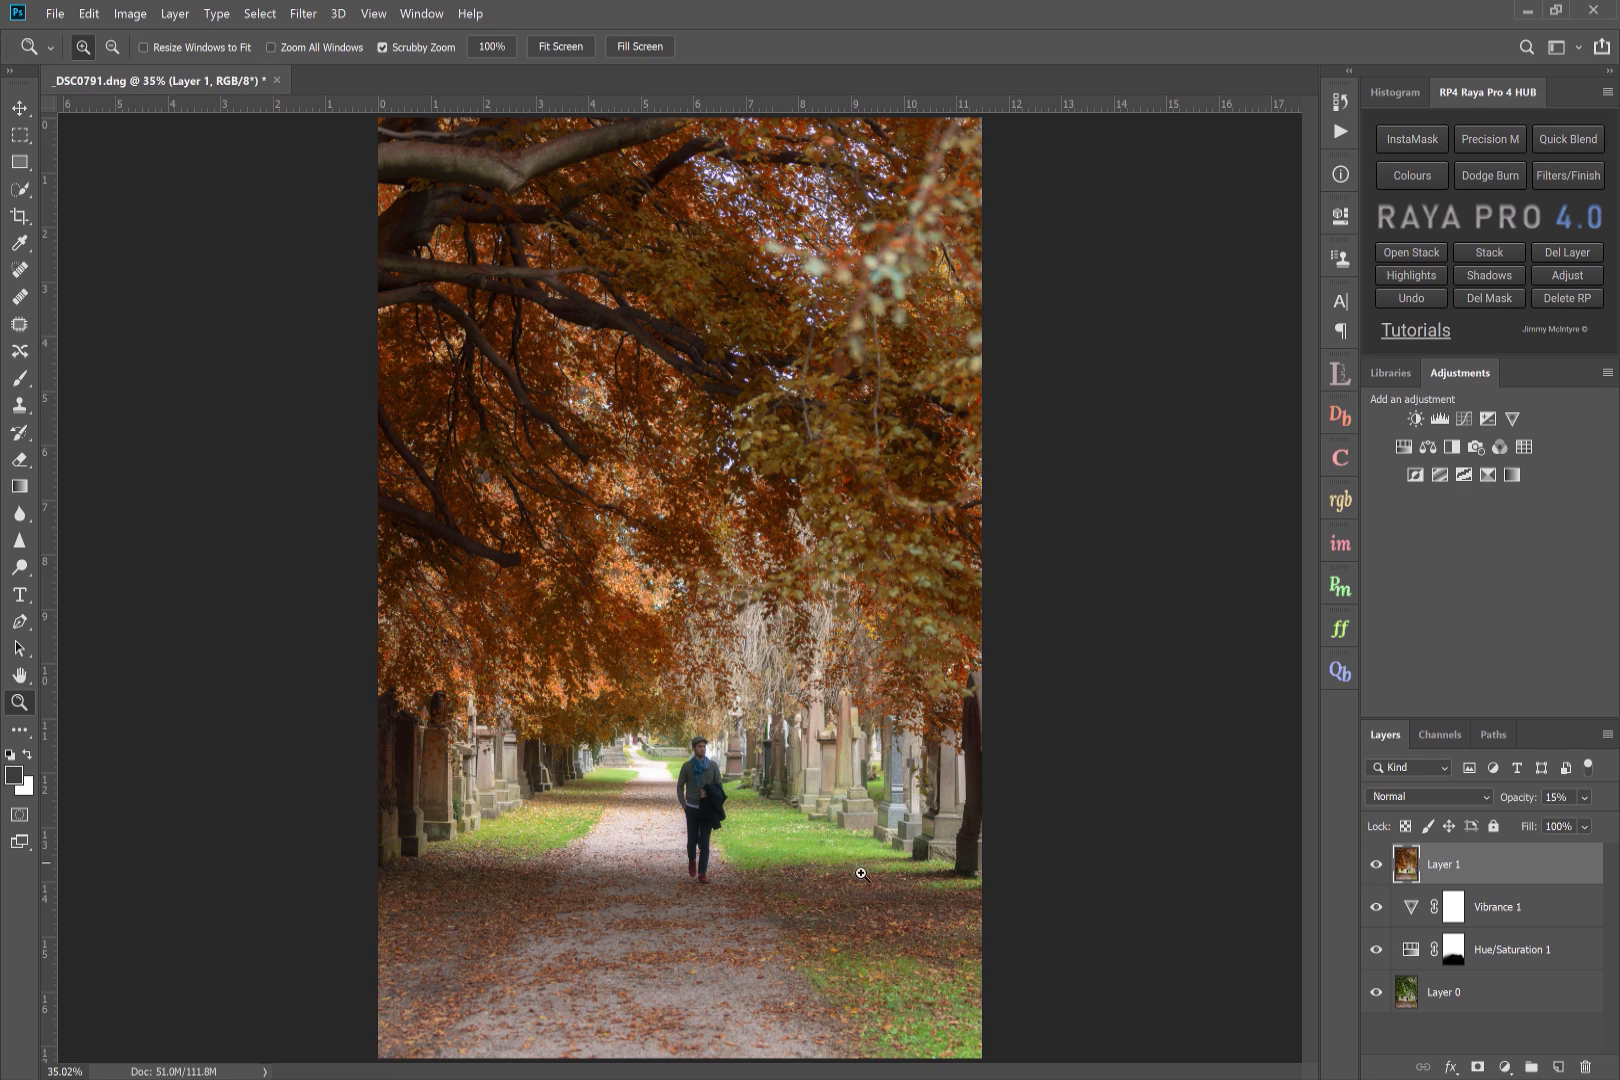
pyautogui.moveTo(720, 340)
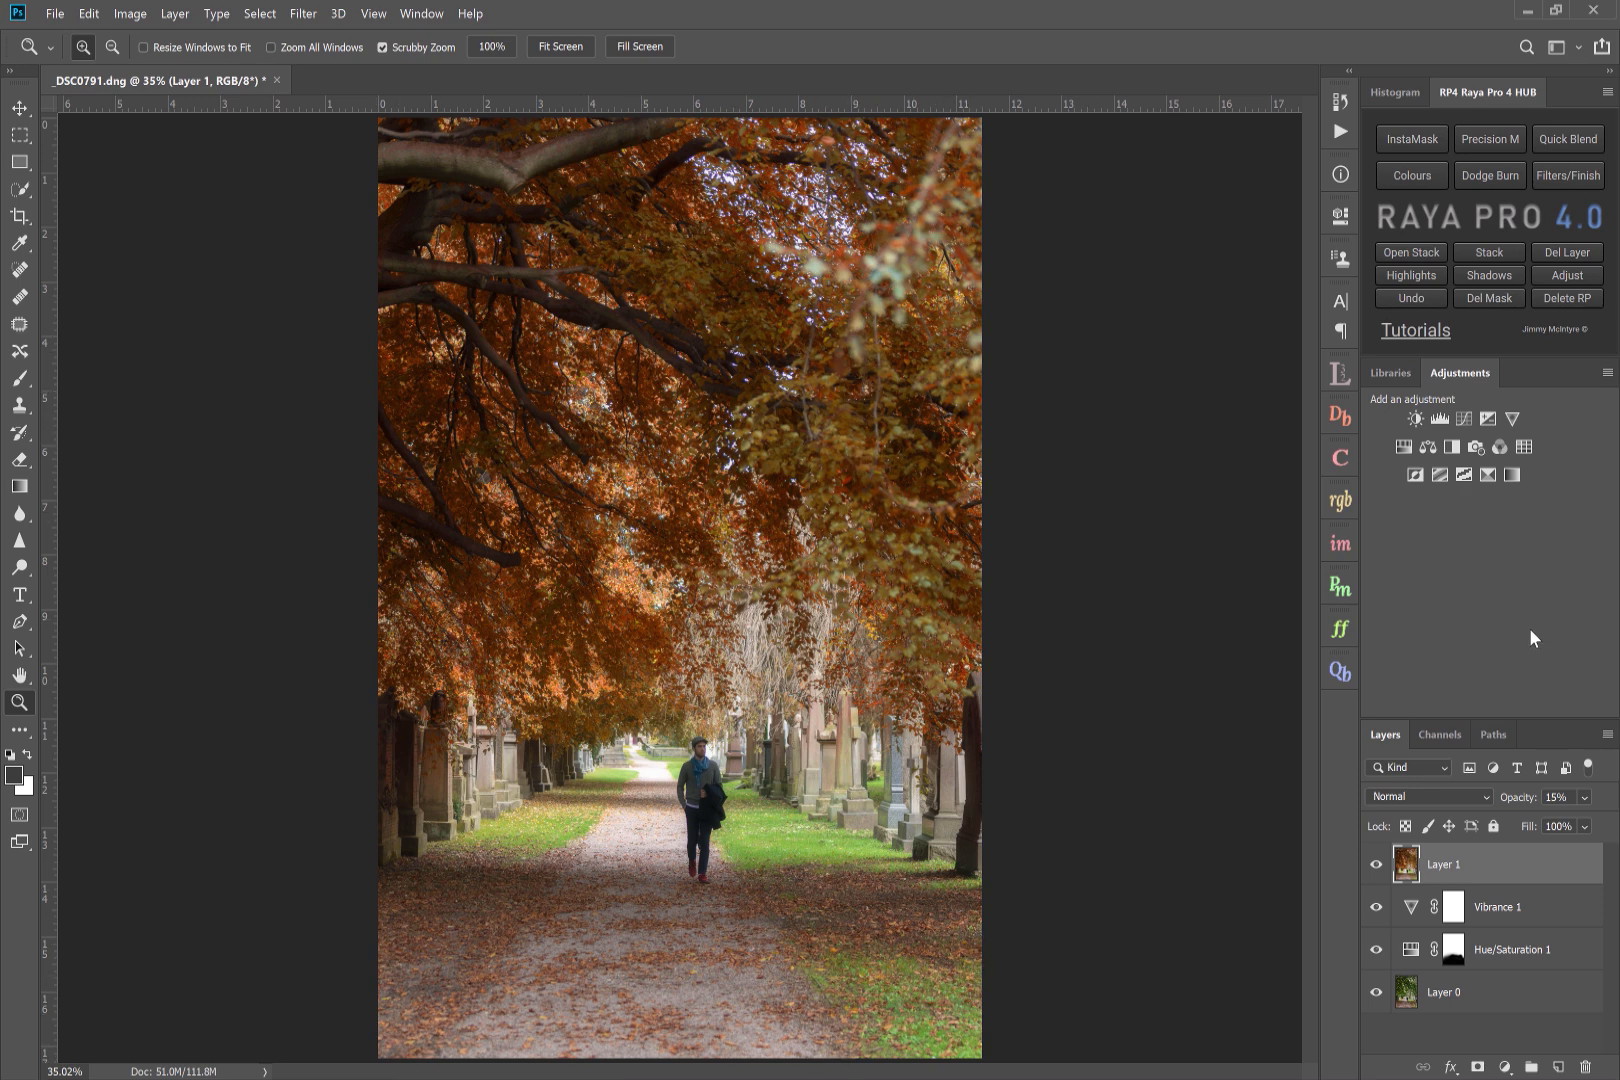
# - Add a Curves 1 adjustment above Layer 1 with its curve pulled down to darken the photo
pyautogui.click(1512, 418)
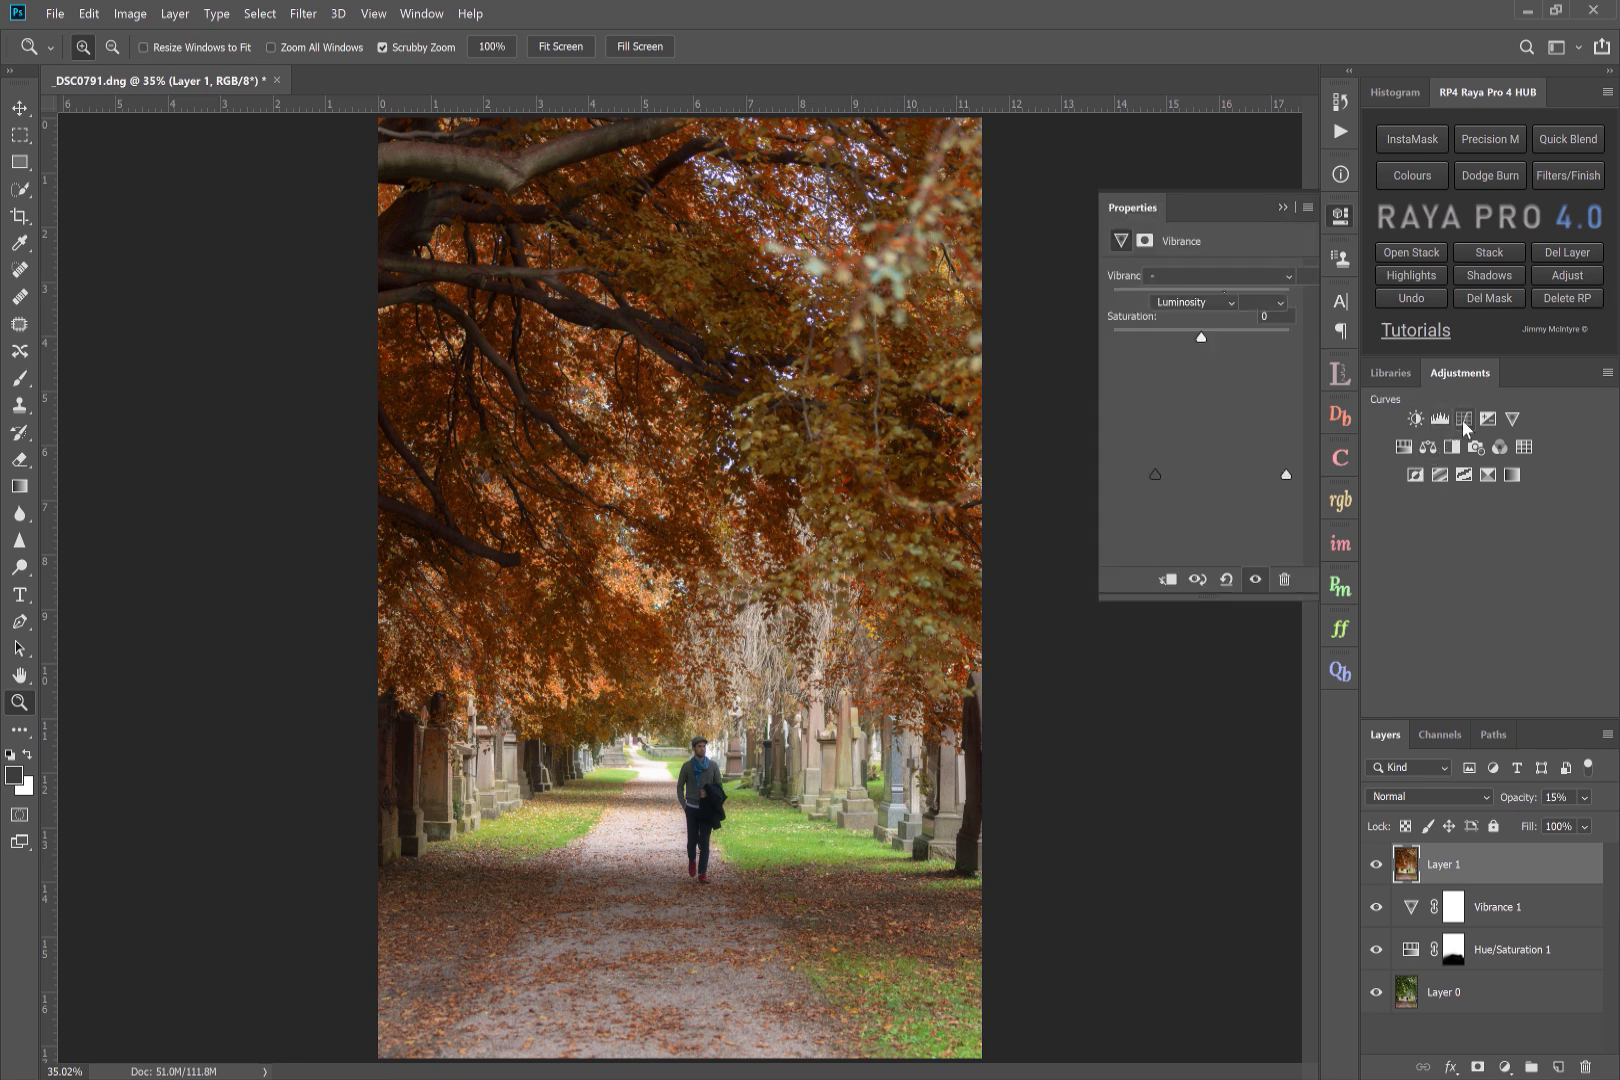
pyautogui.click(1416, 418)
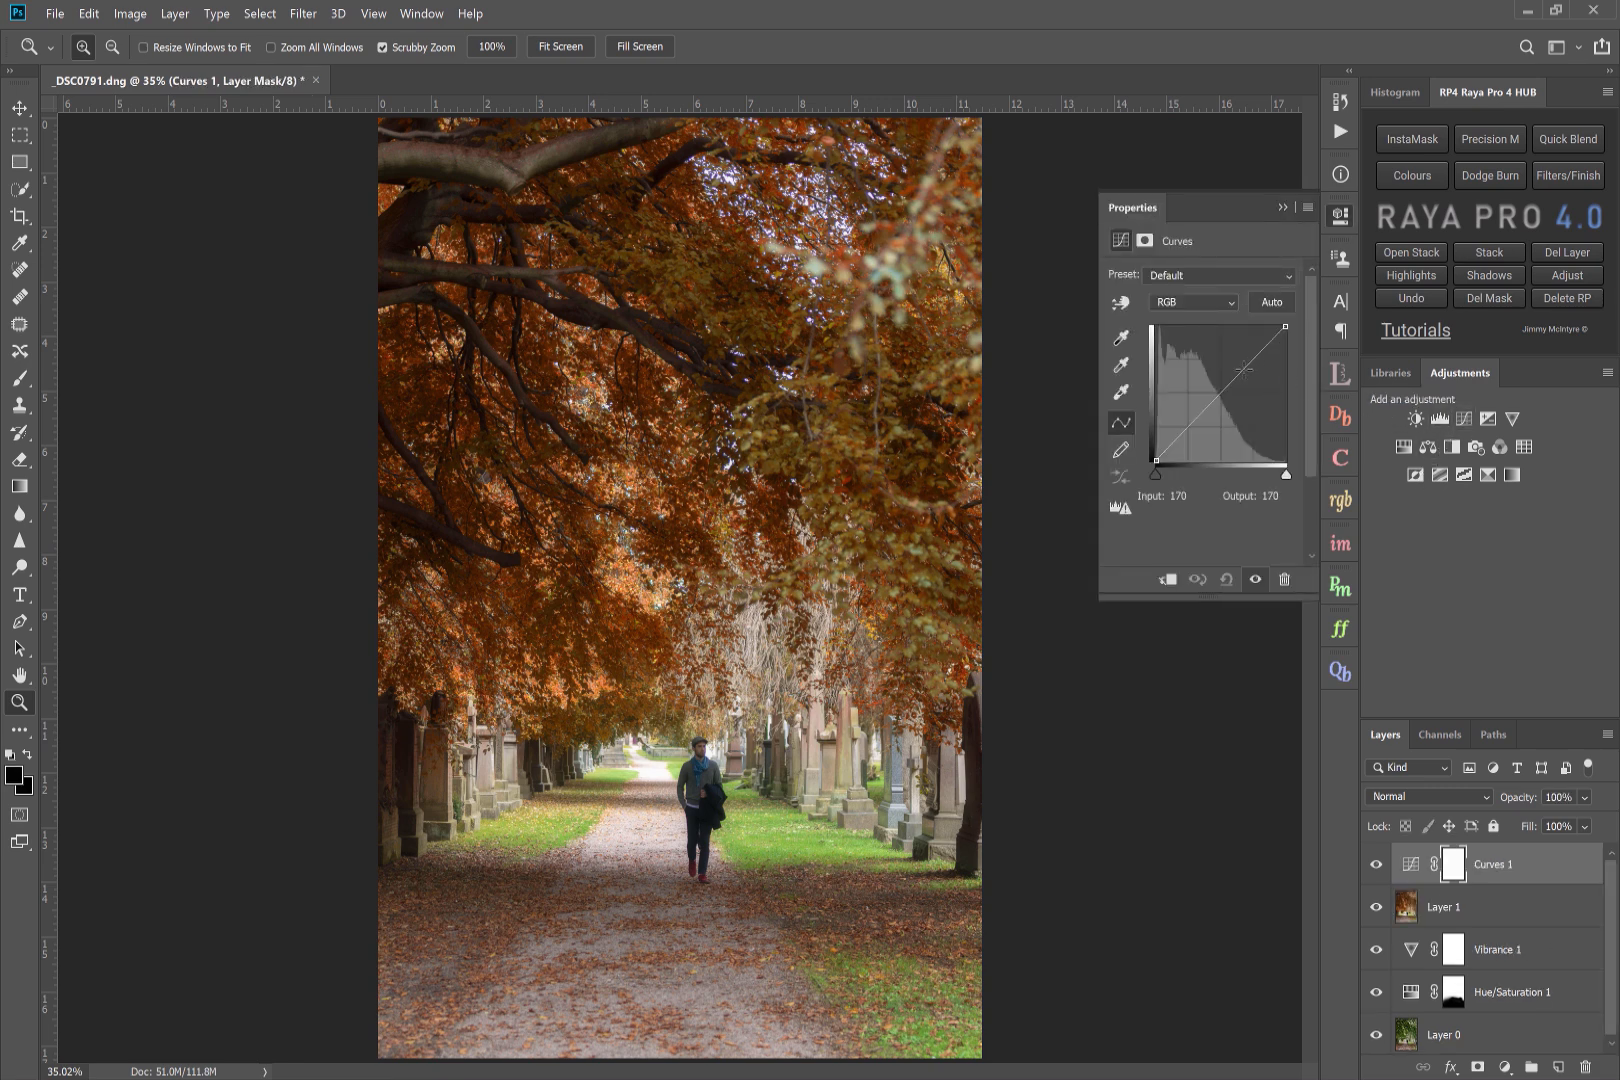
pyautogui.moveTo(1250, 372); pyautogui.dragTo(1250, 372)
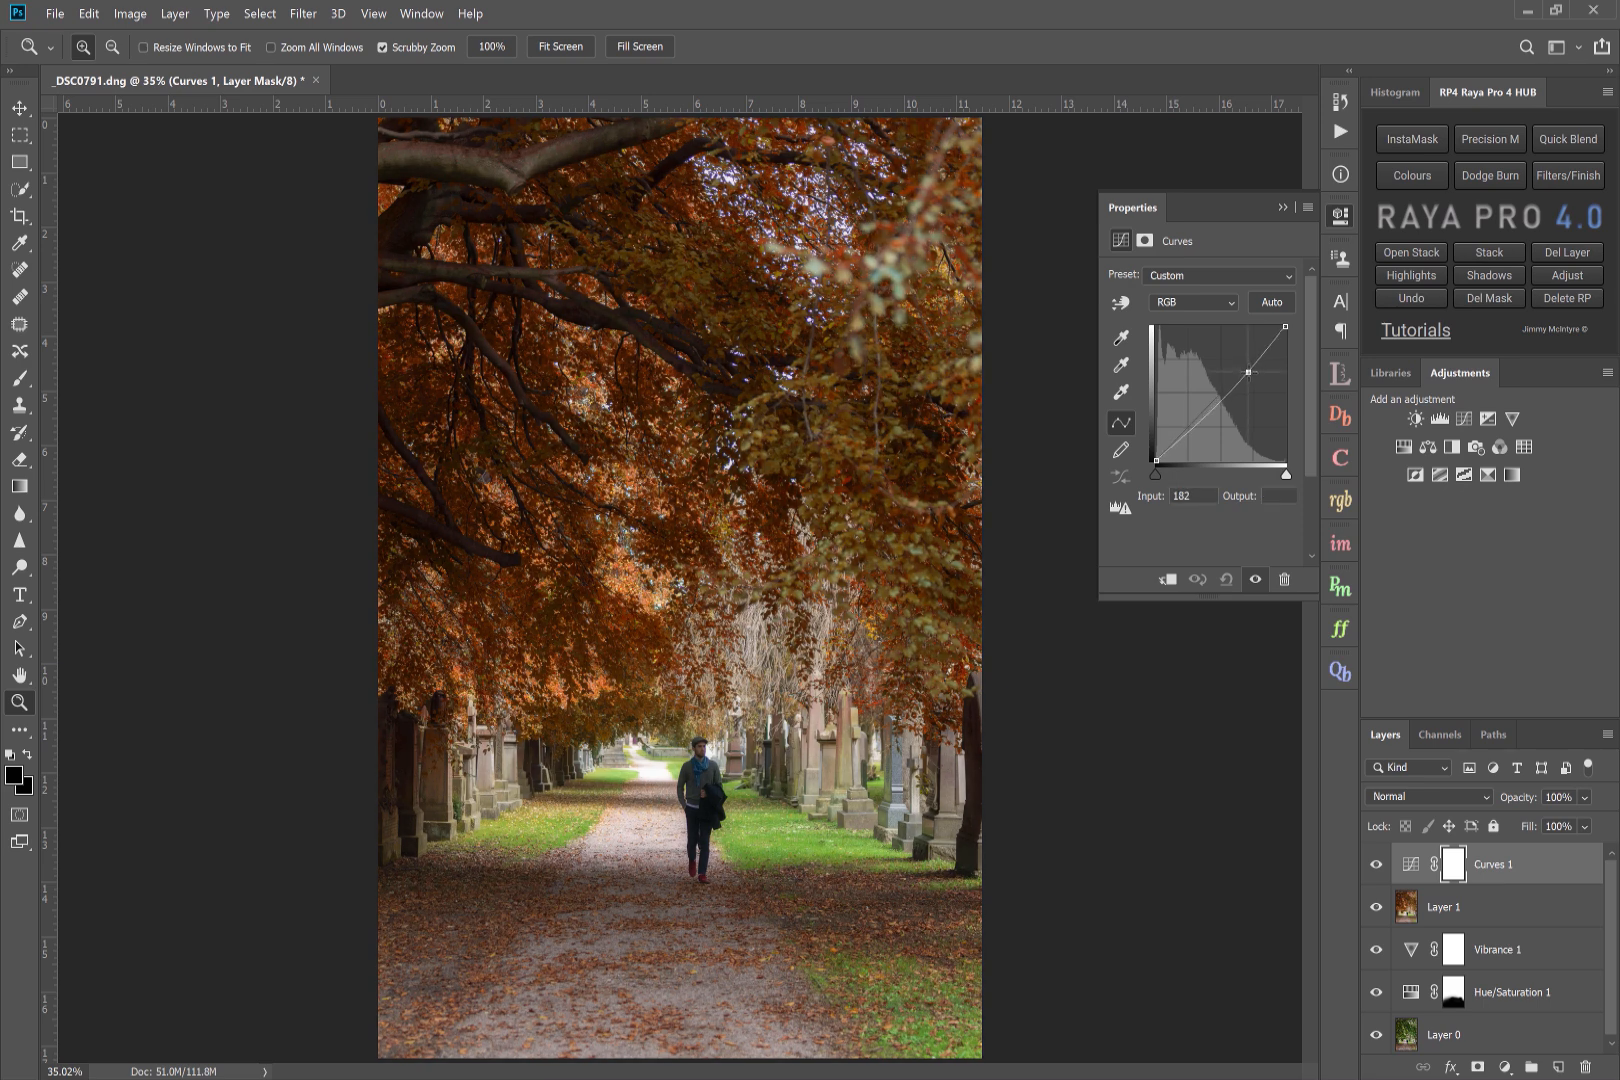
pyautogui.moveTo(1248, 370); pyautogui.dragTo(1250, 370)
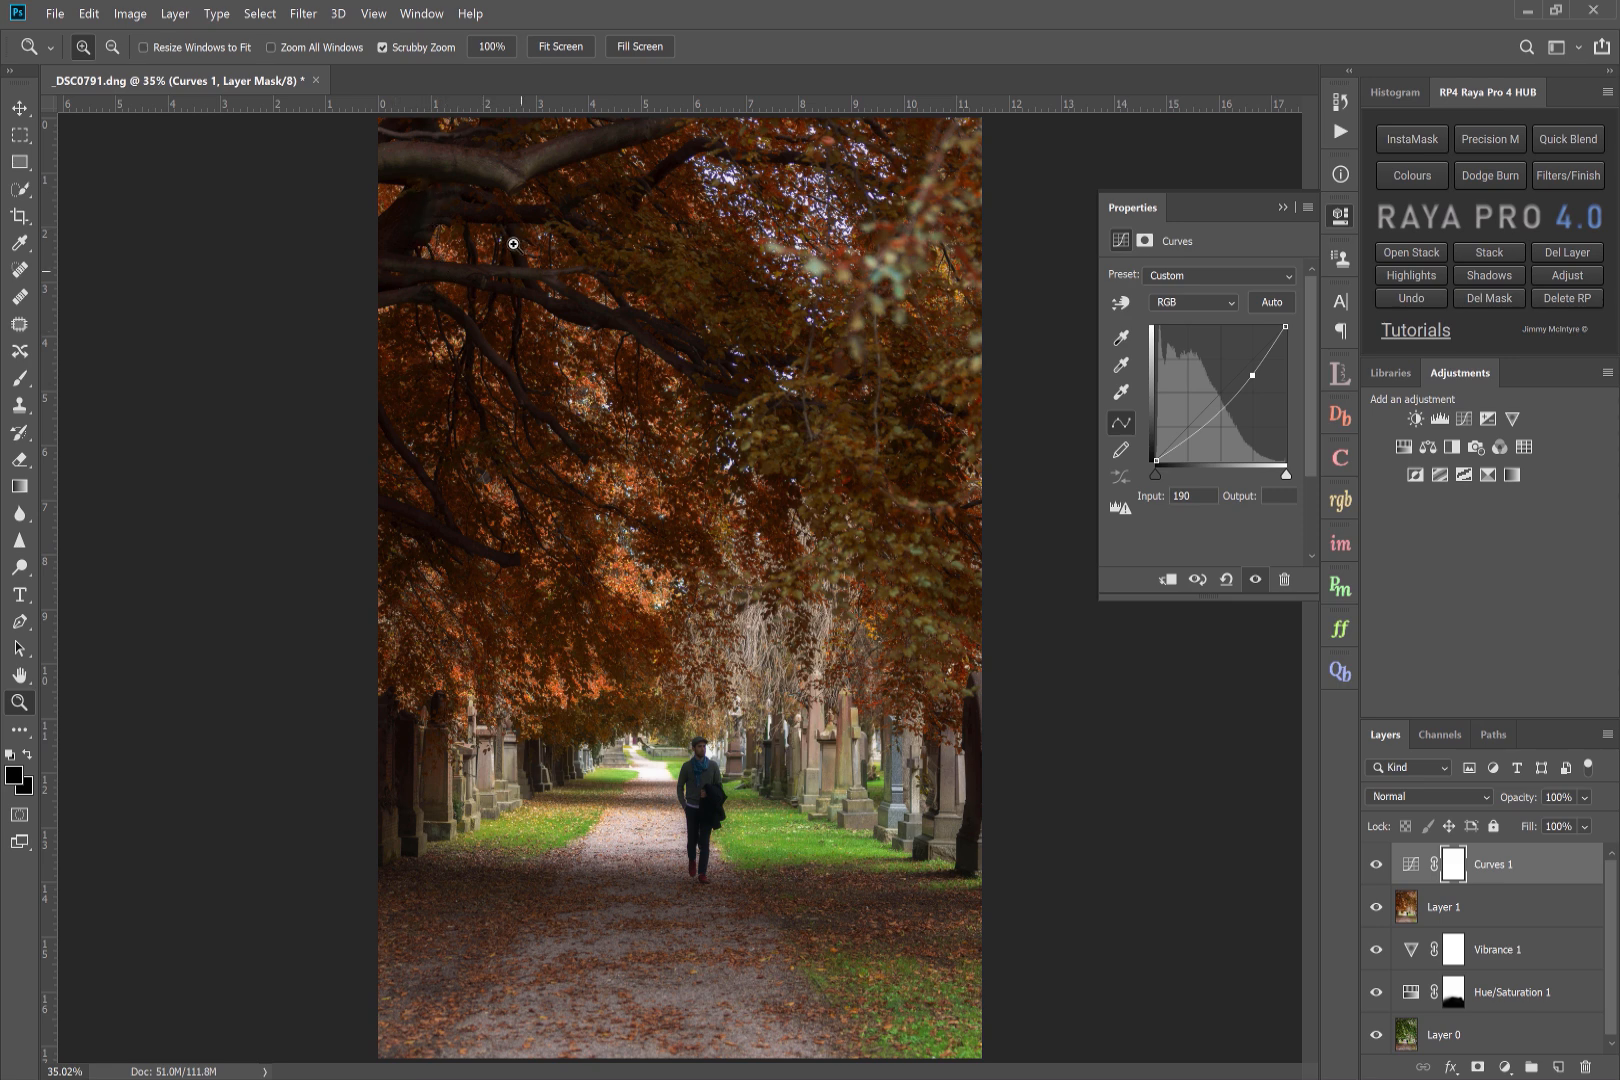
pyautogui.moveTo(556, 312)
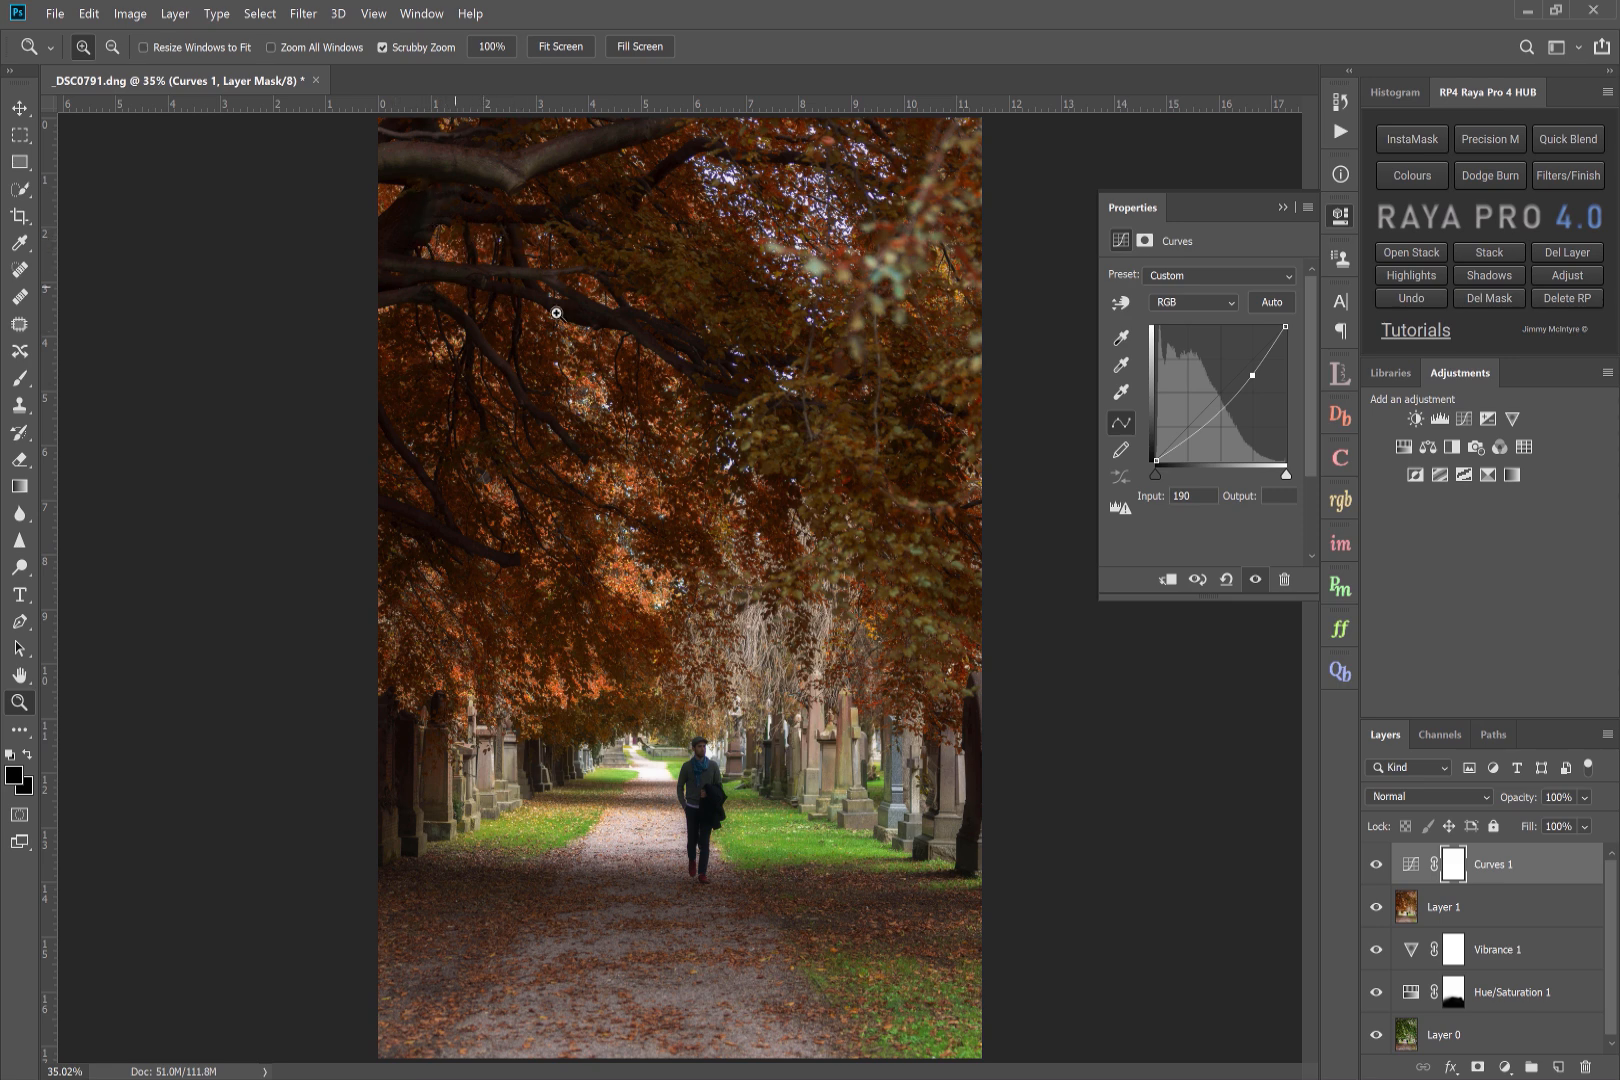
pyautogui.moveTo(1138, 446)
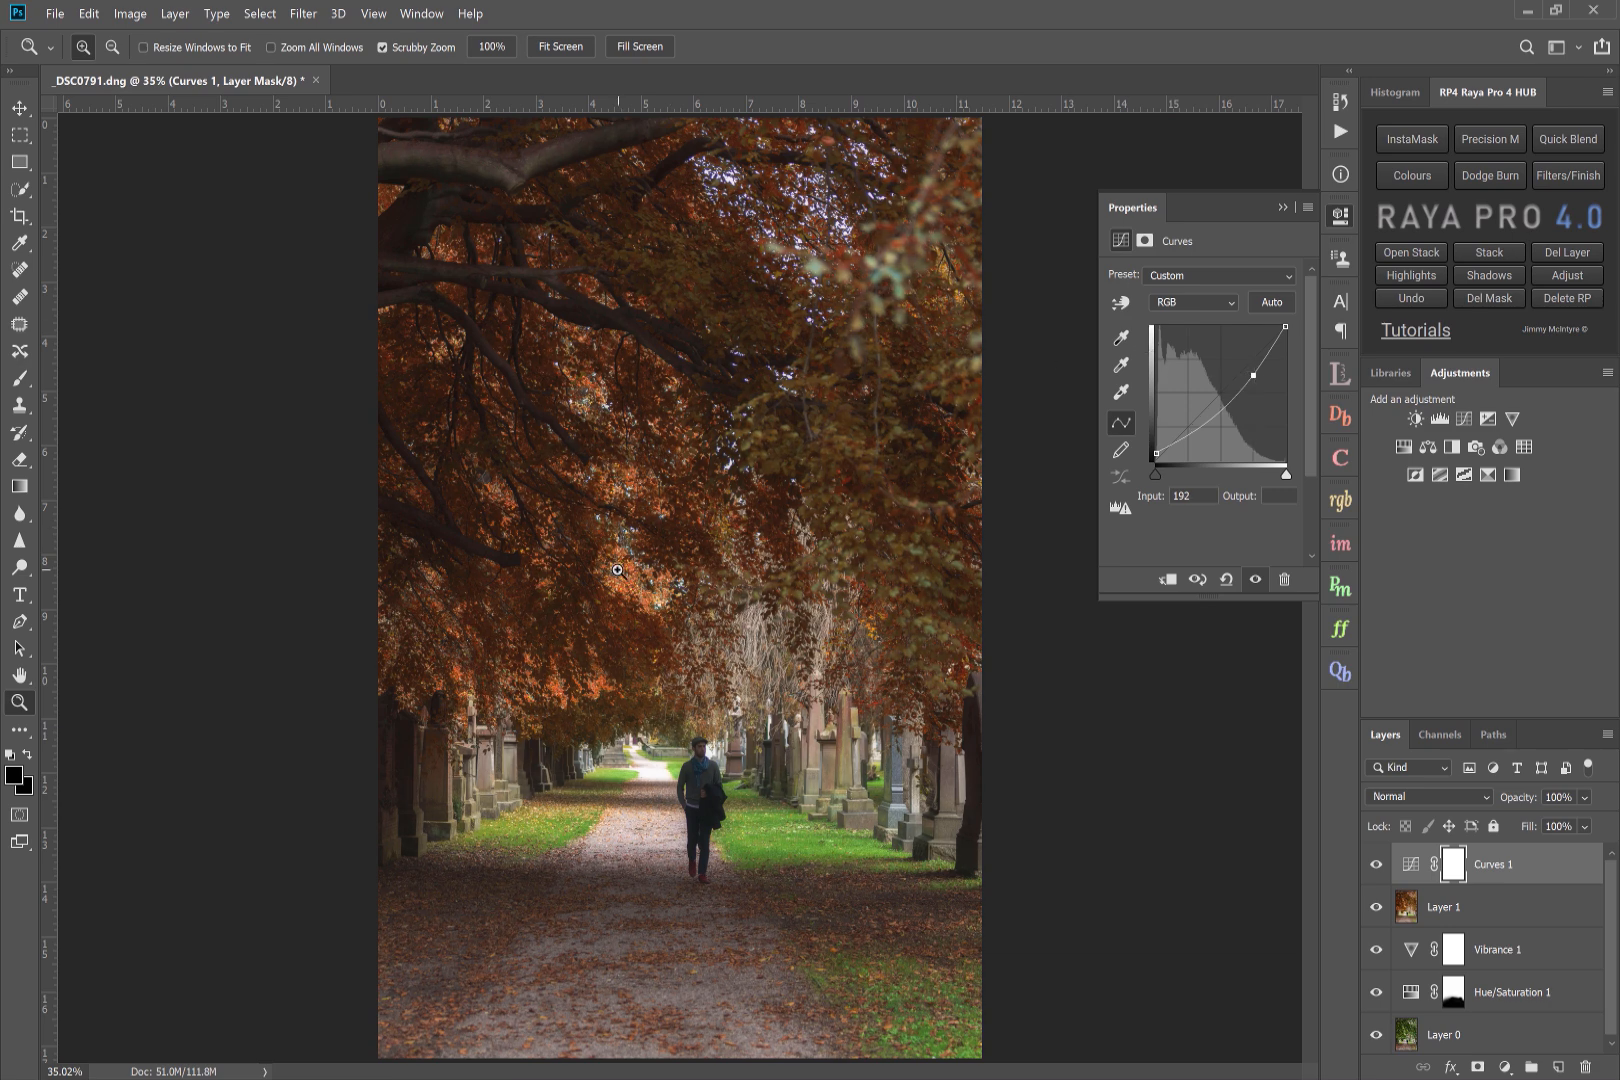
pyautogui.moveTo(658, 752)
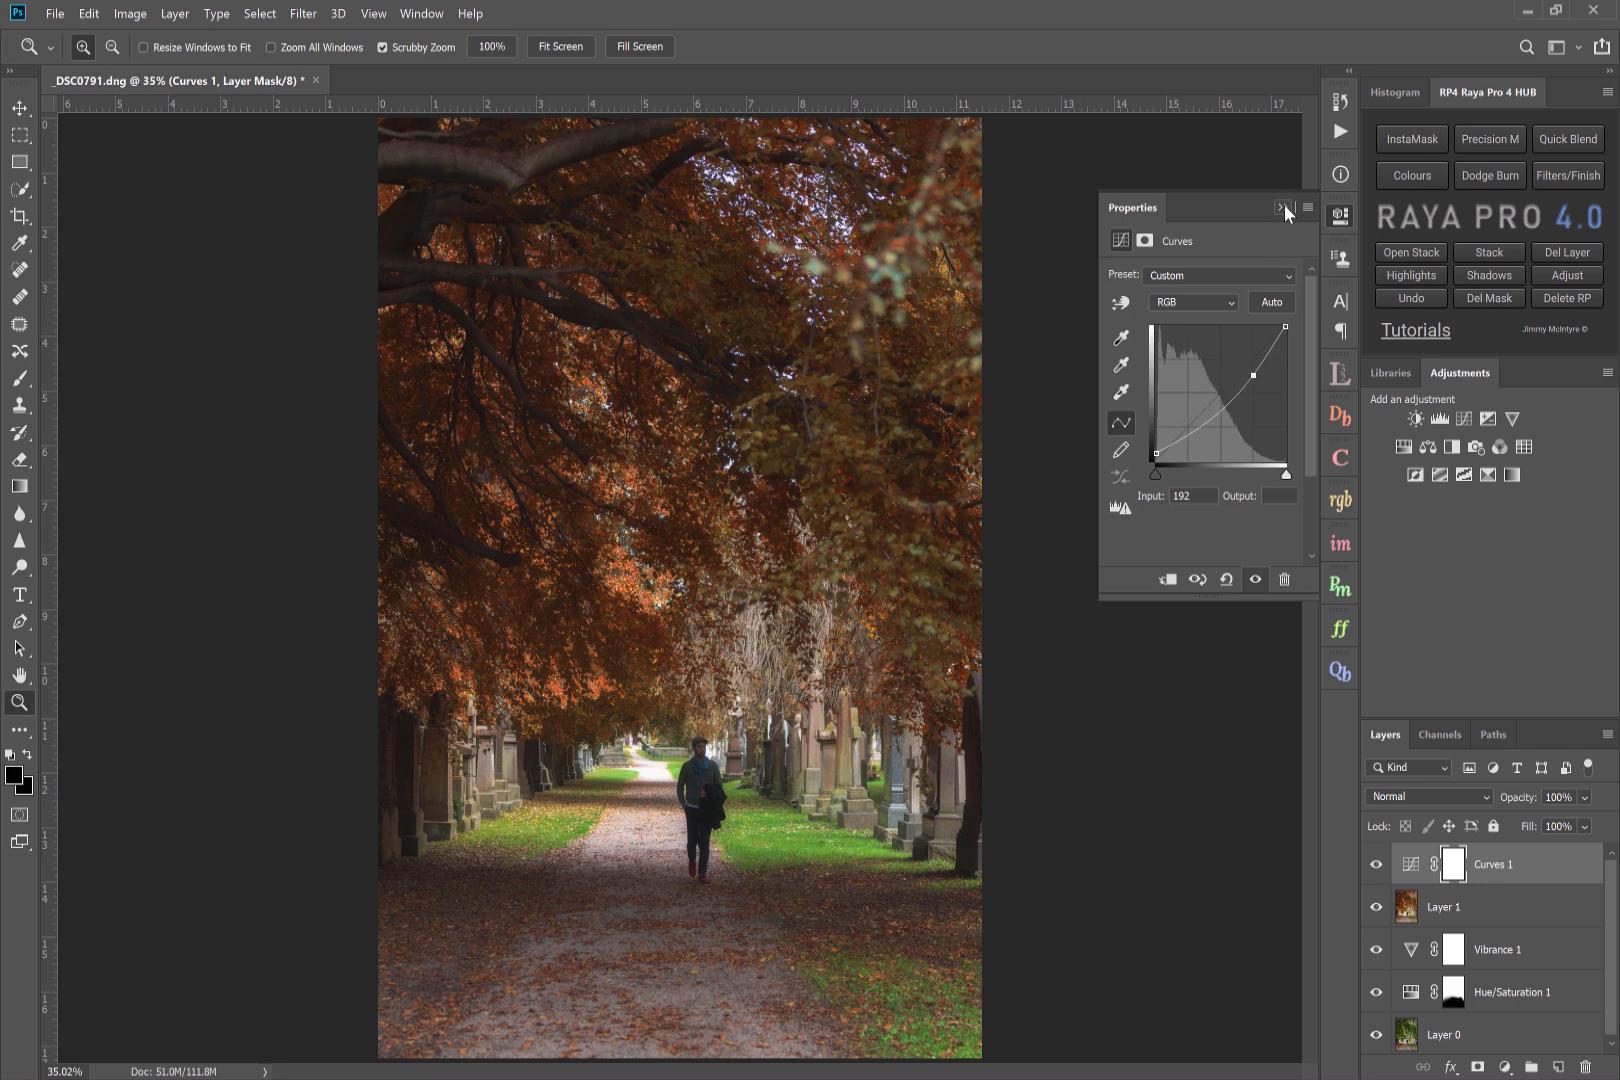
# - Close the curve settings and set the foreground colour to white (ffffff) for mask painting
pyautogui.click(1284, 208)
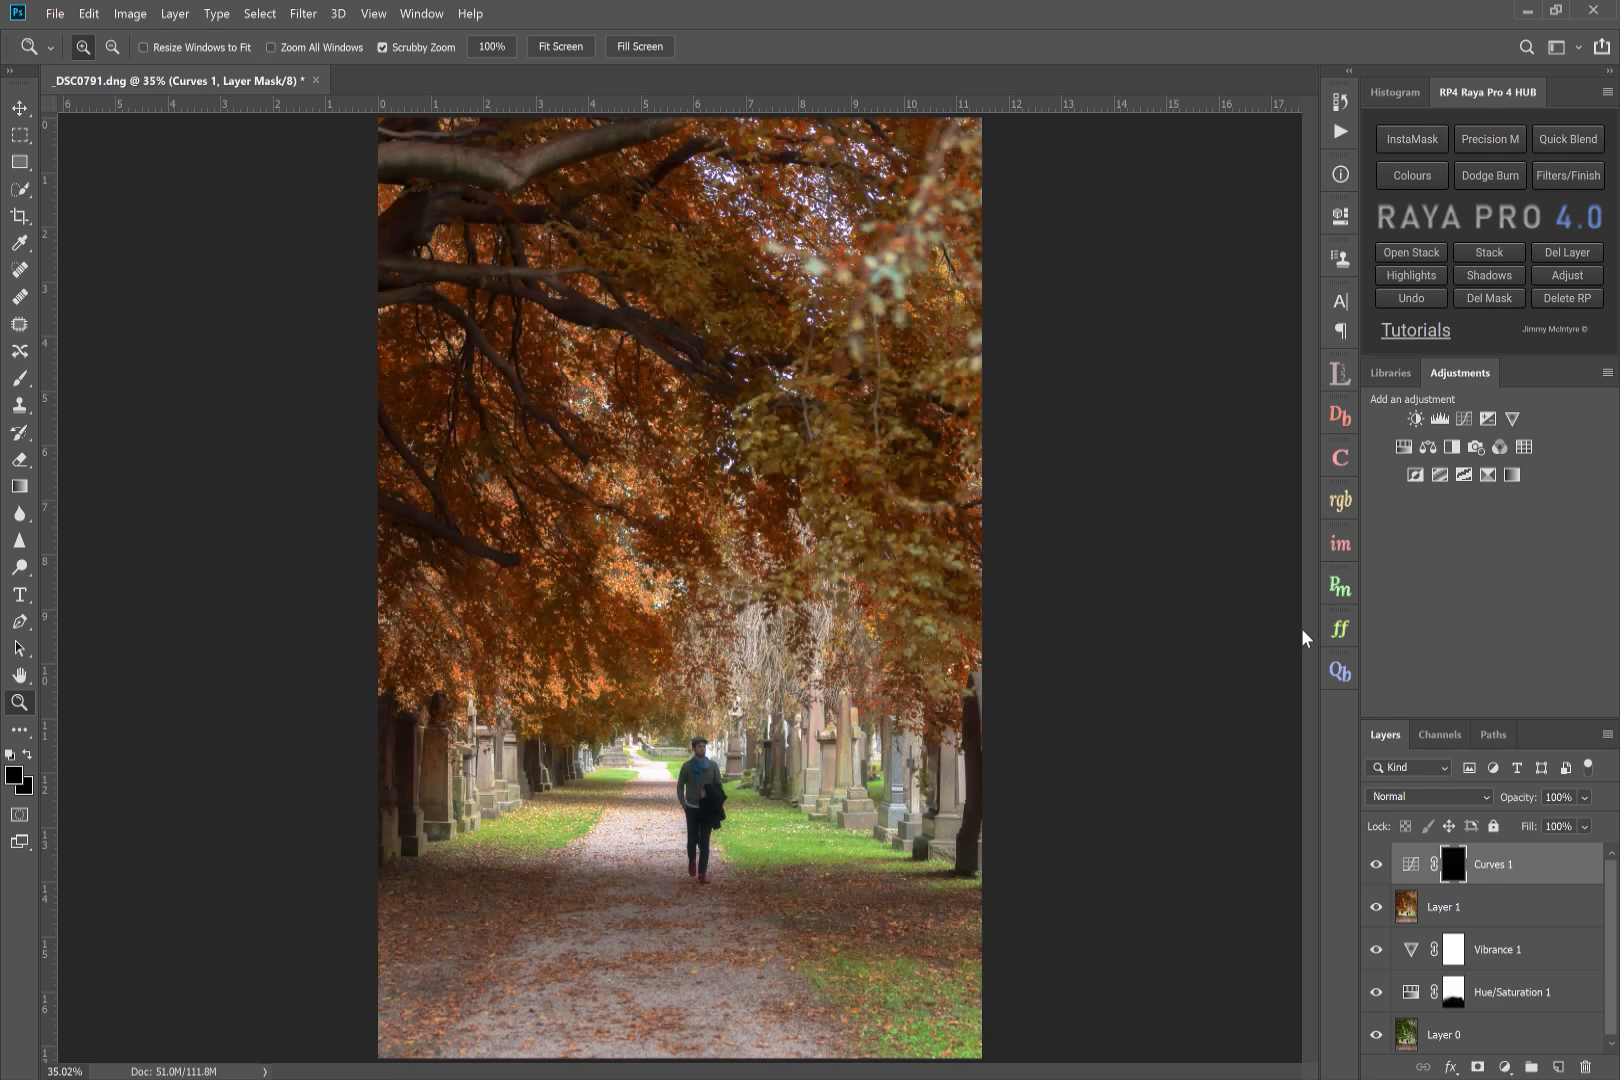
pyautogui.click(18, 380)
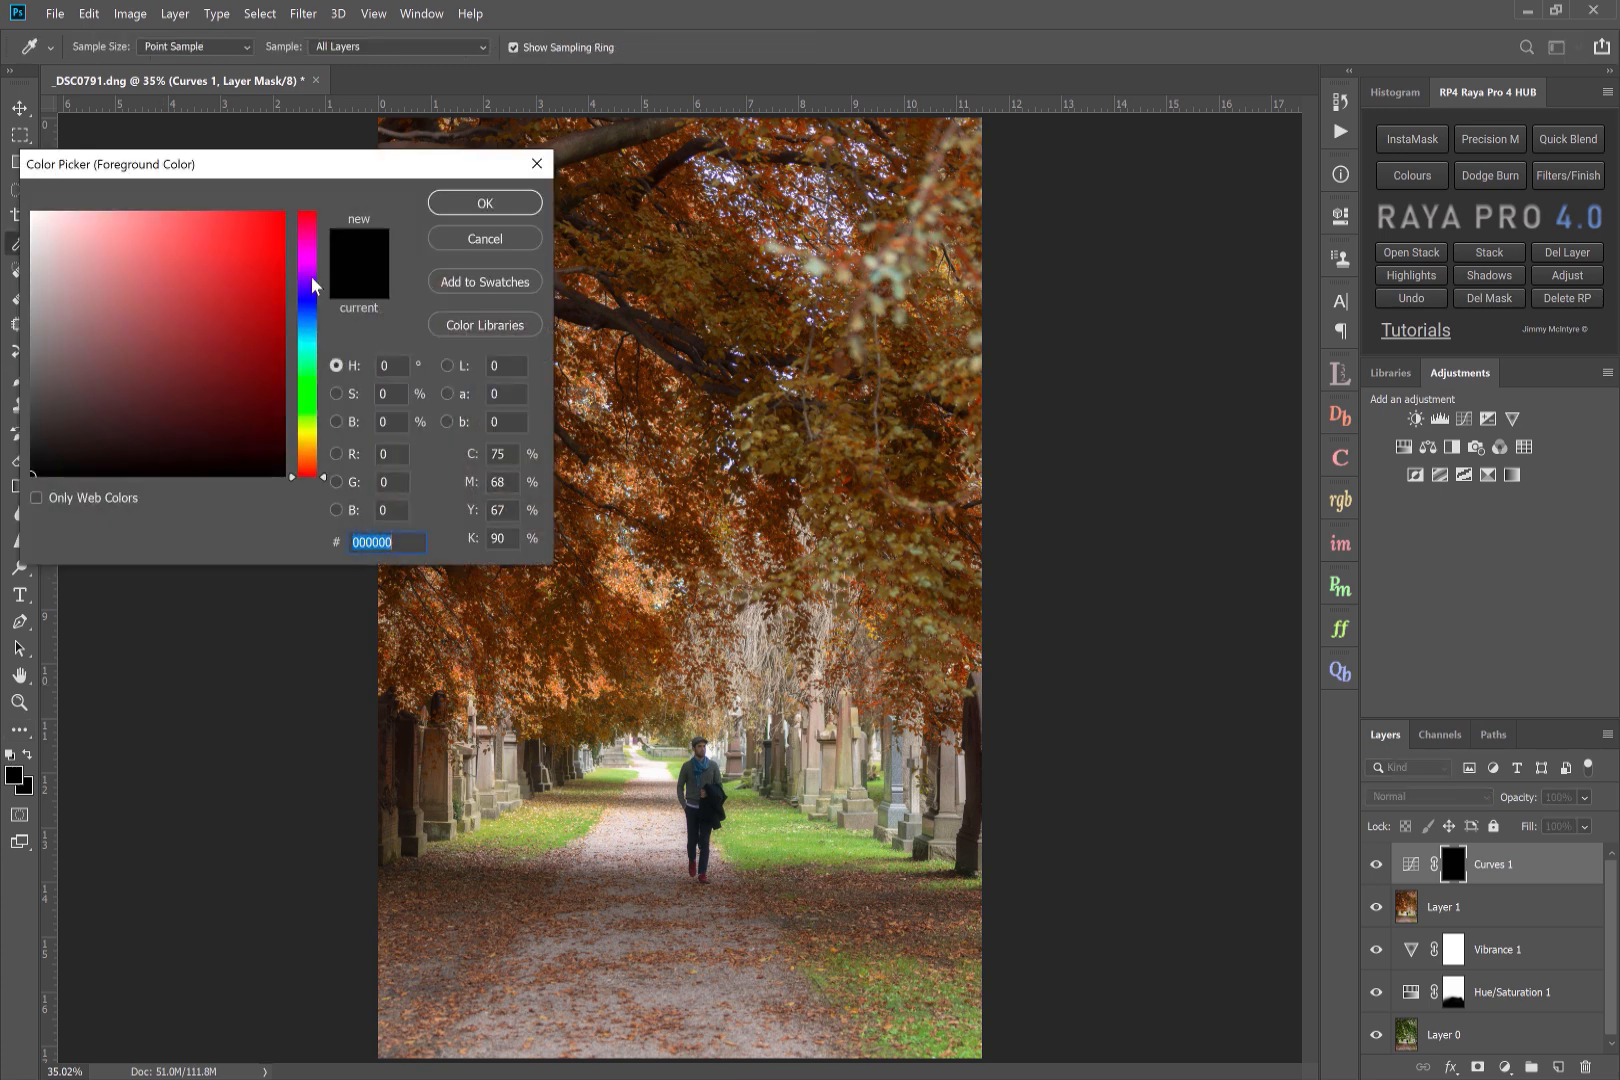
pyautogui.write('ffffff')
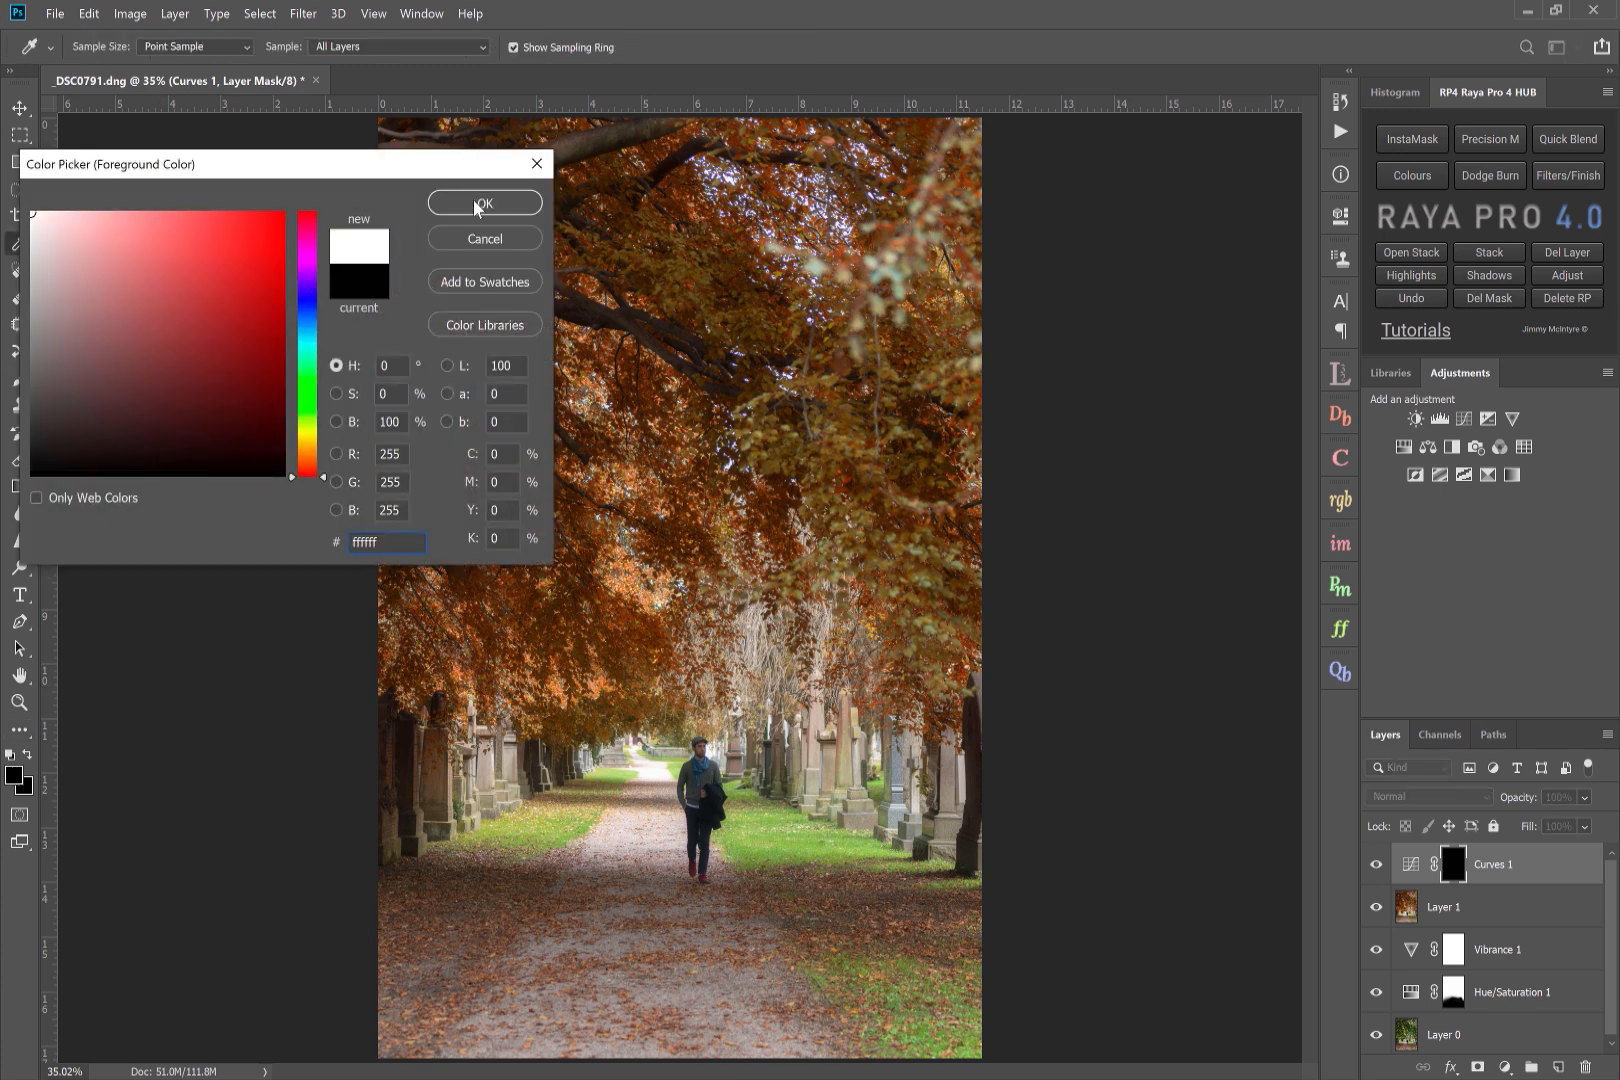
pyautogui.click(482, 202)
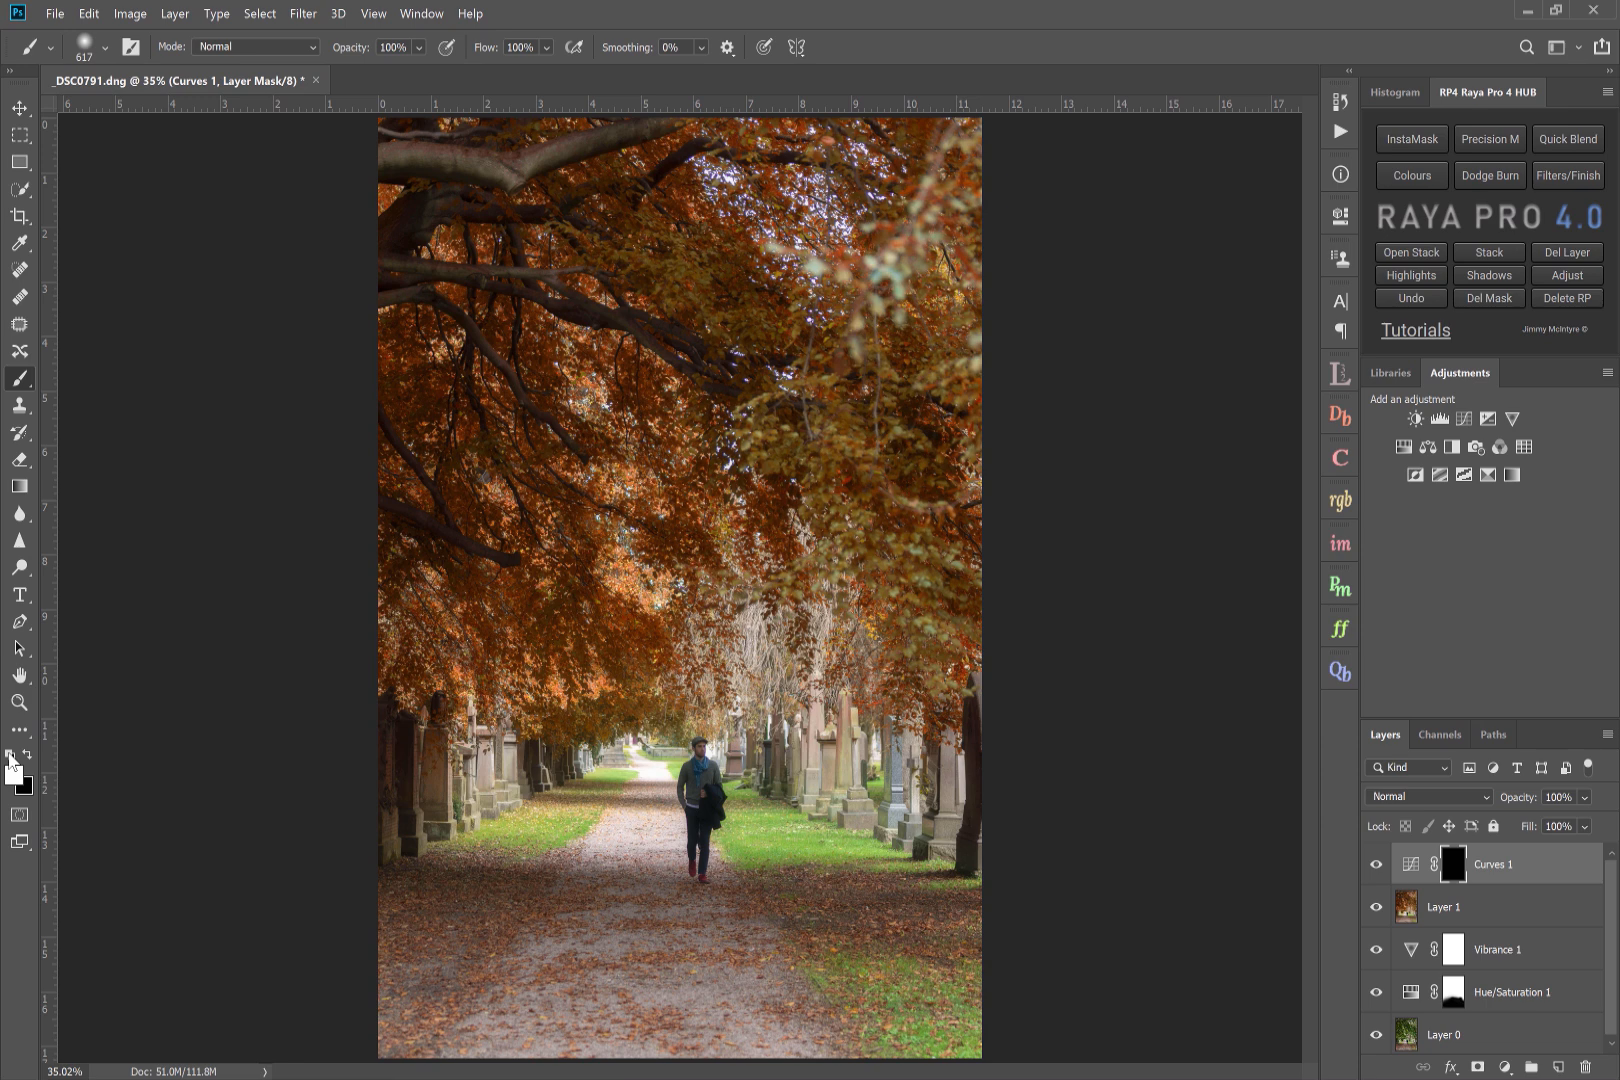
pyautogui.moveTo(518, 510)
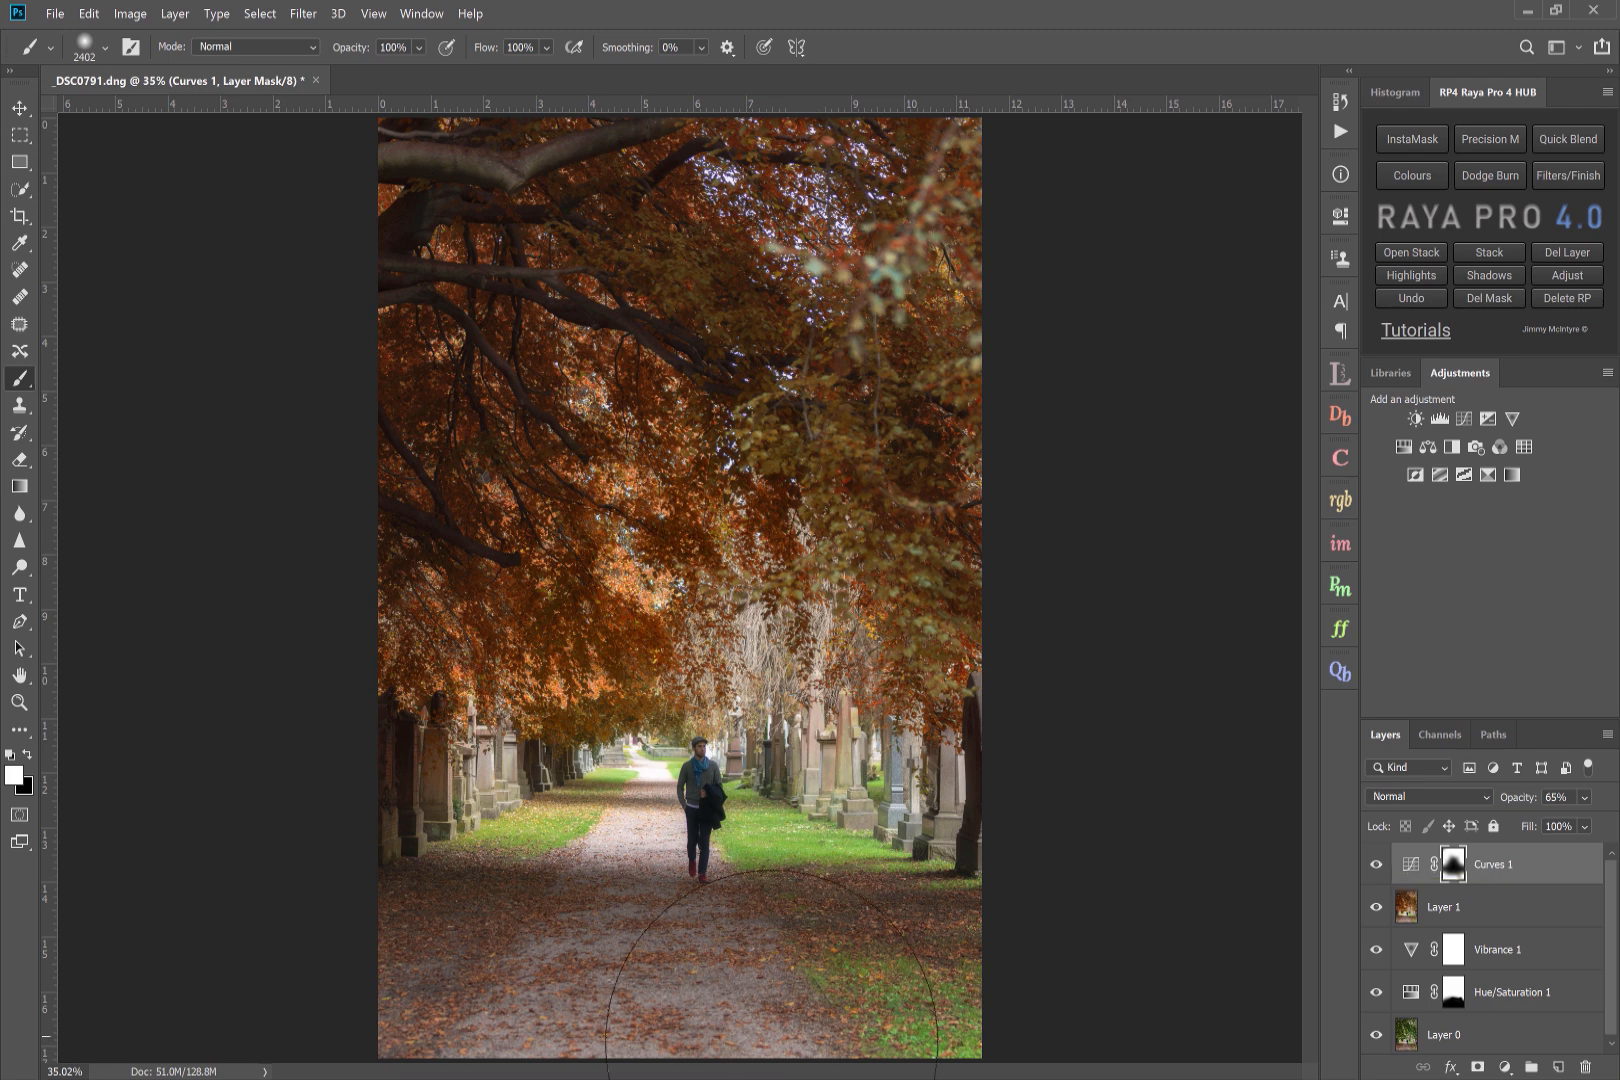
pyautogui.moveTo(936, 796)
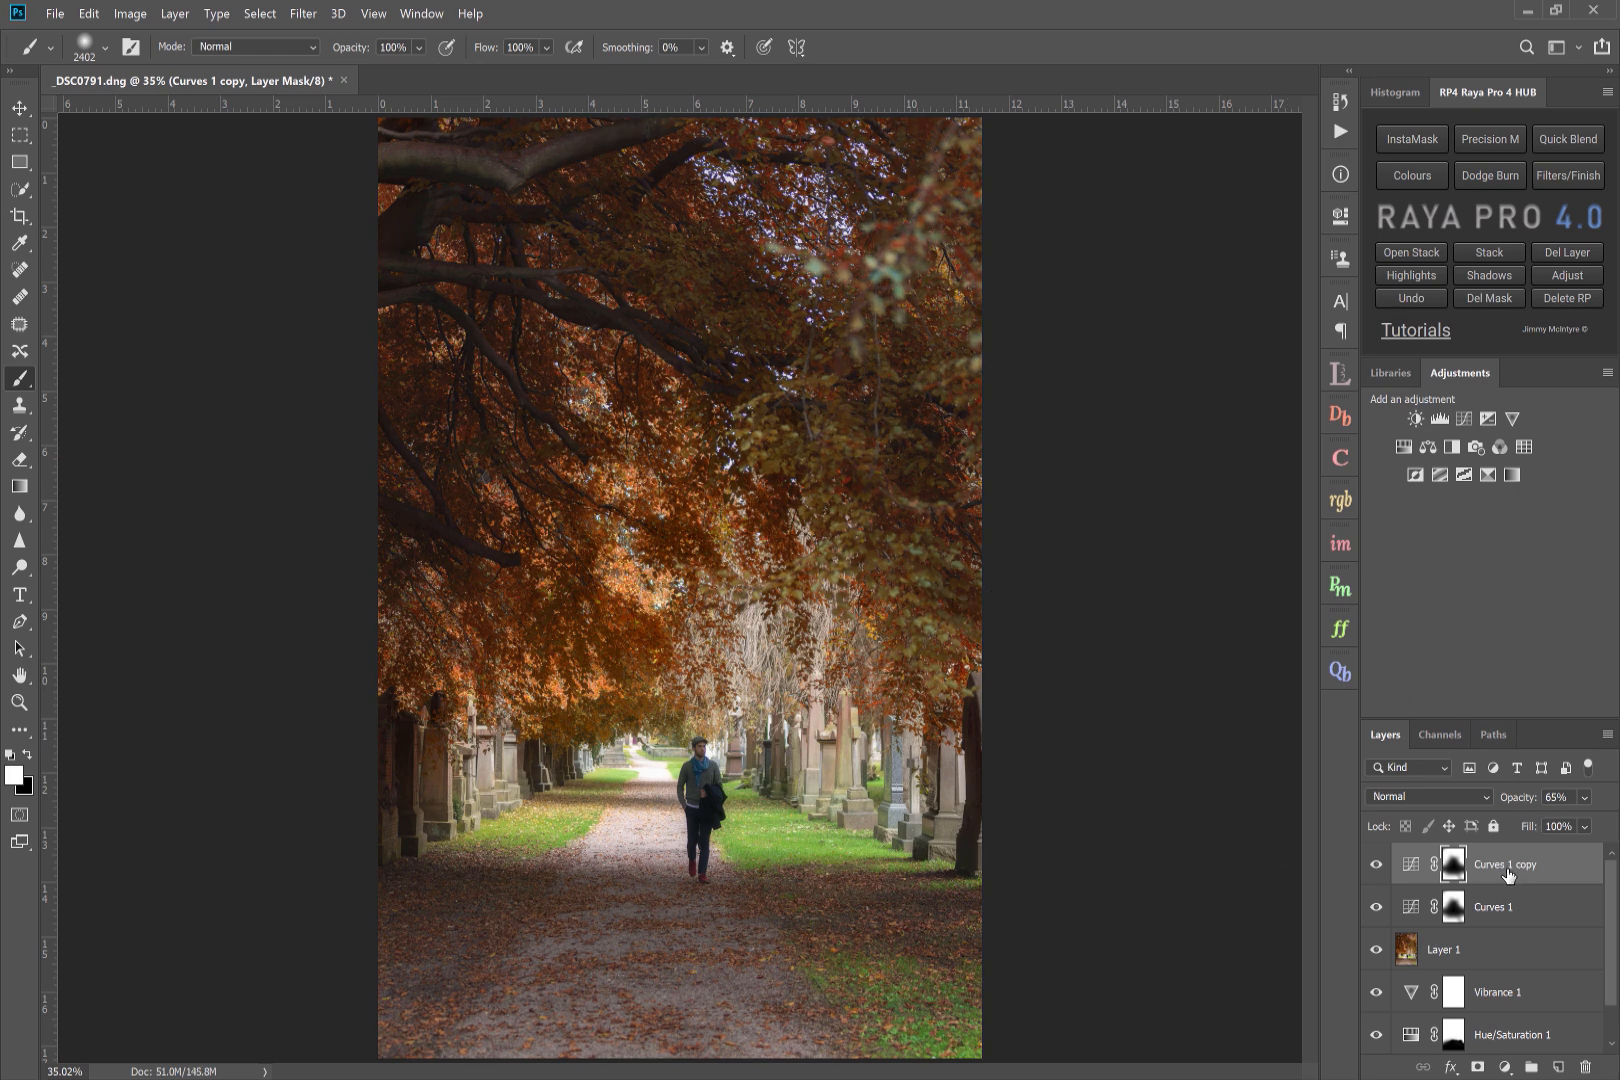
pyautogui.moveTo(1456, 866)
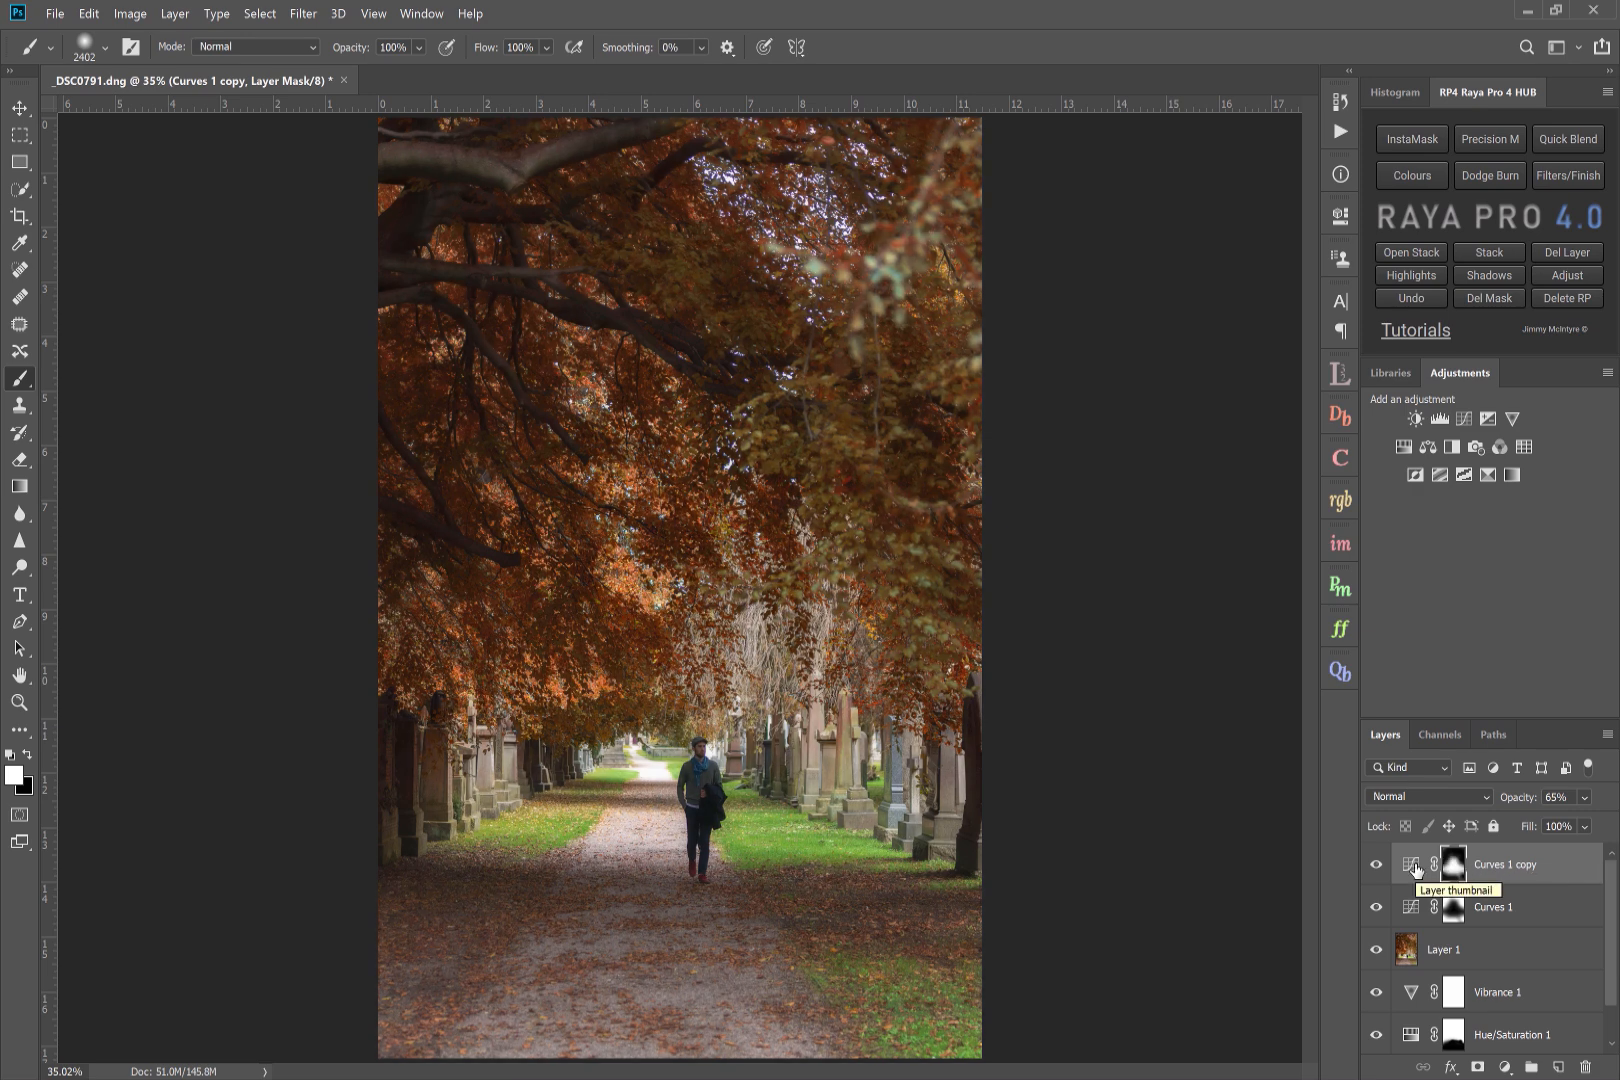
# - Reshape the Curves 1 copy's curve upward so it brightens the image
pyautogui.doubleClick(1452, 864)
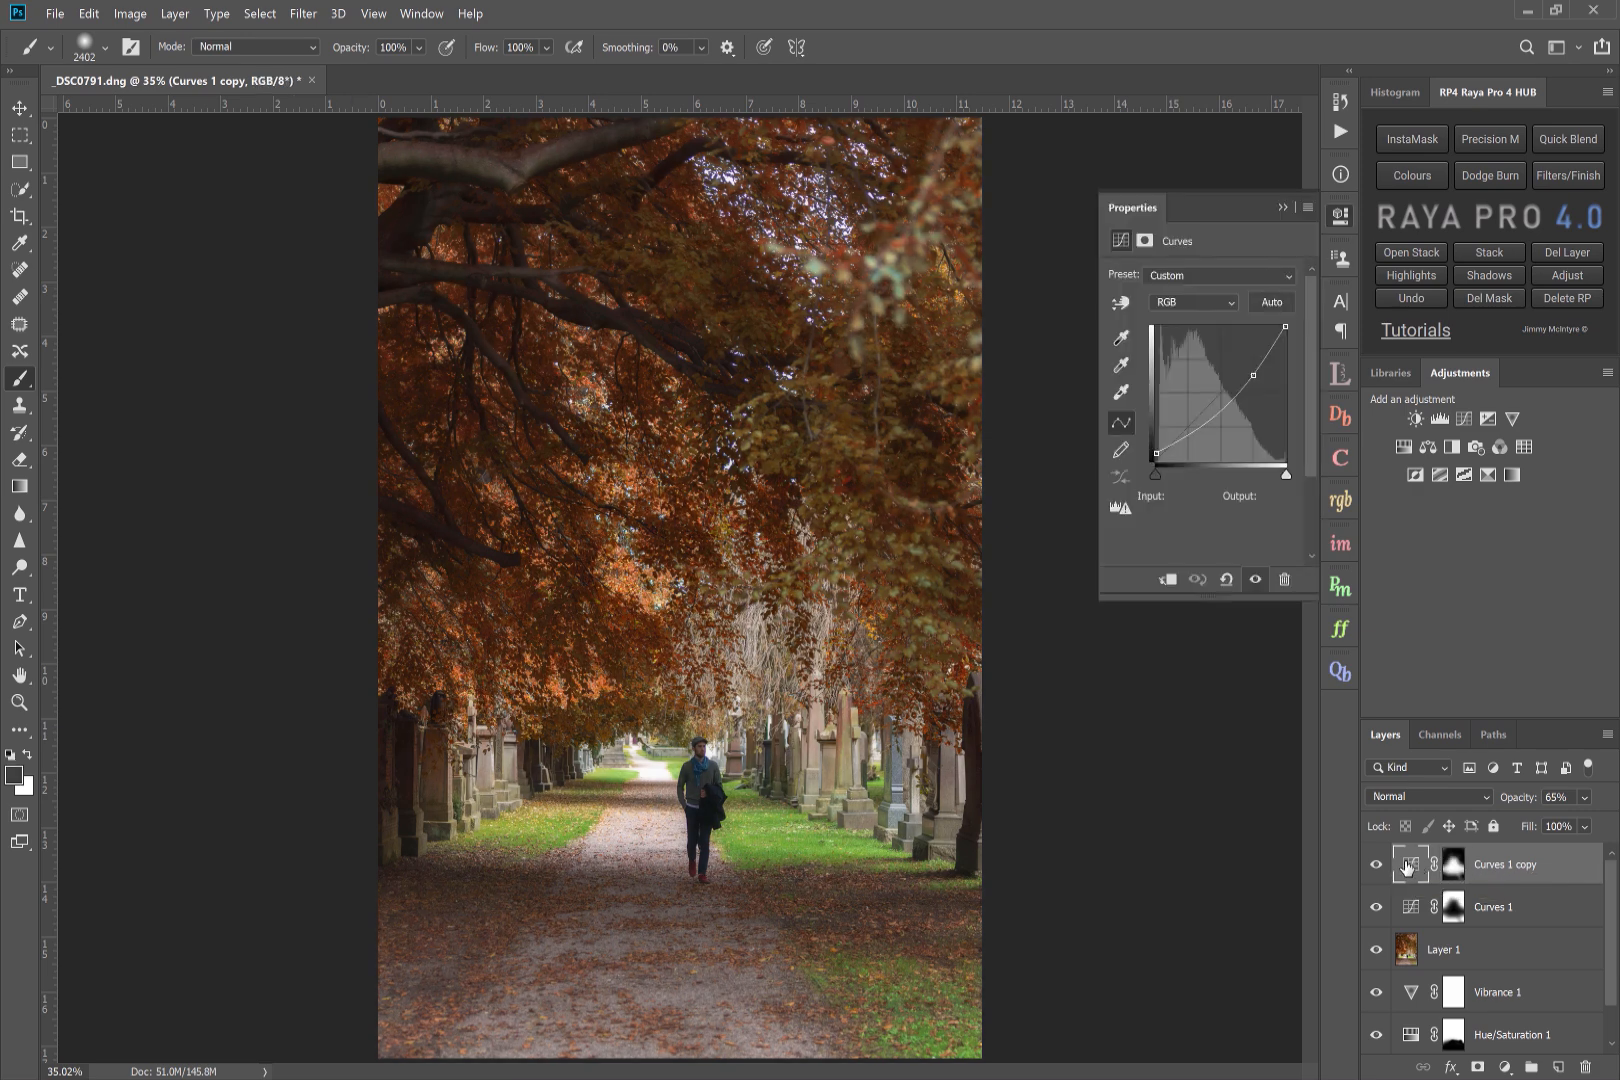
pyautogui.moveTo(1248, 390); pyautogui.dragTo(1258, 378)
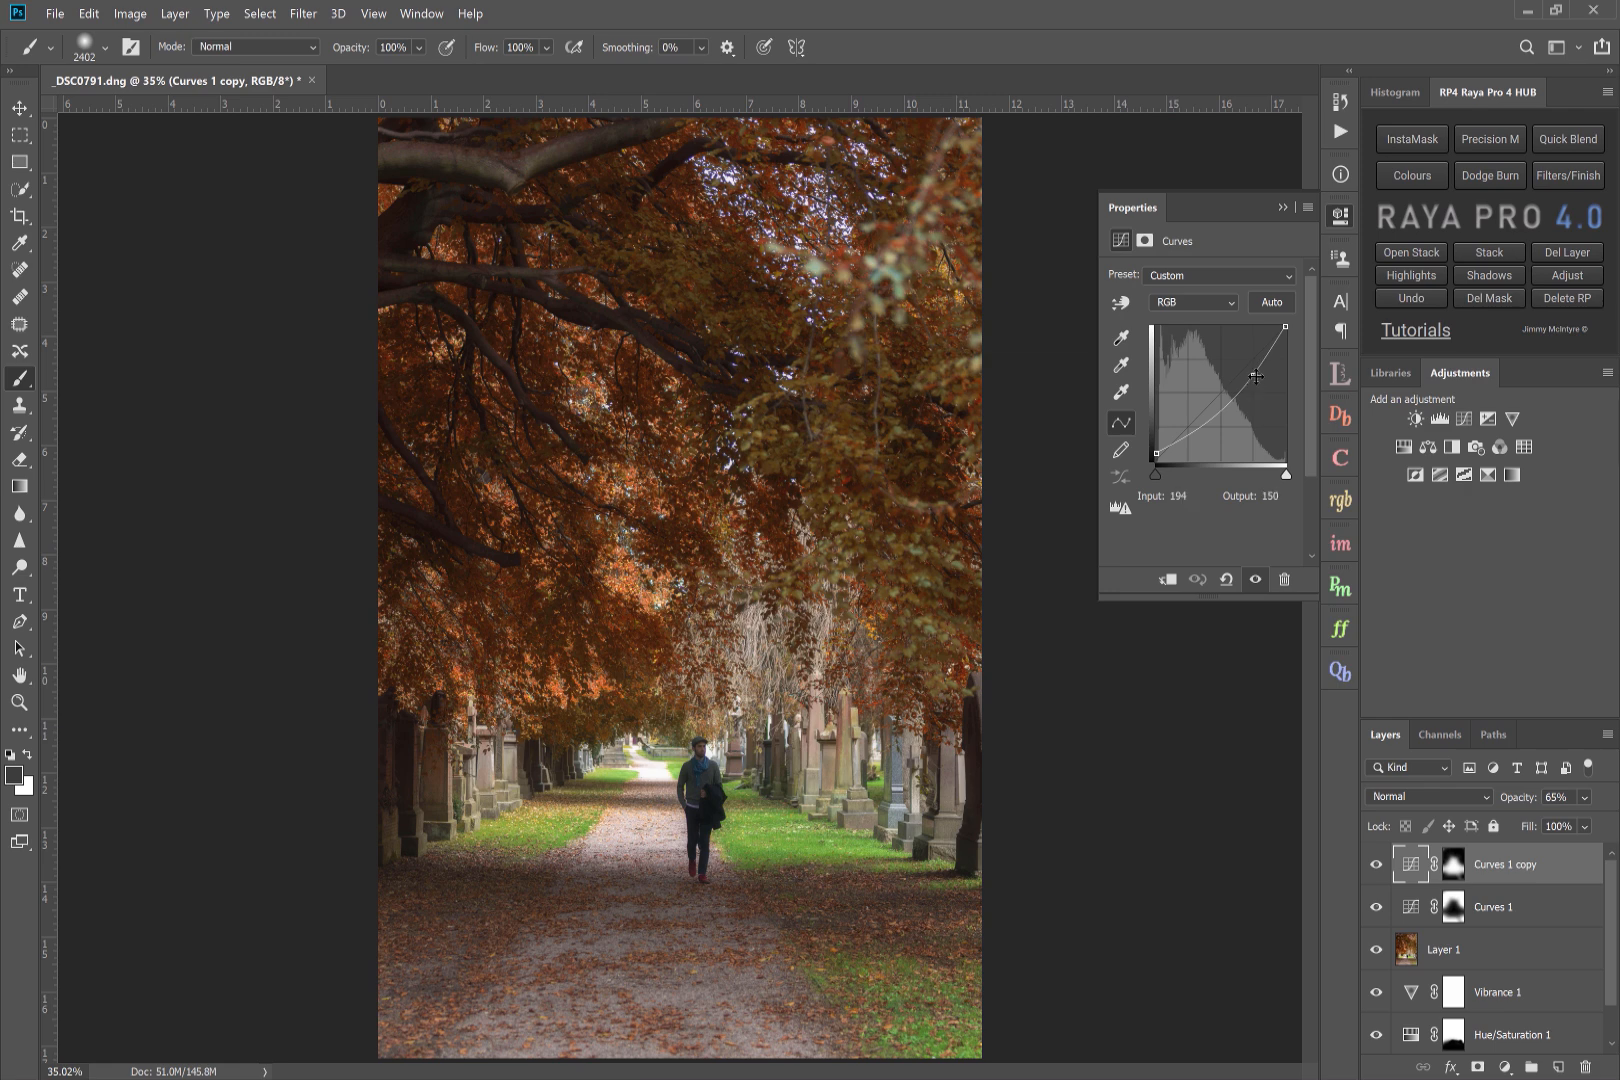
pyautogui.moveTo(1256, 378); pyautogui.dragTo(1250, 364)
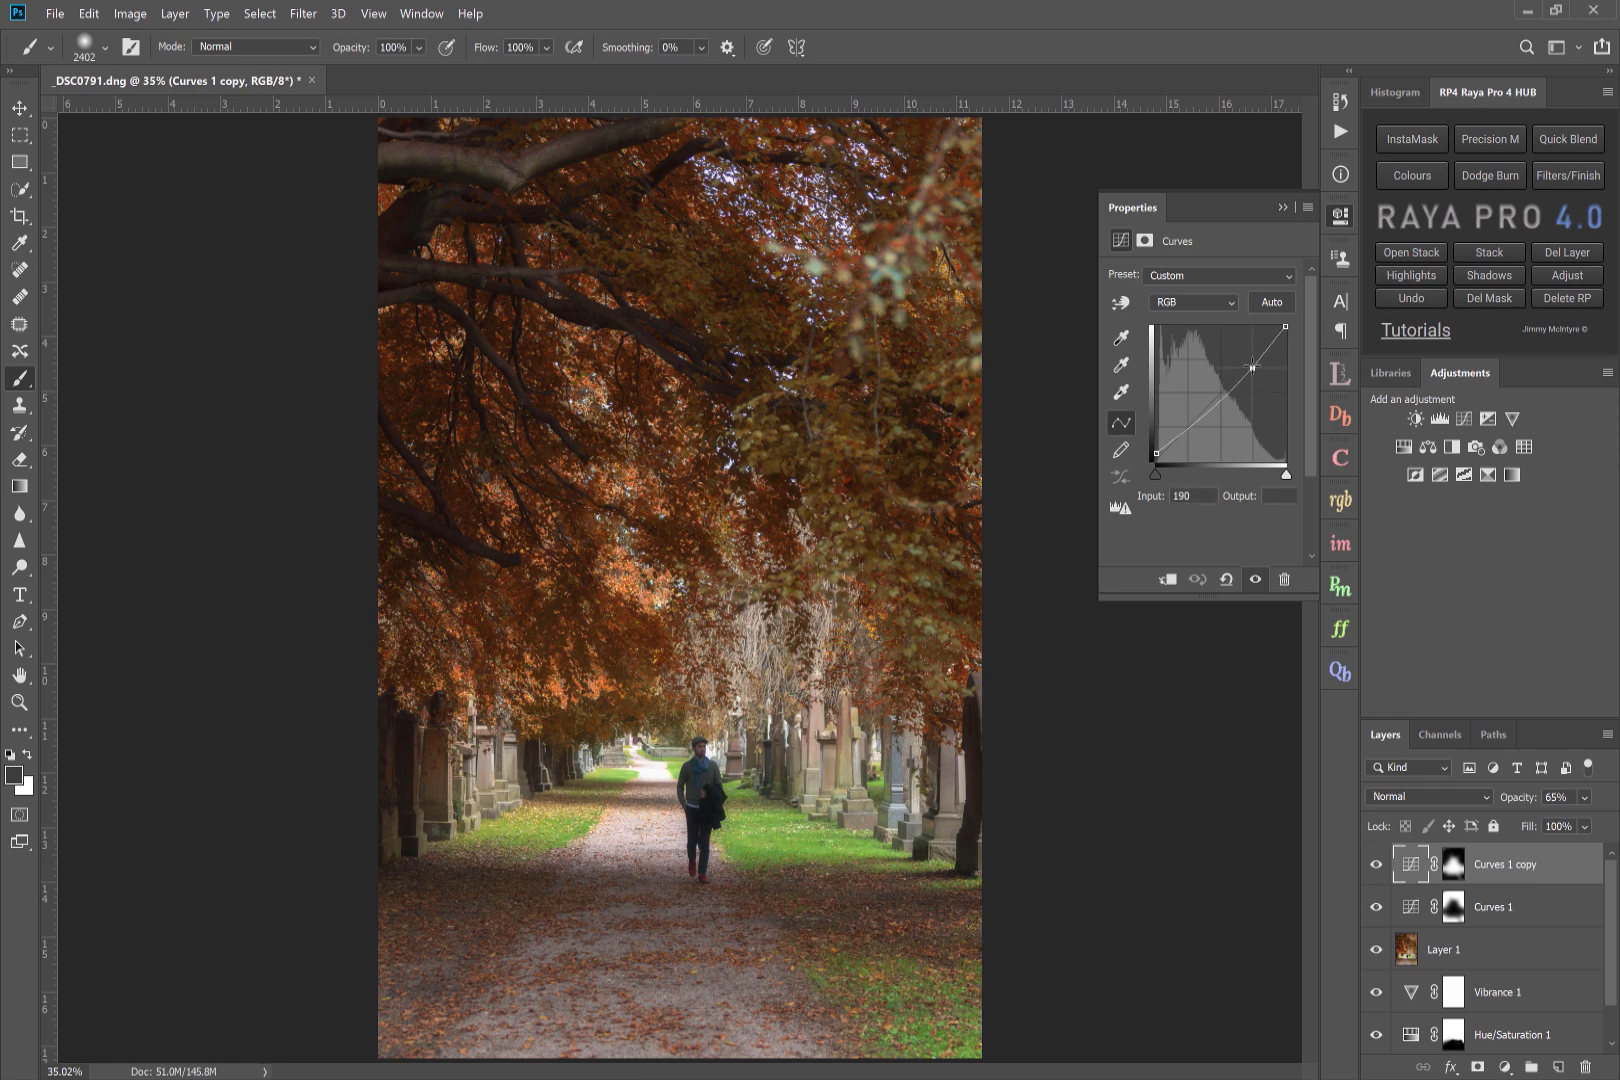
pyautogui.moveTo(1252, 366); pyautogui.dragTo(1248, 350)
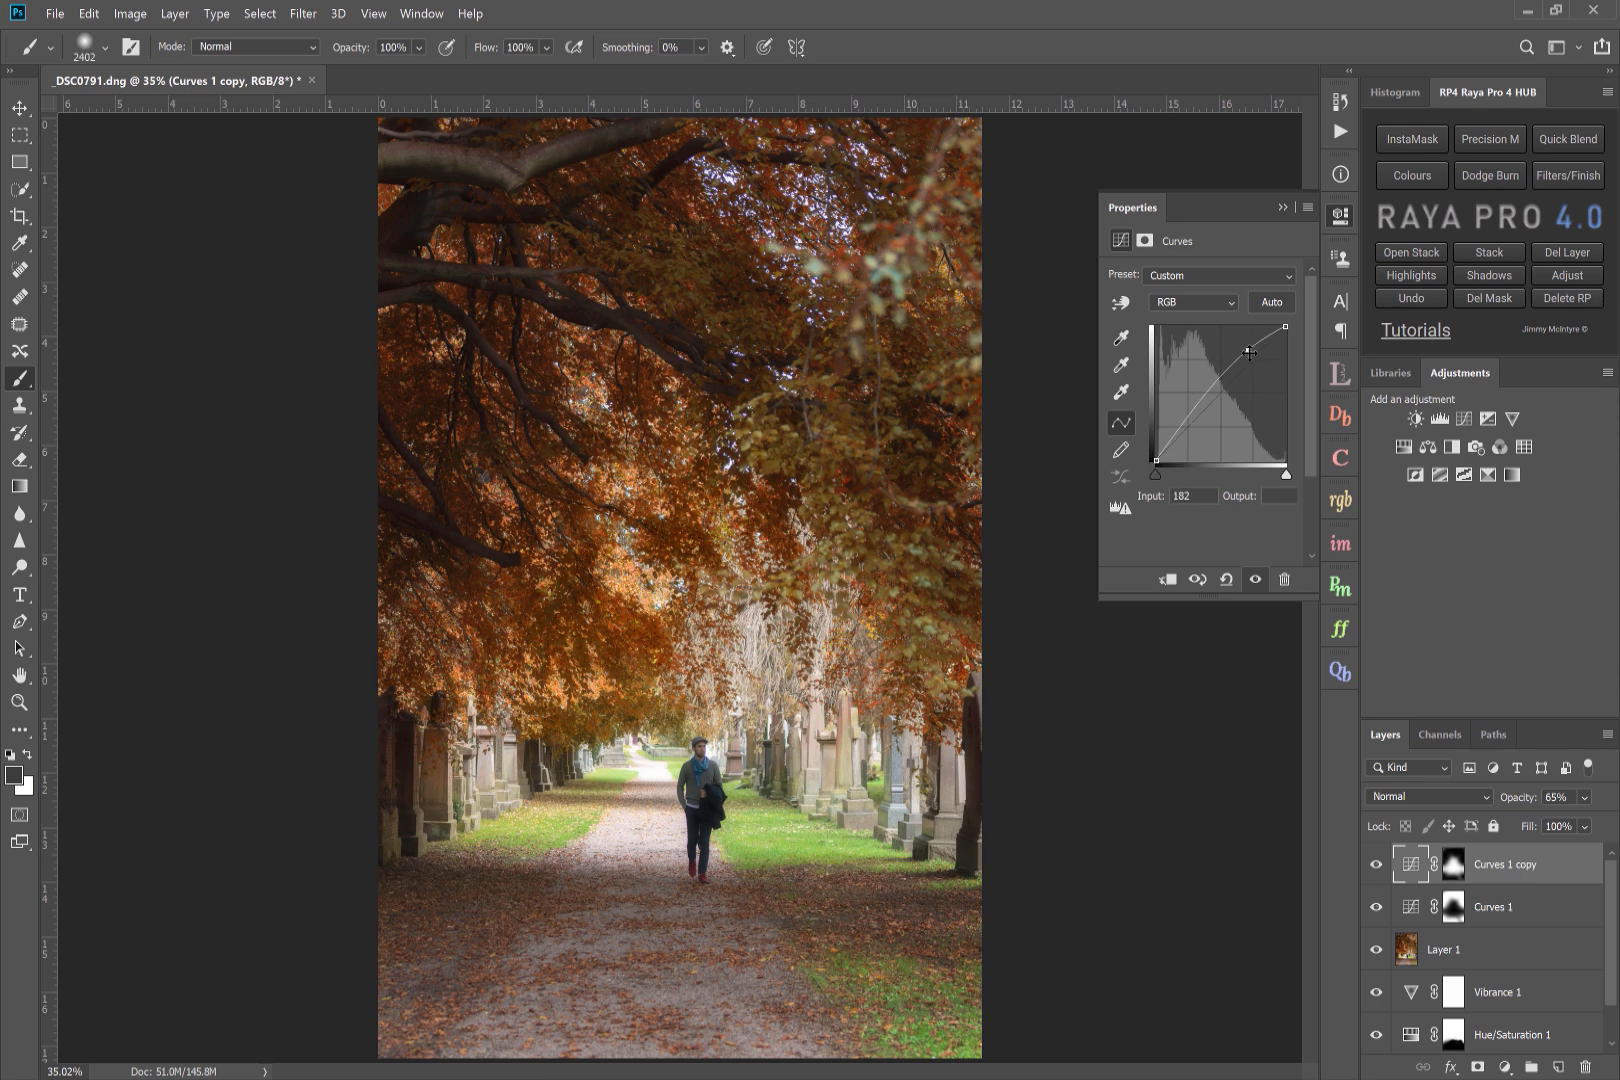
pyautogui.moveTo(1248, 352); pyautogui.dragTo(1250, 348)
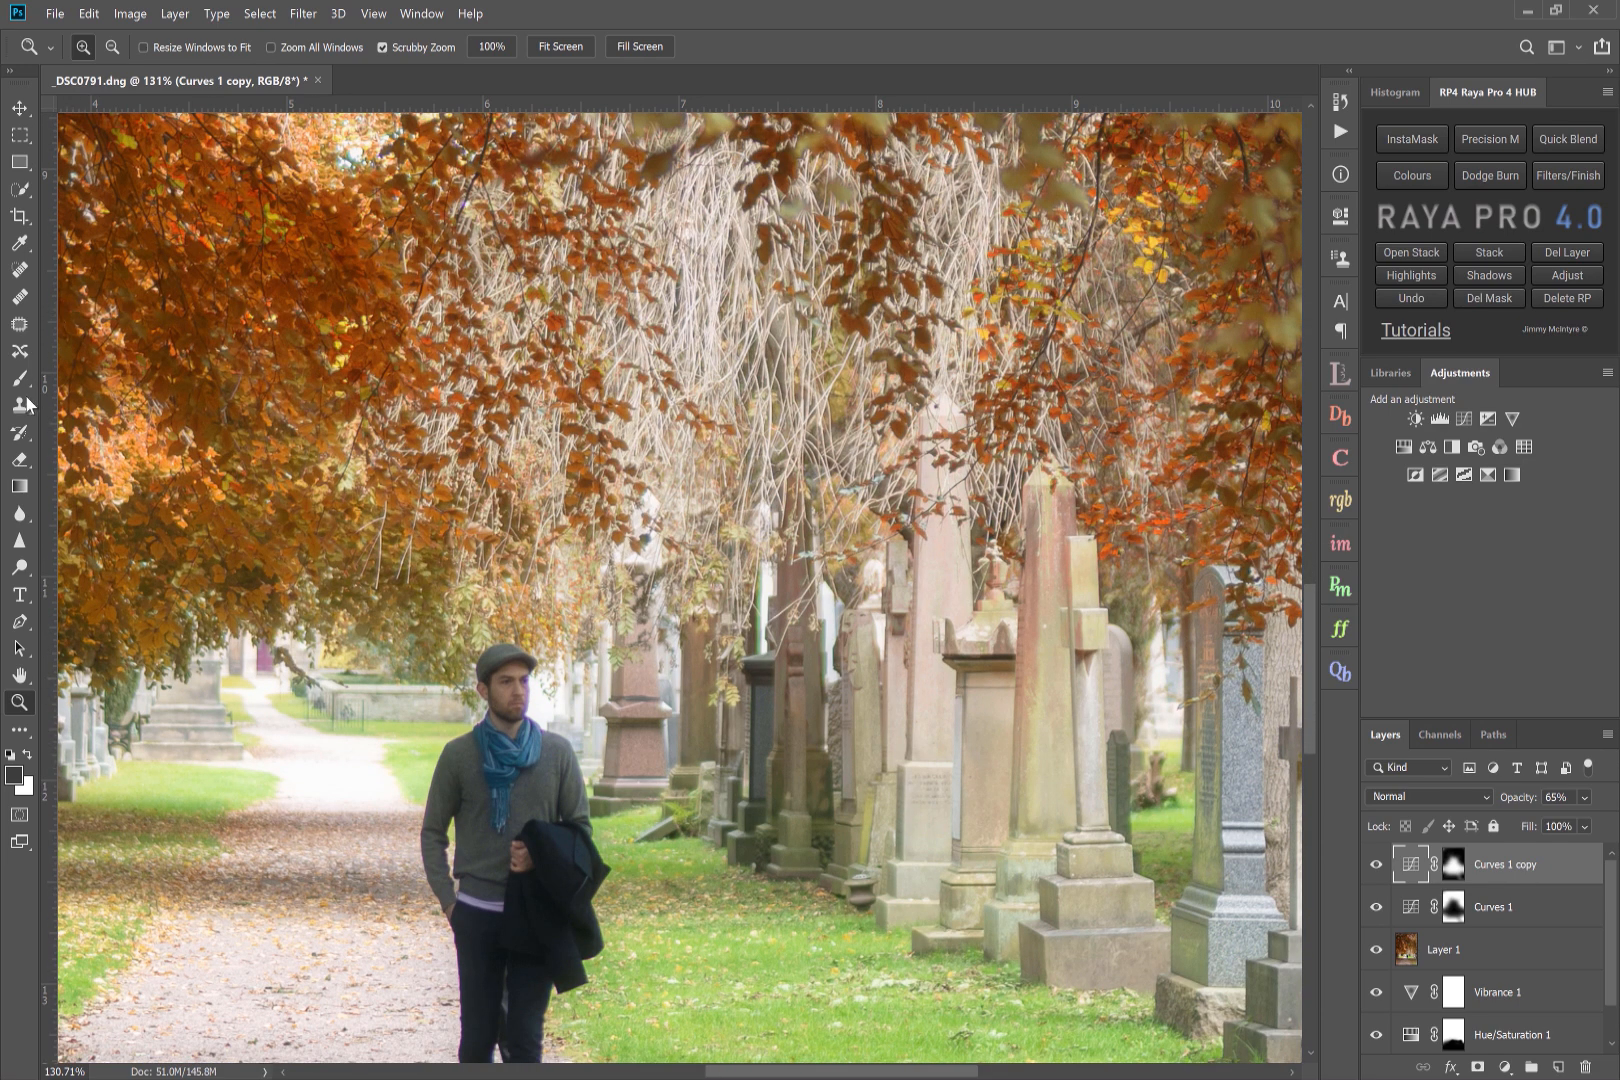
# - Paint the Curves 1 copy mask over the walking man and toggle the layer to compare
pyautogui.click(18, 378)
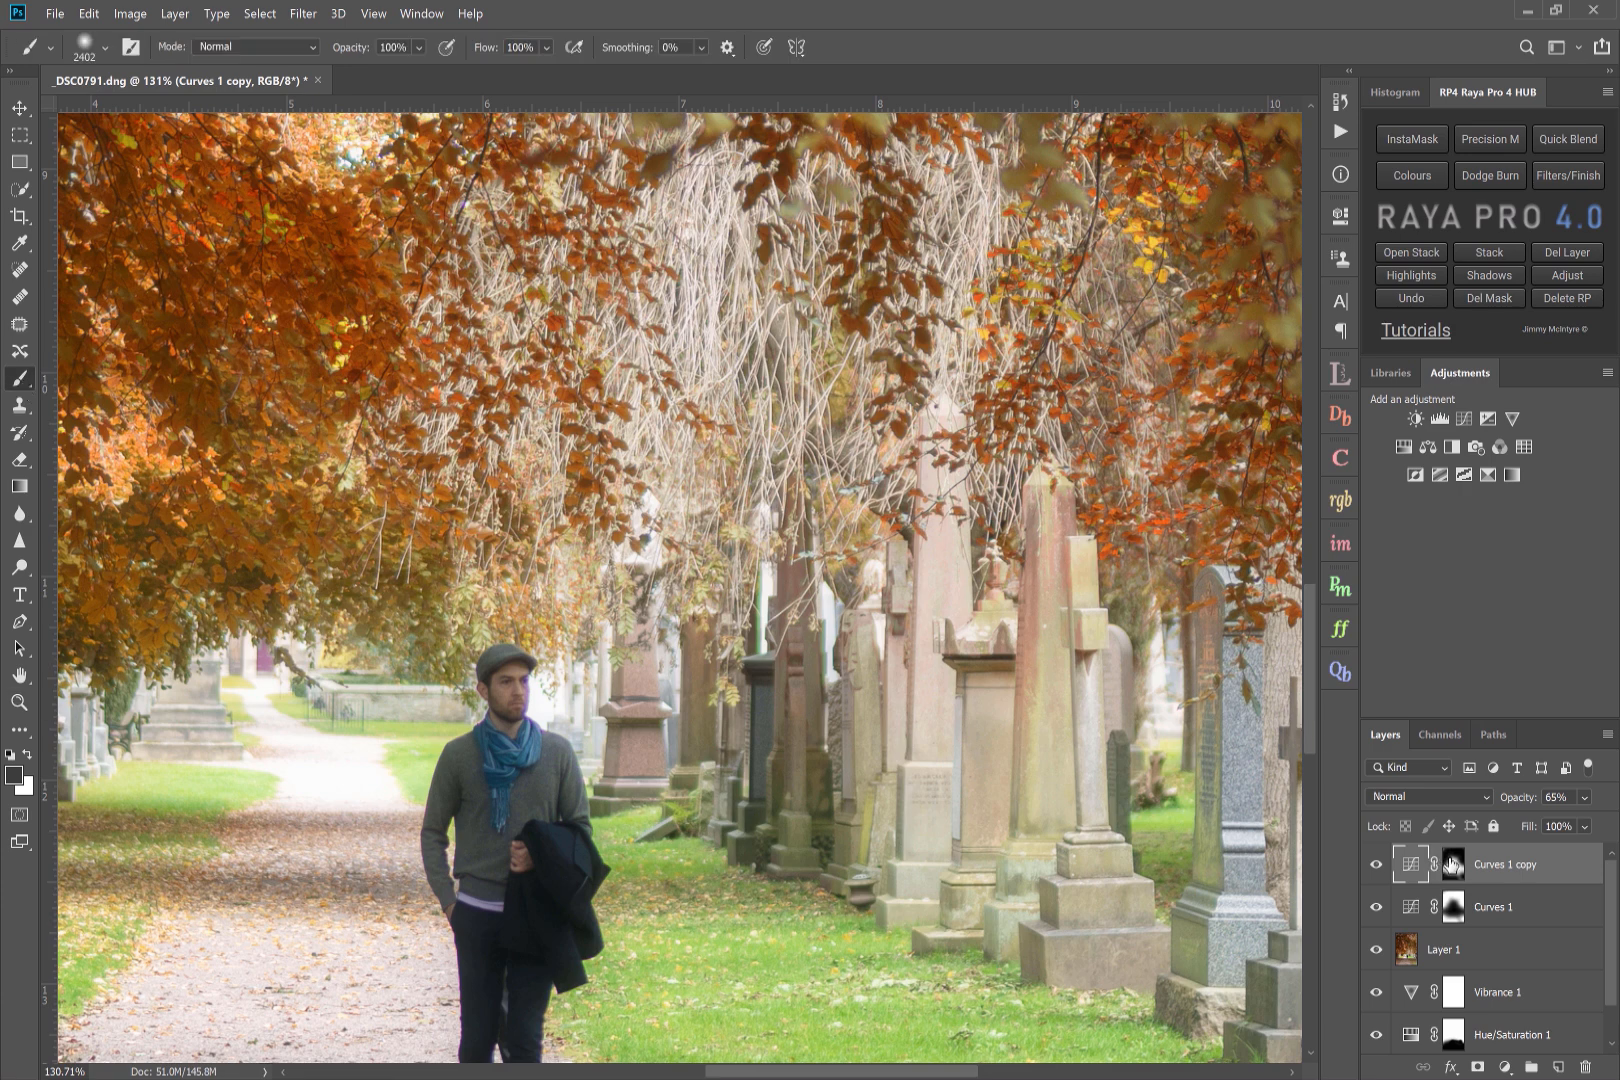
pyautogui.click(1456, 864)
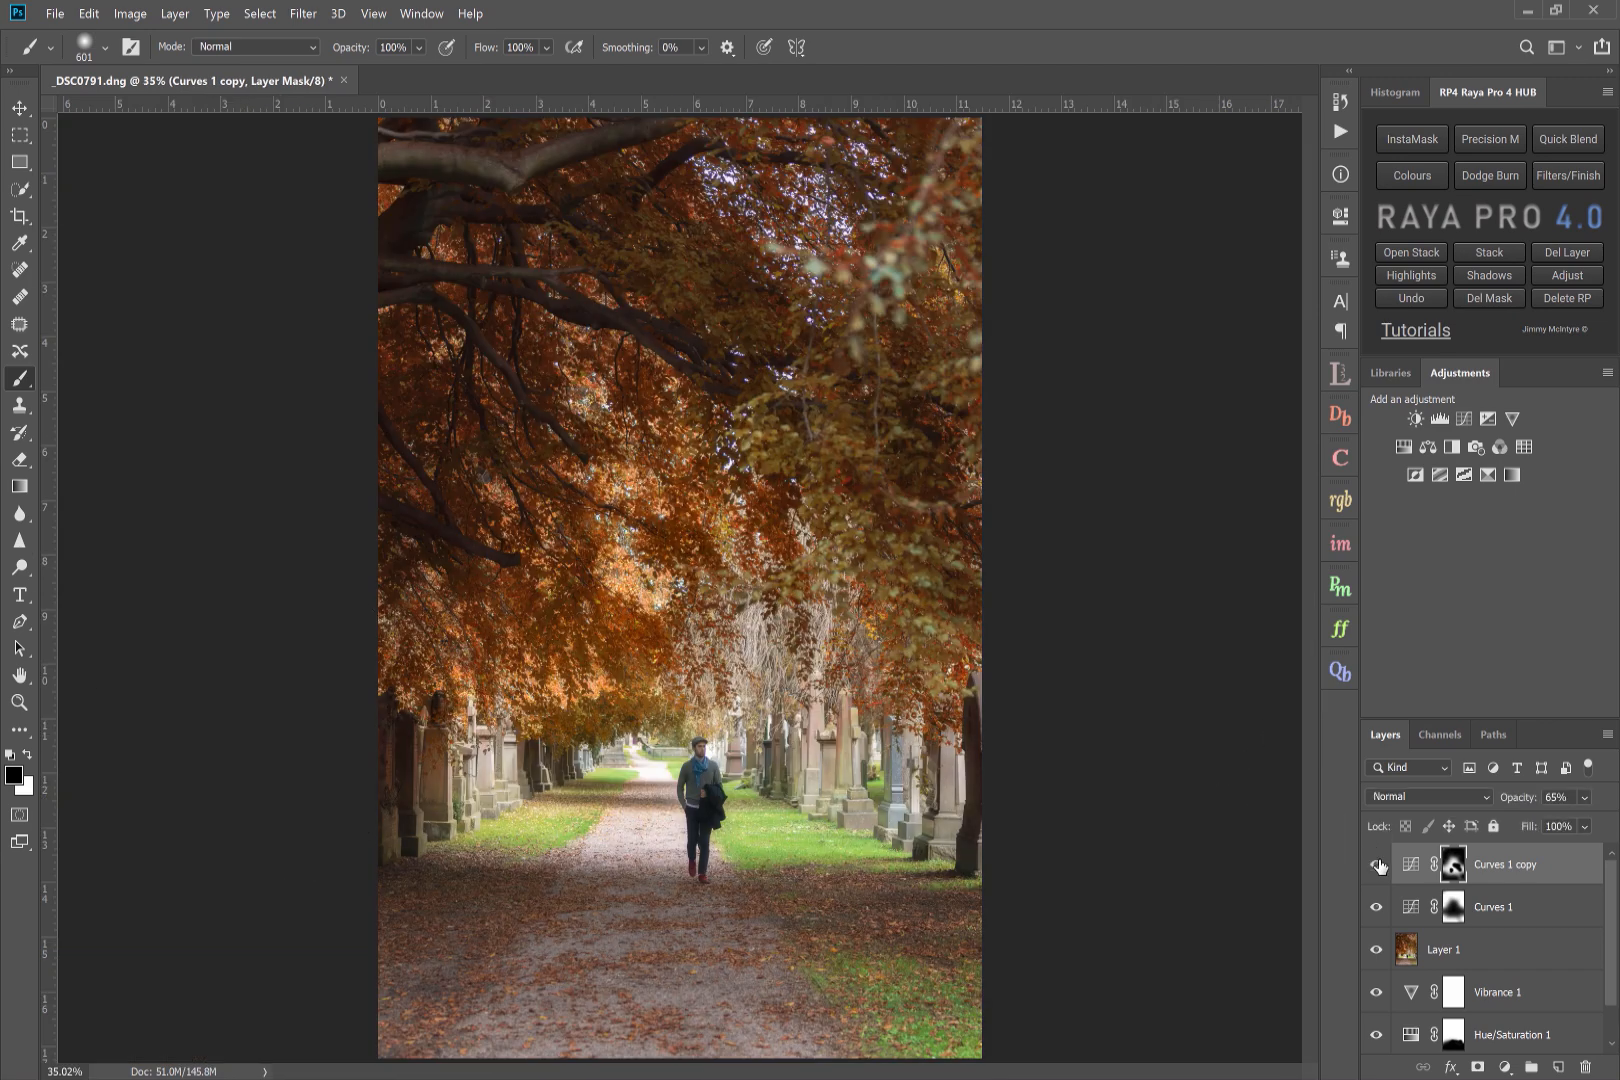
pyautogui.click(1508, 906)
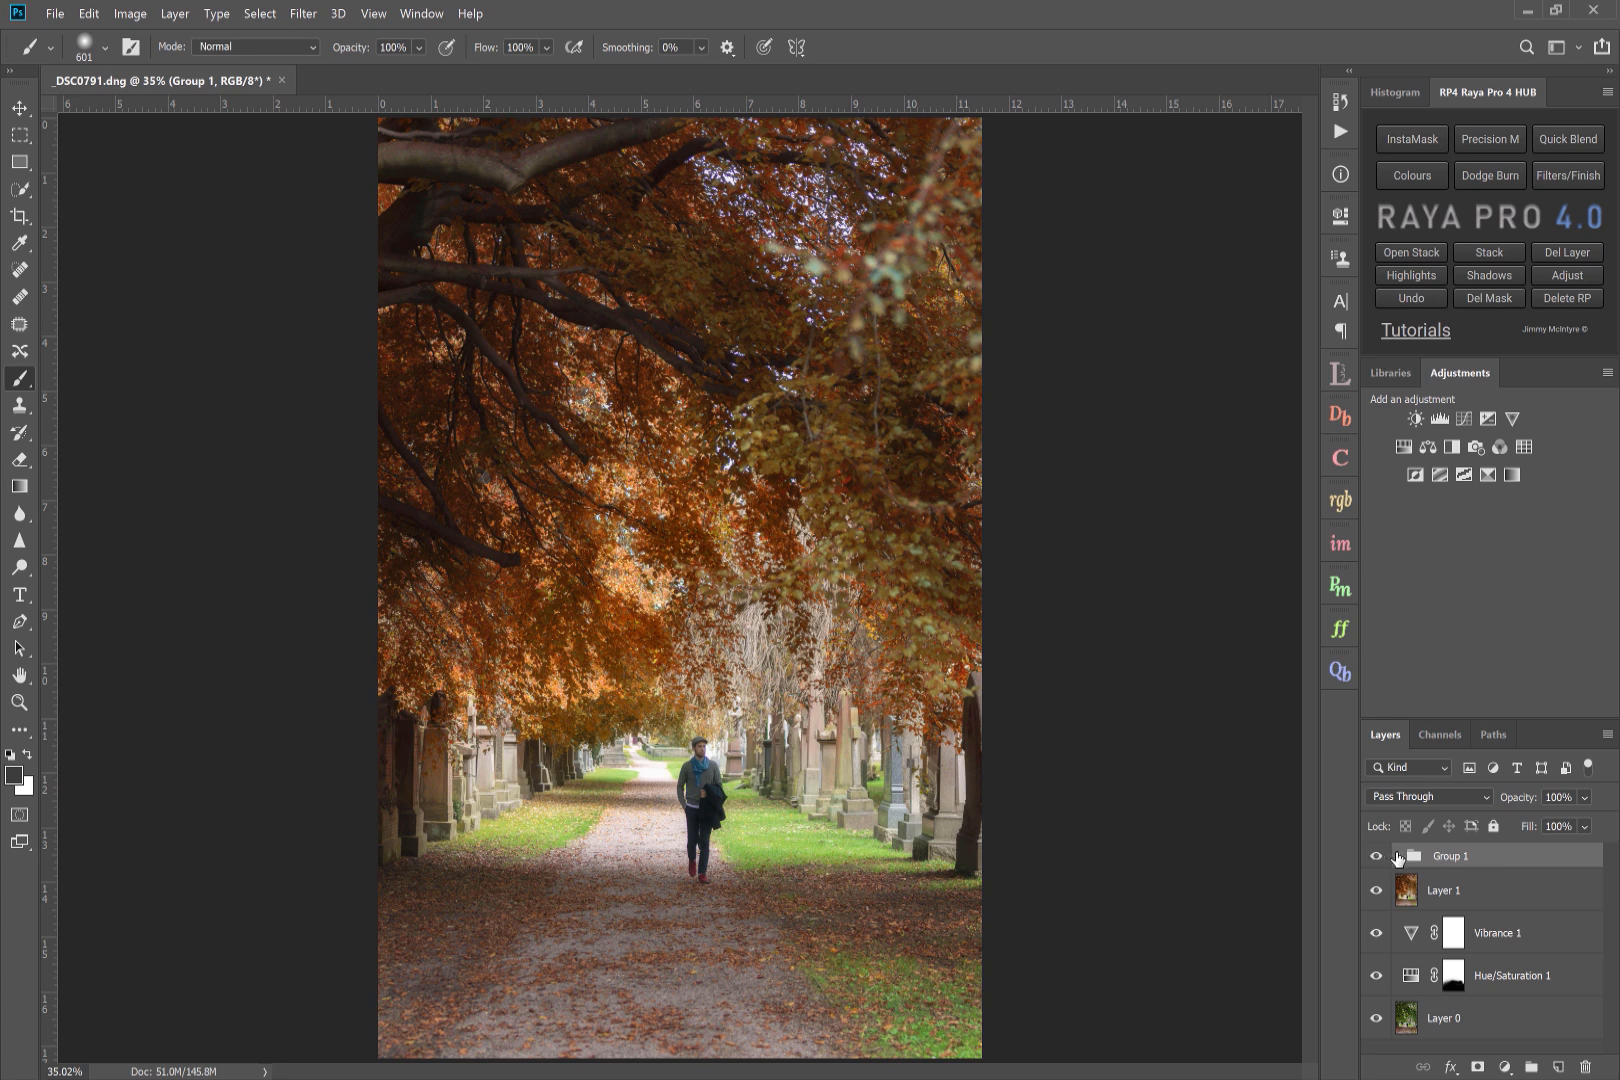
# - Expand Group 1 and select the Curves 1 copy layer
pyautogui.click(1400, 854)
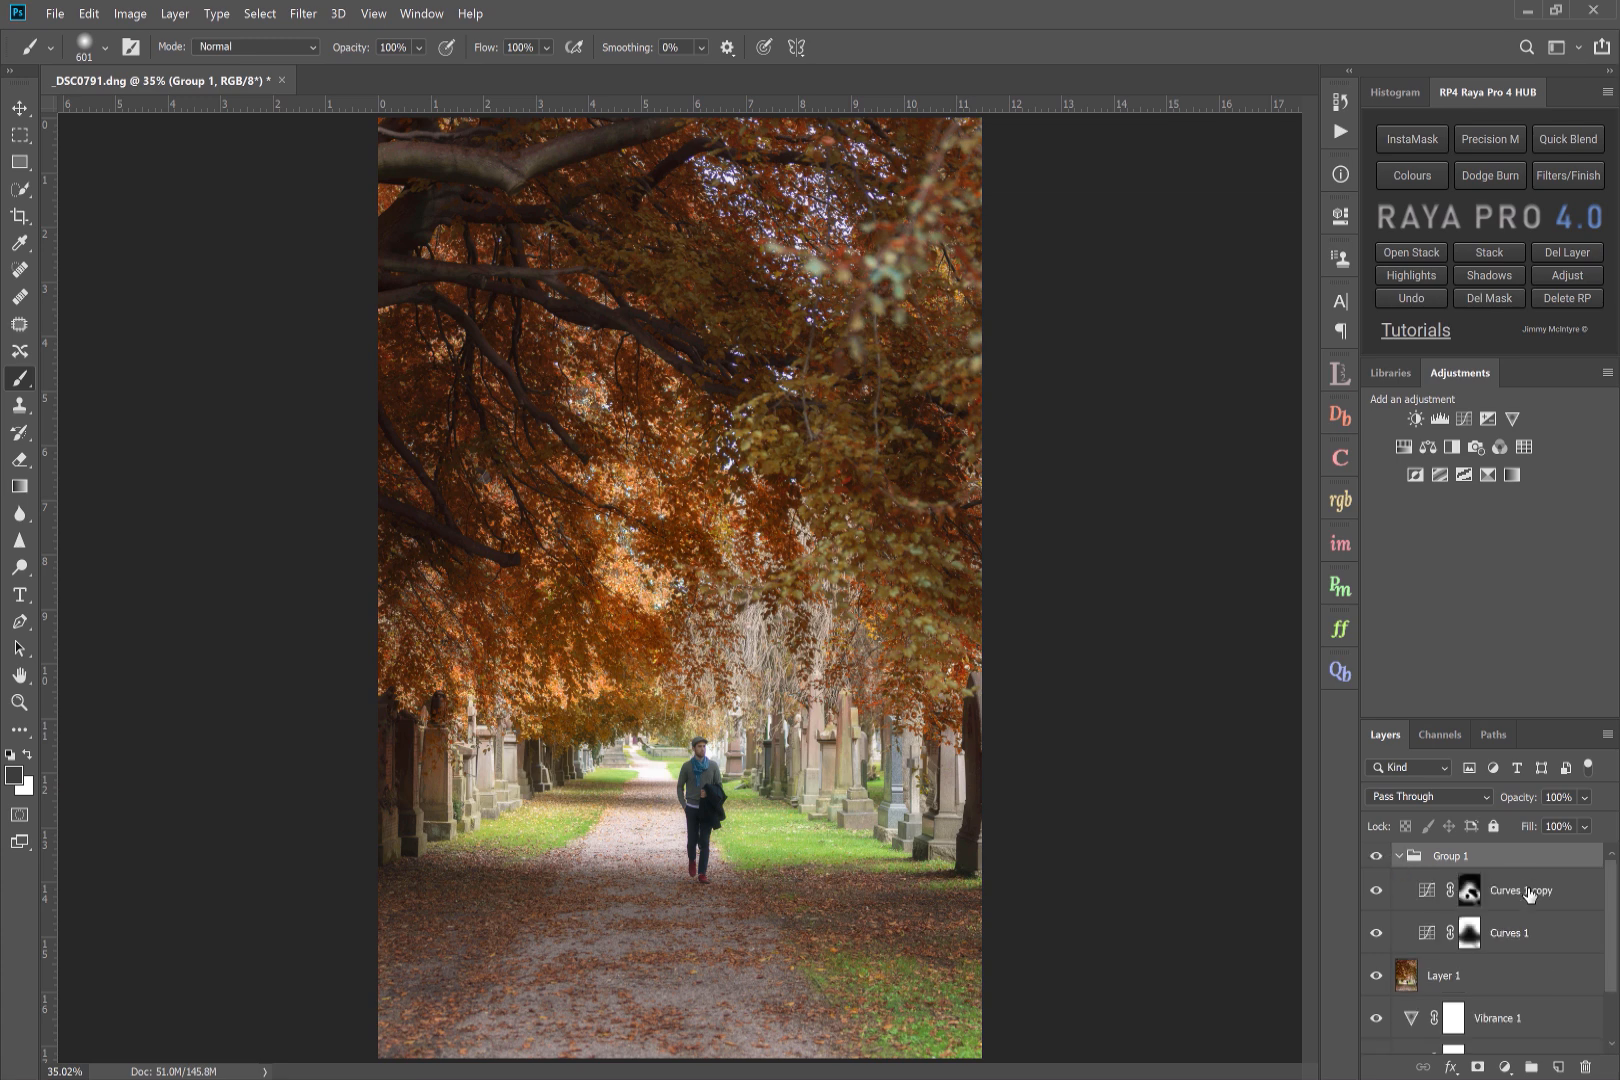
pyautogui.click(1518, 890)
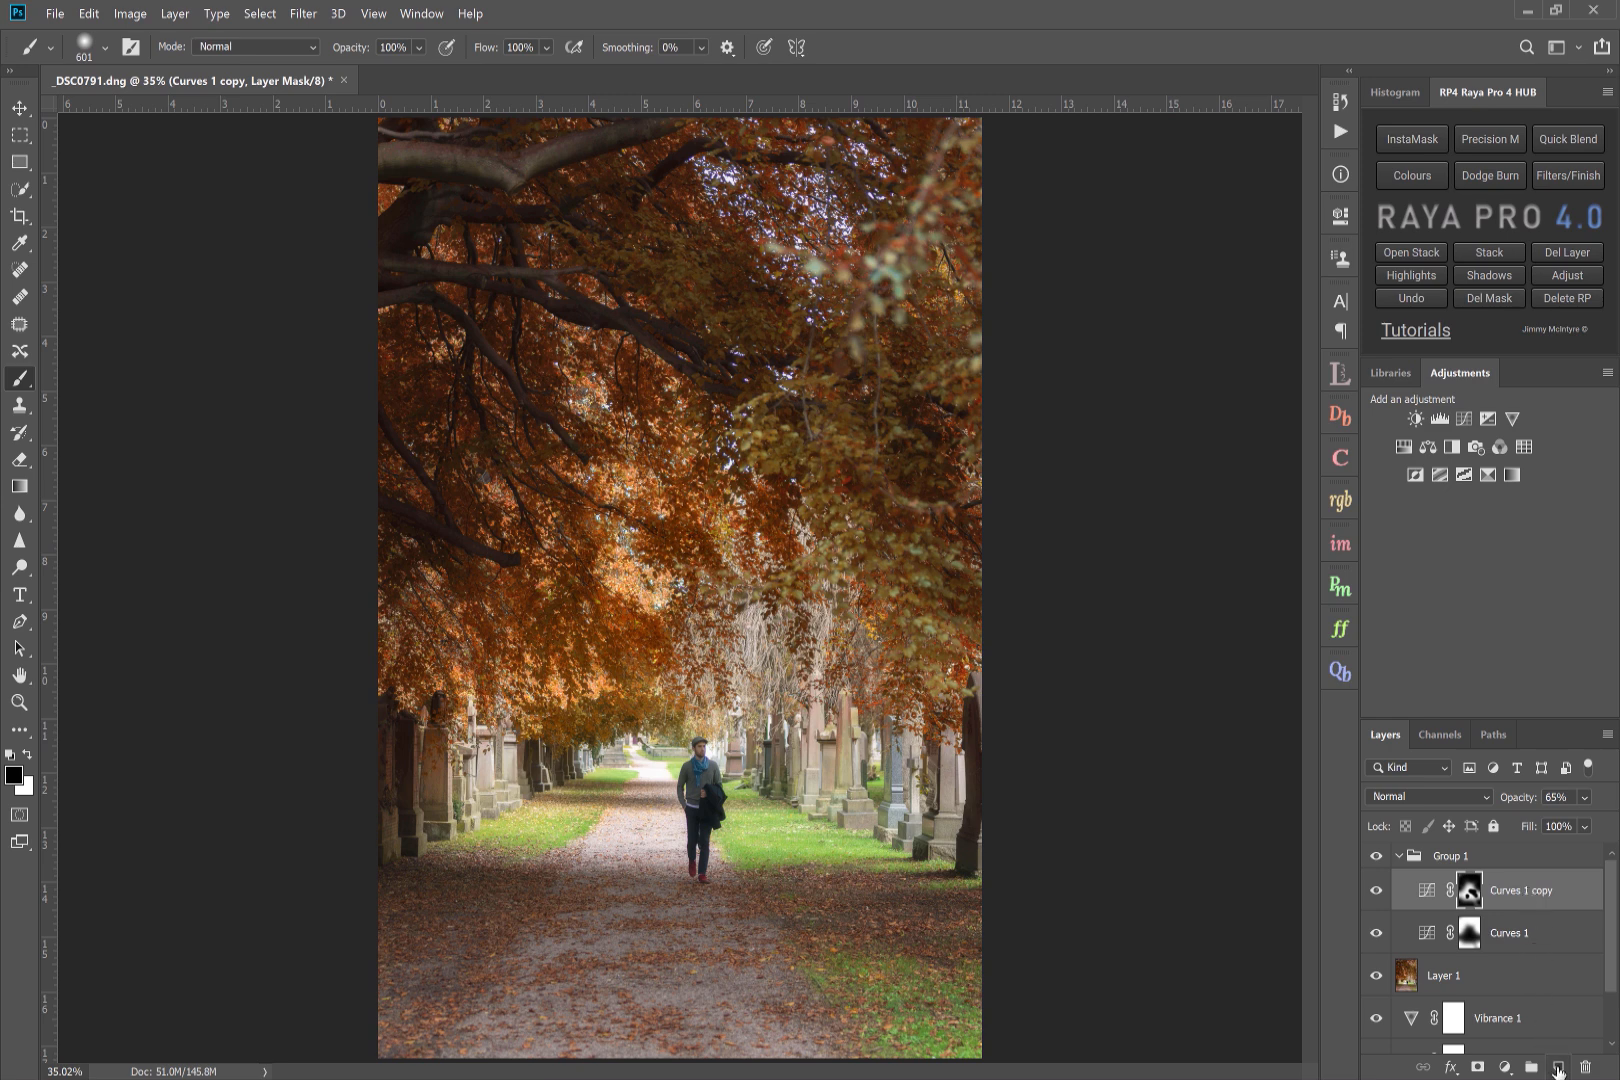
pyautogui.moveTo(1560, 1068)
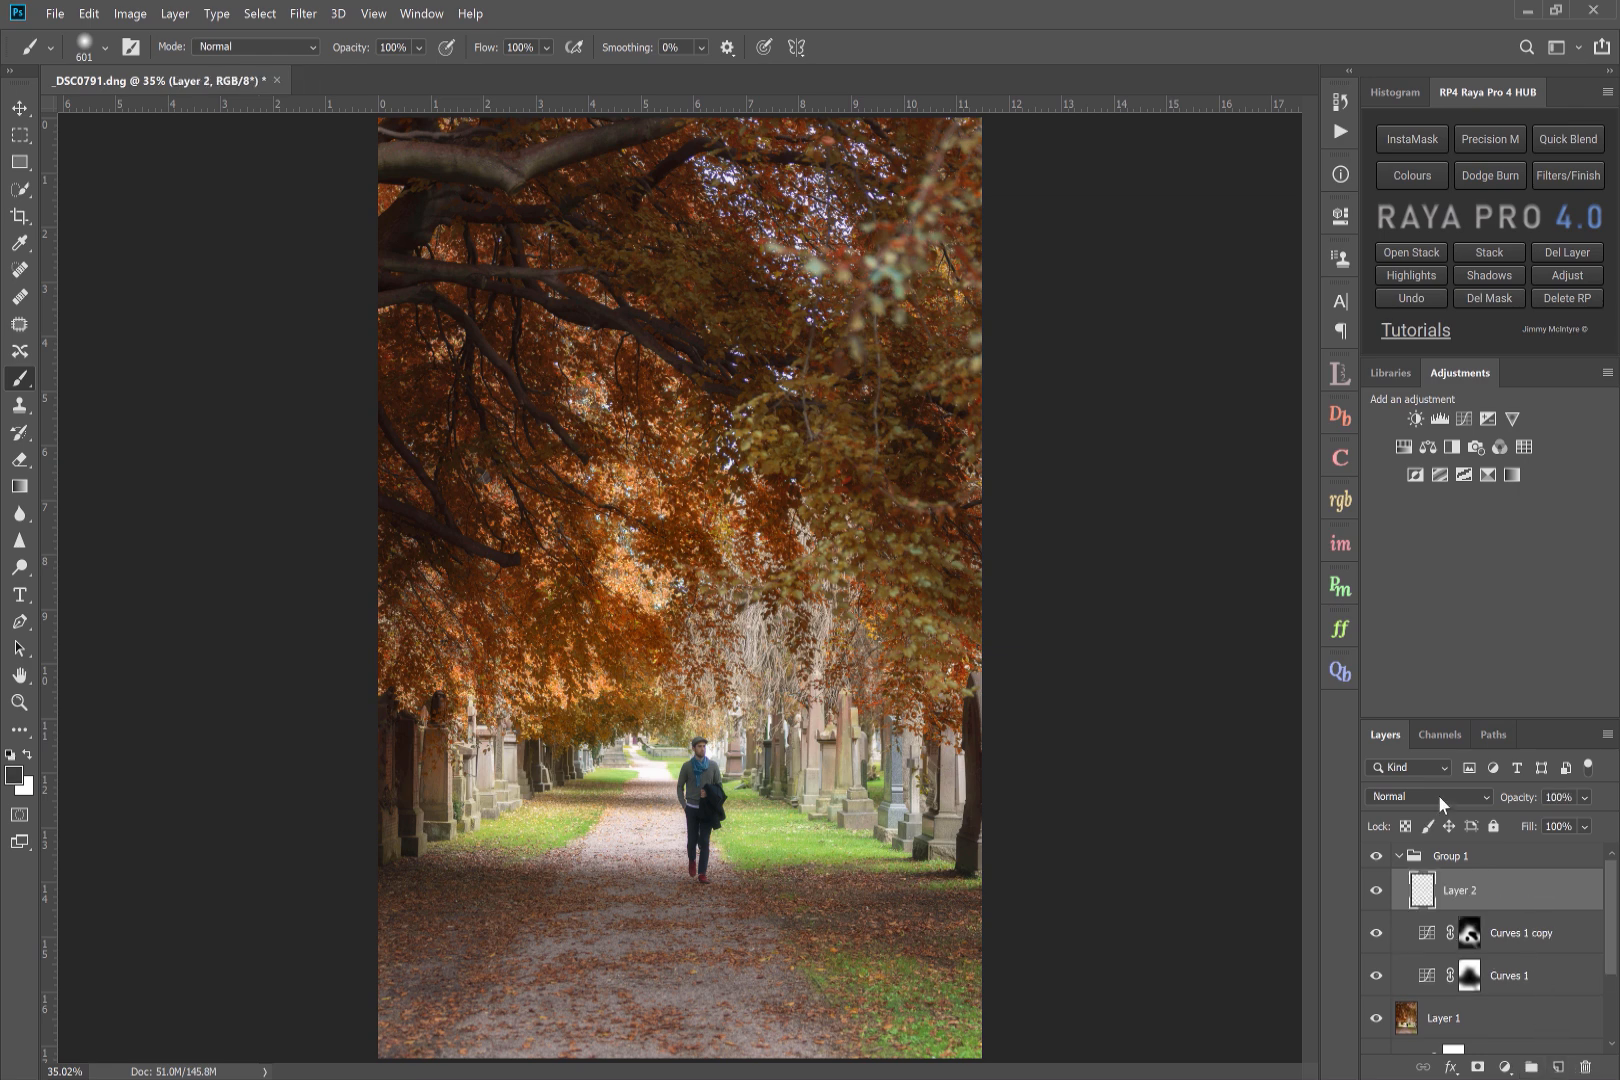
# - Try Soft Light and Overlay blending modes on the Layer 2 vignette
pyautogui.click(1428, 796)
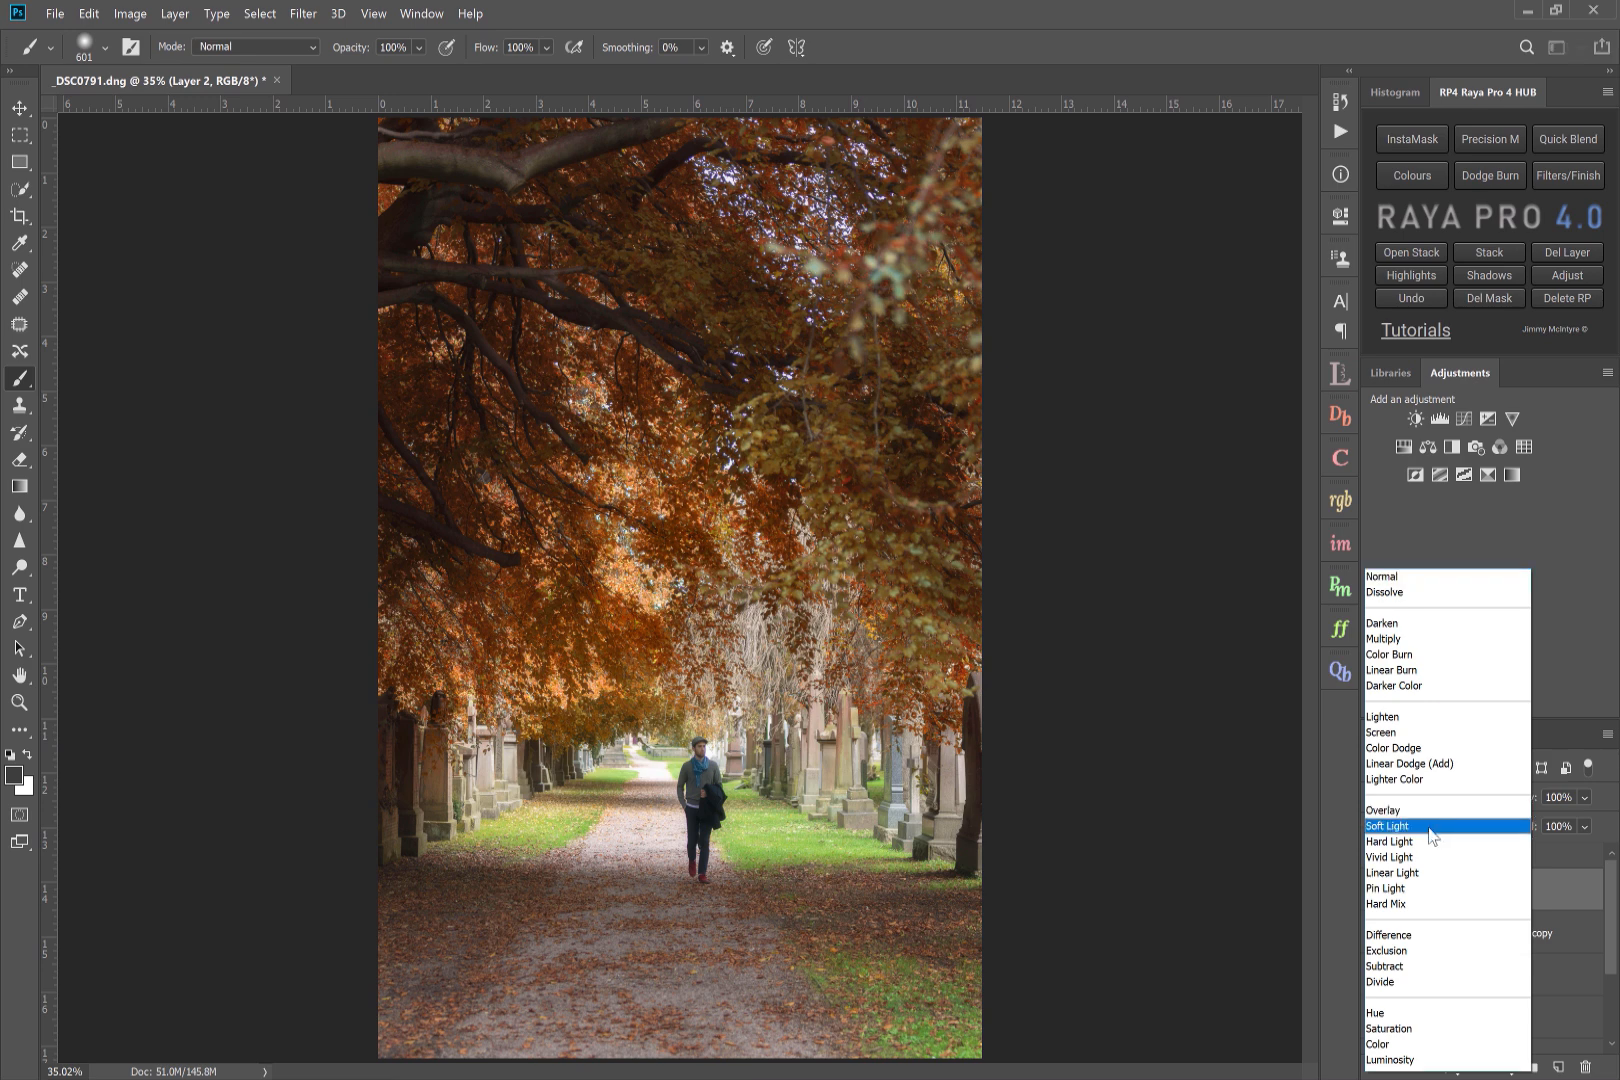
pyautogui.click(1388, 826)
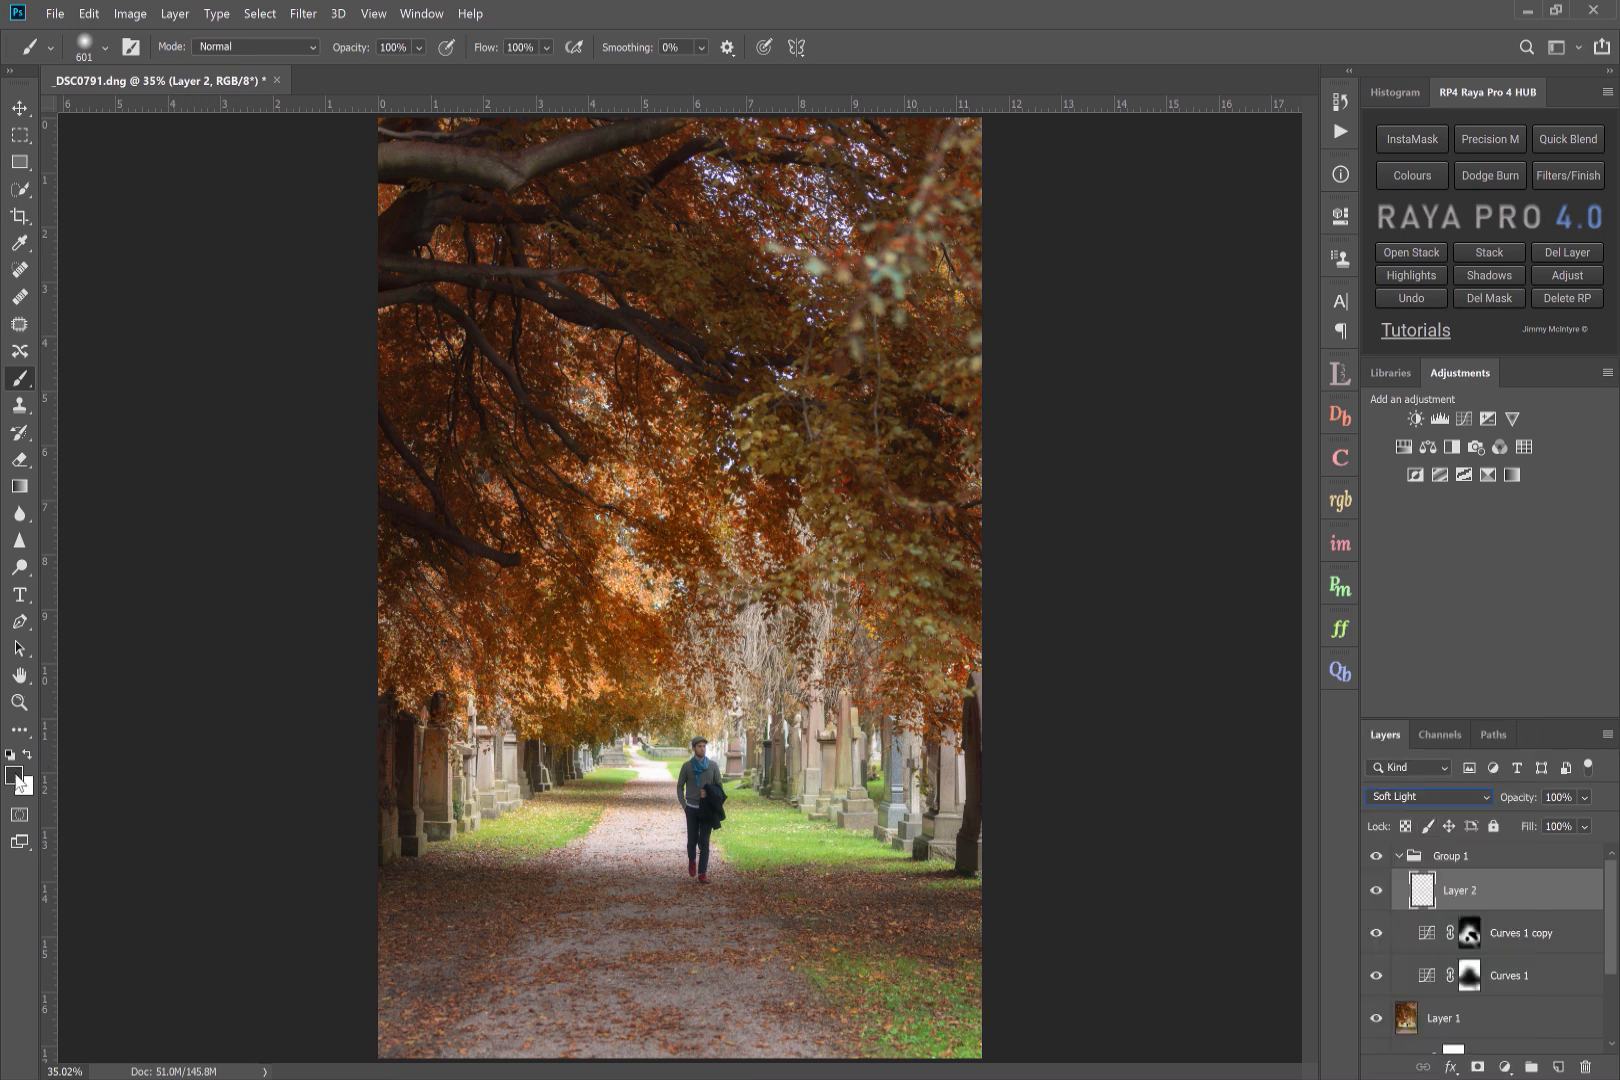
pyautogui.moveTo(956, 670)
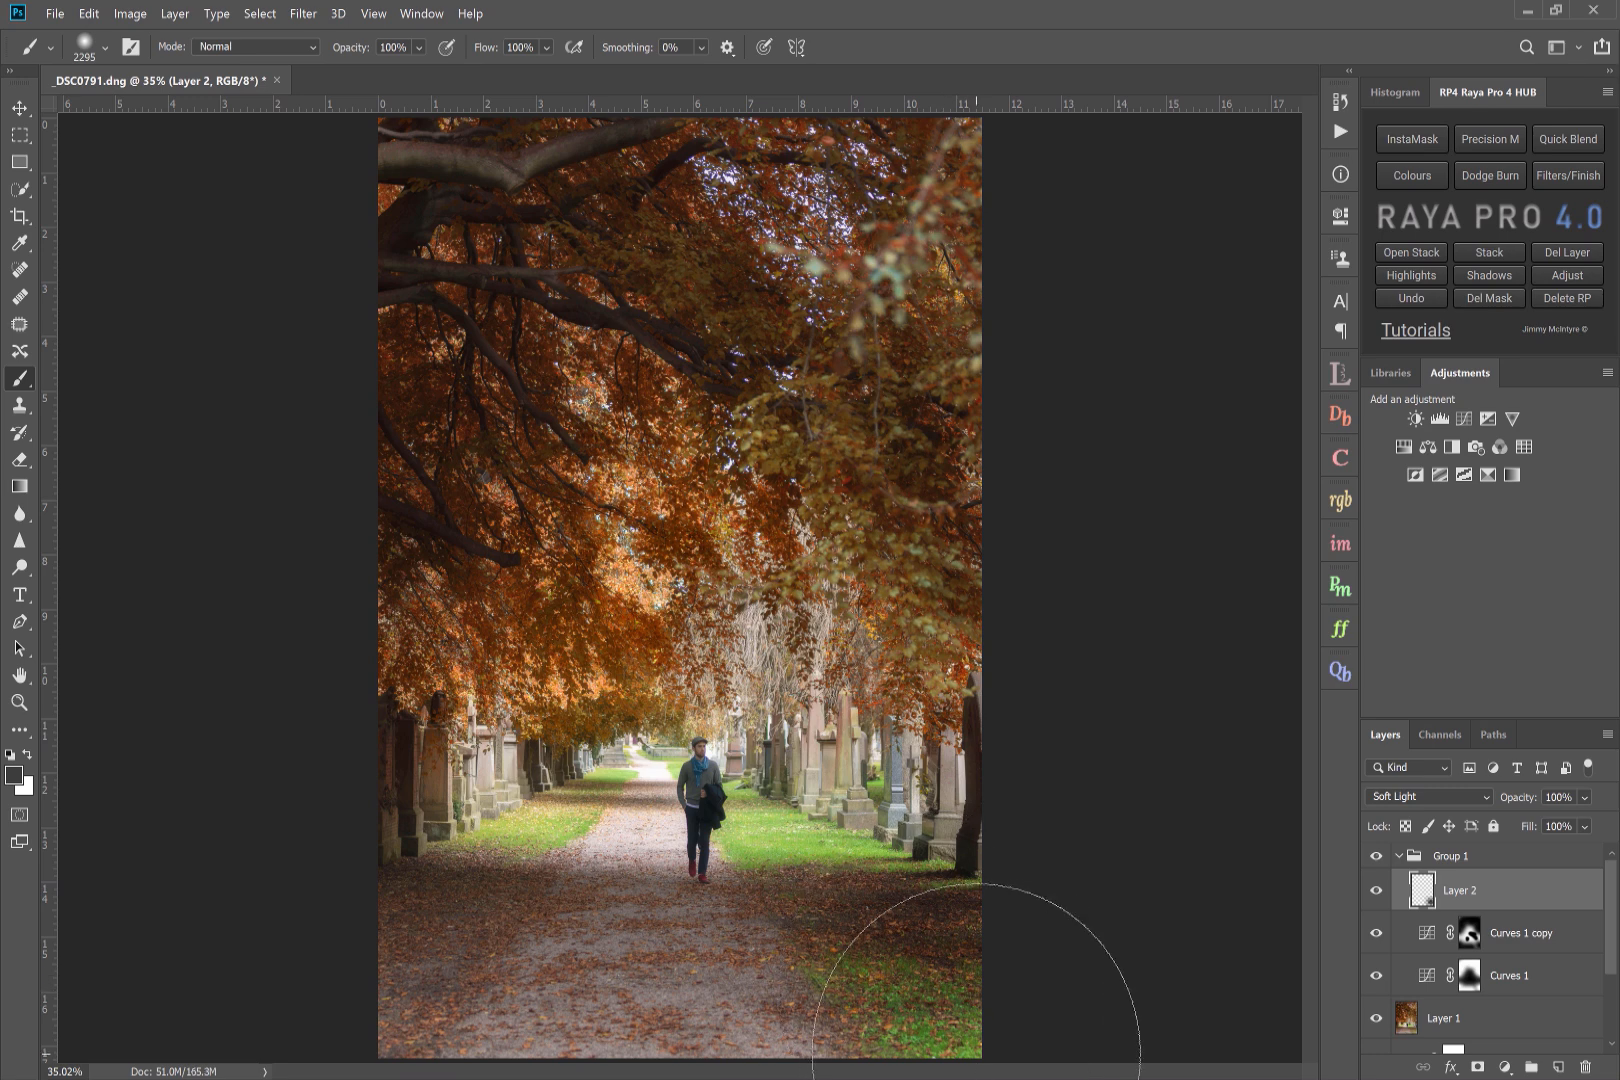
pyautogui.moveTo(346, 982)
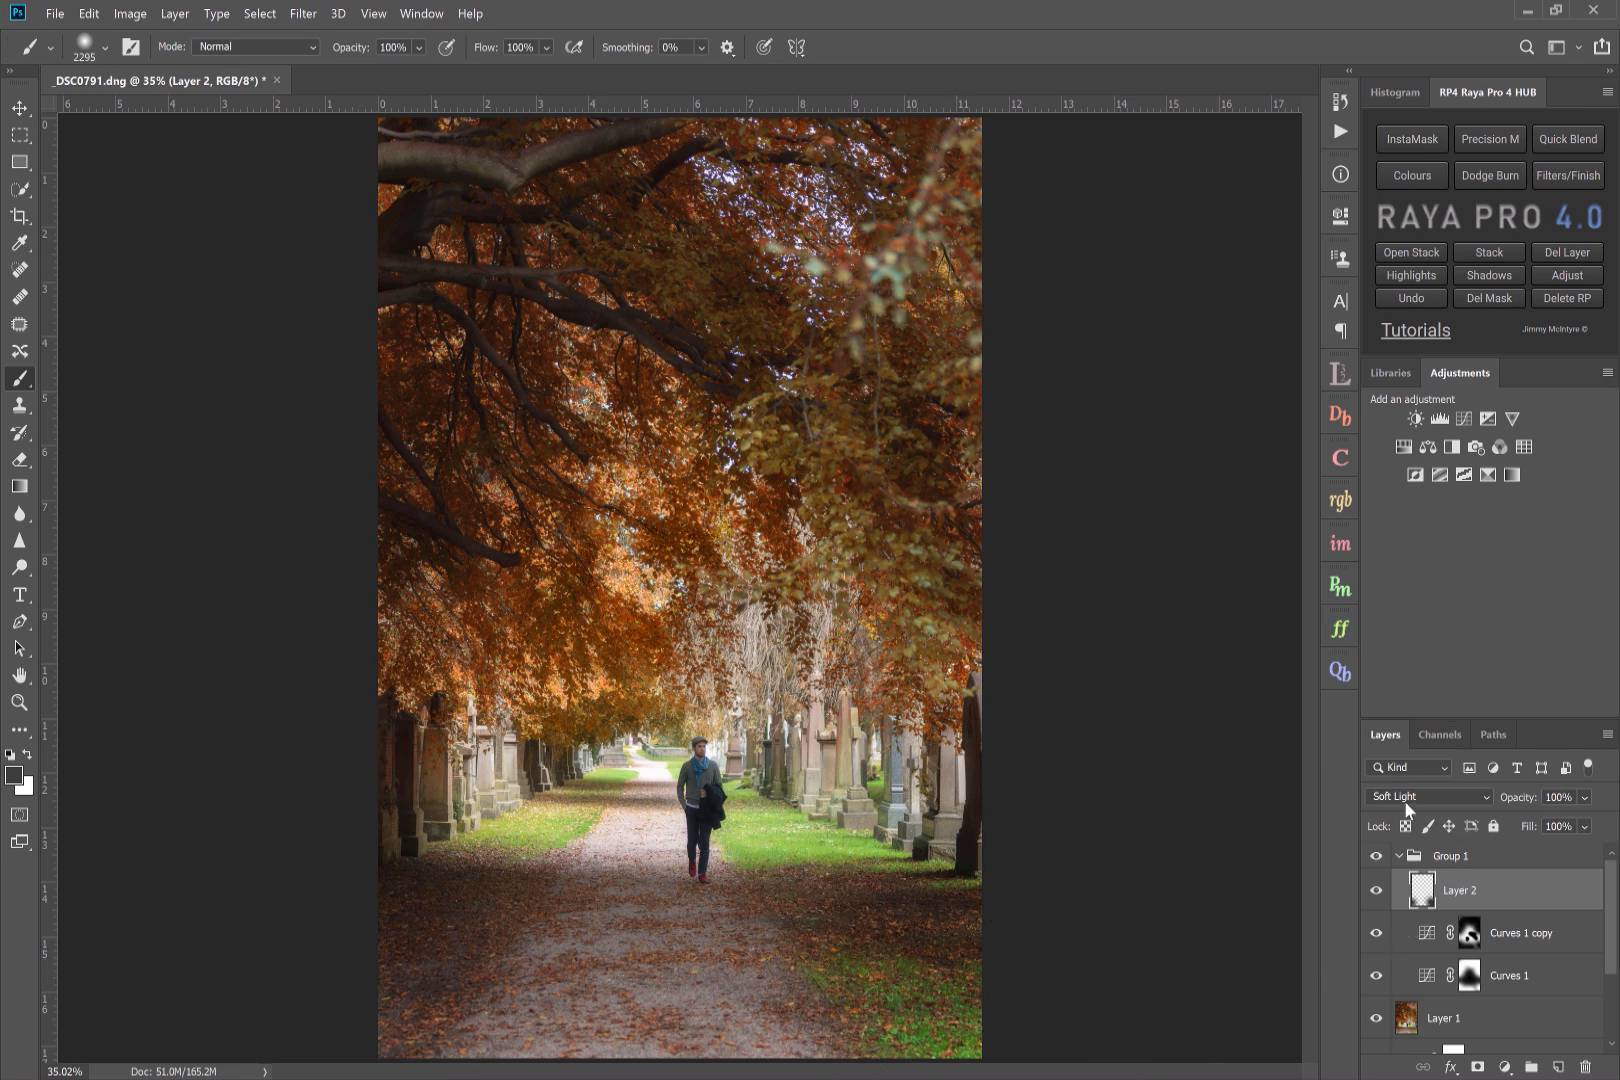
pyautogui.click(1428, 796)
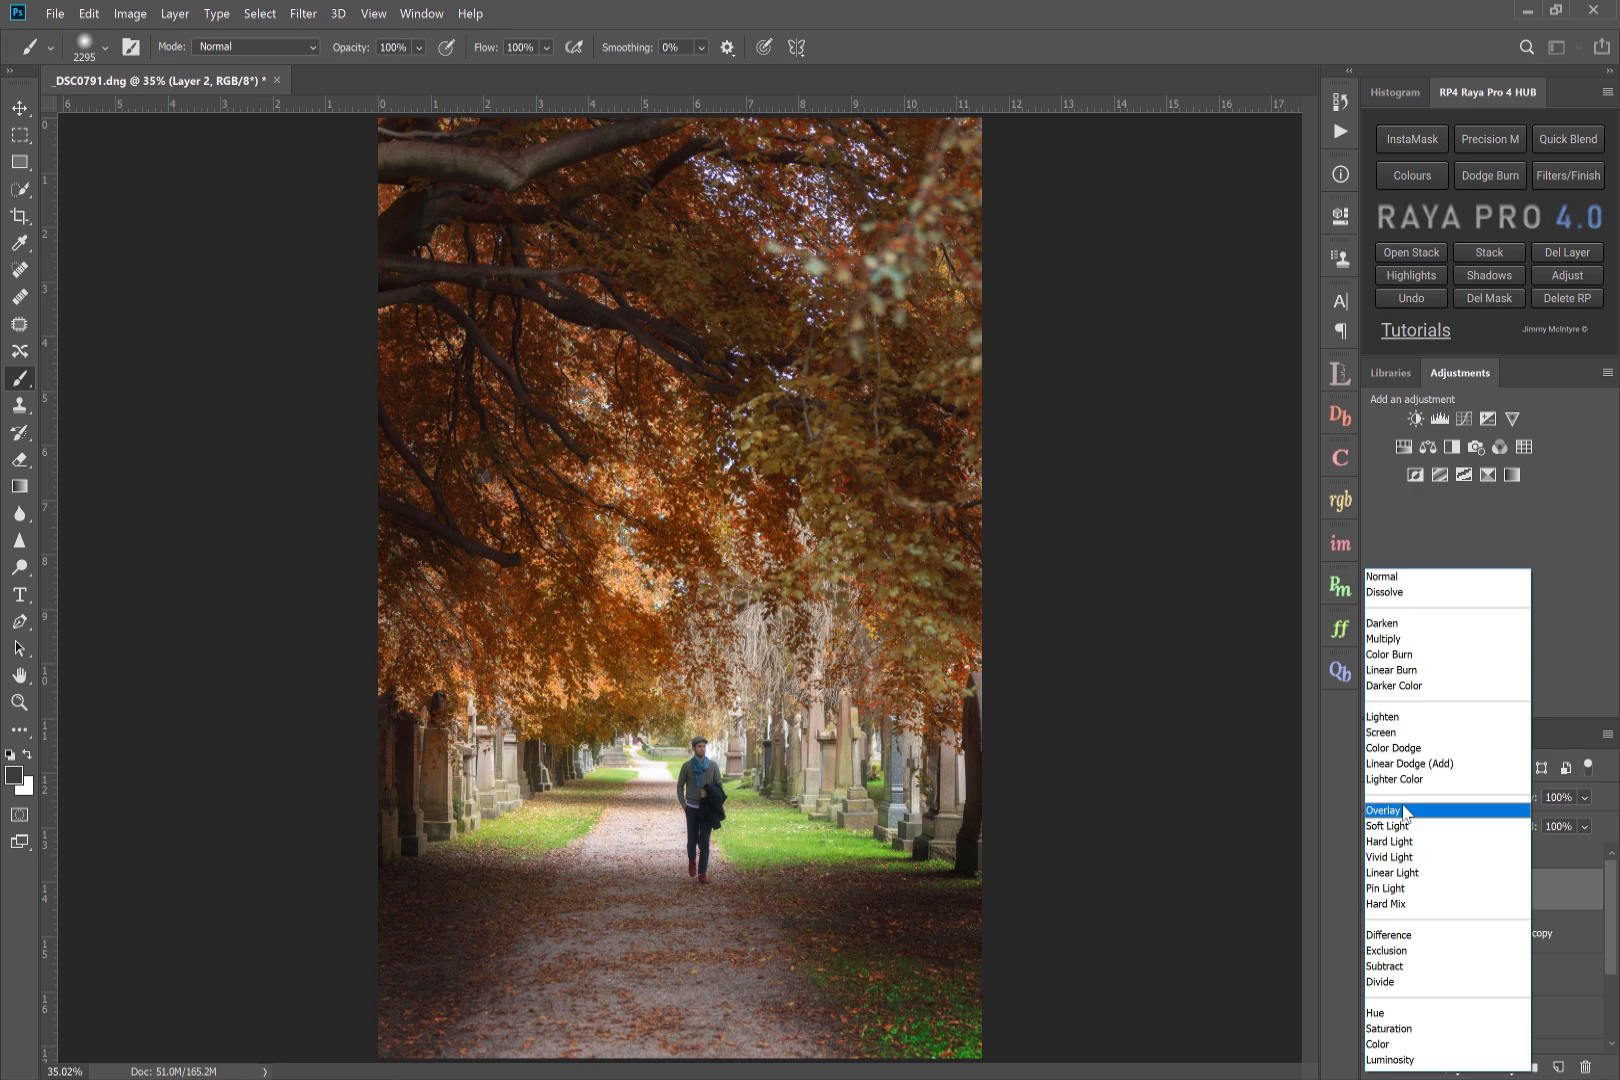
pyautogui.click(1386, 810)
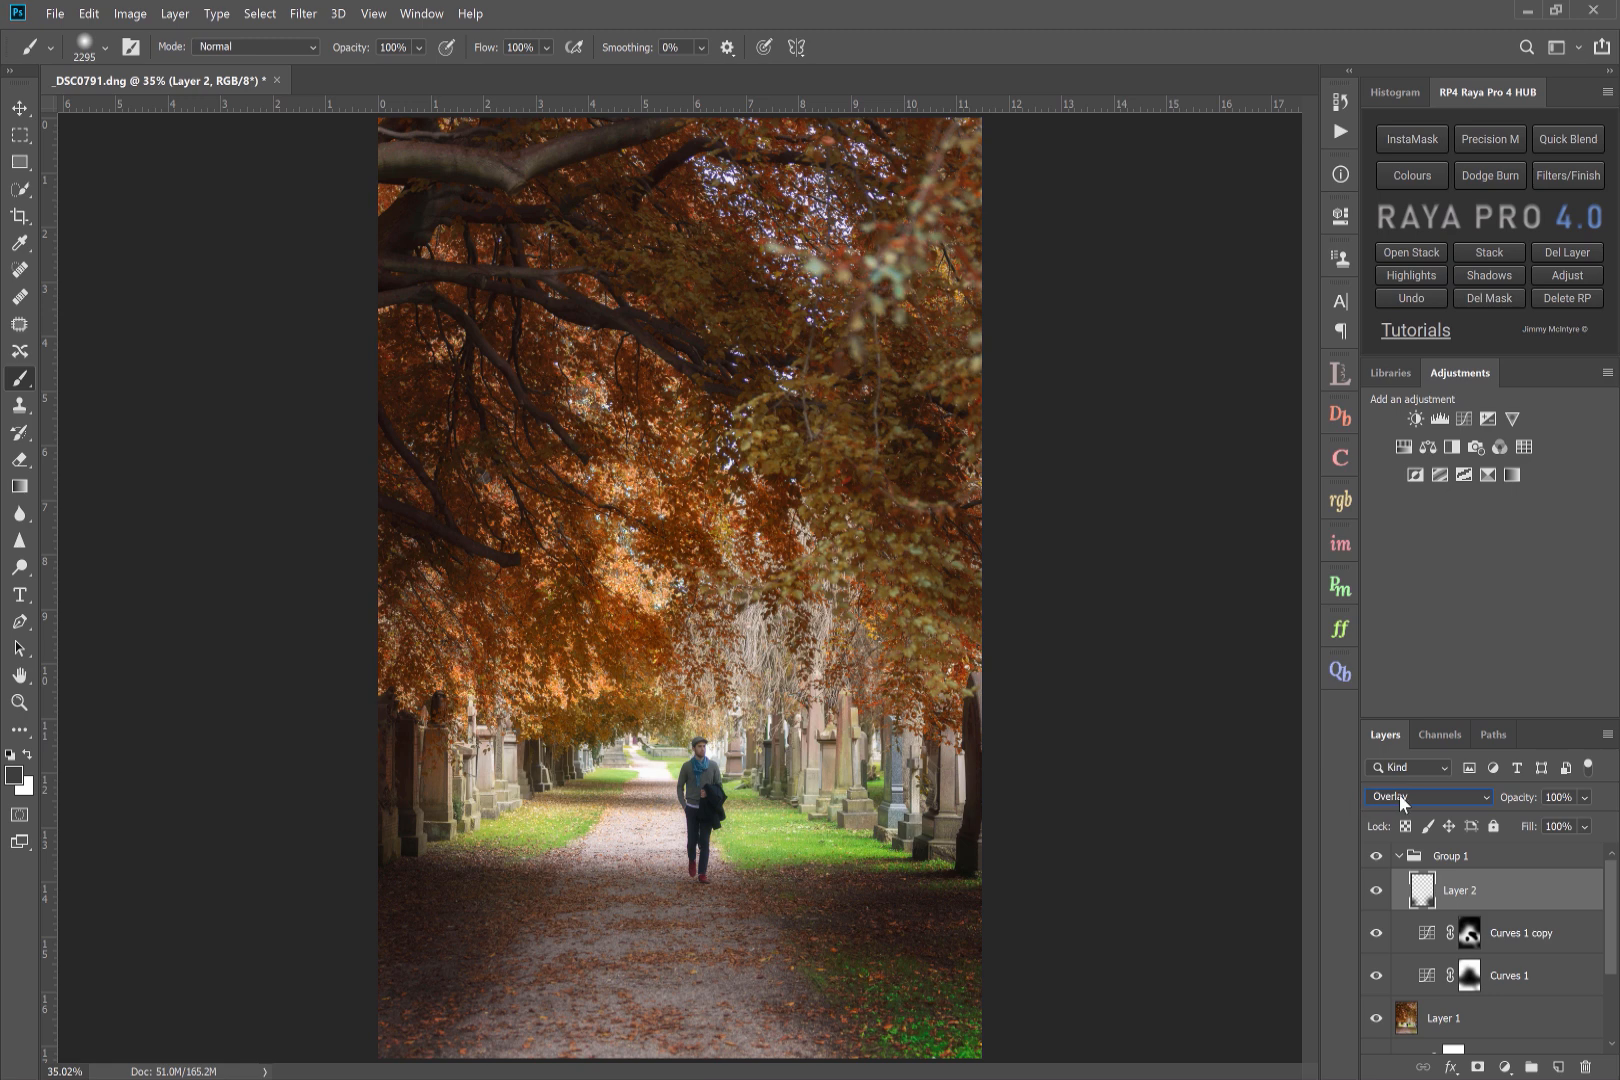
# - Set Layer 2 to Normal blending and lower its opacity to 23%
pyautogui.click(1400, 796)
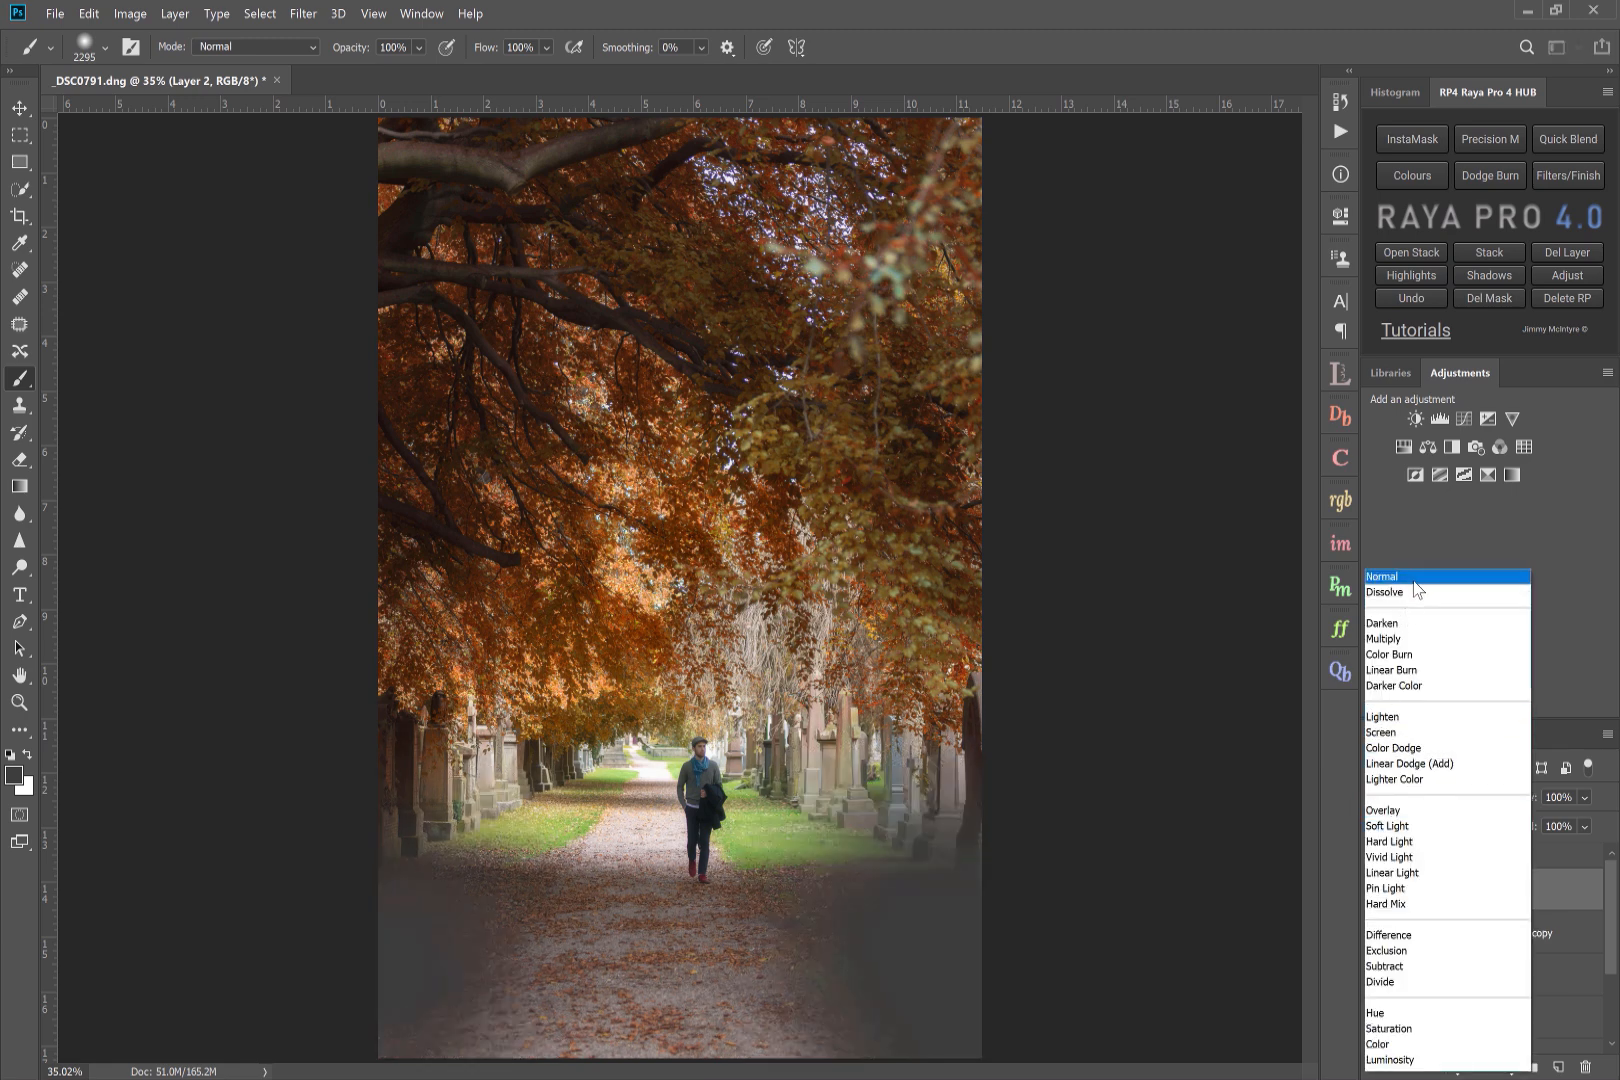
pyautogui.click(1382, 576)
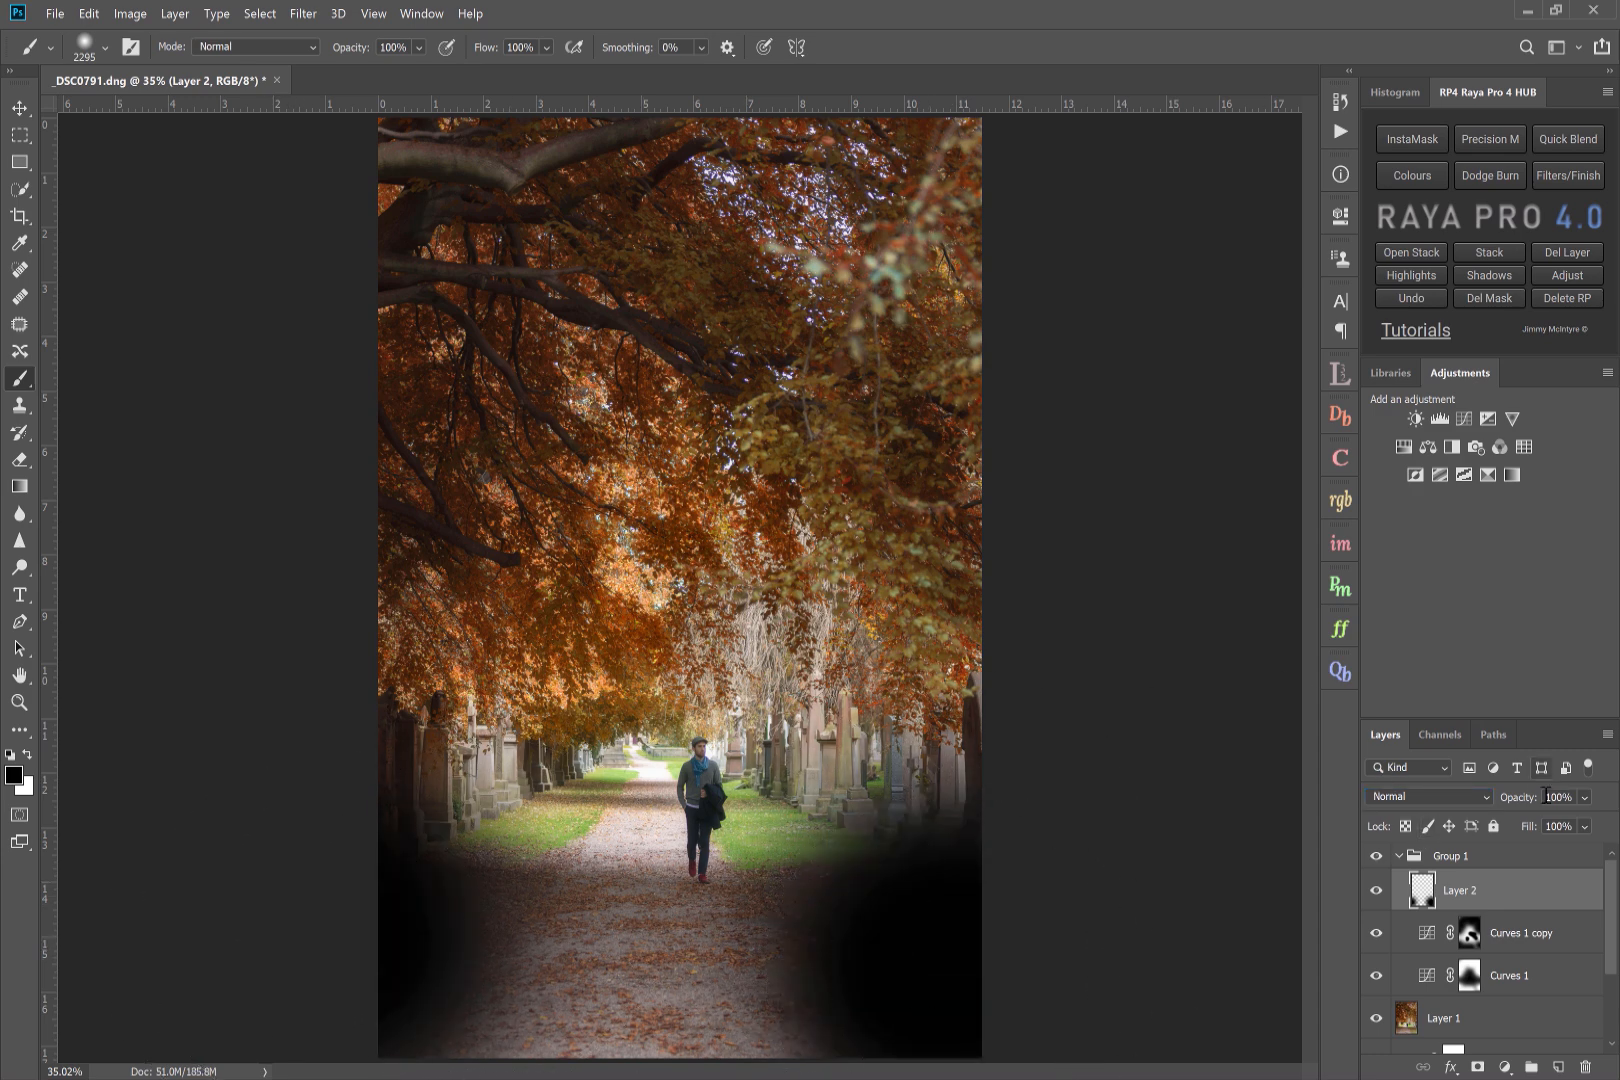
pyautogui.click(1556, 812)
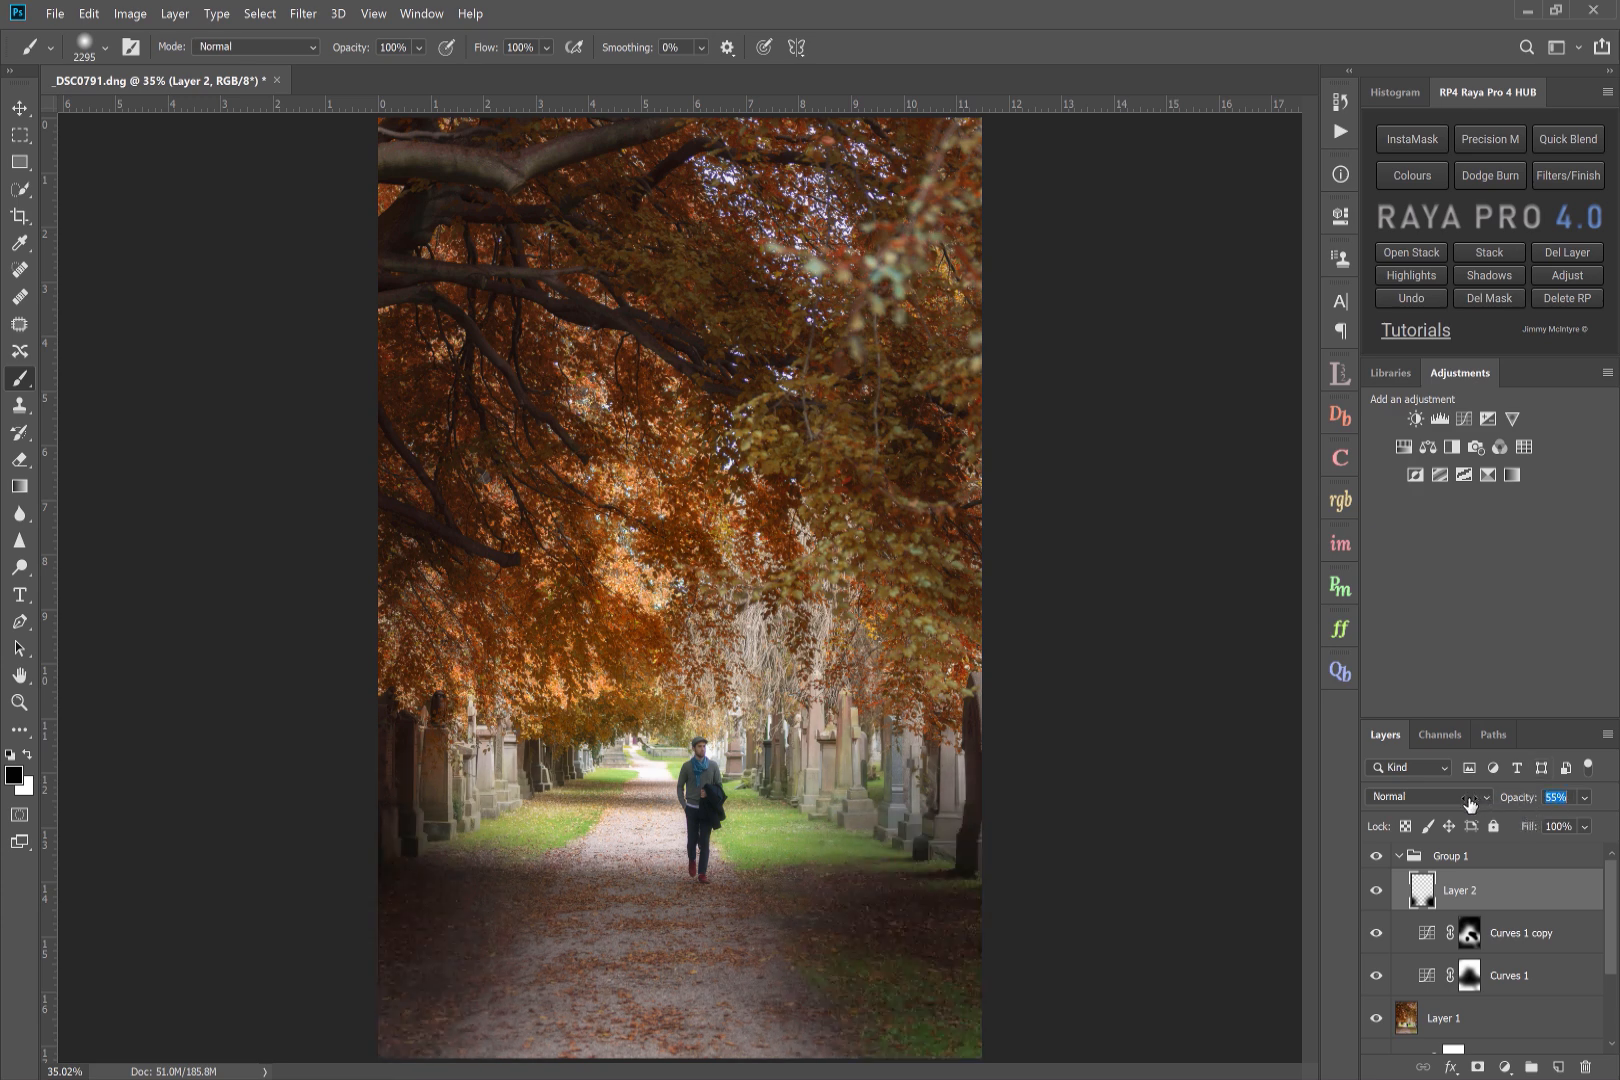
pyautogui.click(1554, 796)
pyautogui.write('23')
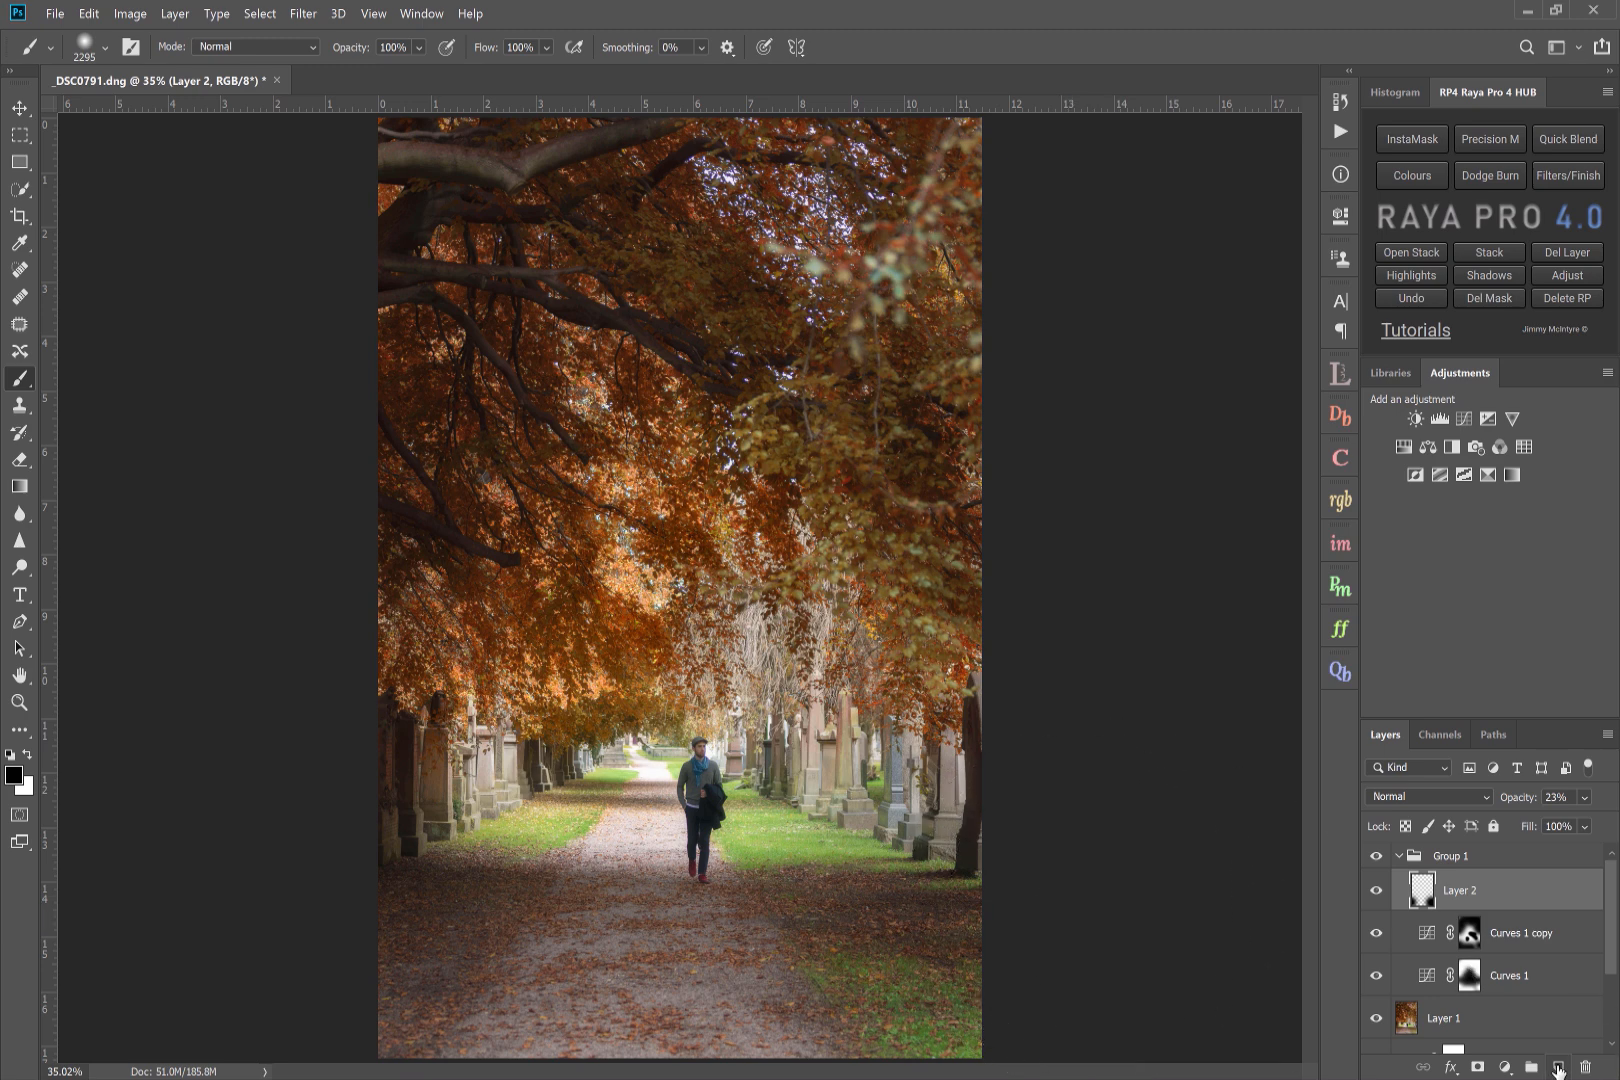
# - Add Layer 3 in Soft Light at 19% opacity and collapse Group 1
pyautogui.click(1560, 1066)
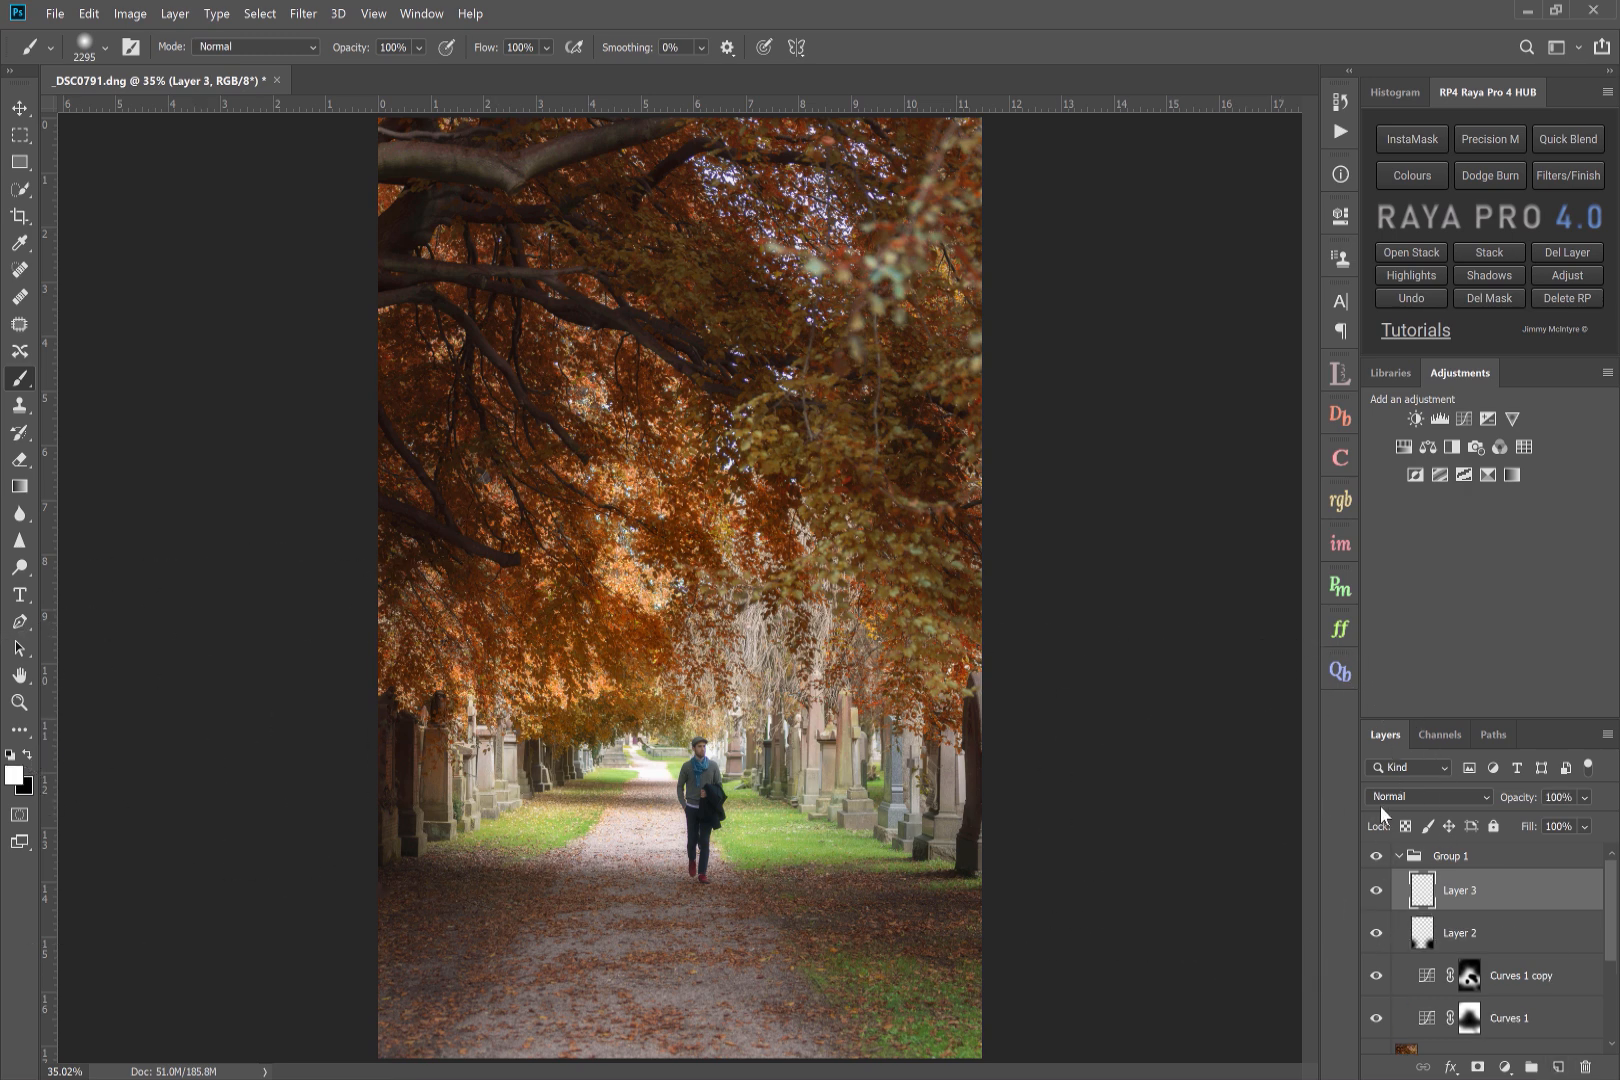
pyautogui.click(1428, 796)
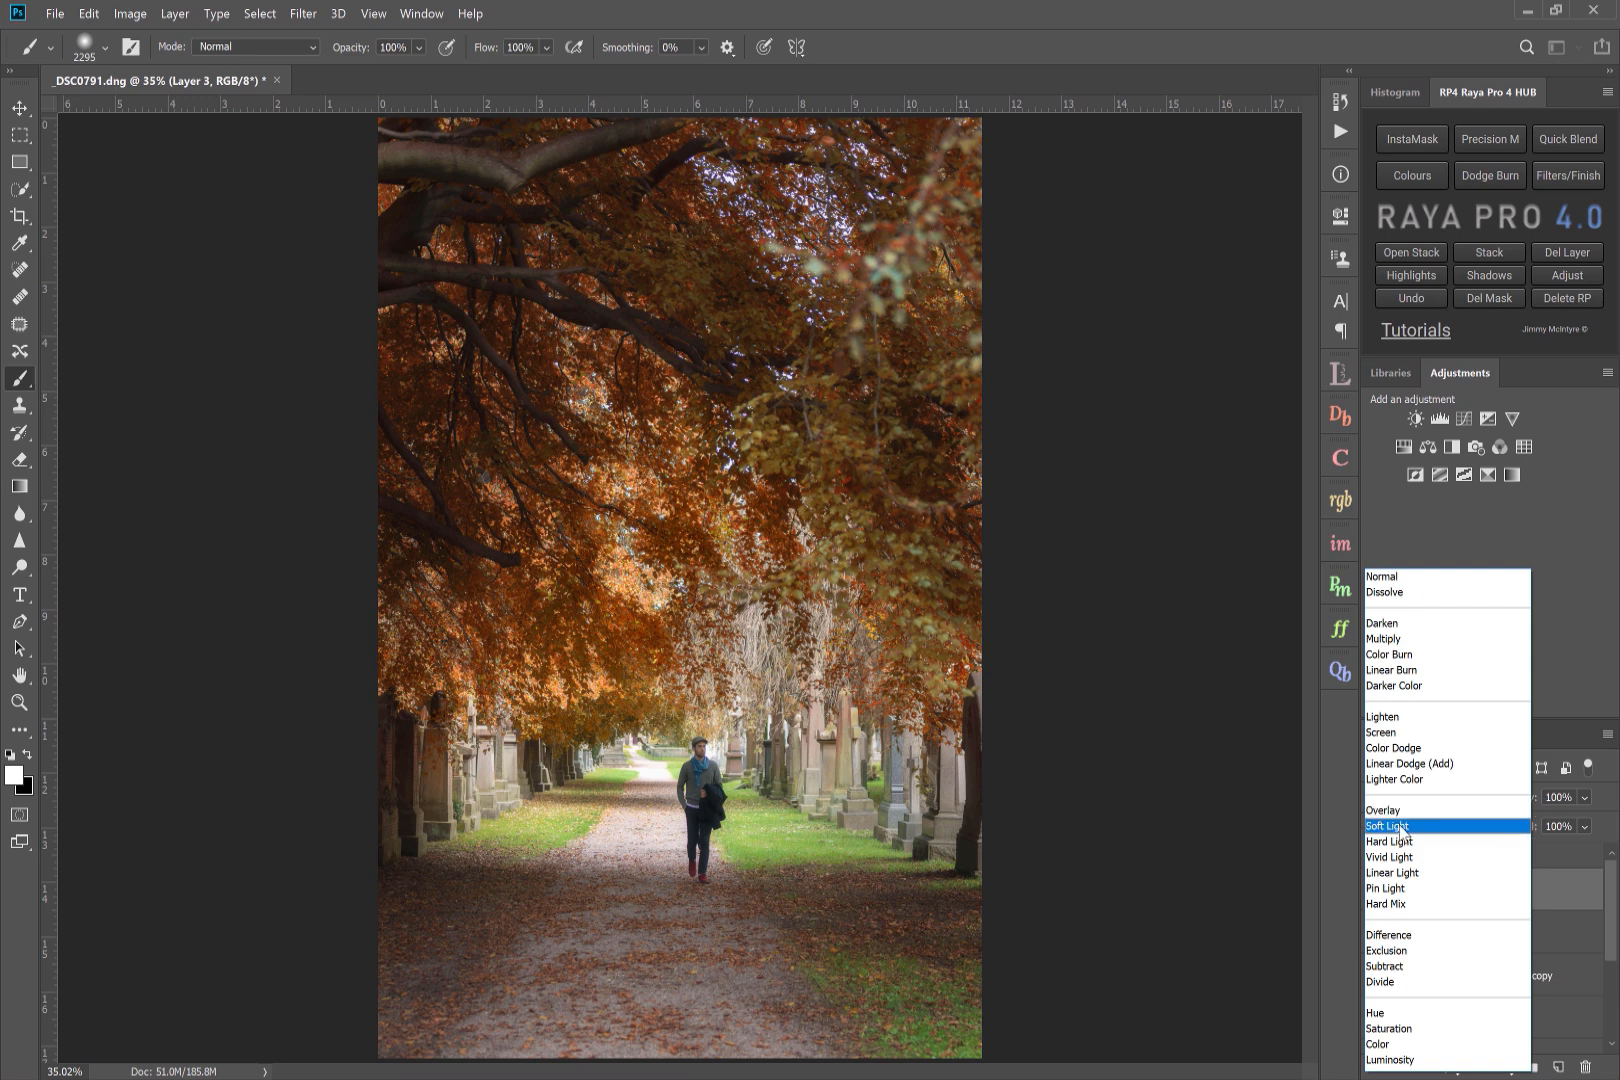
pyautogui.click(1386, 826)
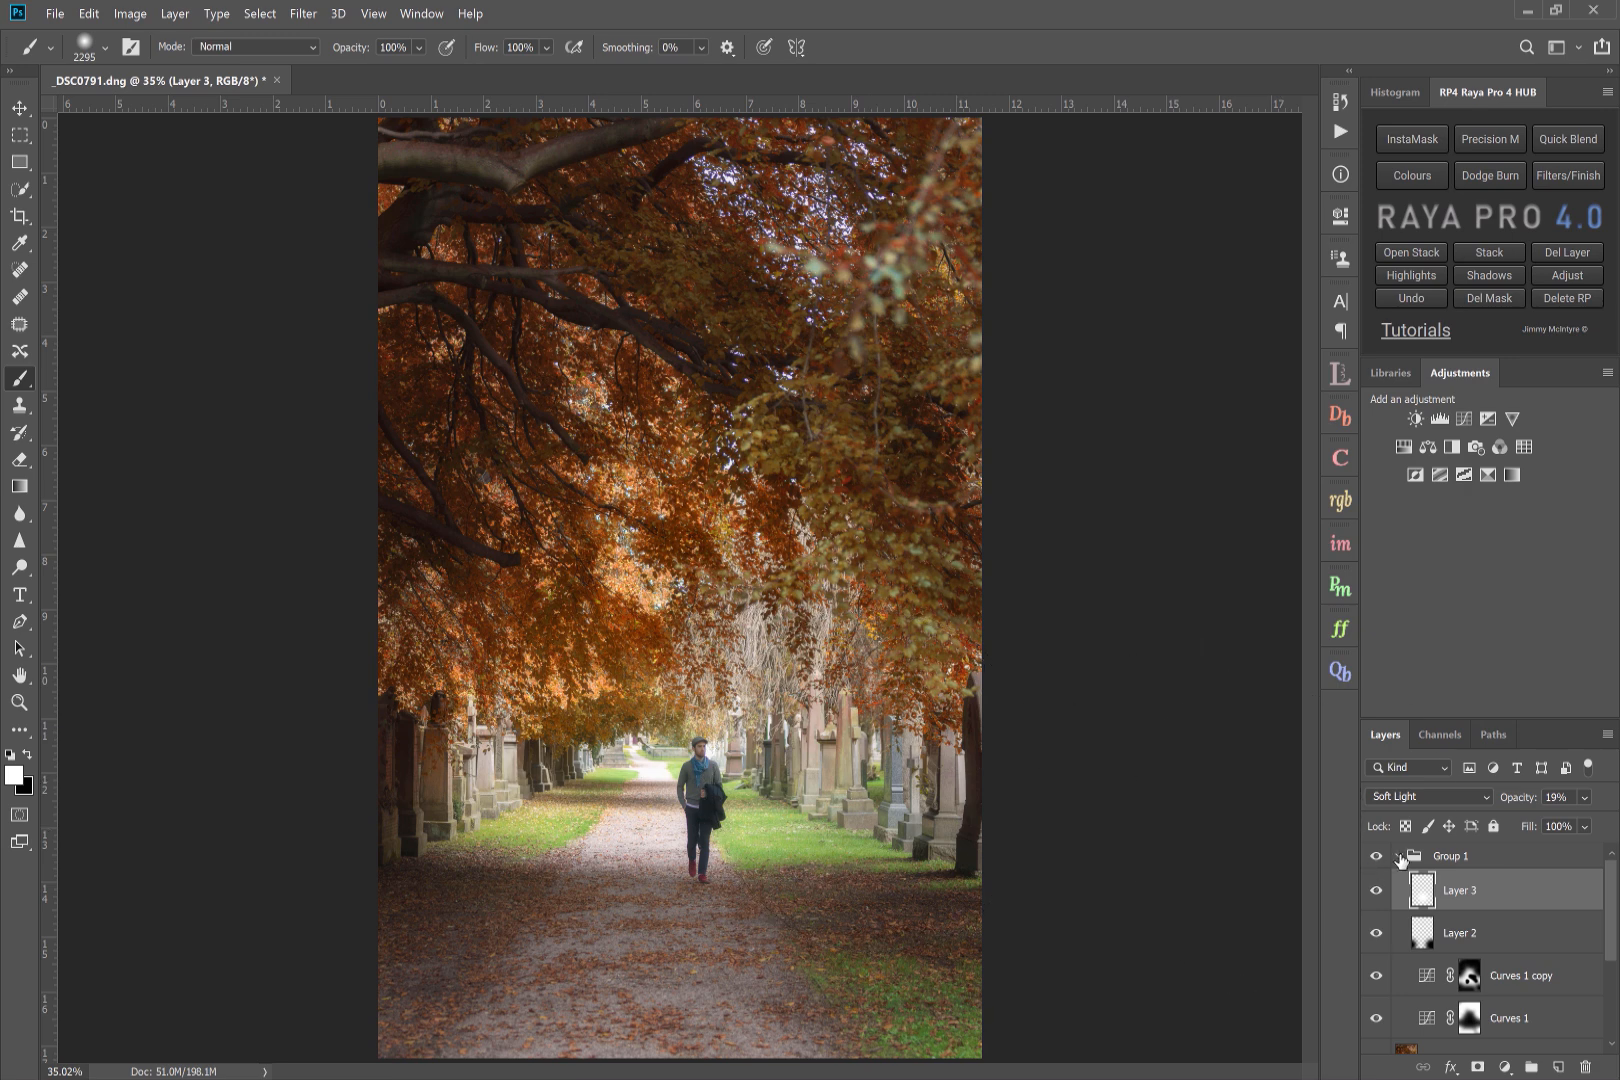
pyautogui.click(1400, 856)
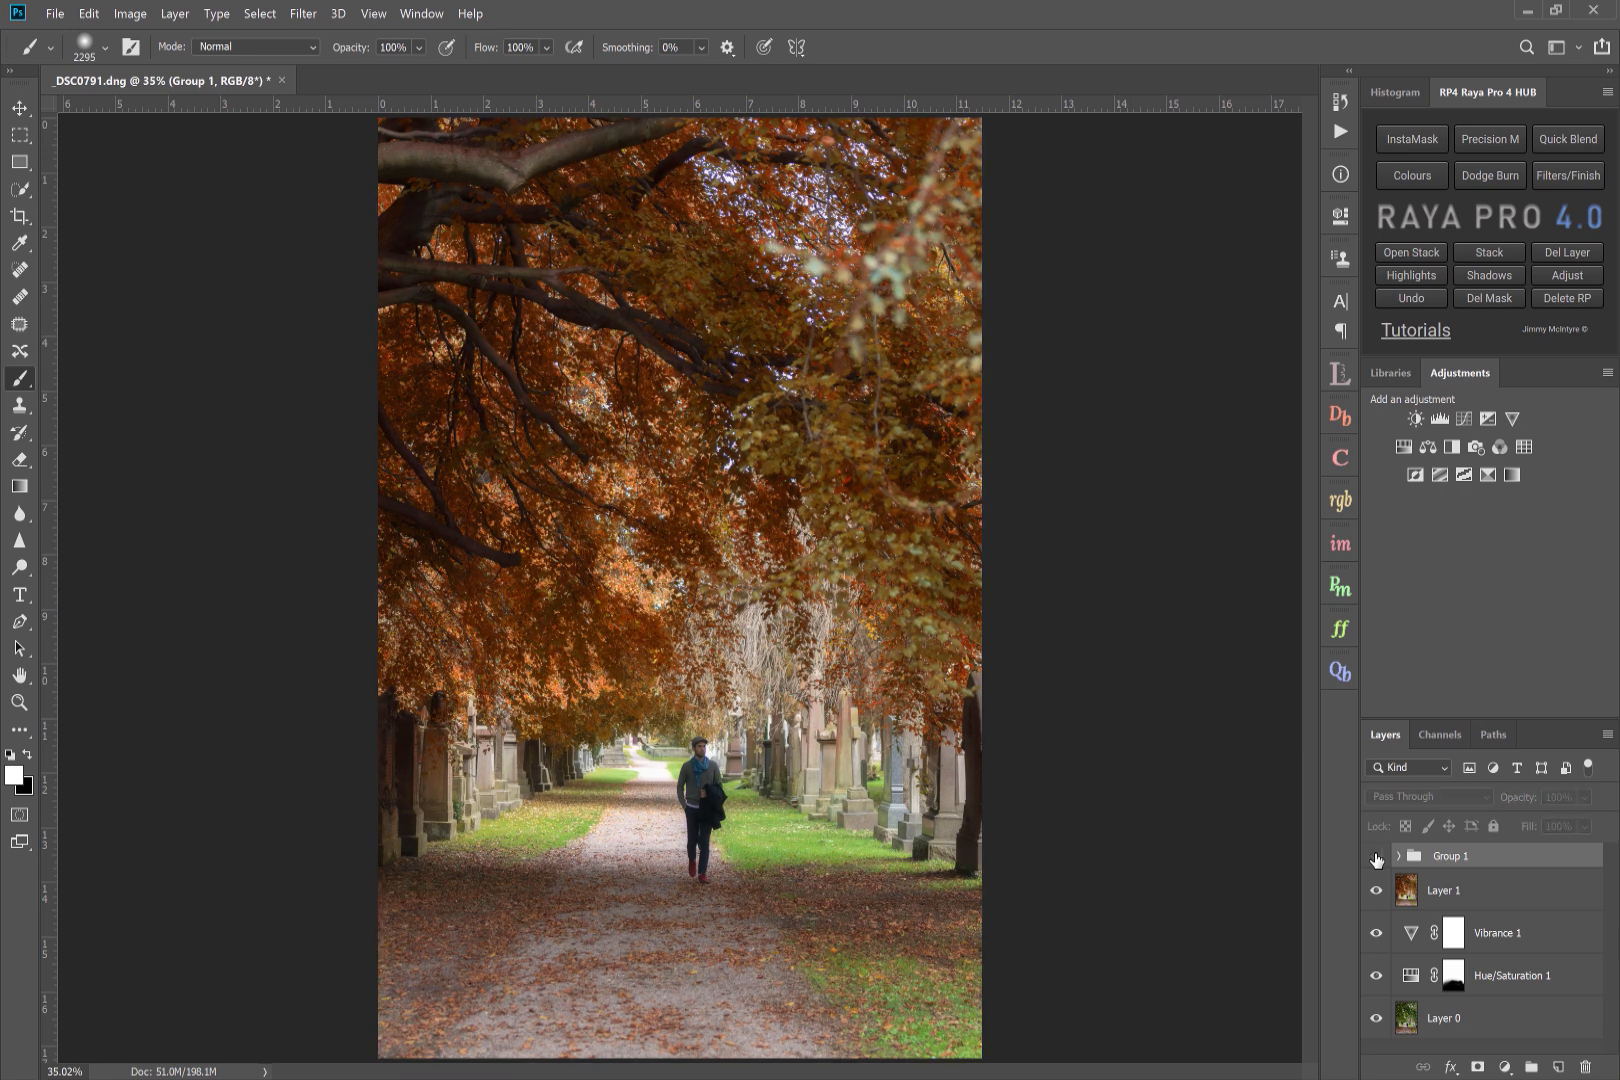
pyautogui.click(1376, 858)
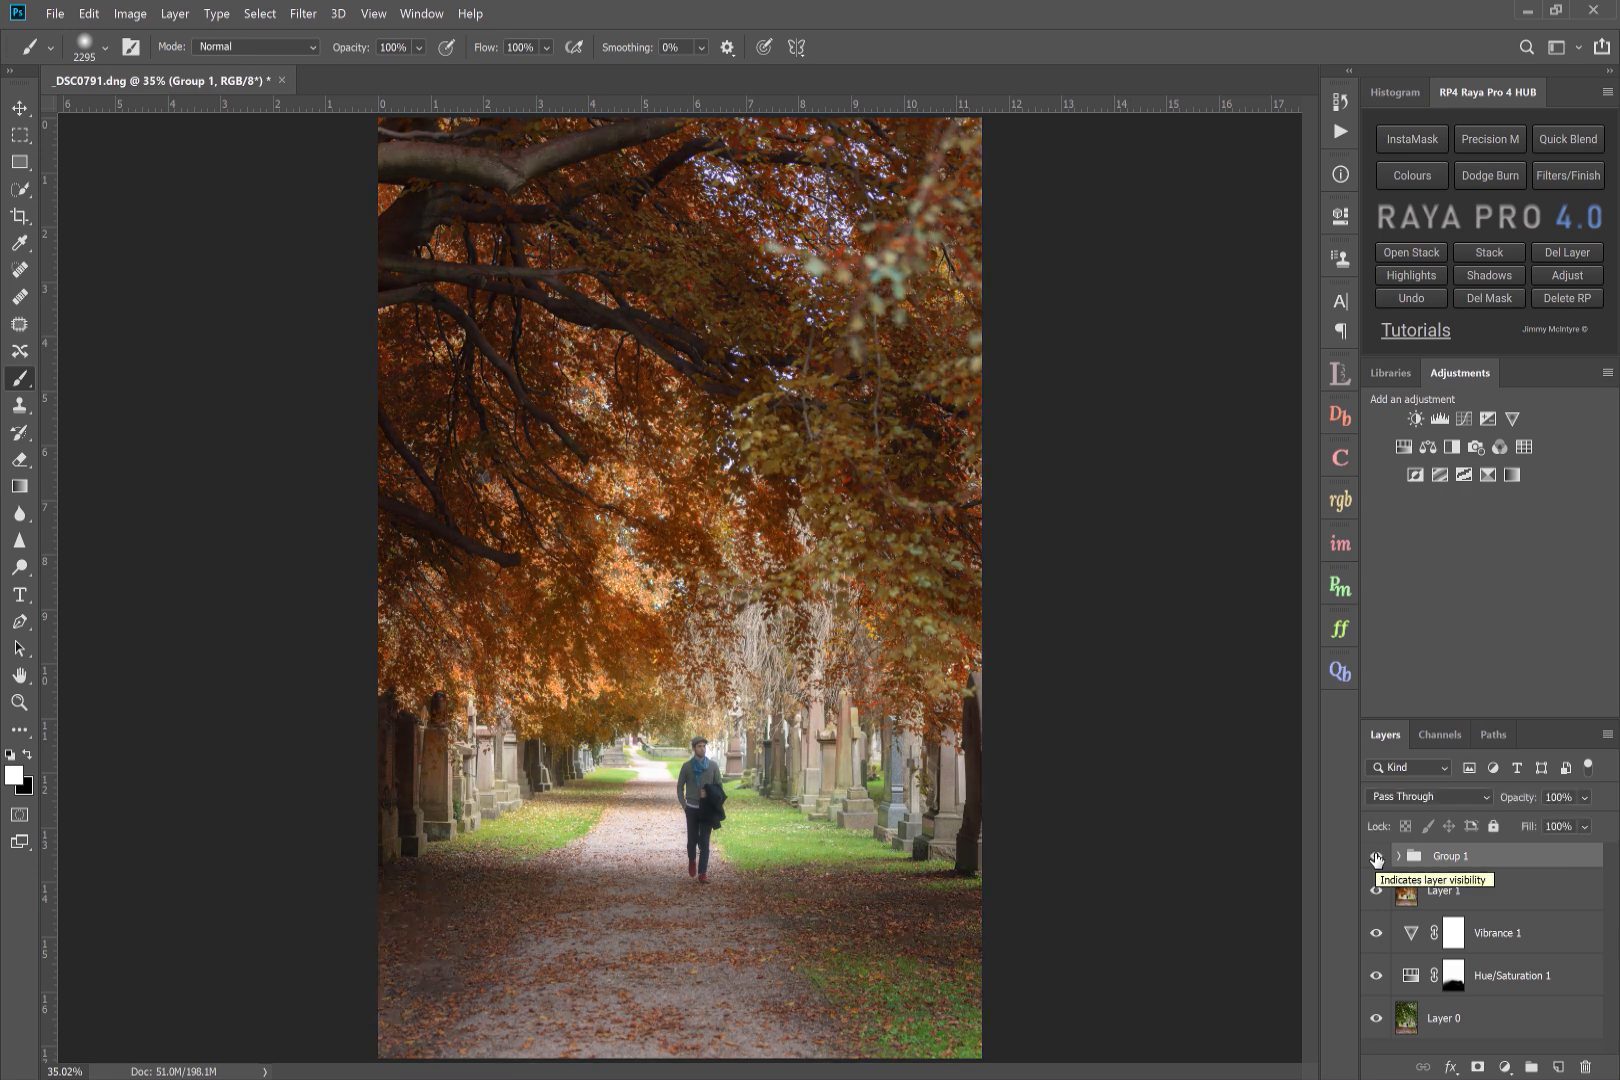
pyautogui.click(1376, 858)
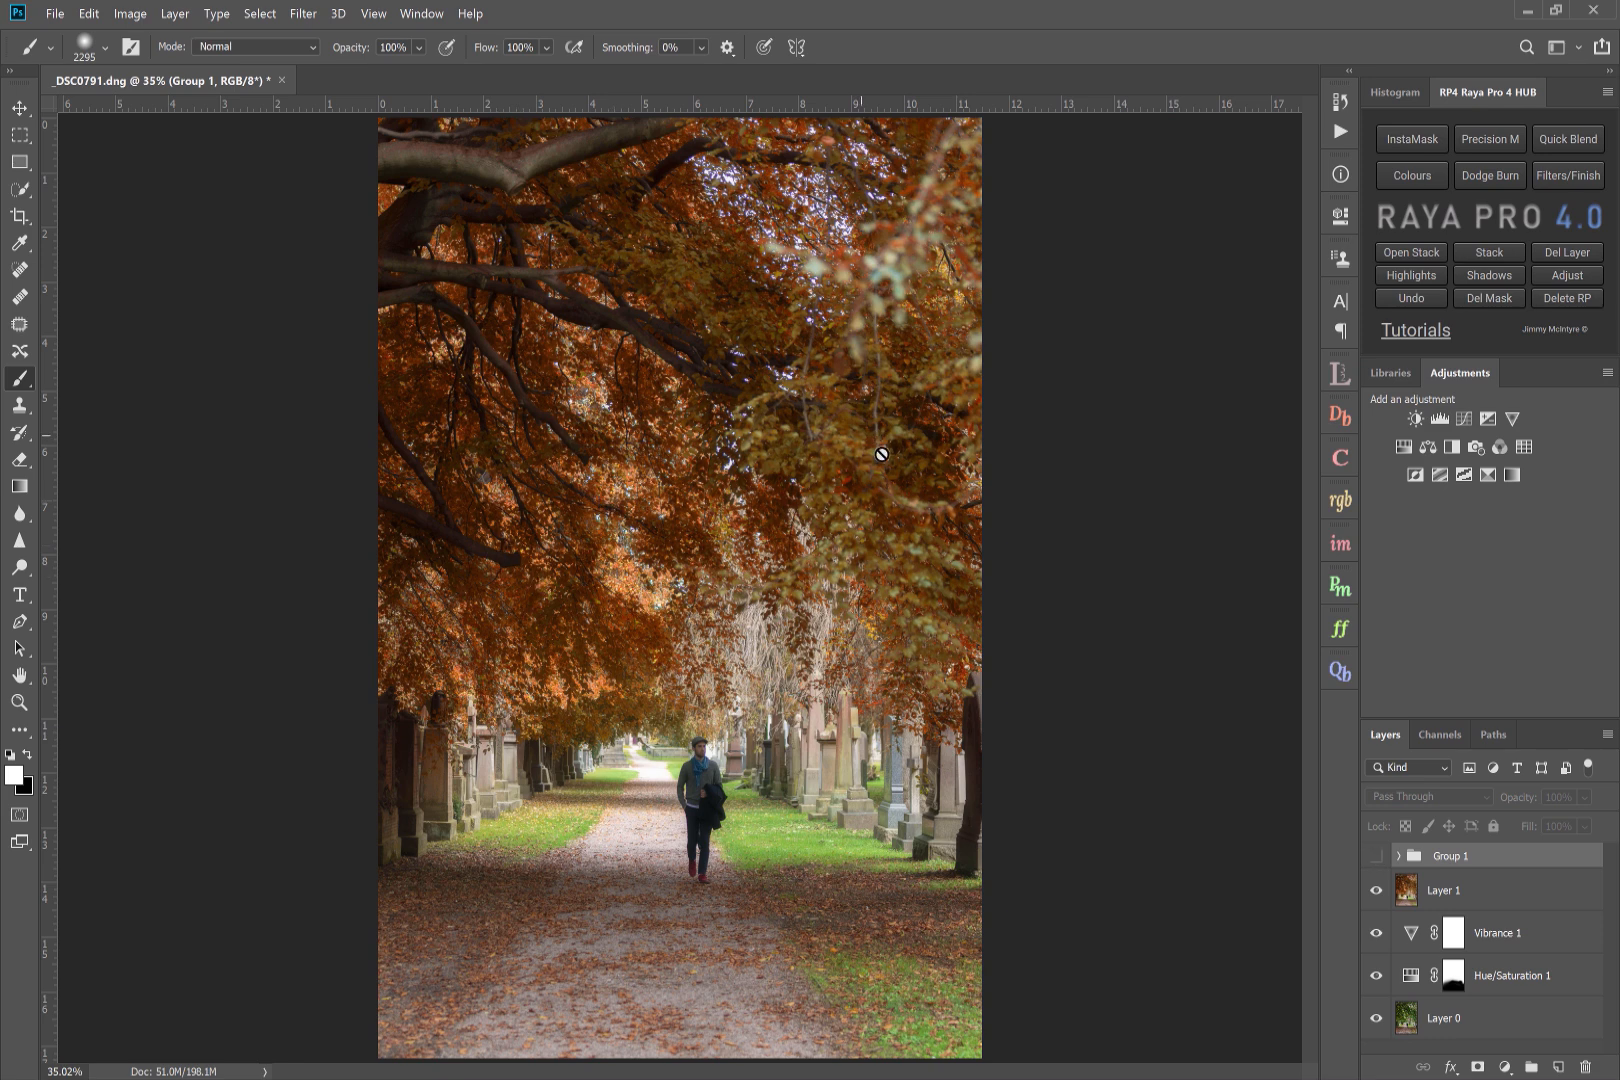
pyautogui.moveTo(700, 492)
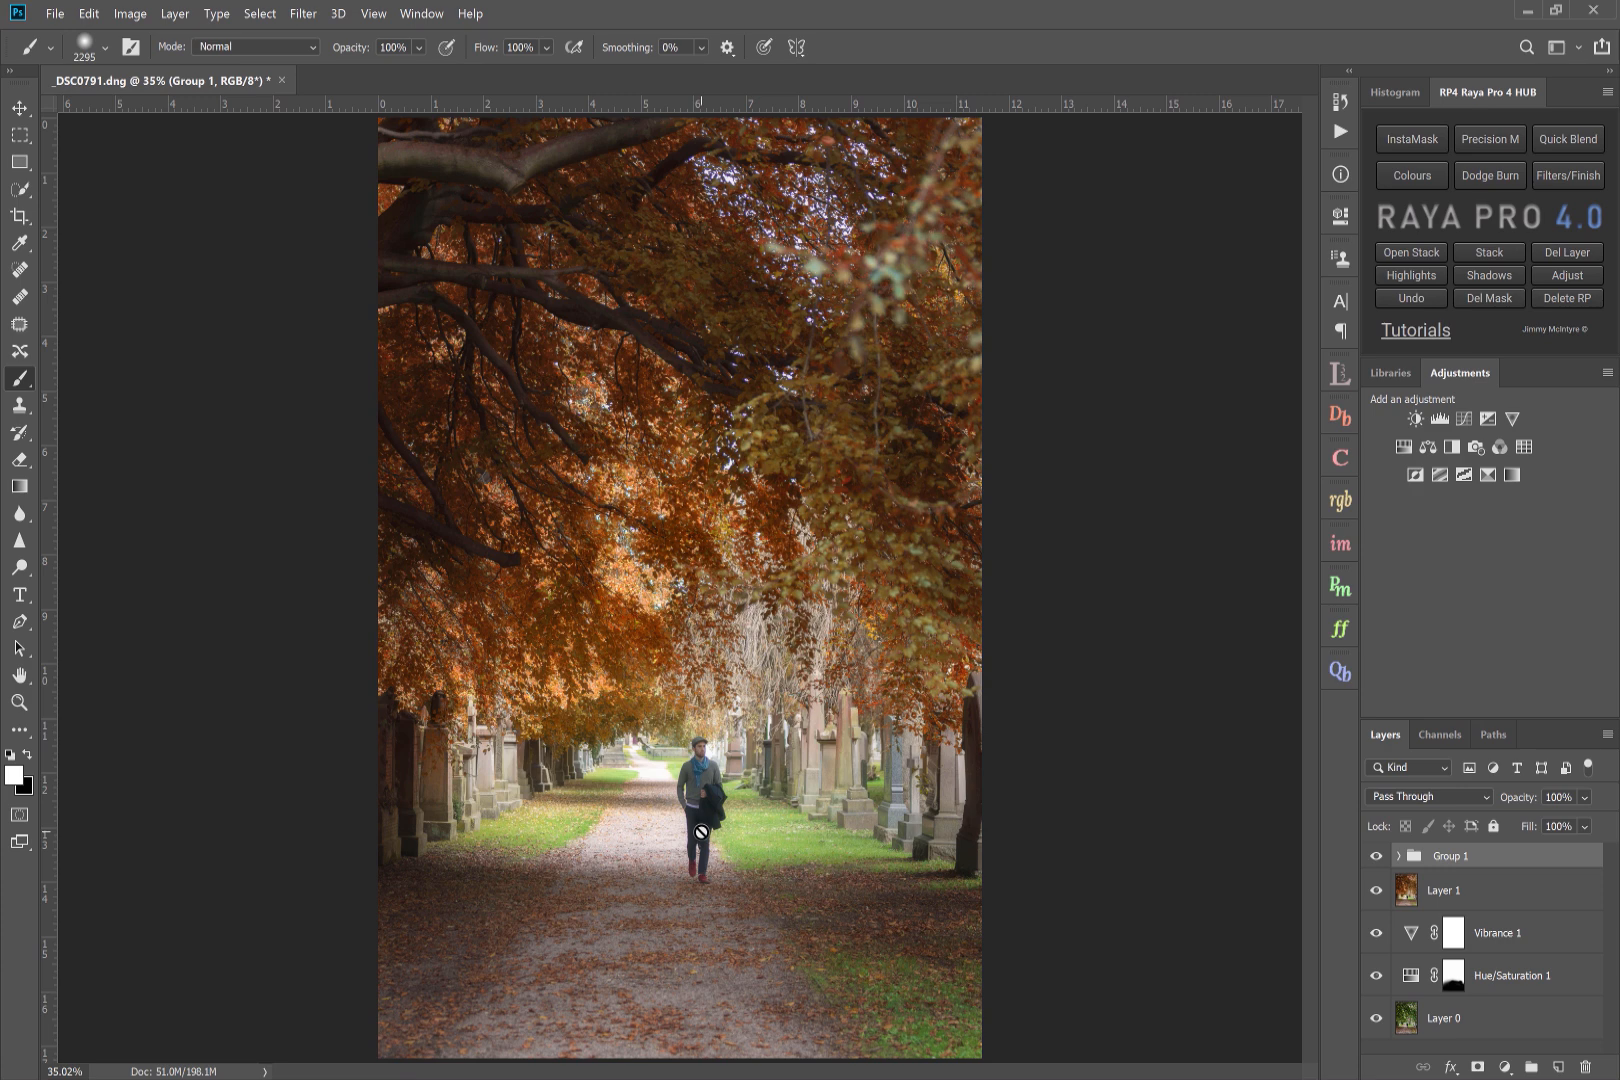
pyautogui.moveTo(500, 380)
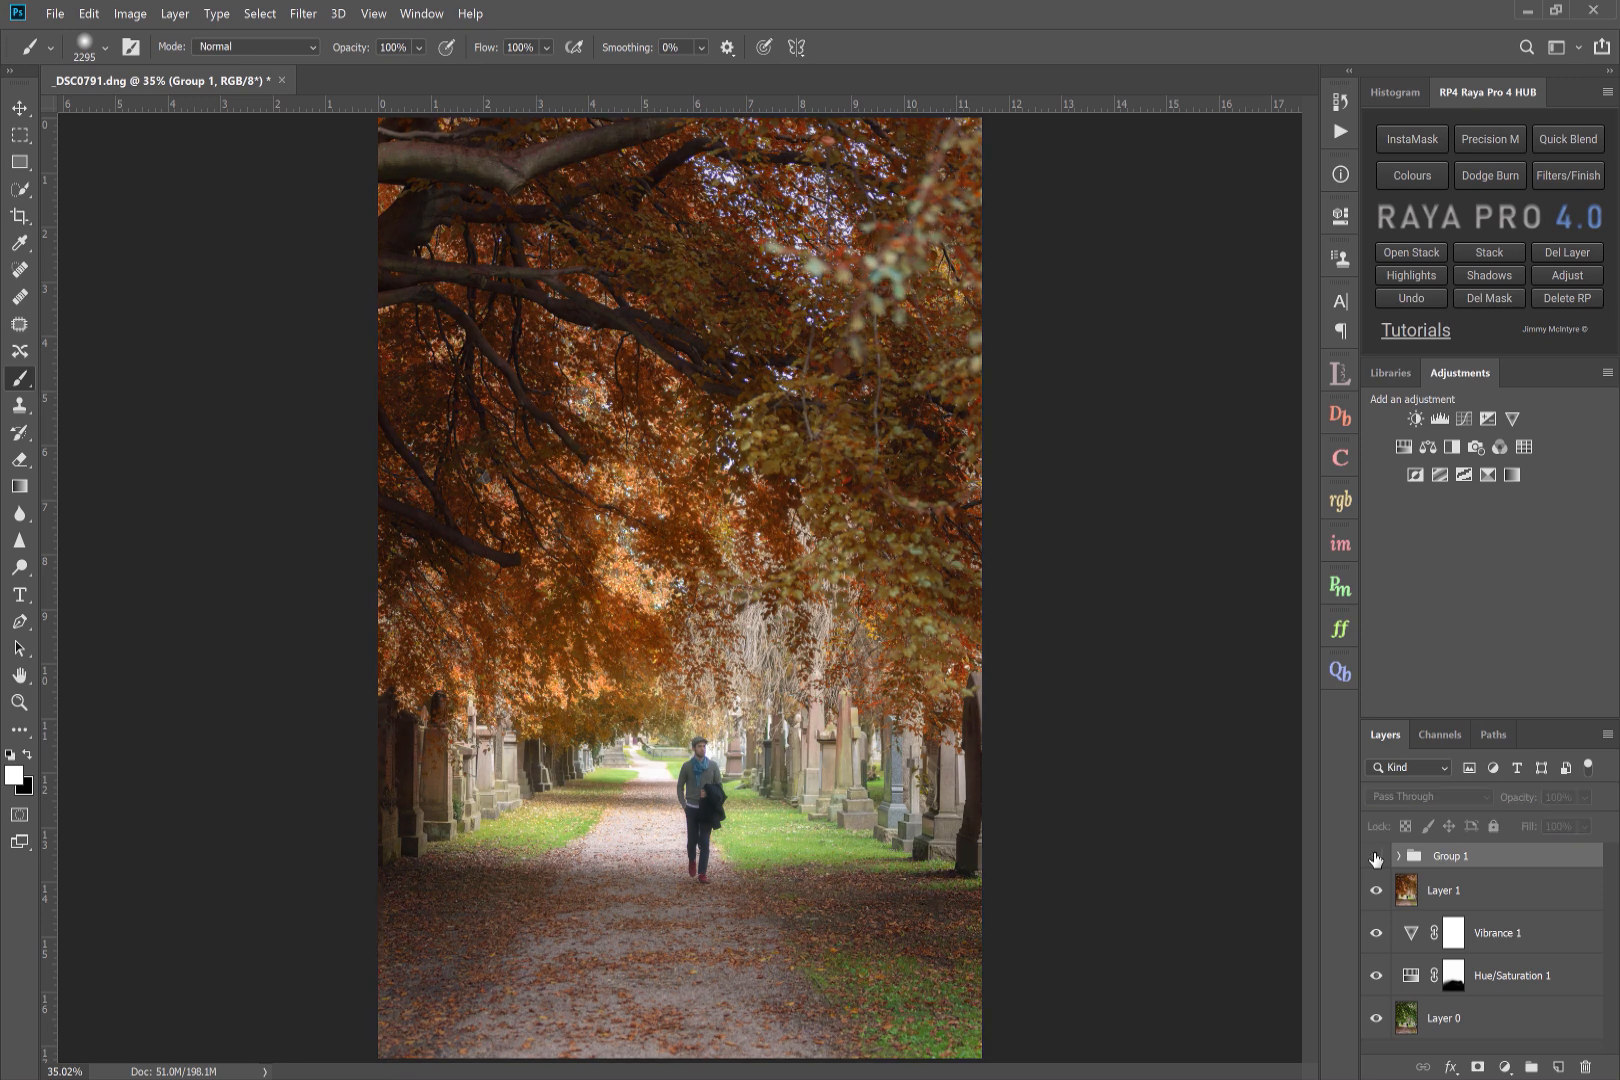
pyautogui.moveTo(1376, 858)
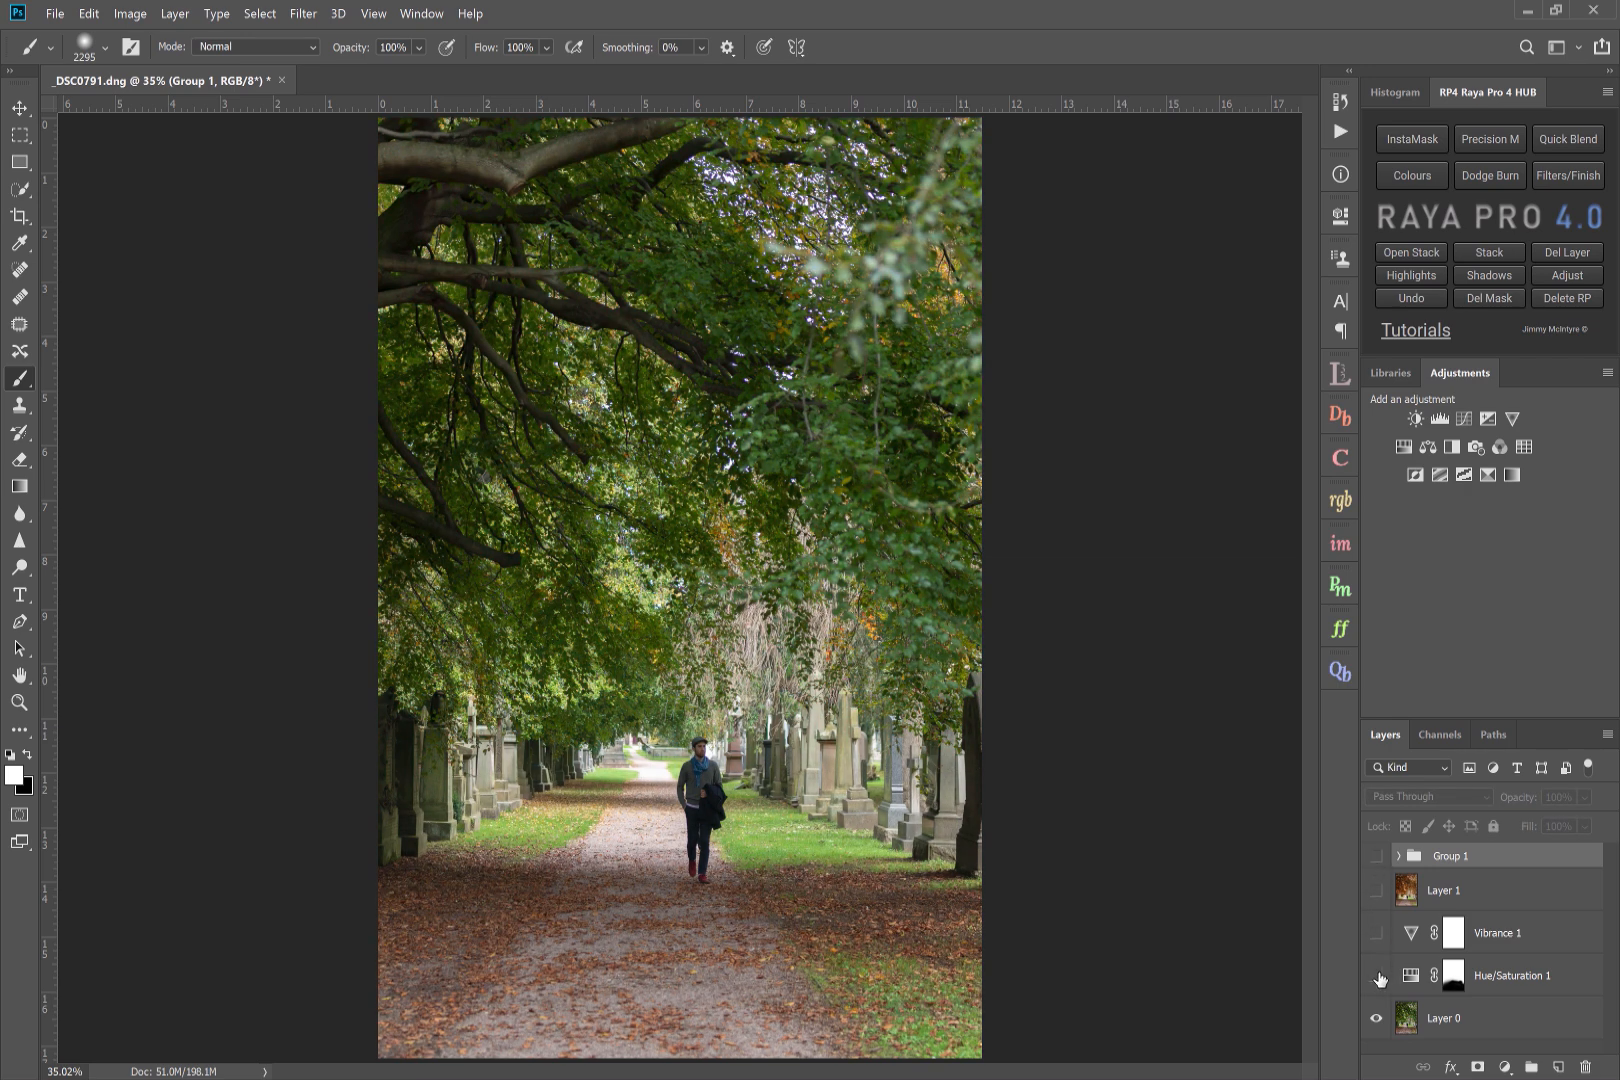
pyautogui.click(1378, 856)
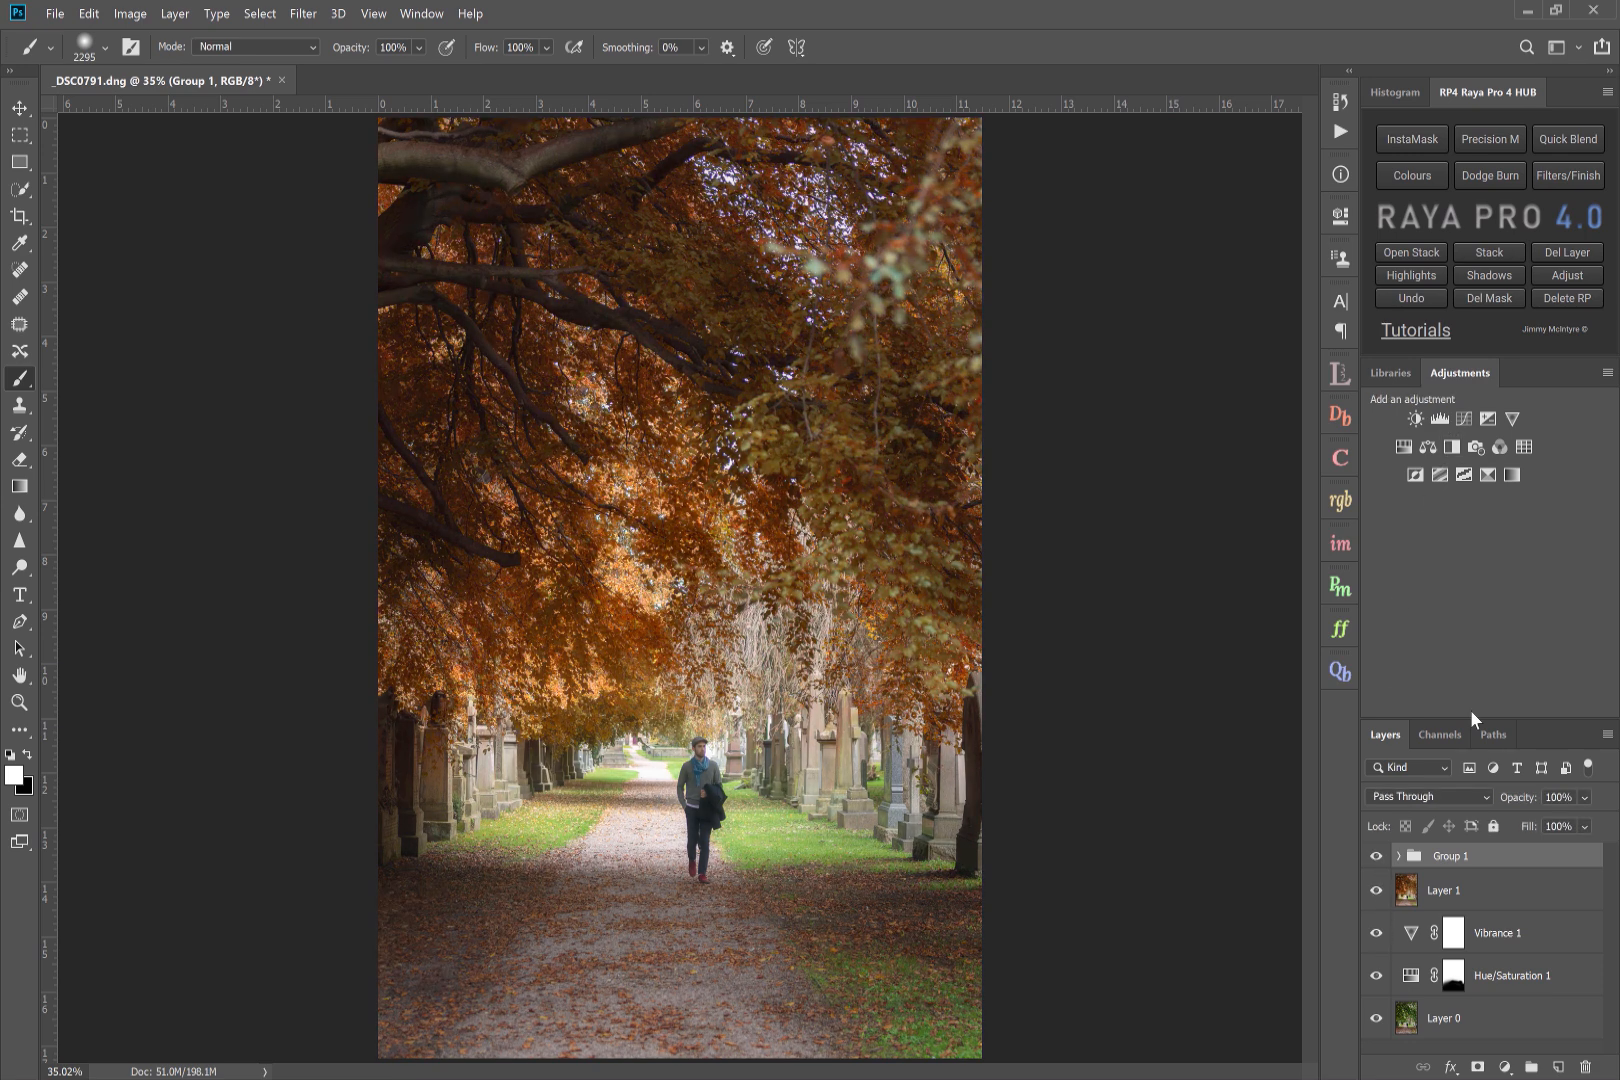
pyautogui.moveTo(1438, 418)
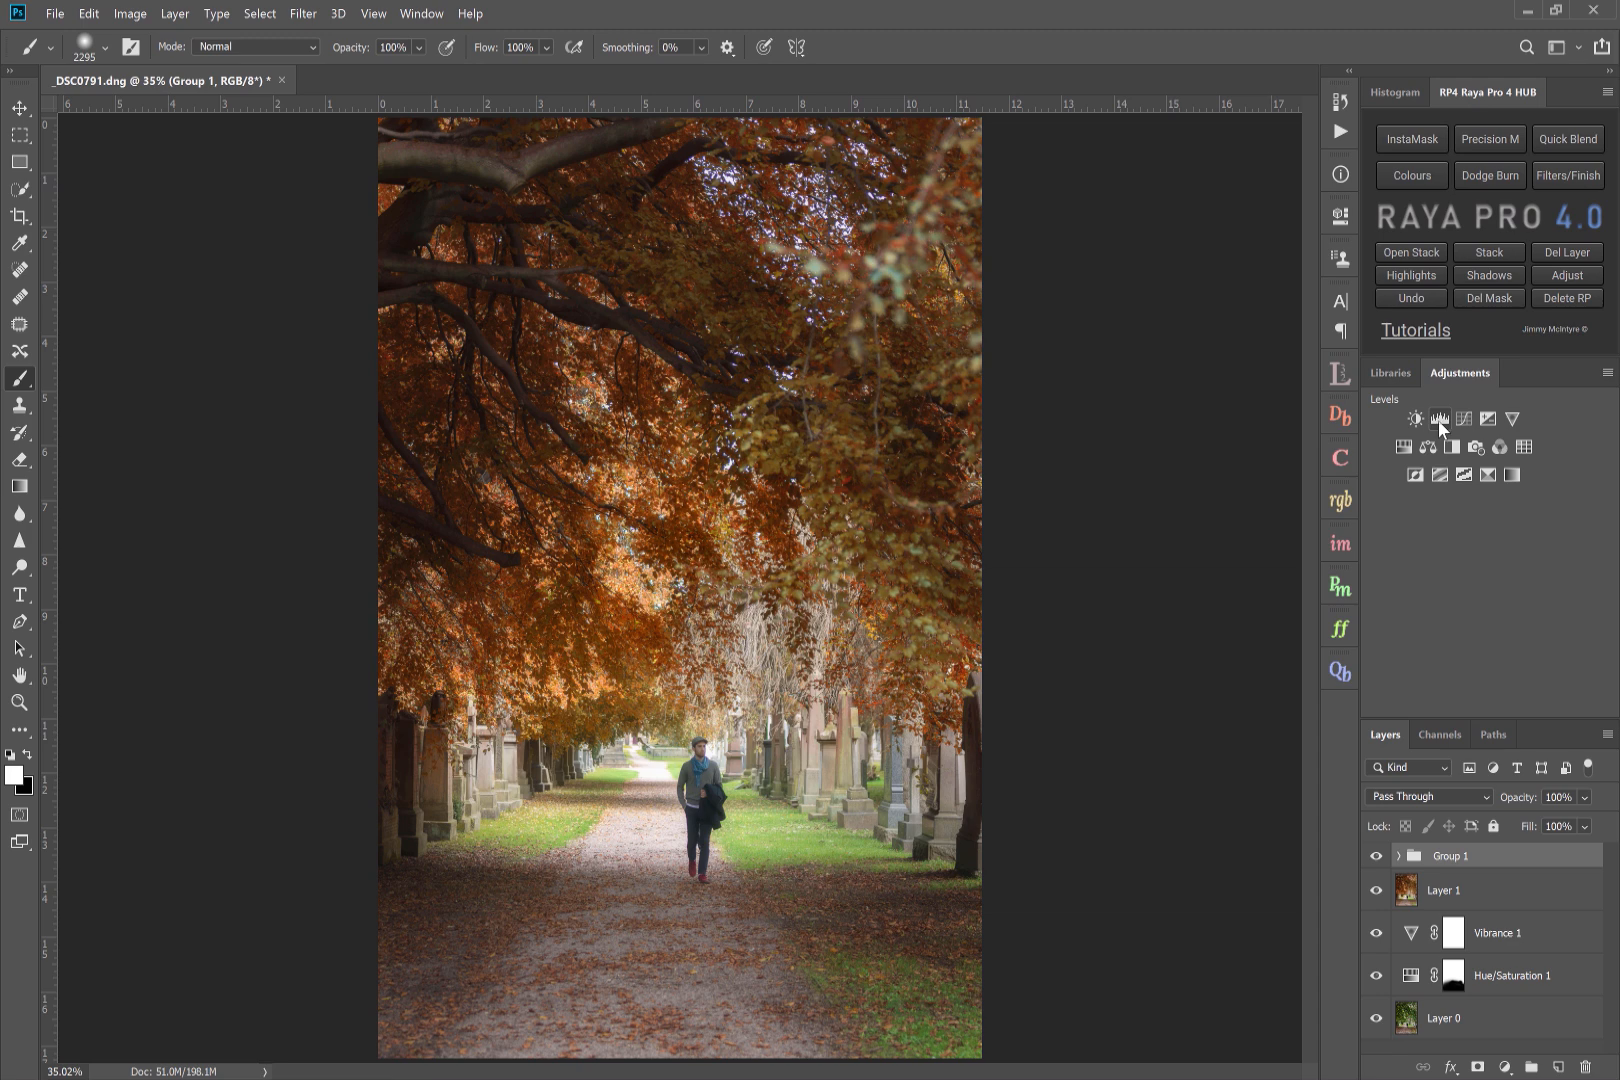
# - Add a final Levels midtone contrast tweak and compare the photo with Group 2 on and off
pyautogui.click(1438, 418)
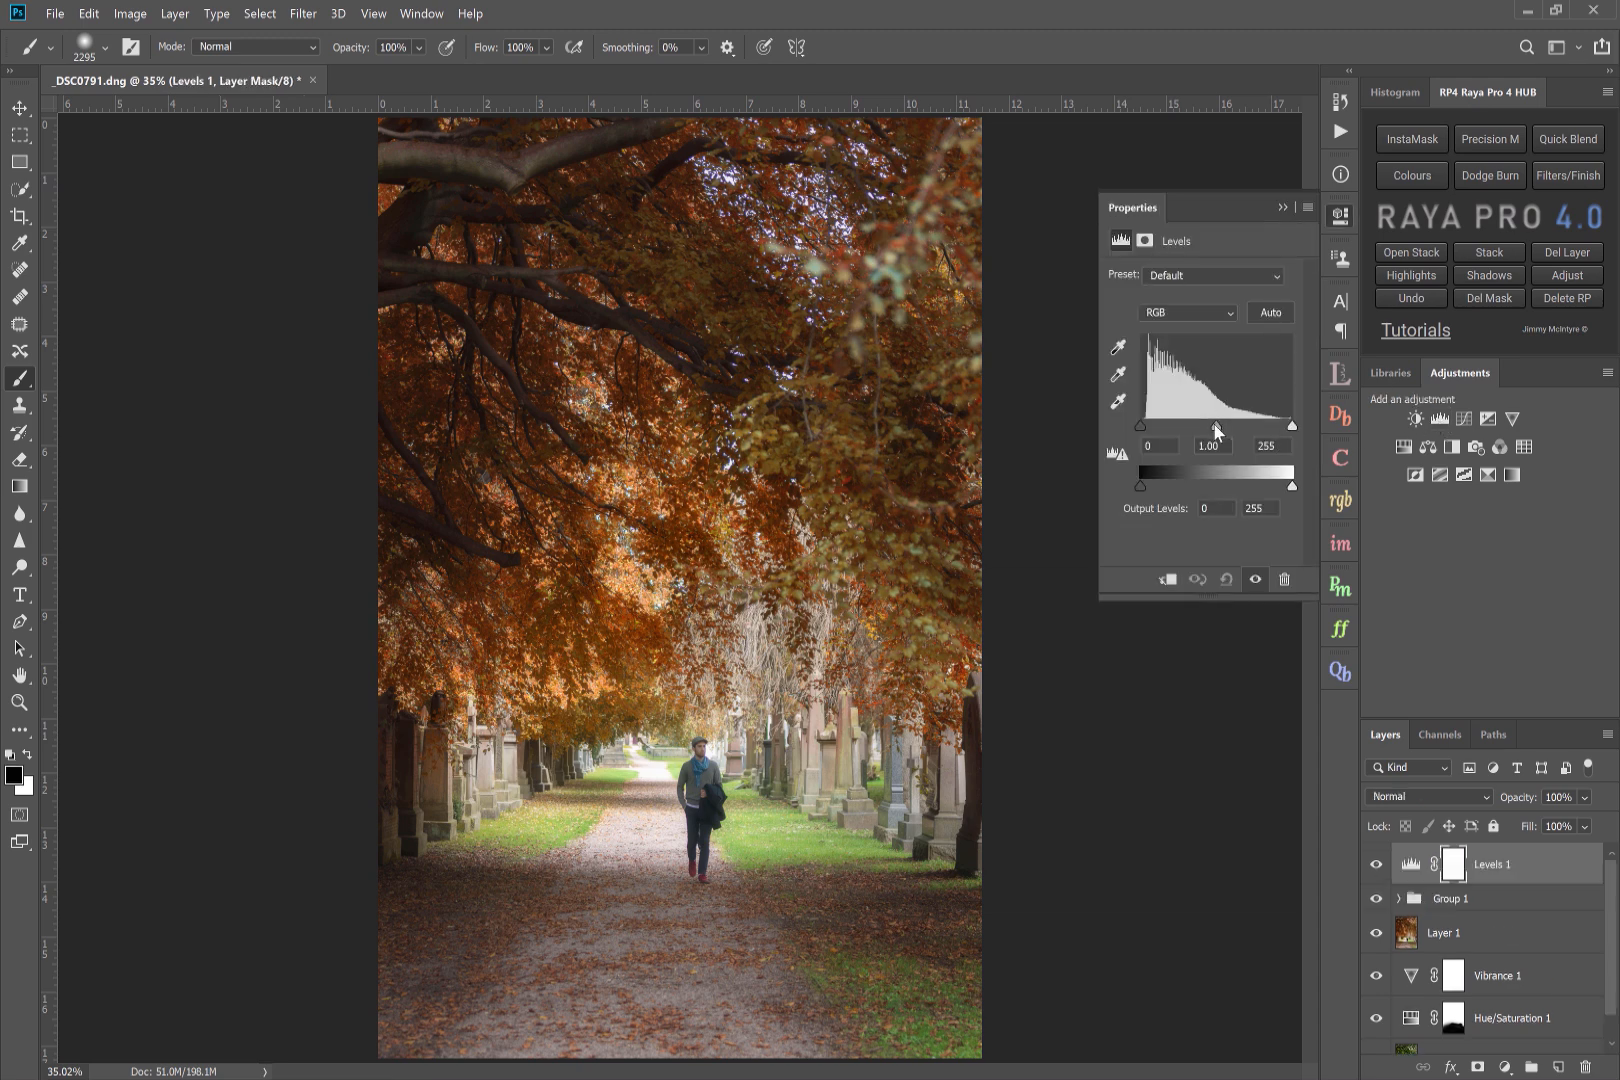
pyautogui.moveTo(1228, 424); pyautogui.dragTo(1210, 424)
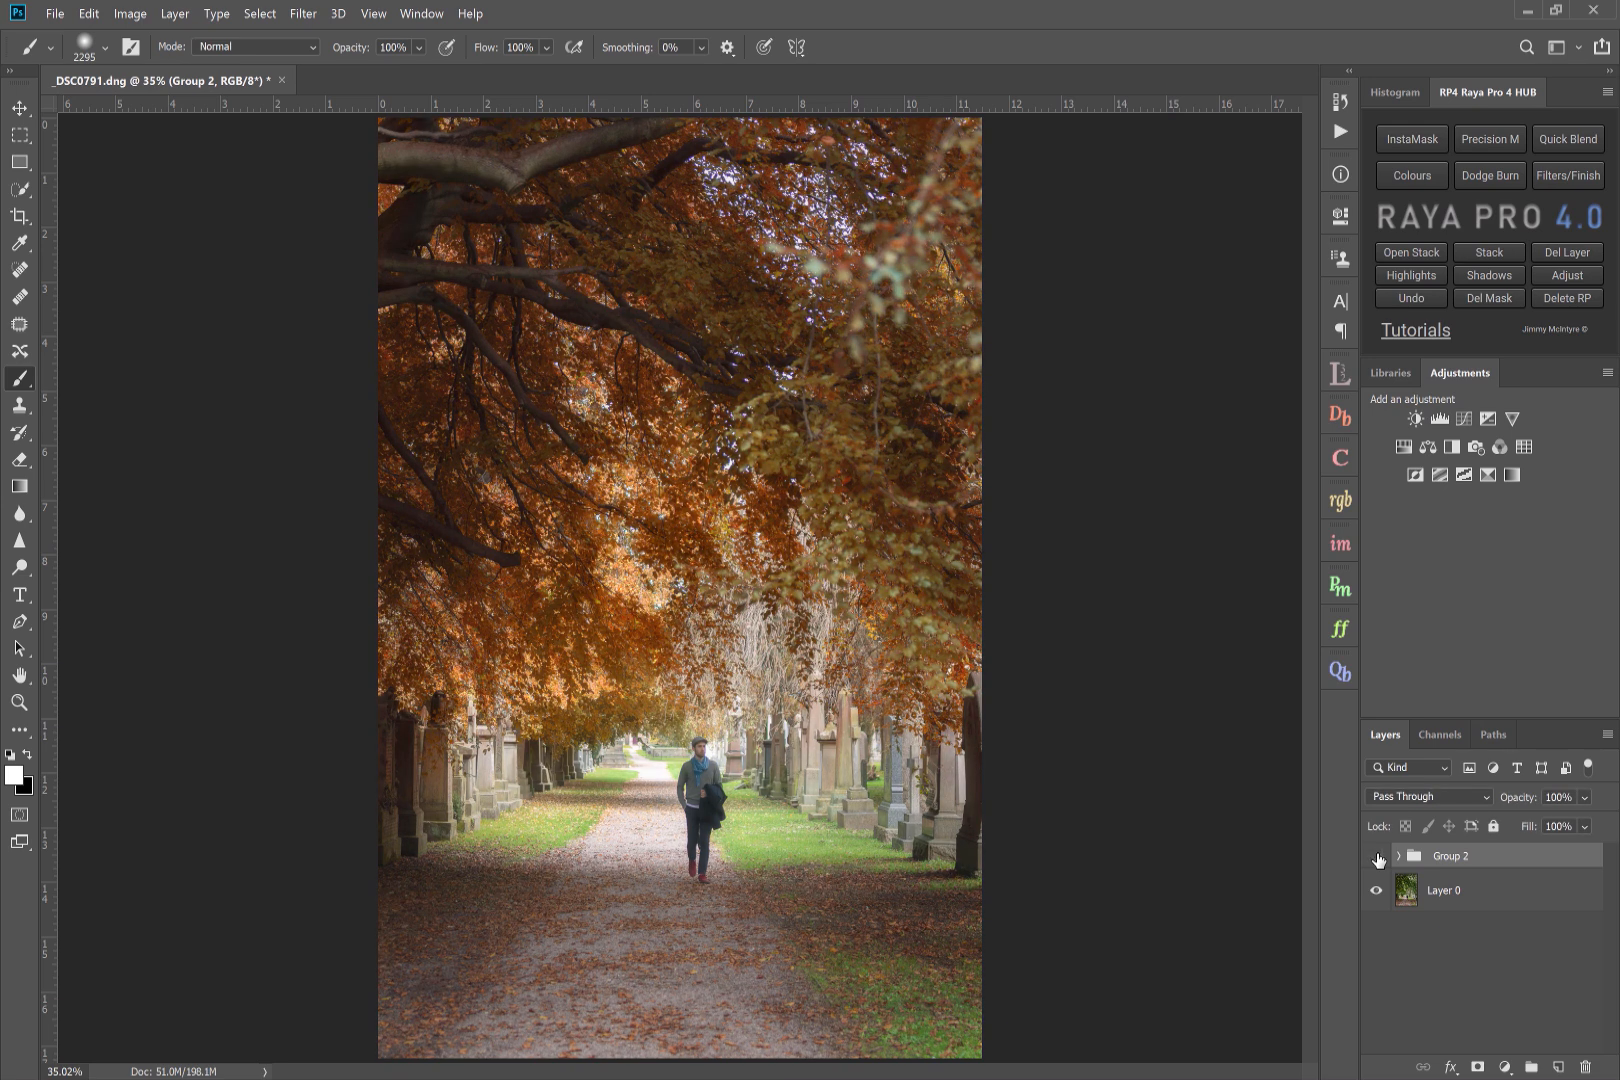
pyautogui.click(1376, 860)
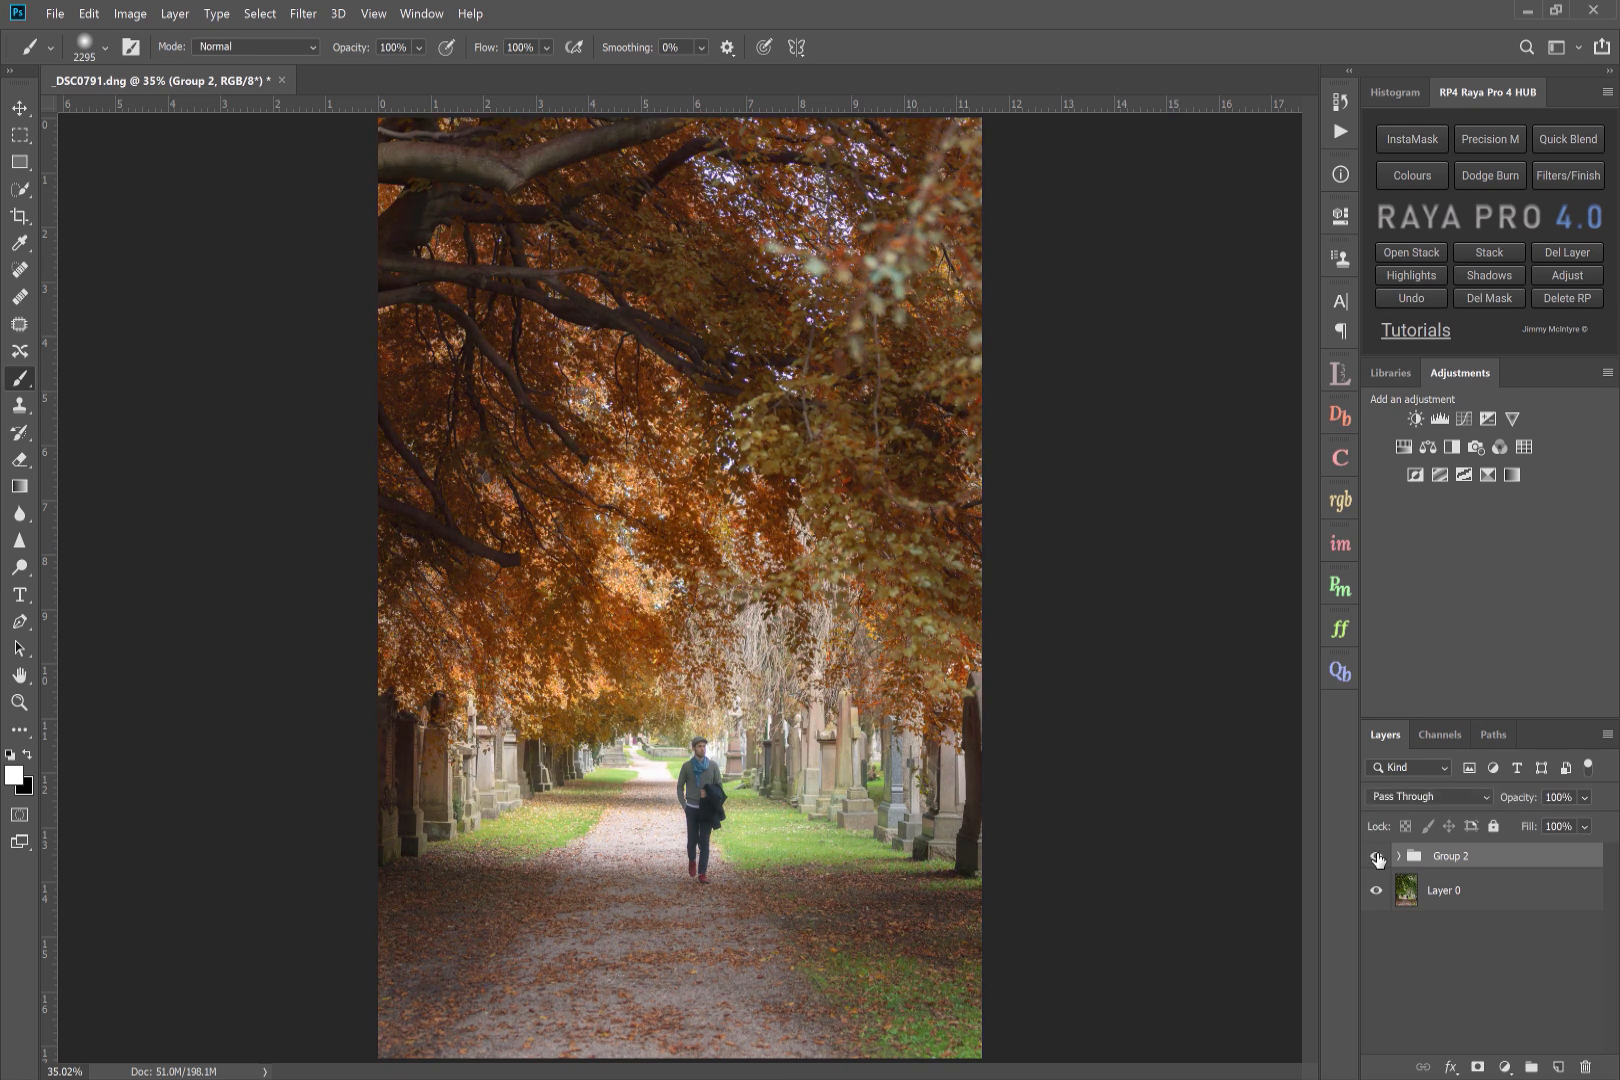